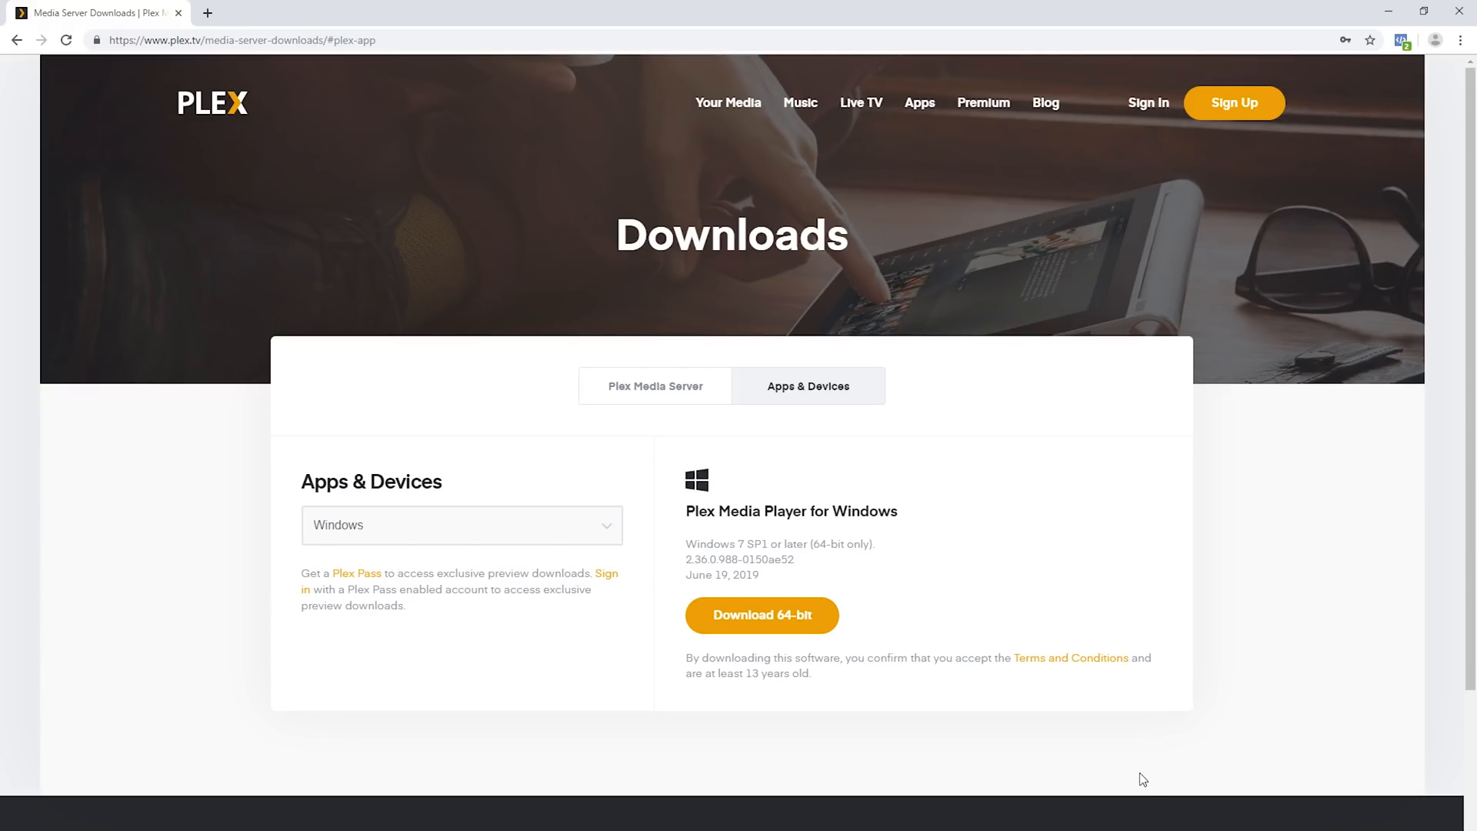
{"action": "mouse_move", "coordinate": [1155, 779]}
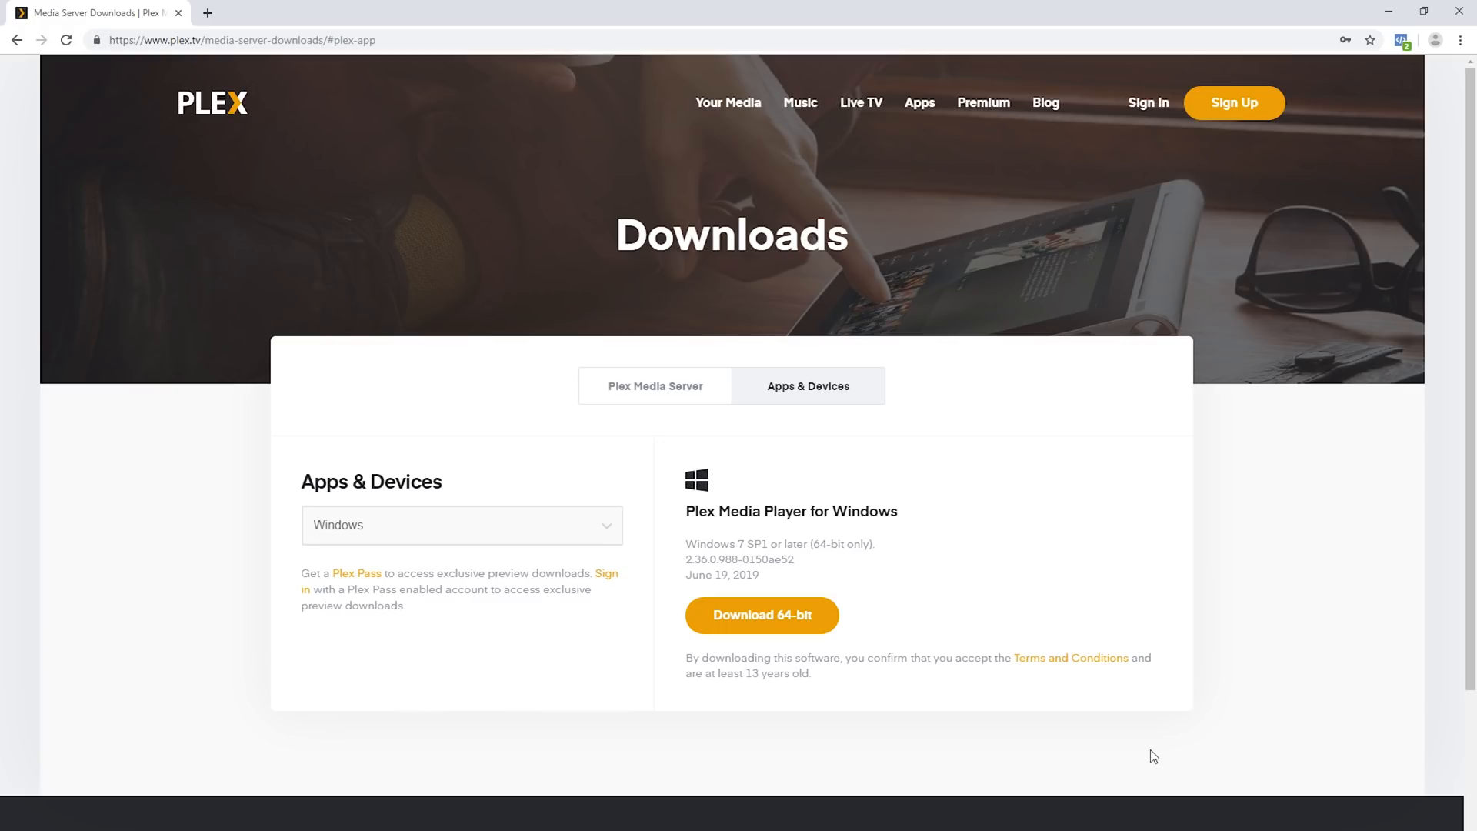
{"action": "mouse_move", "coordinate": [1147, 754]}
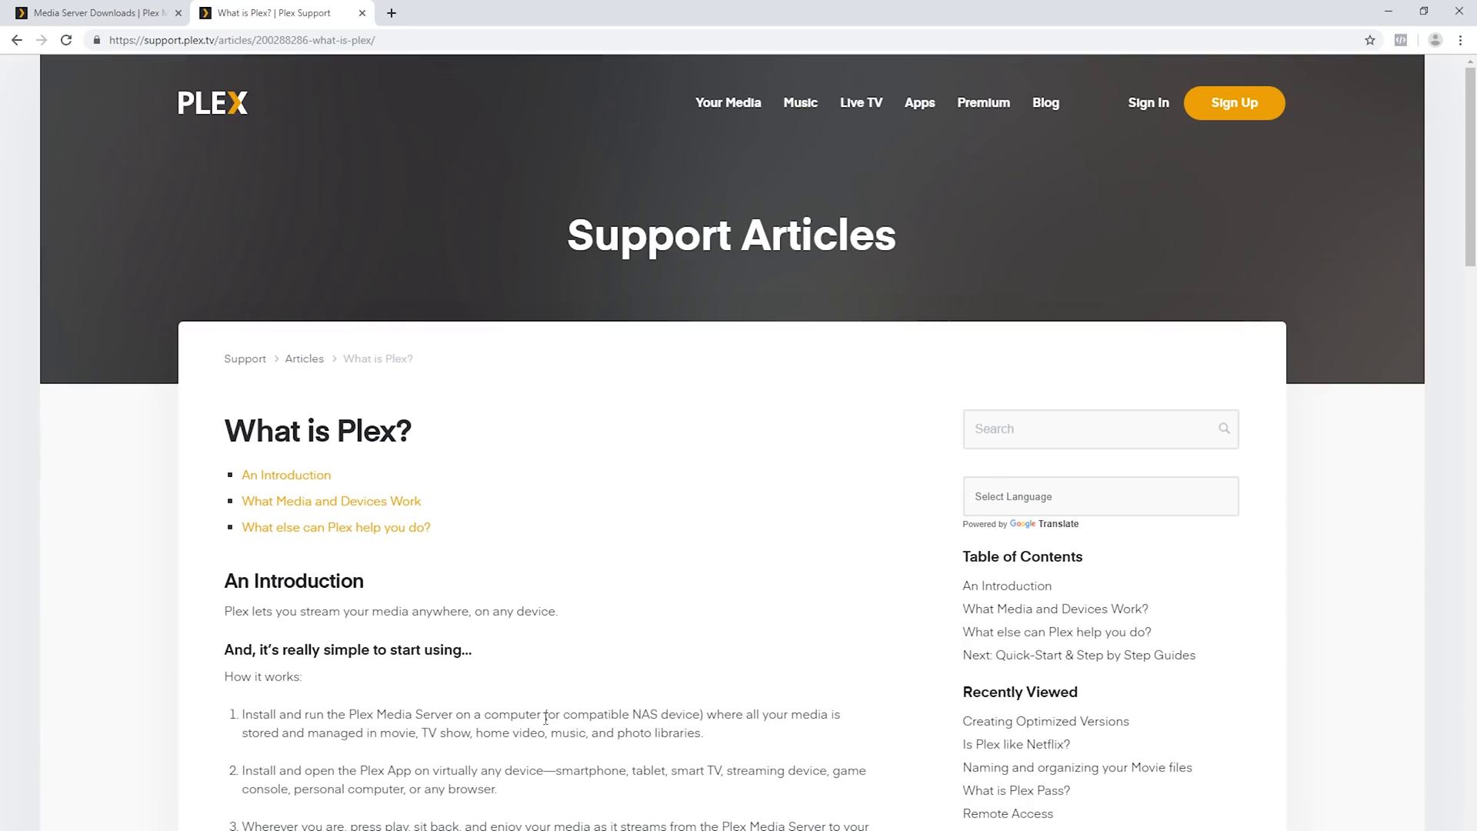
{"action": "mouse_move", "coordinate": [555, 706]}
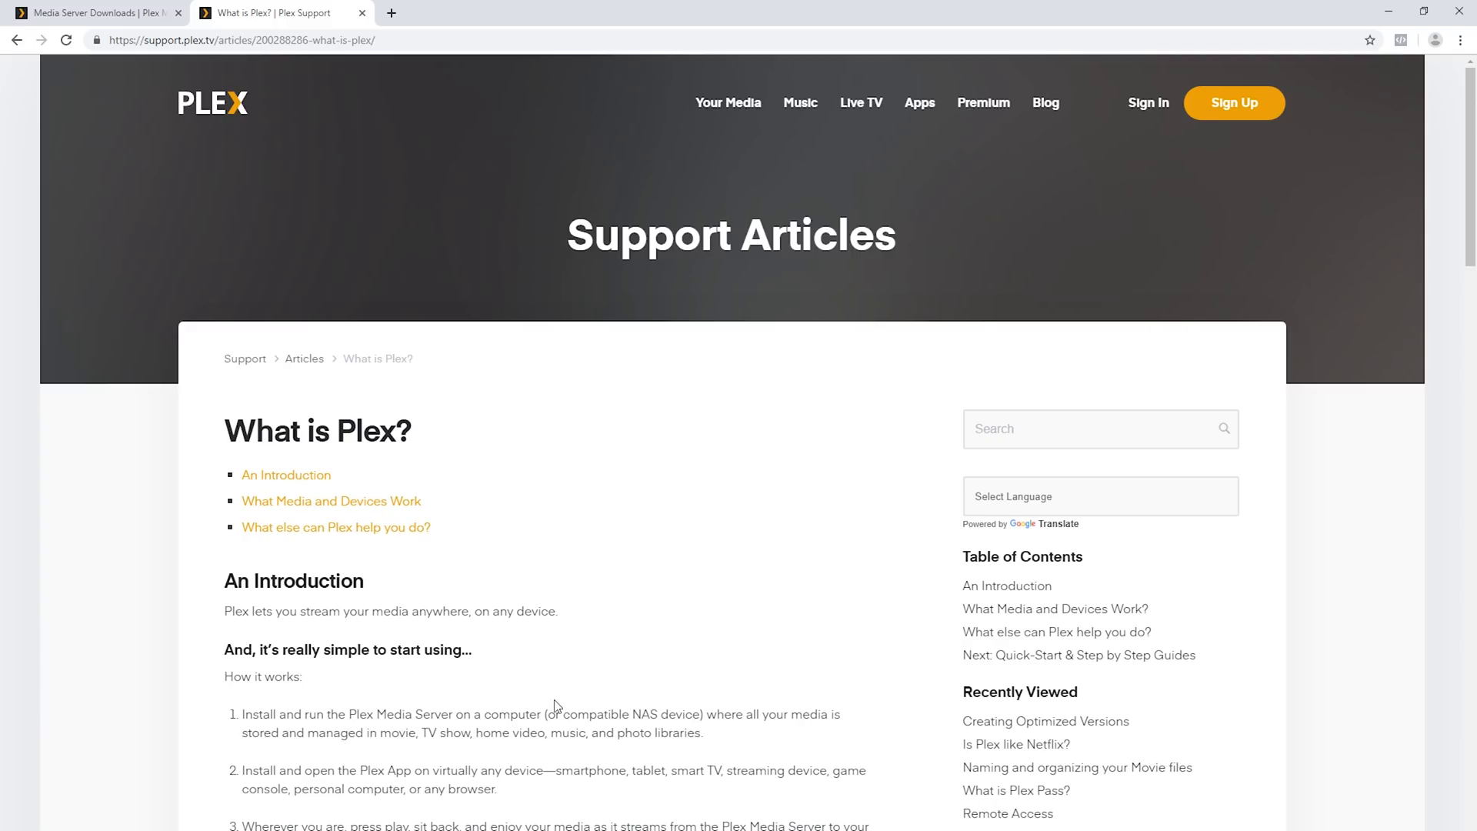
Step: Scroll to the supported media and device lists, highlighting Apple TV among streaming devices
{"action": "scroll", "scroll_direction": "down", "scroll_amount": 3}
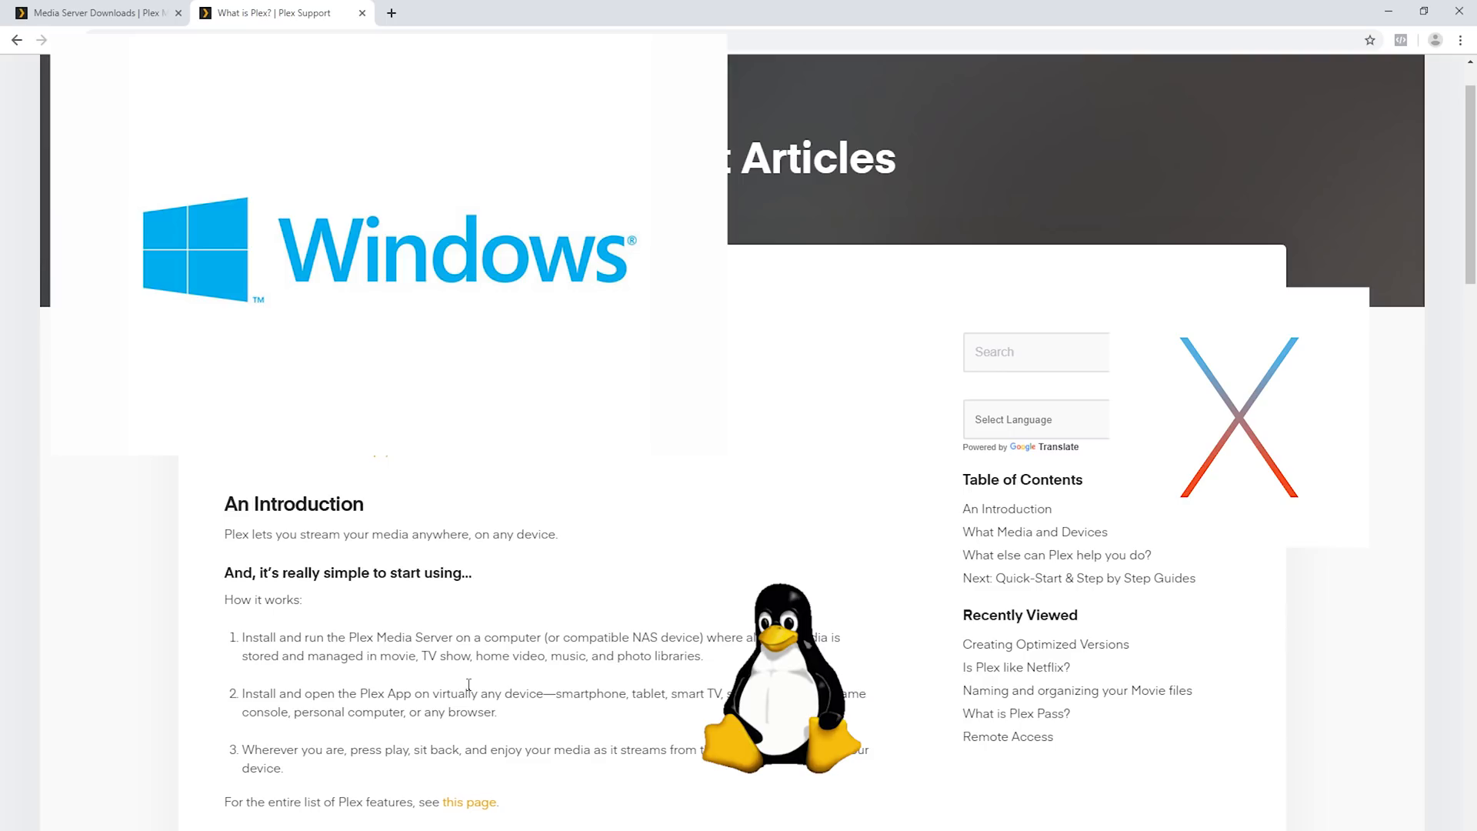
{"action": "scroll", "scroll_direction": "down", "scroll_amount": 3}
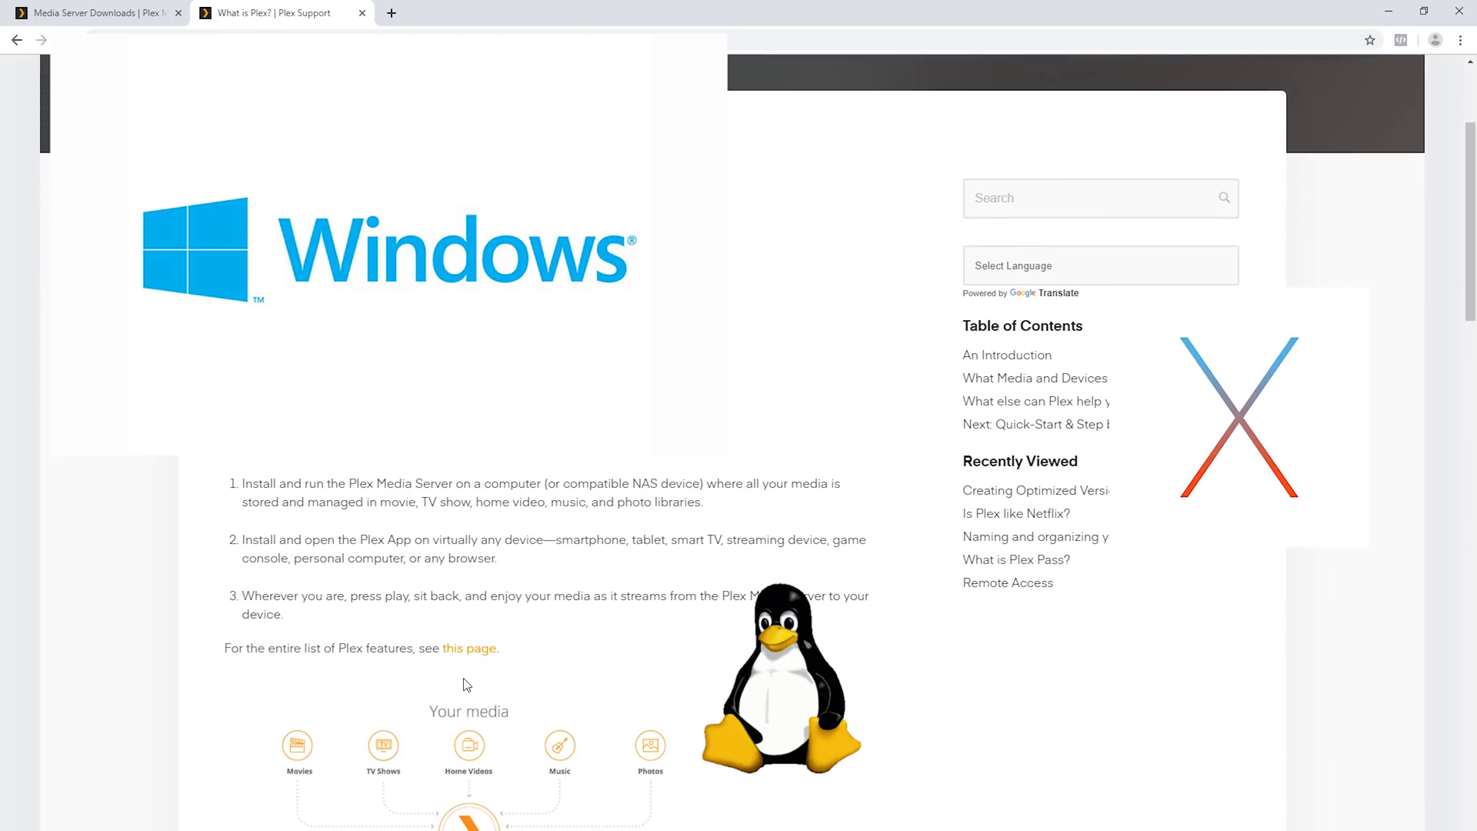
{"action": "scroll", "scroll_direction": "down", "scroll_amount": 3}
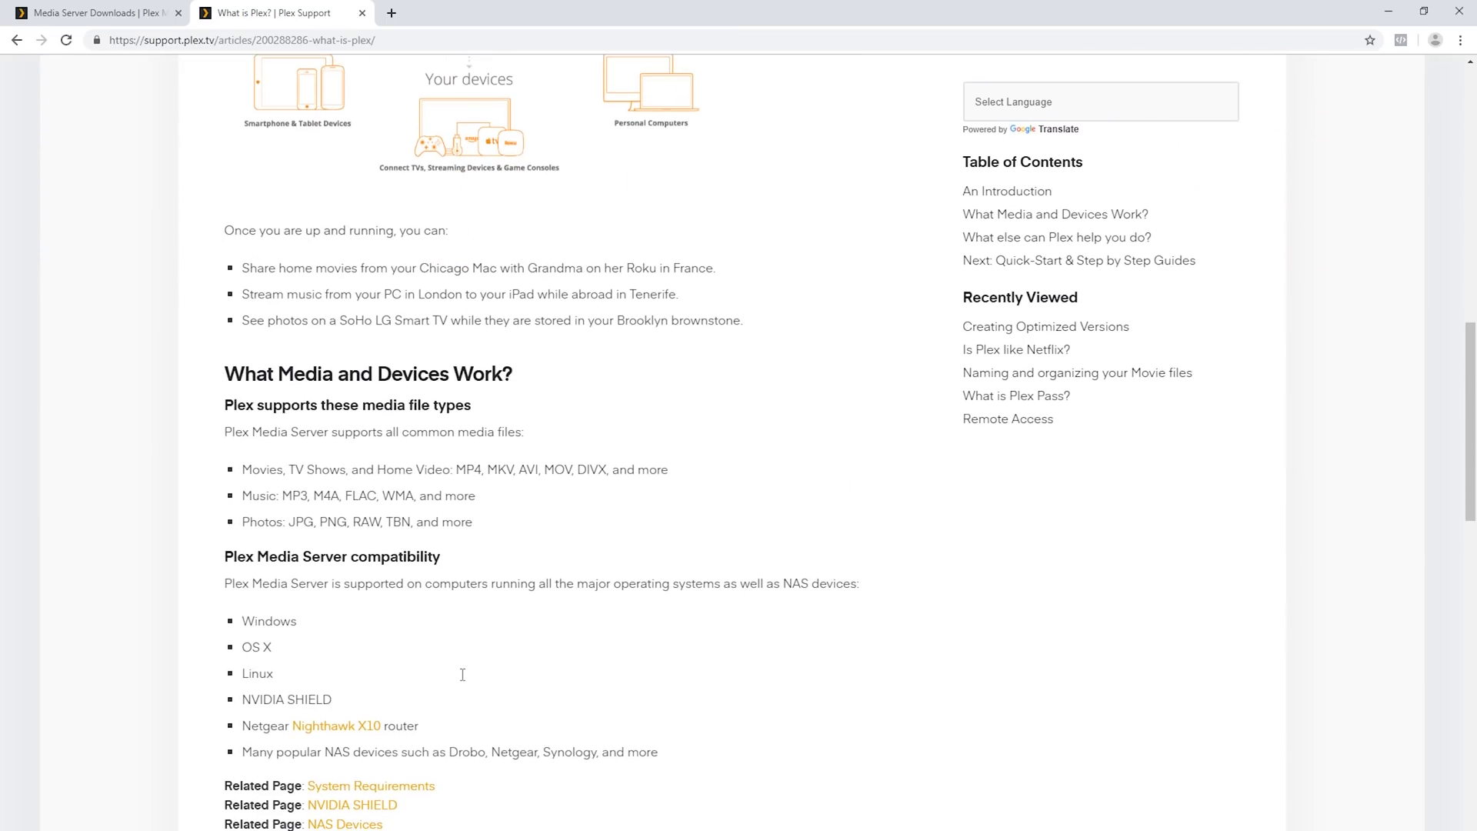
{"action": "scroll", "scroll_direction": "down", "scroll_amount": 3}
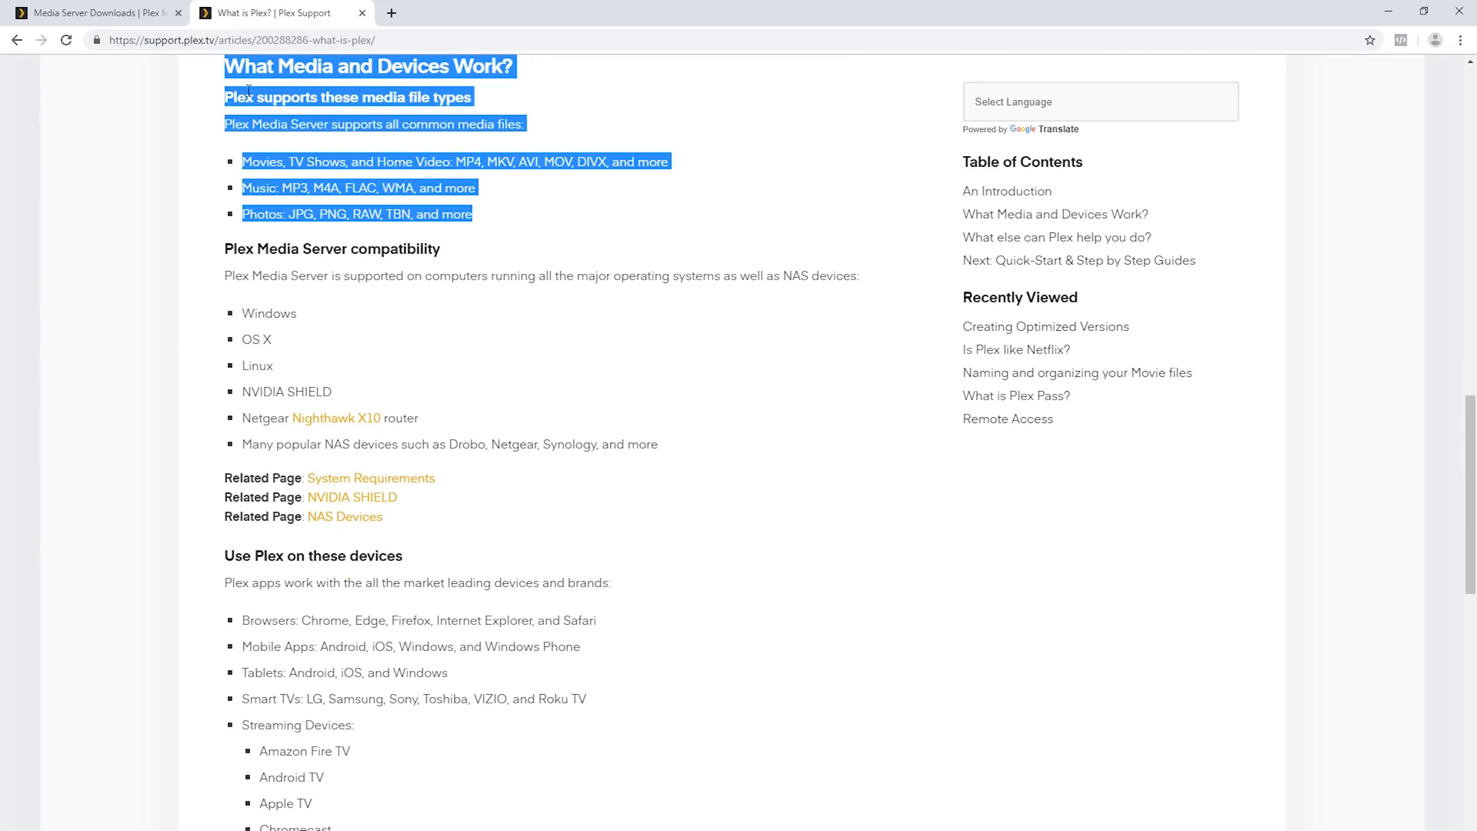
{"action": "mouse_move", "coordinate": [267, 126]}
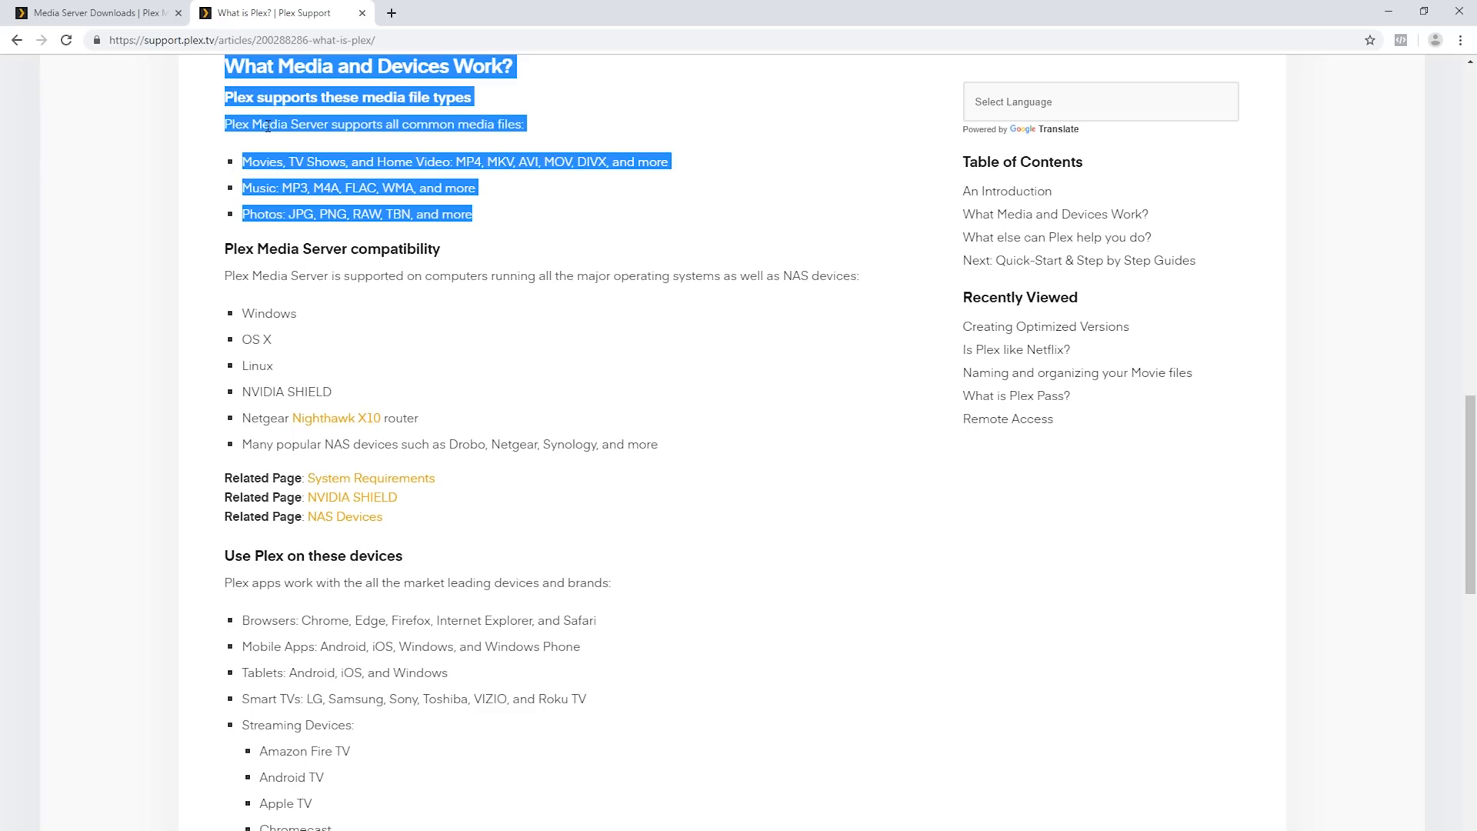
{"action": "mouse_move", "coordinate": [363, 506]}
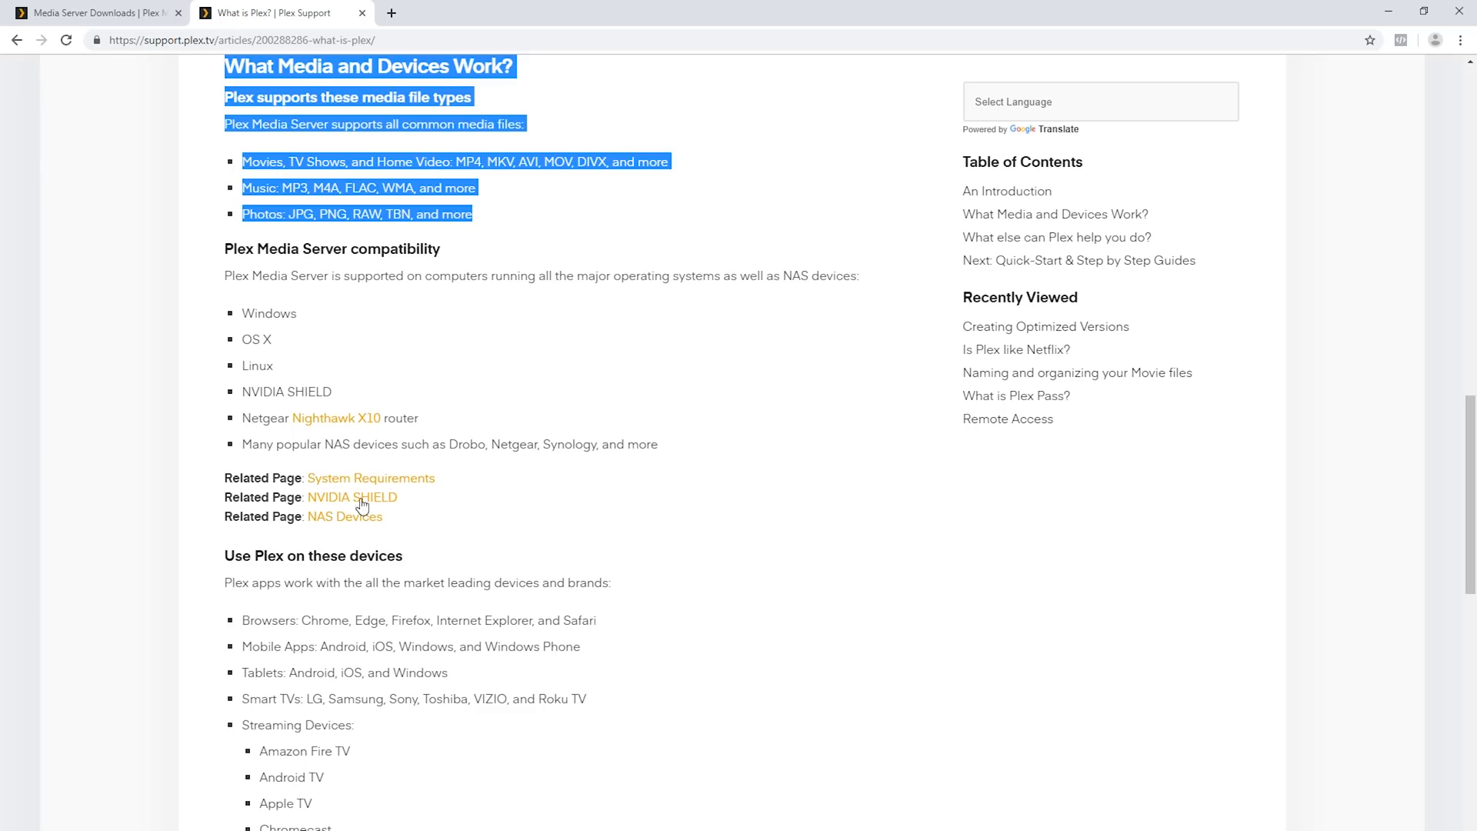
{"action": "mouse_move", "coordinate": [327, 666]}
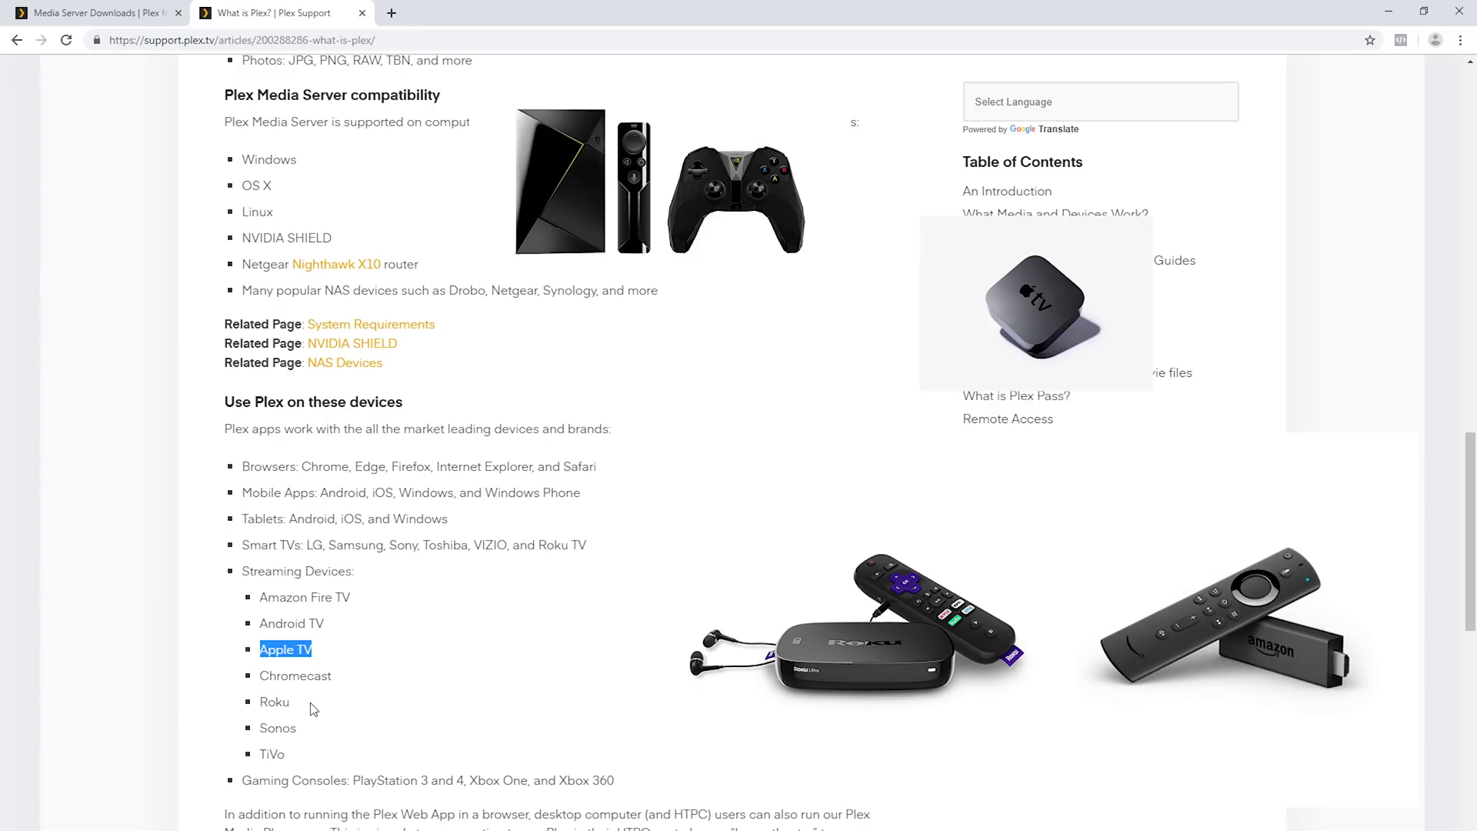
{"action": "double_click", "coordinate": [277, 727]}
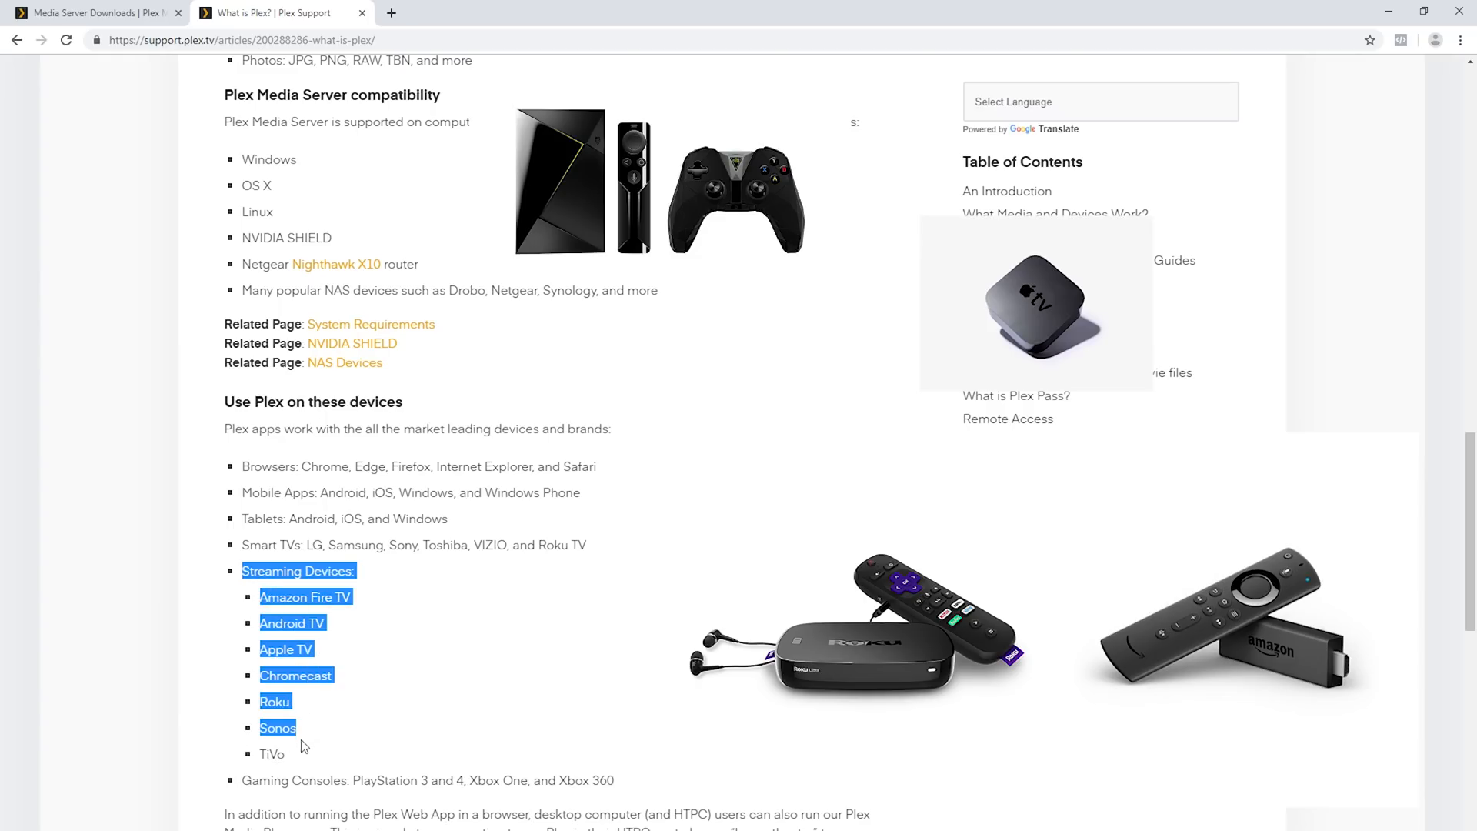
{"action": "left_click", "coordinate": [334, 566]}
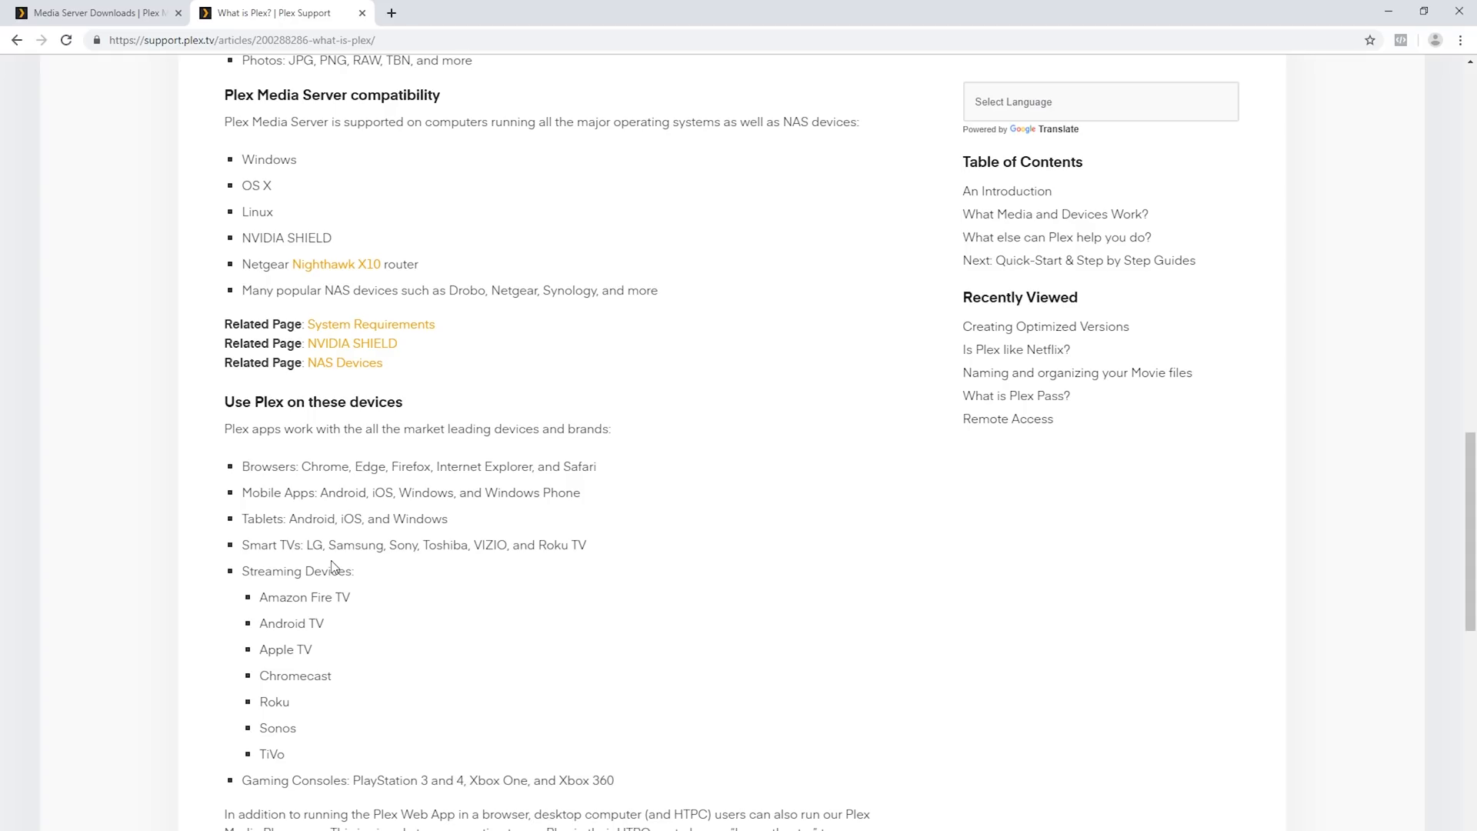
{"action": "mouse_move", "coordinate": [386, 593]}
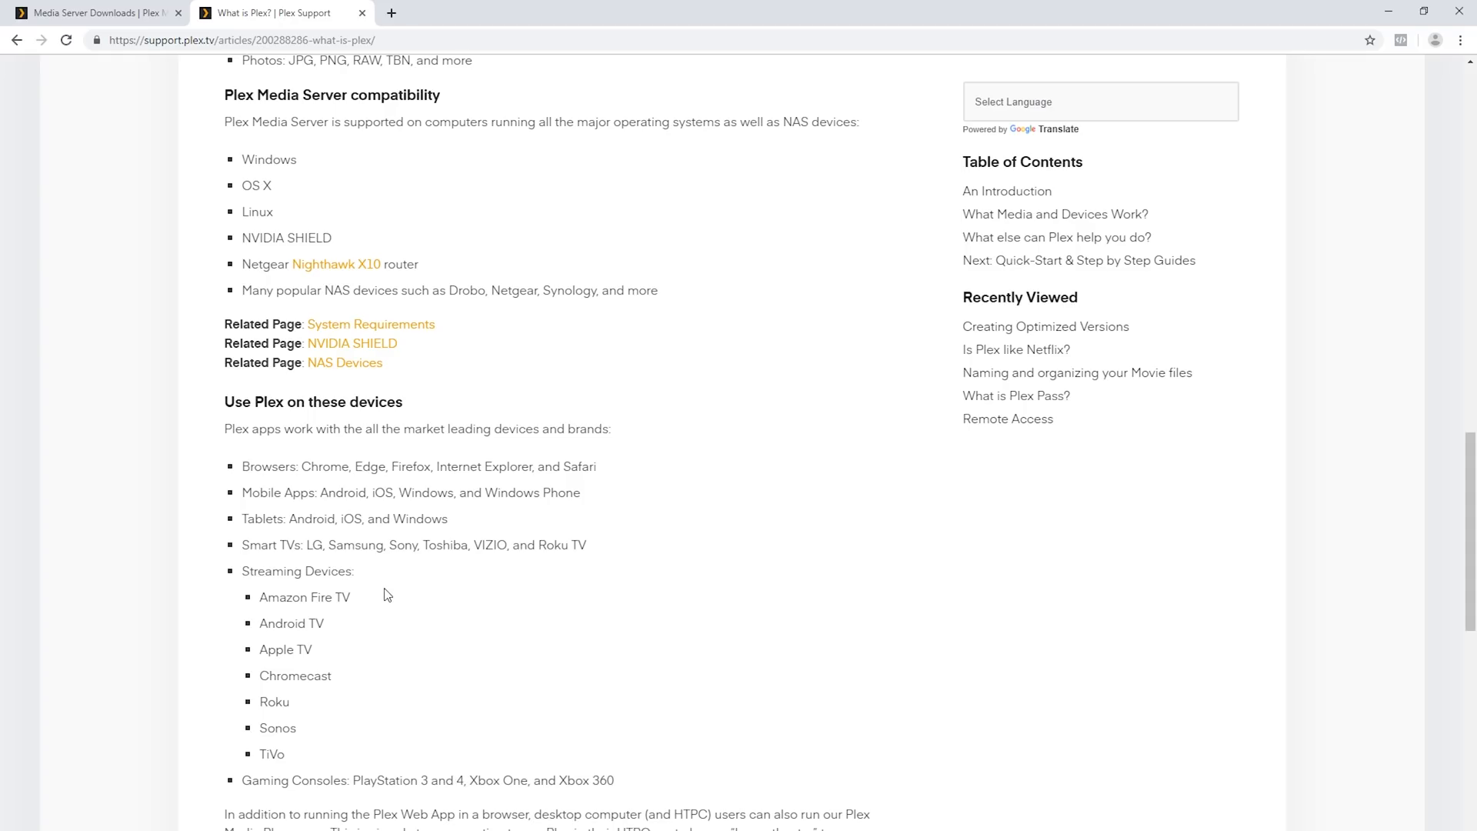
{"action": "mouse_move", "coordinate": [399, 583]}
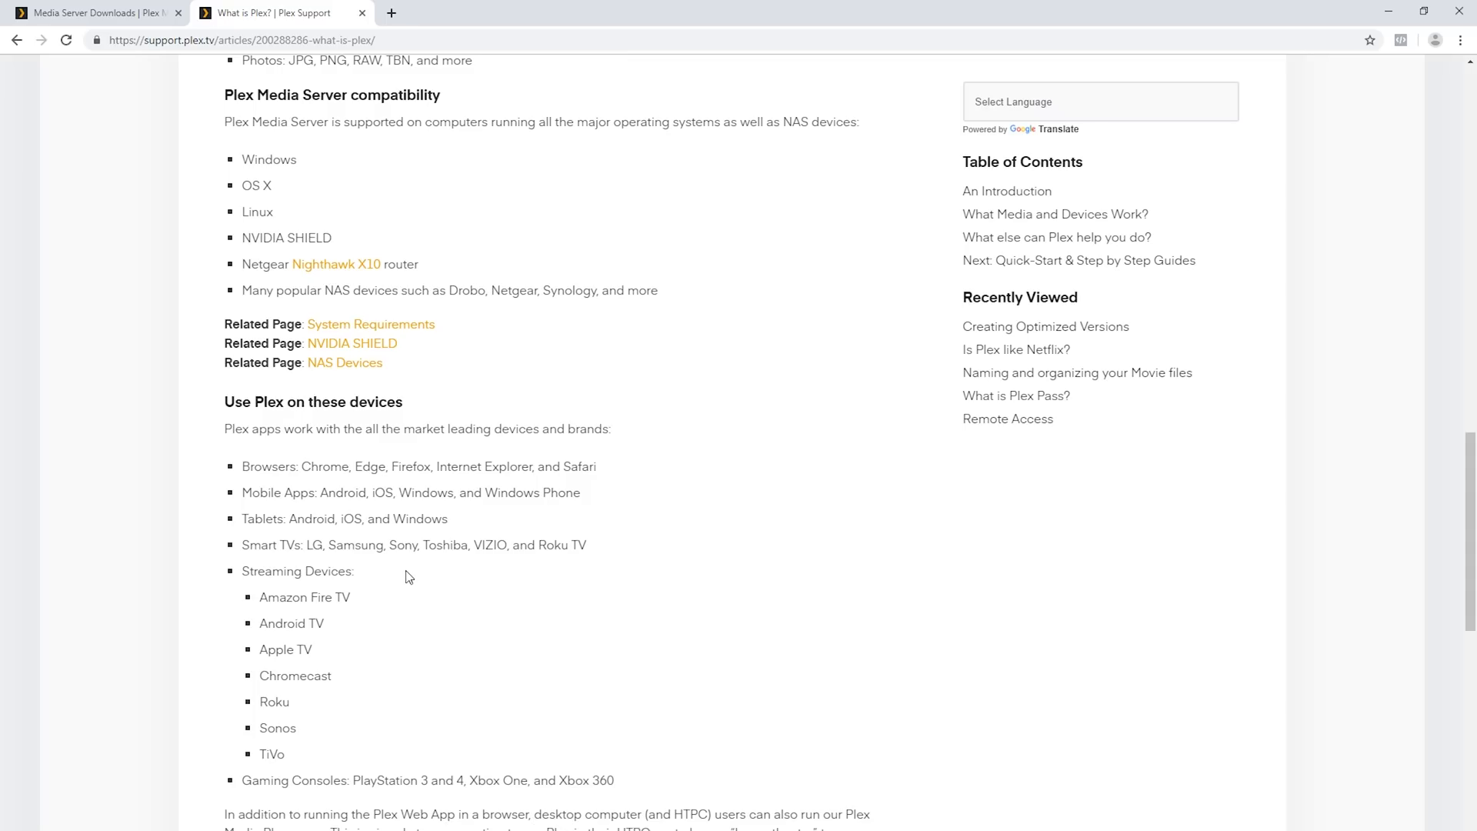
{"action": "mouse_move", "coordinate": [420, 587]}
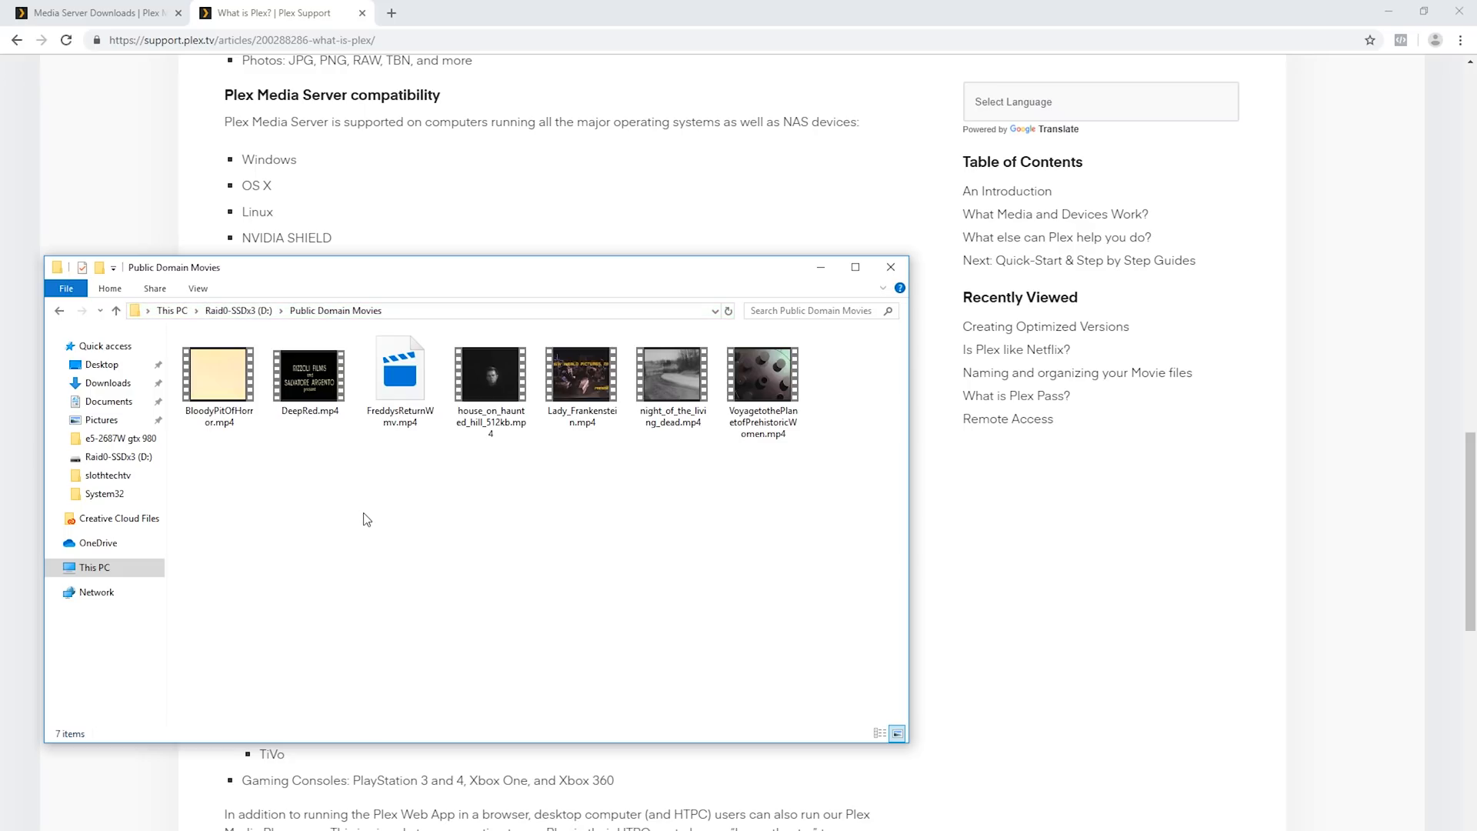
{"action": "mouse_move", "coordinate": [408, 541]}
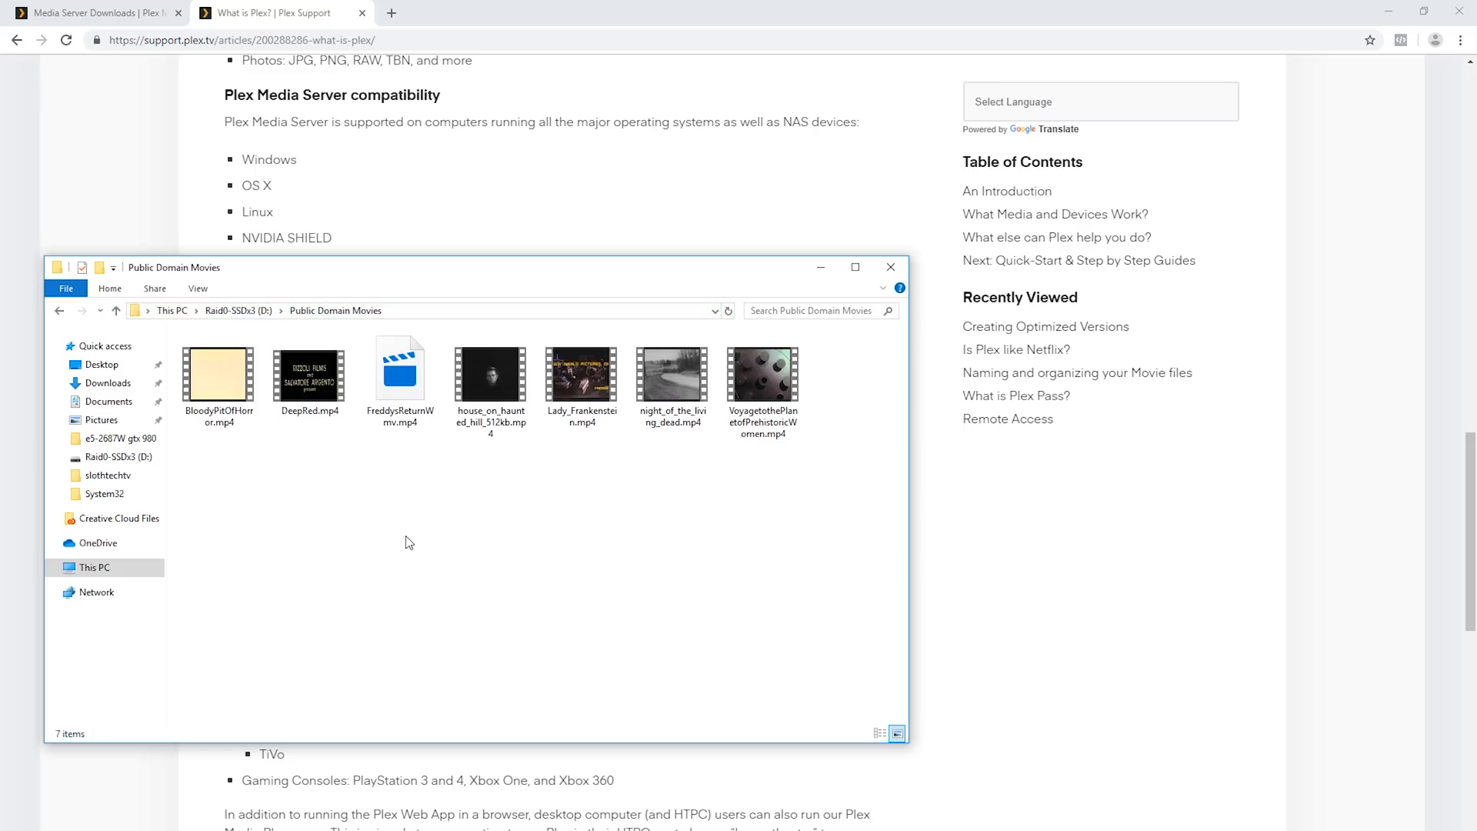
{"action": "mouse_move", "coordinate": [443, 541]}
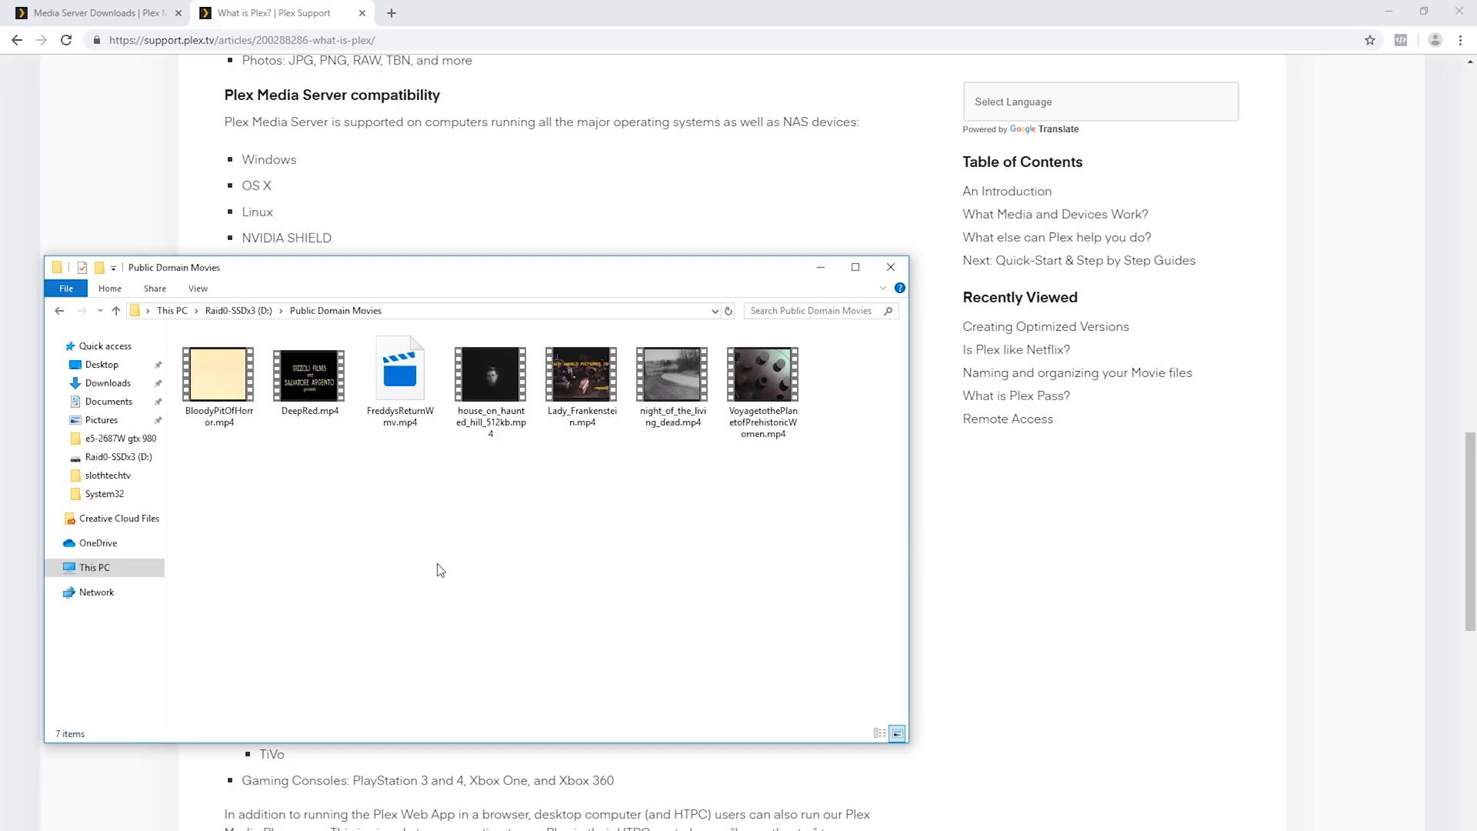
{"action": "mouse_move", "coordinate": [697, 452]}
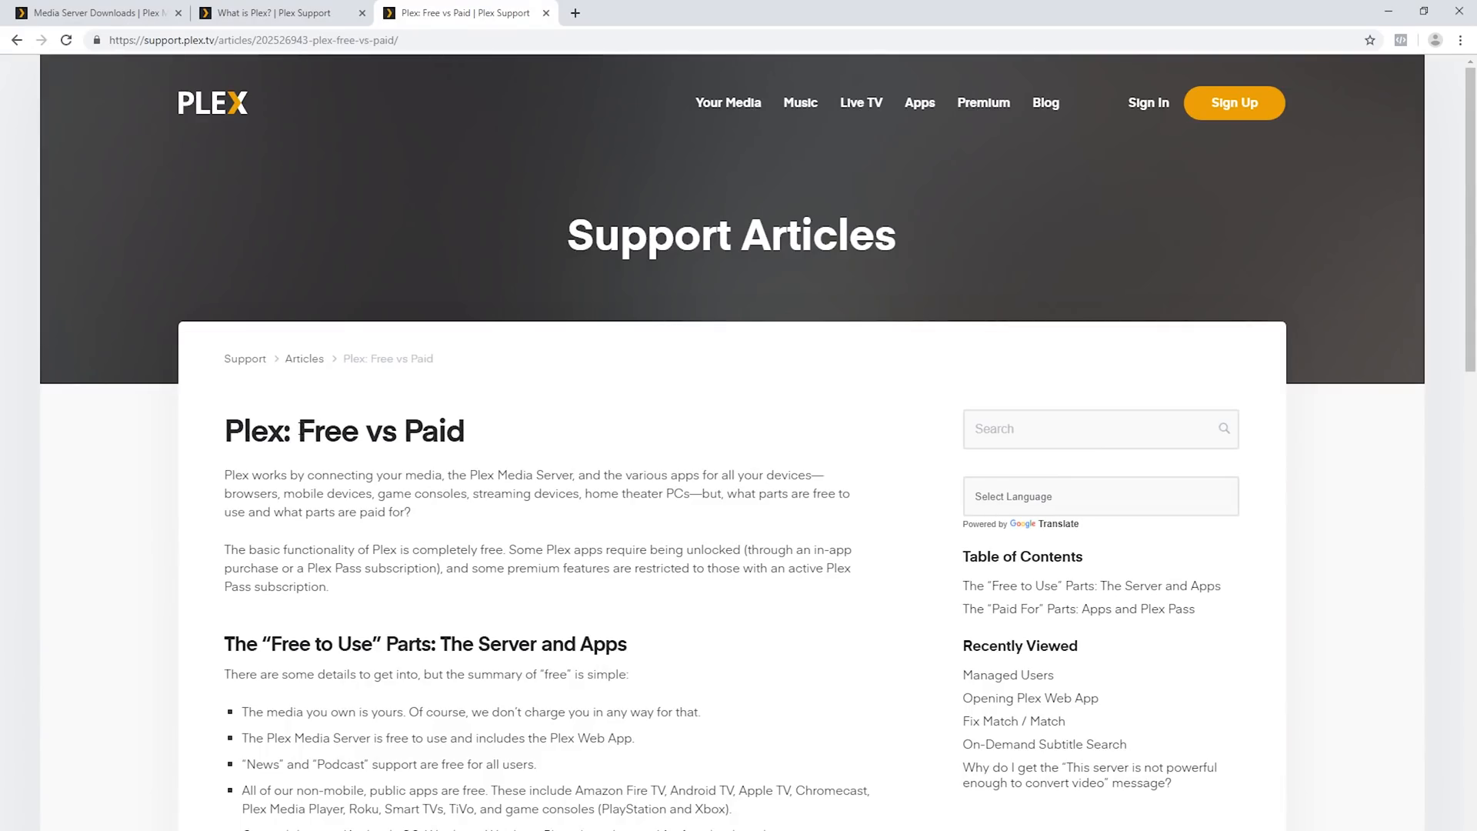
Step: Highlight 'Free' and 'Paid' in the title, then scroll into the Plex Pass paid features
{"action": "double_click", "coordinate": [327, 430]}
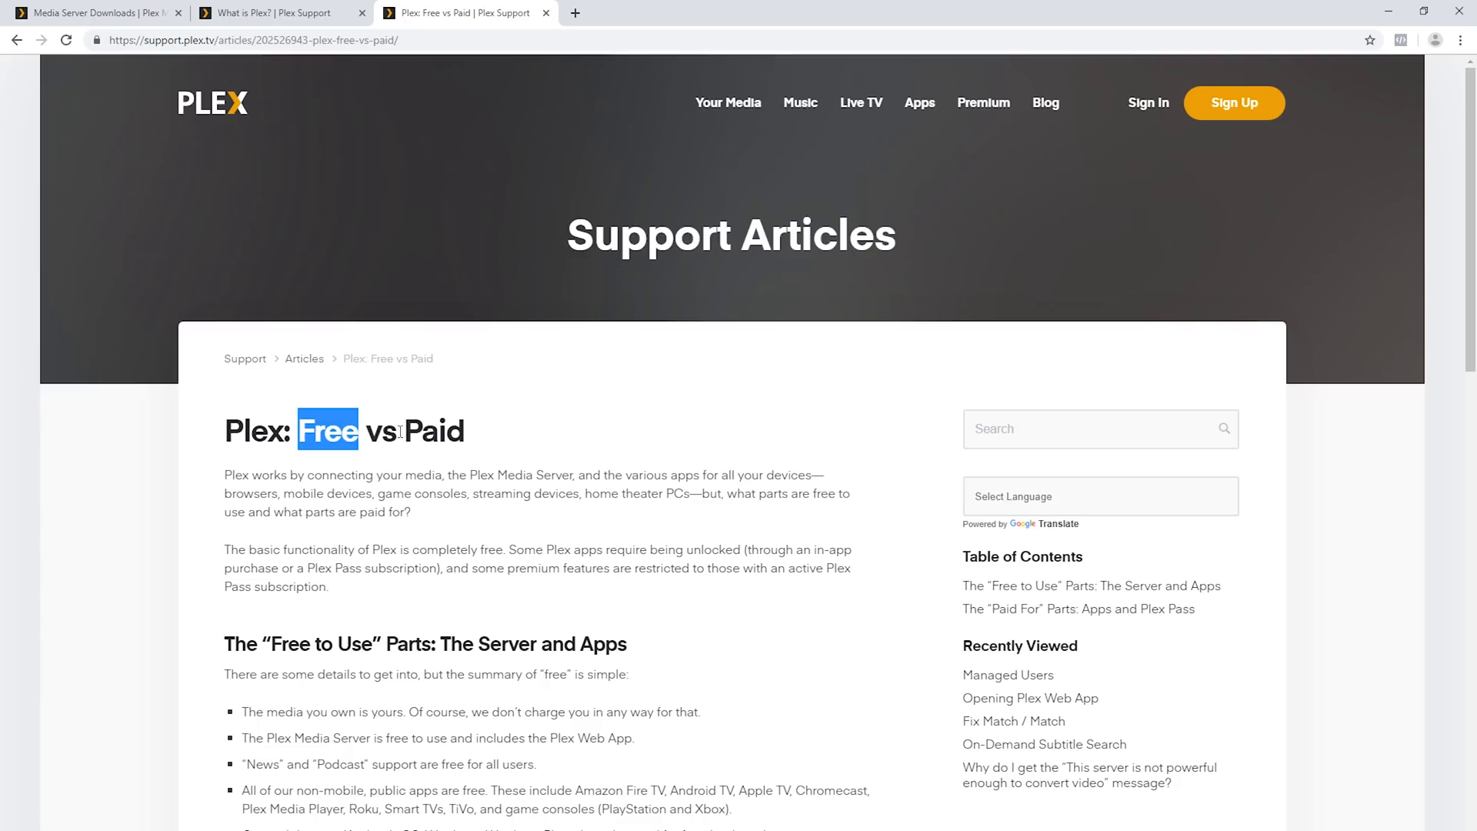
{"action": "double_click", "coordinate": [434, 431]}
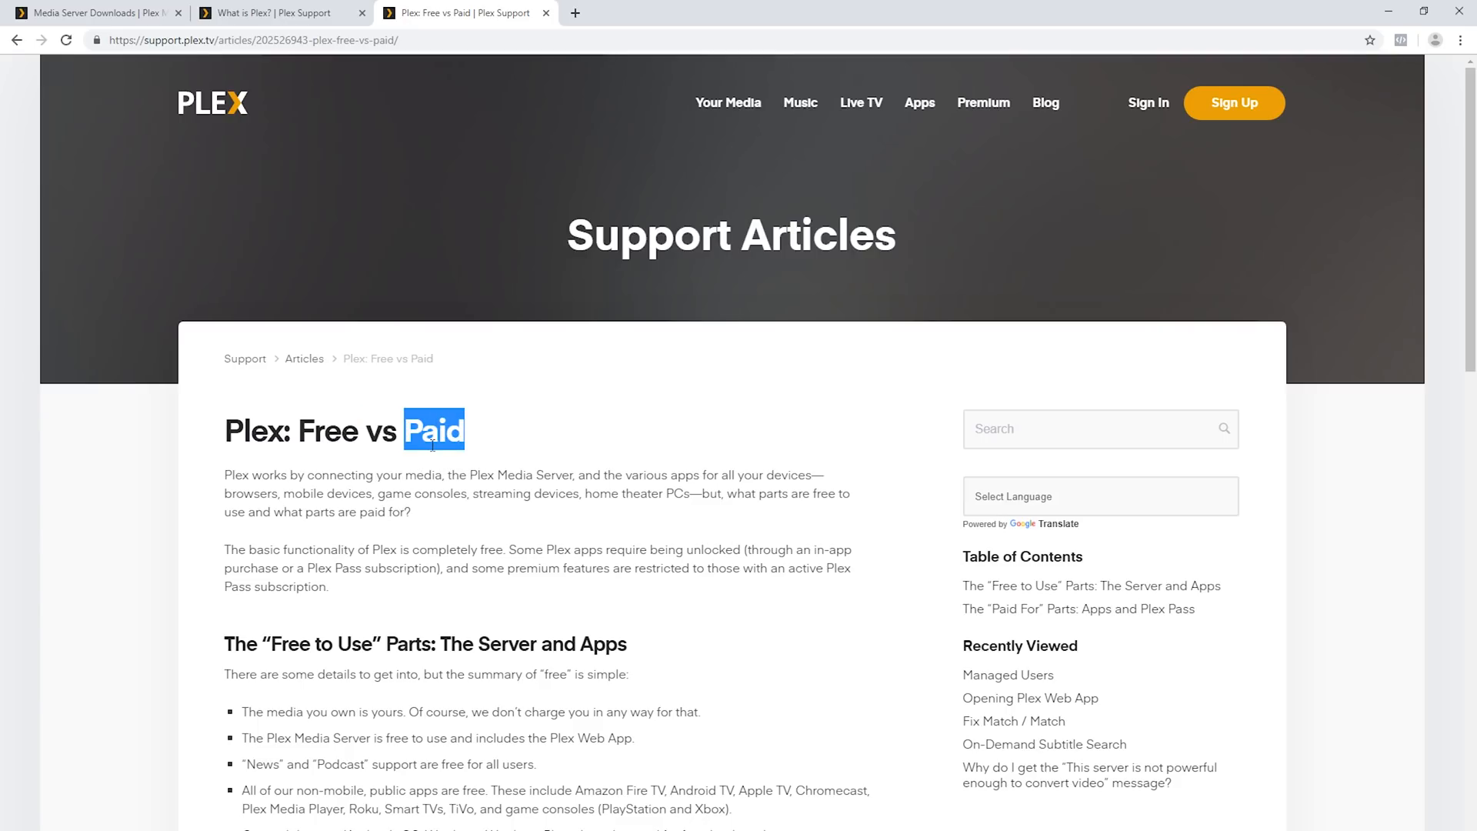
{"action": "mouse_move", "coordinate": [233, 480]}
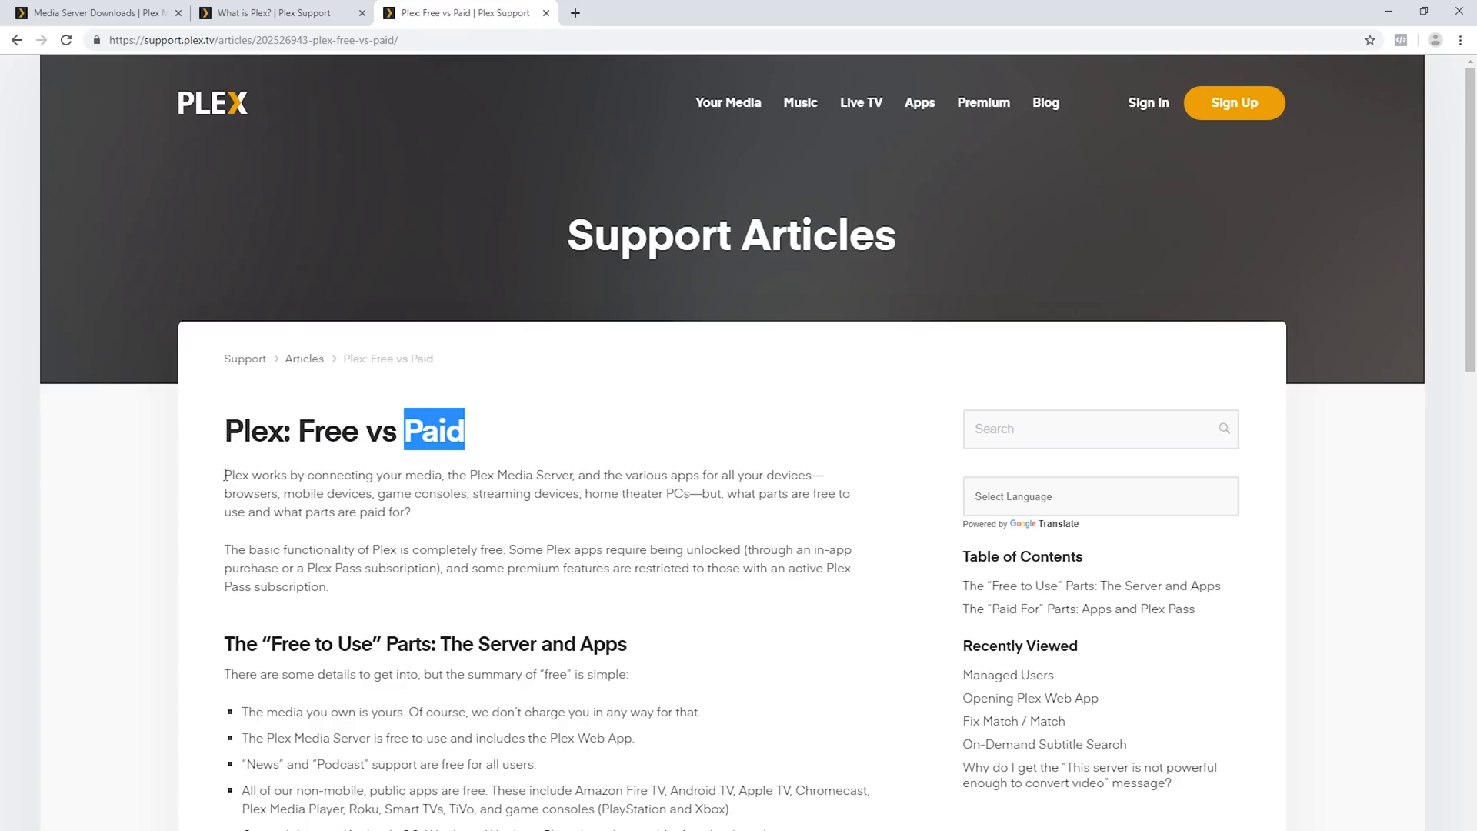
{"action": "mouse_move", "coordinate": [234, 491]}
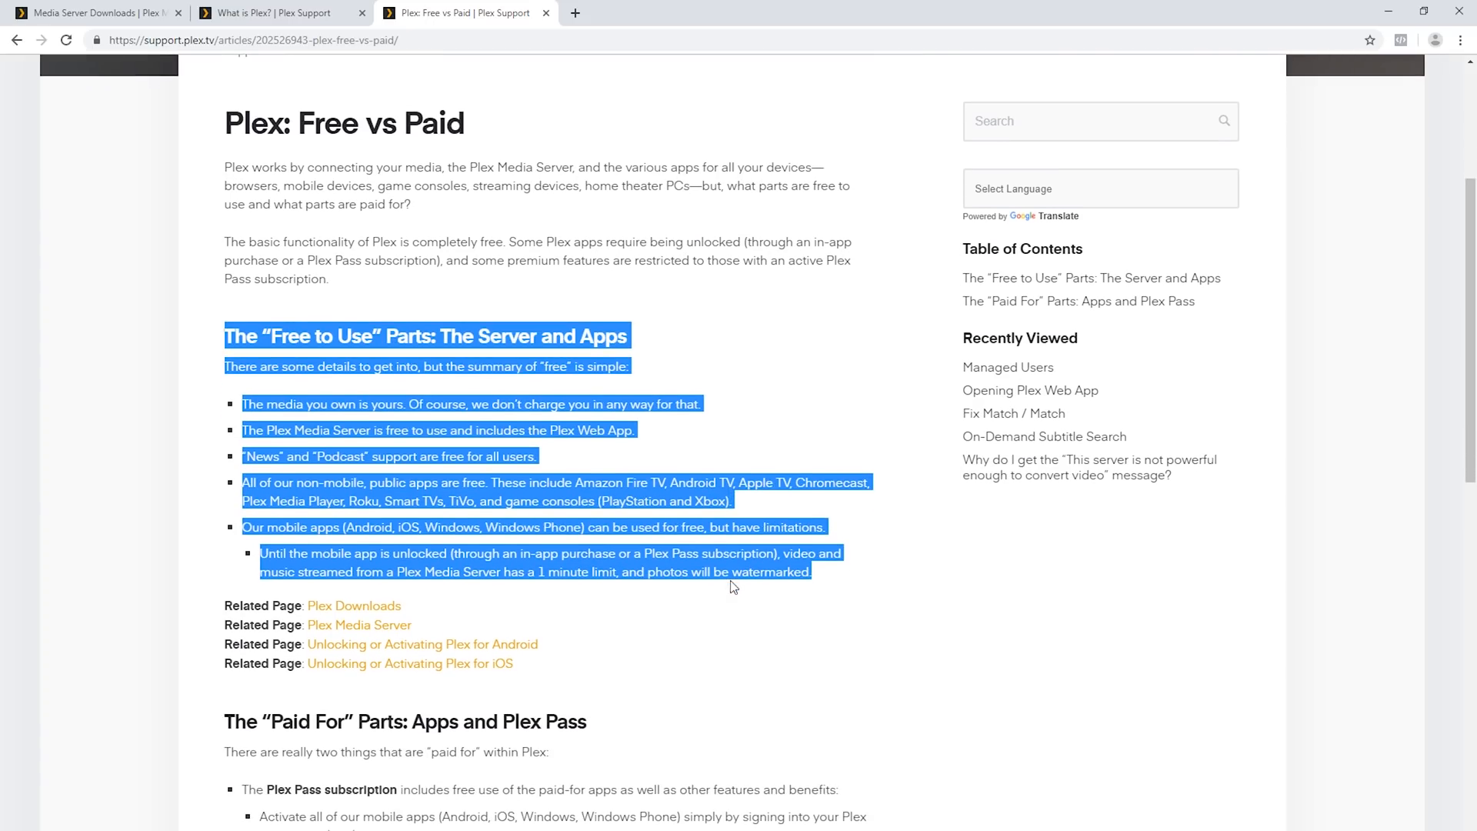
{"action": "scroll", "scroll_direction": "down", "scroll_amount": 3}
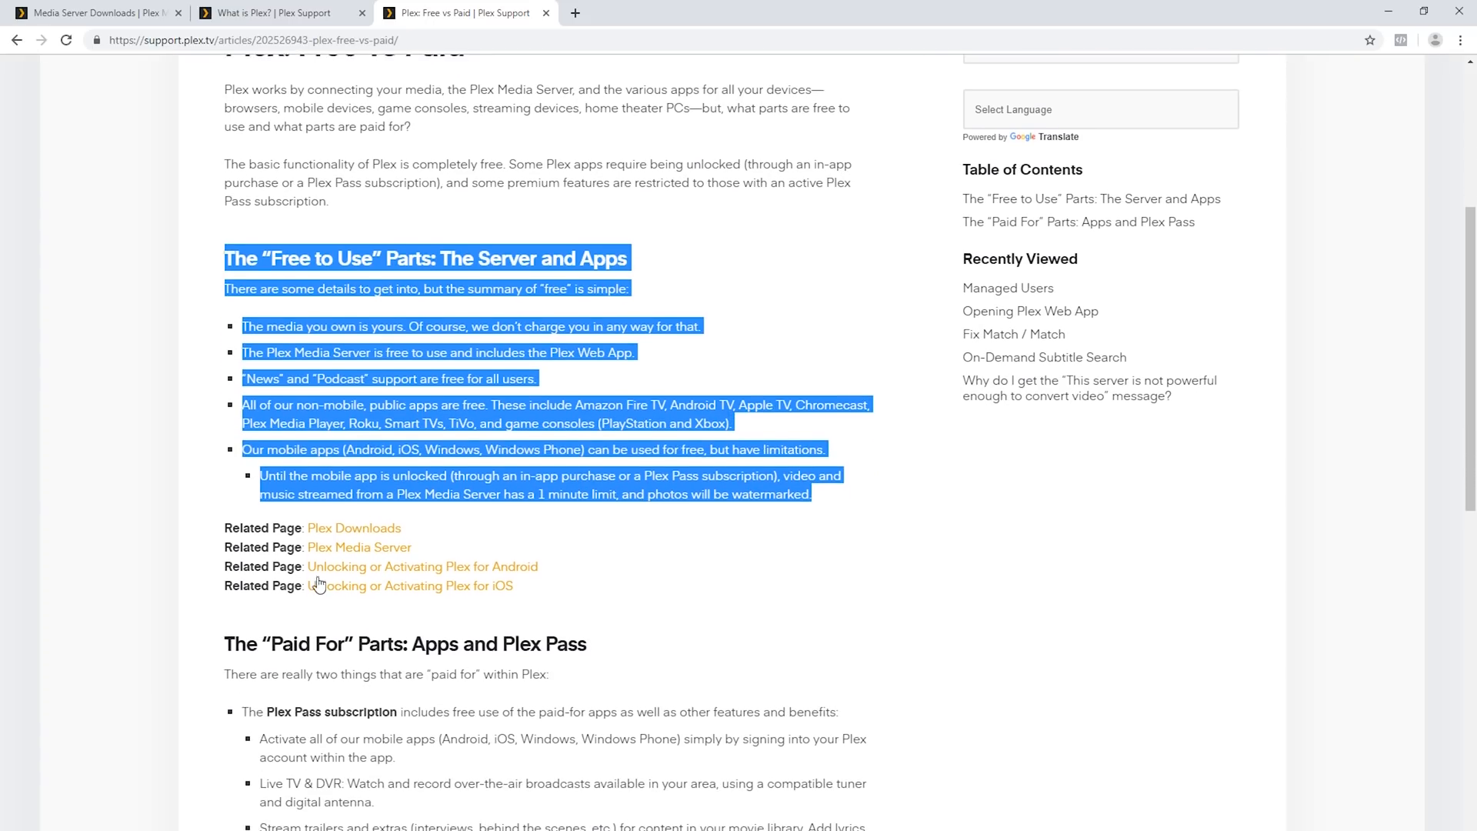
{"action": "scroll", "scroll_direction": "down", "scroll_amount": 3}
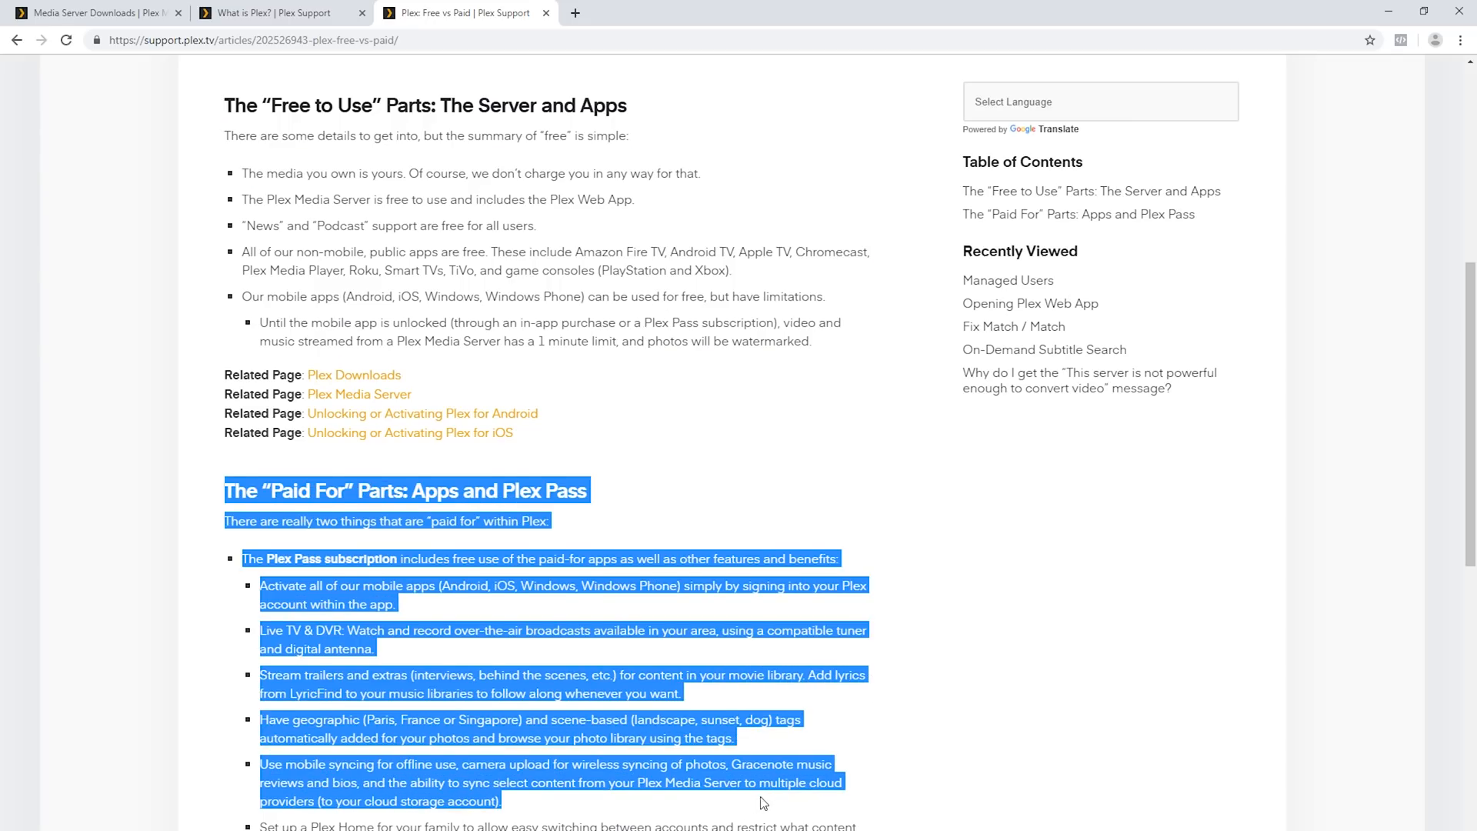
{"action": "scroll", "scroll_direction": "down", "scroll_amount": 3}
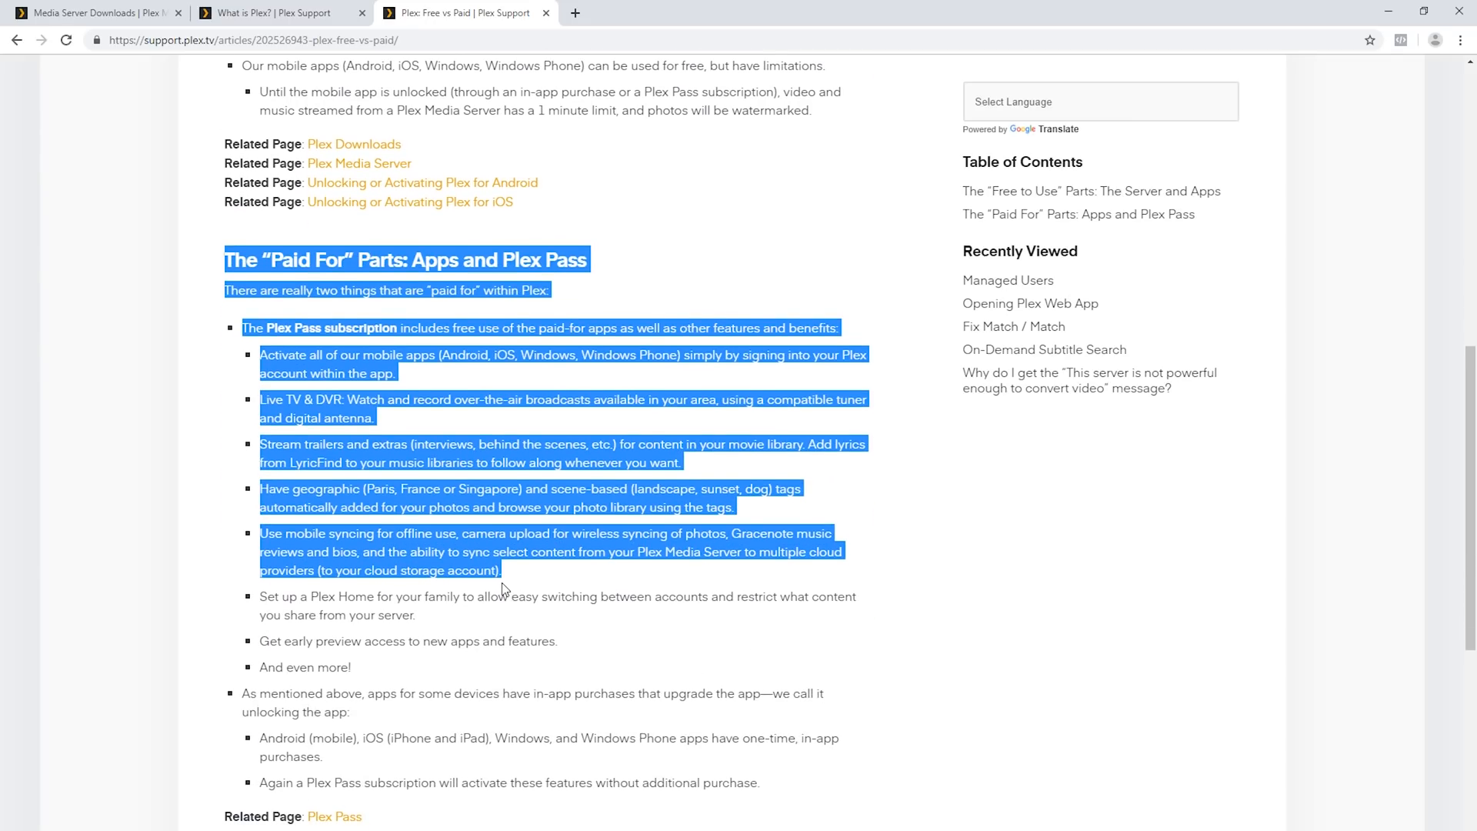
{"action": "left_click", "coordinate": [283, 357]}
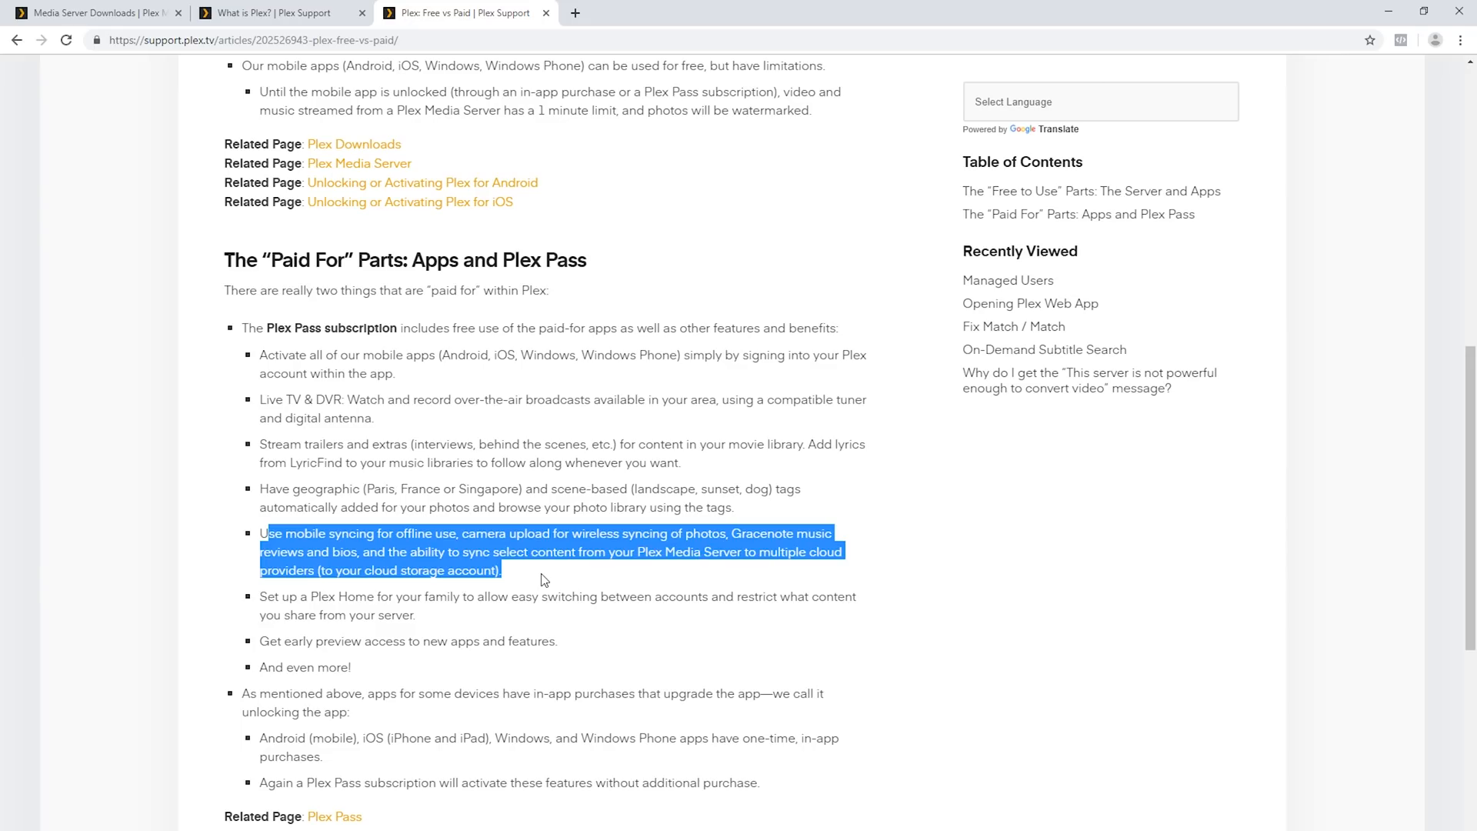
{"action": "mouse_move", "coordinate": [506, 589]}
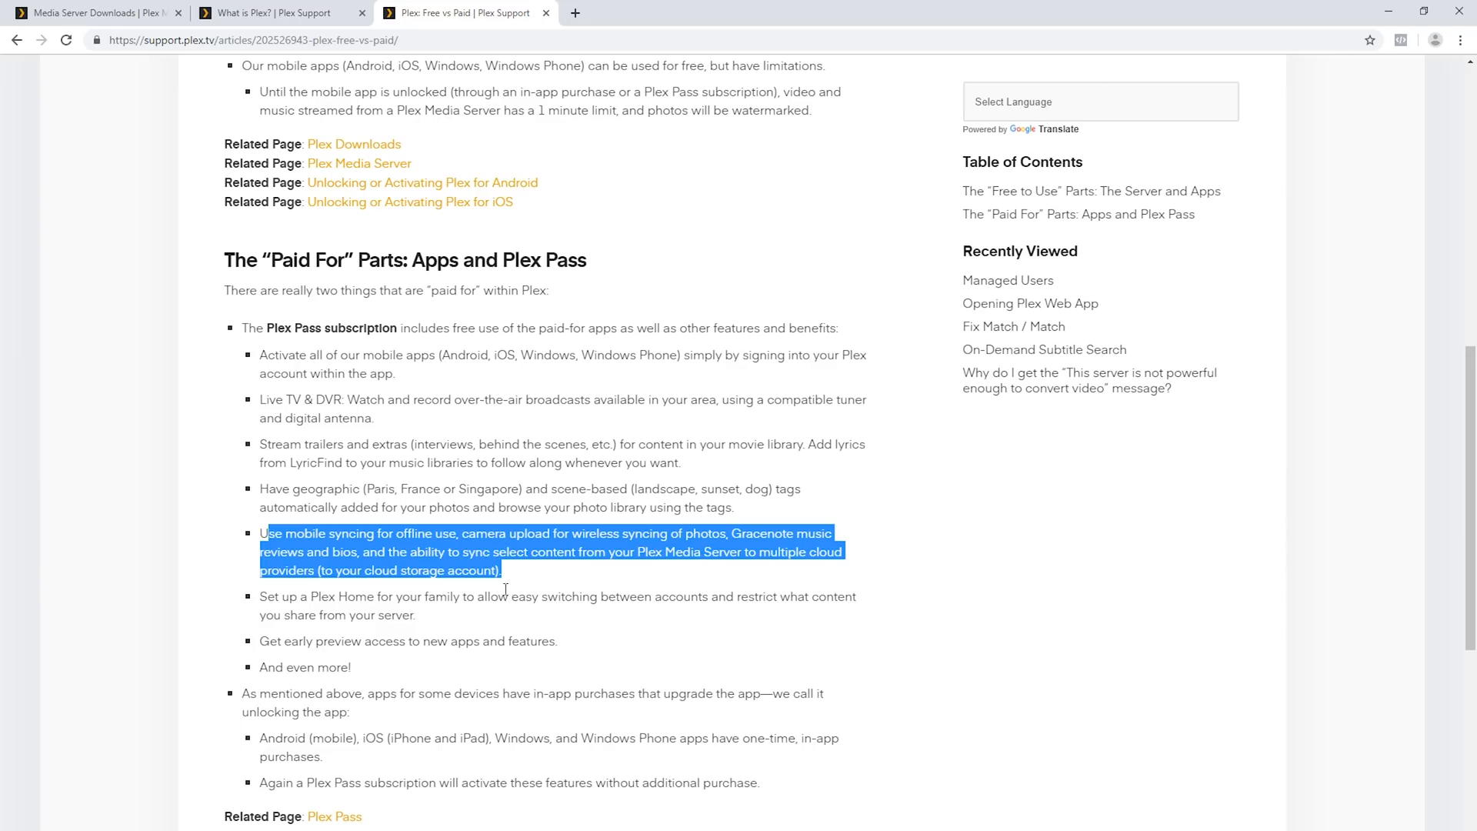
{"action": "mouse_move", "coordinate": [310, 587]}
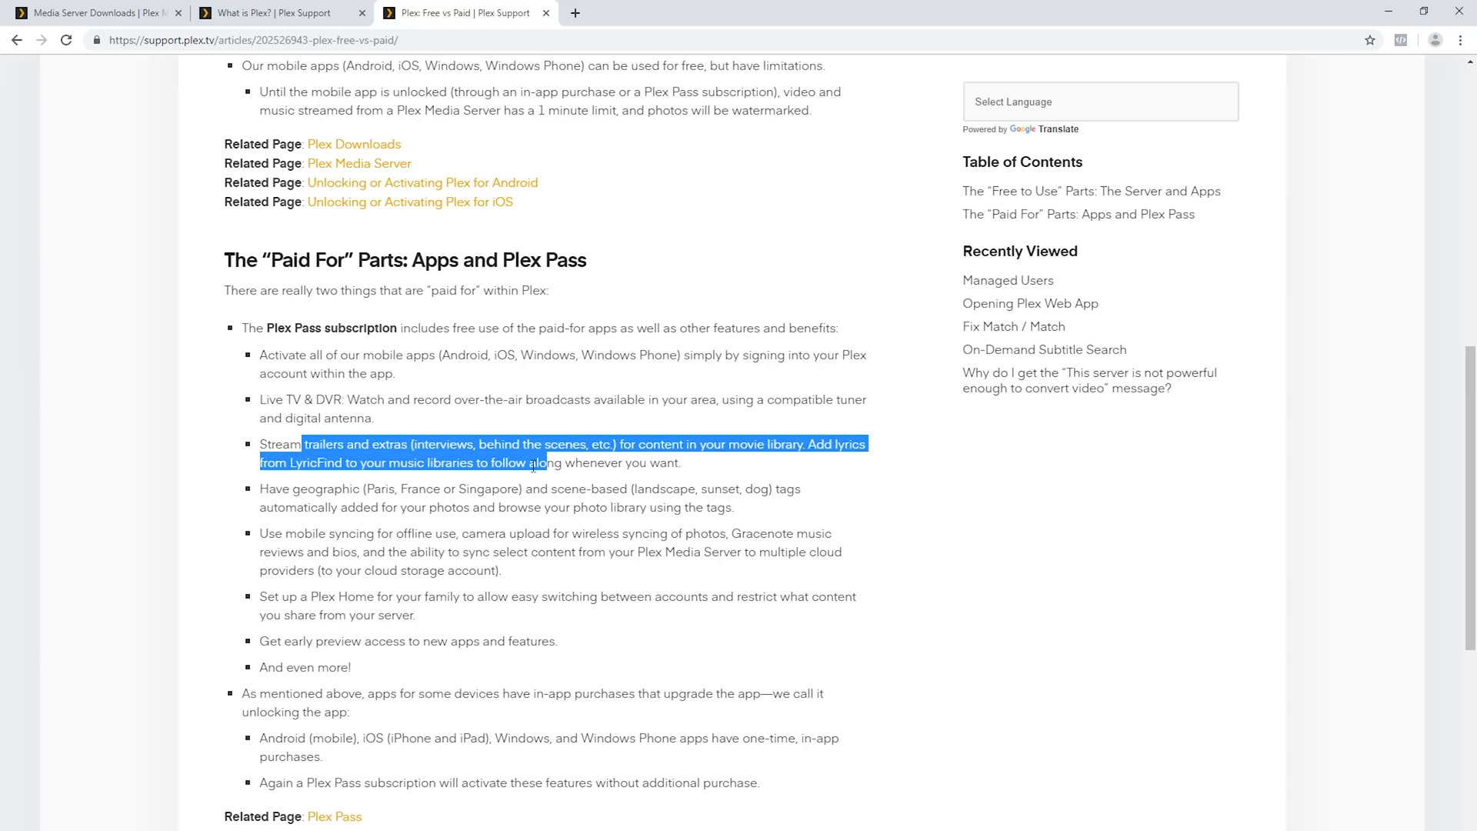
{"action": "mouse_move", "coordinate": [469, 324]}
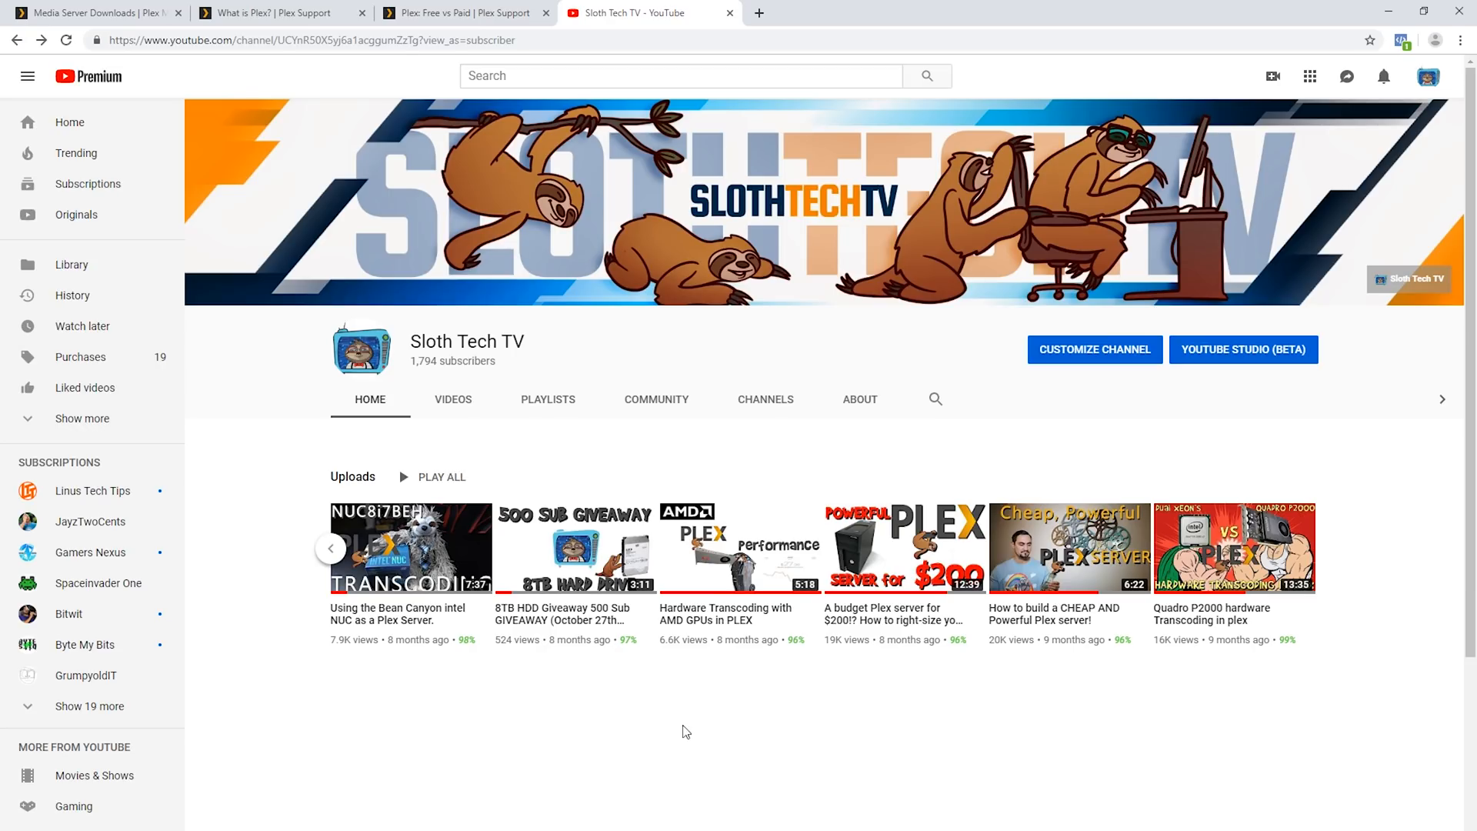
{"action": "mouse_move", "coordinate": [876, 626]}
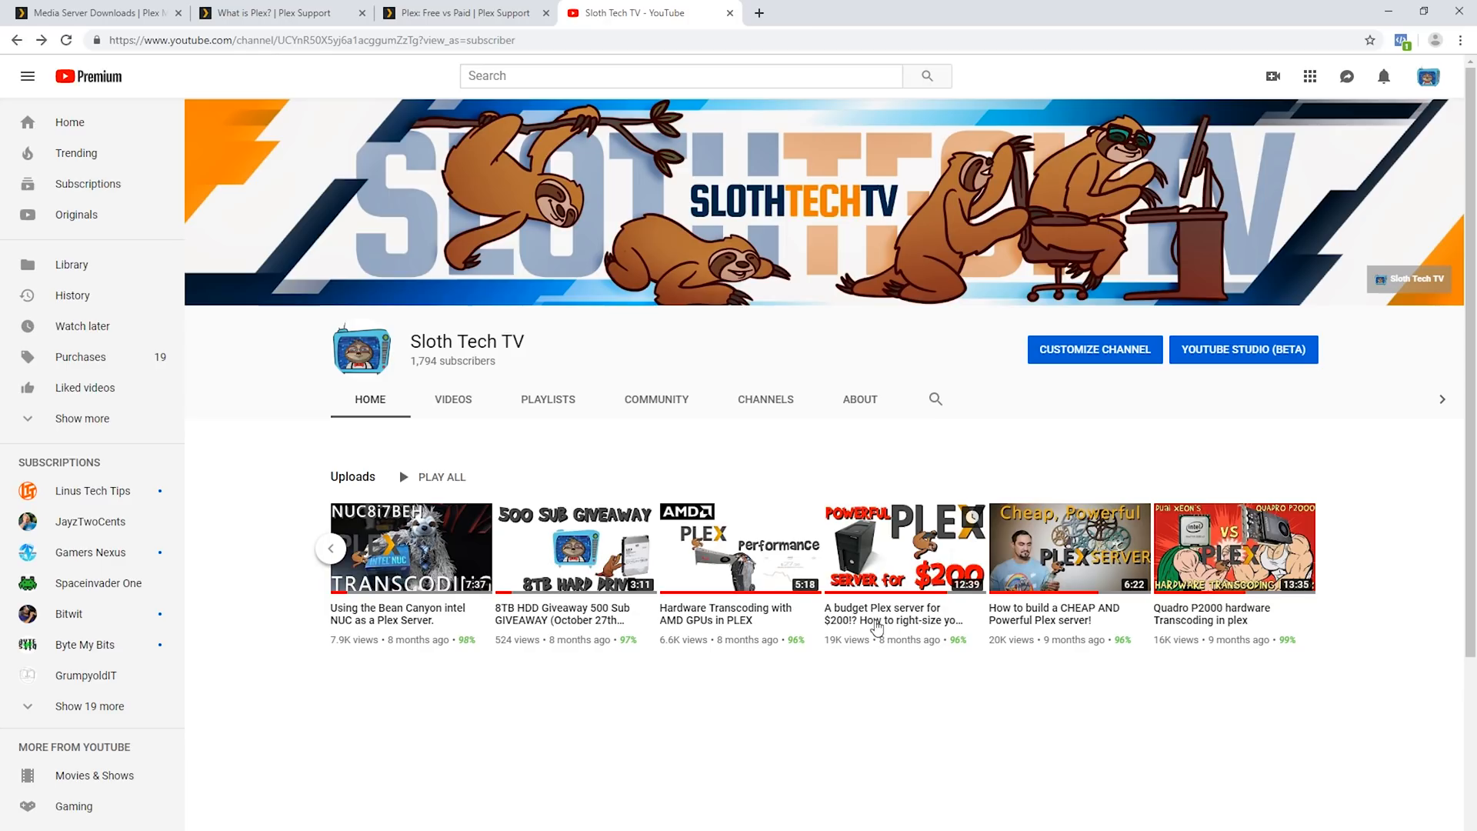
{"action": "mouse_move", "coordinate": [884, 620]}
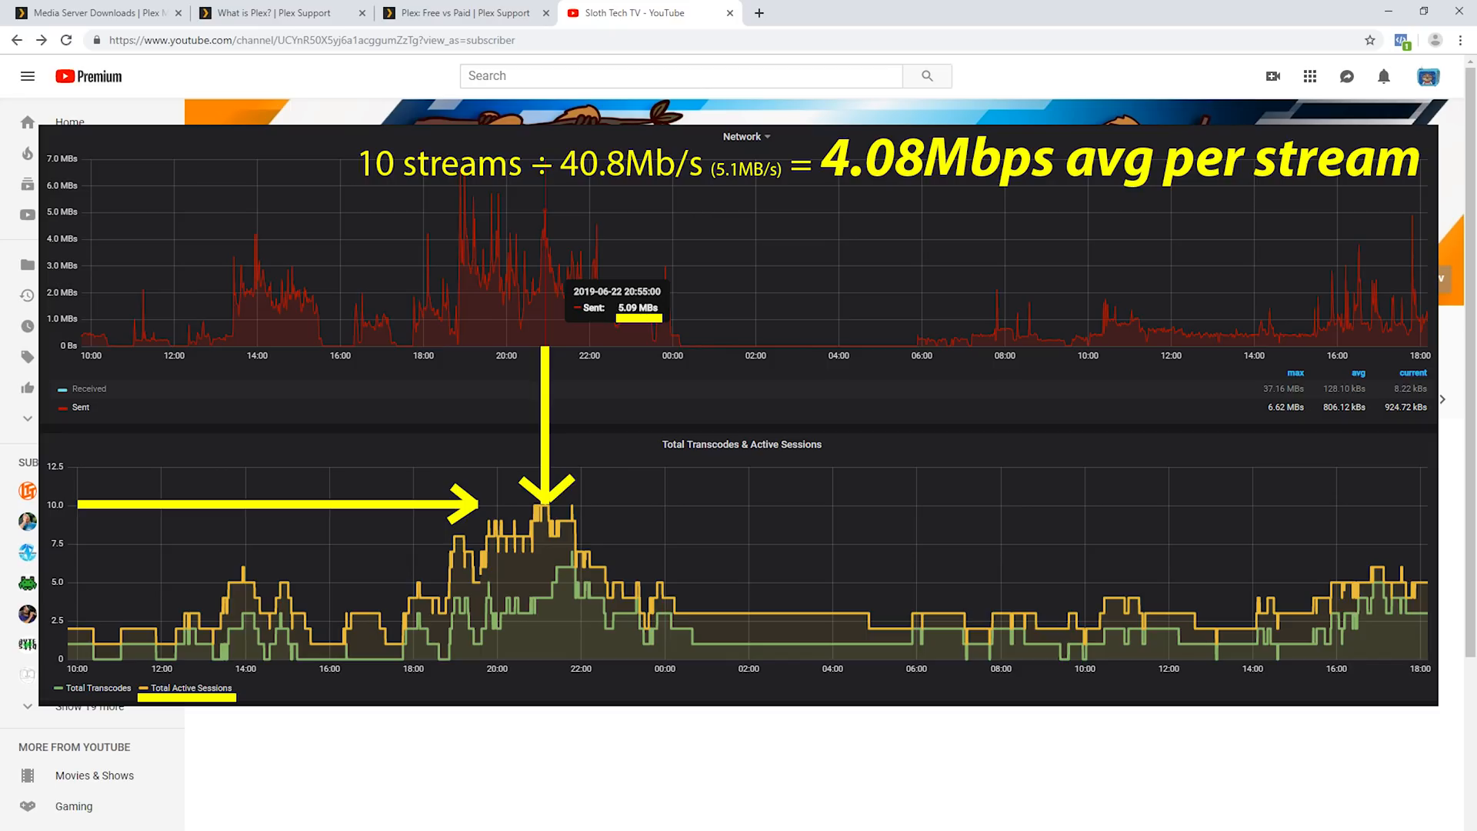
{"action": "left_click", "coordinate": [646, 12]}
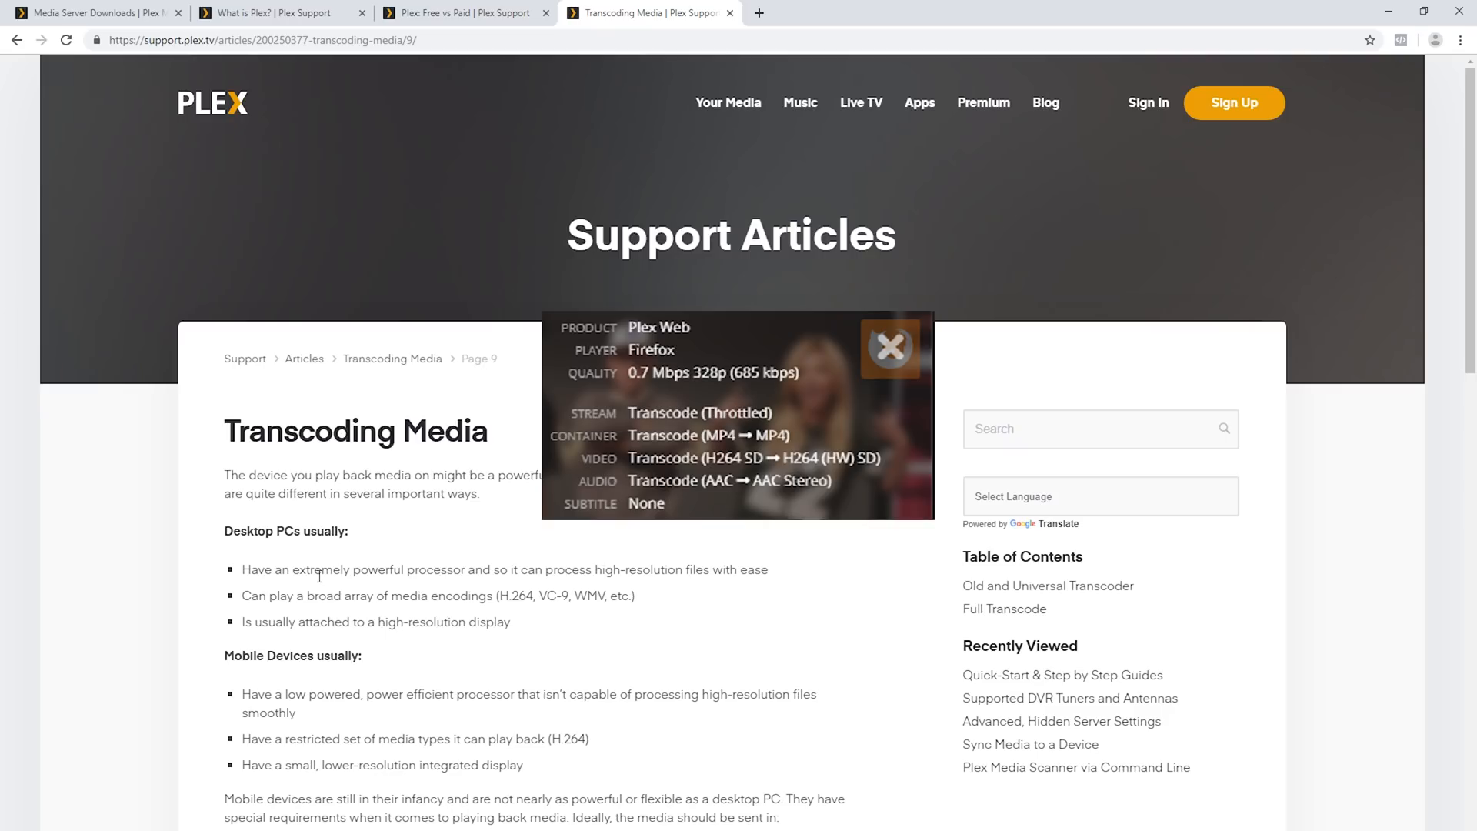
Step: Scroll the Transcoding Media article, then open Sloth Tech TV in a new tab
{"action": "left_click", "coordinate": [887, 348]}
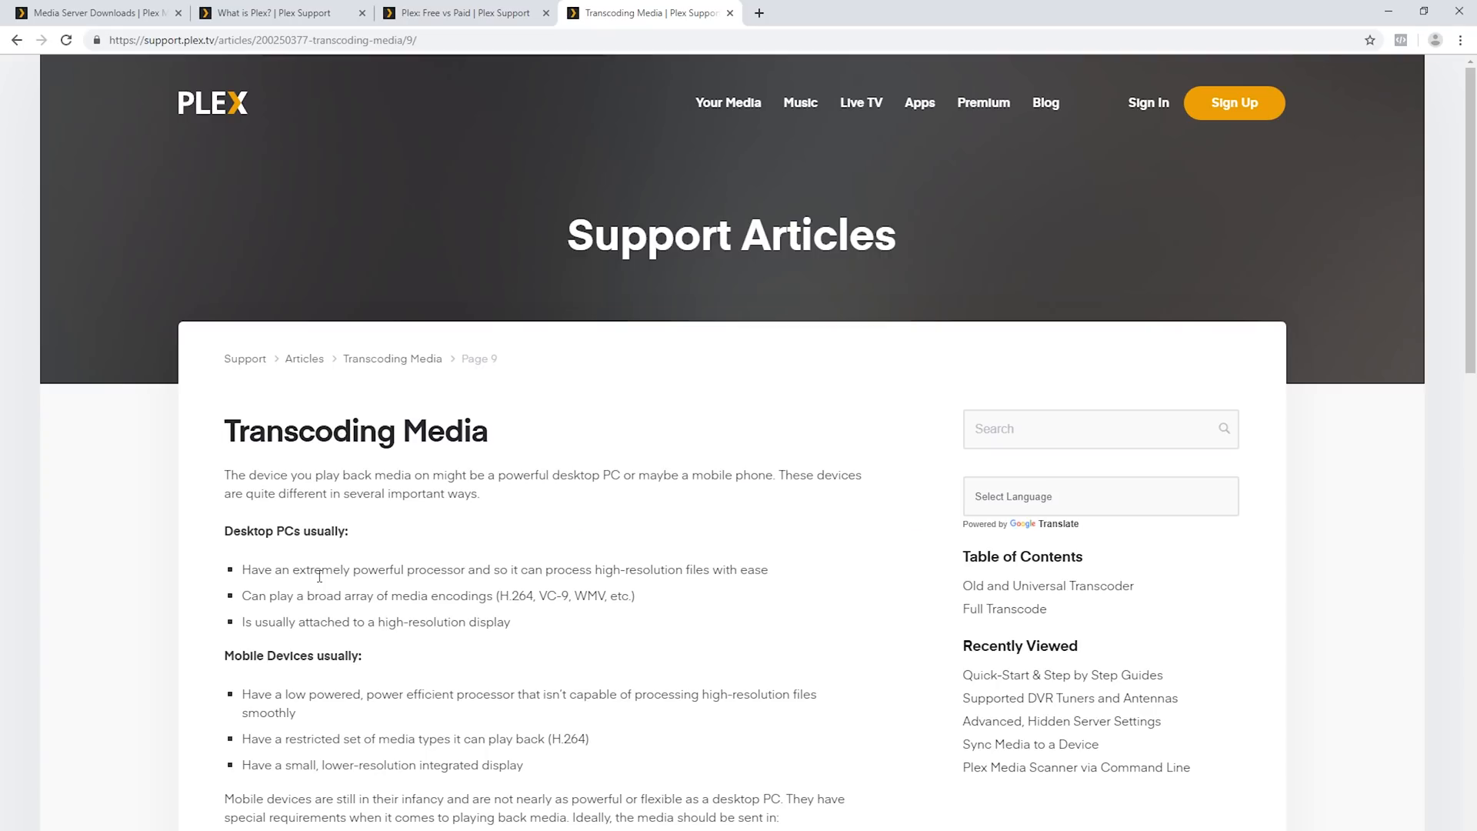
{"action": "scroll", "scroll_direction": "down", "scroll_amount": 3}
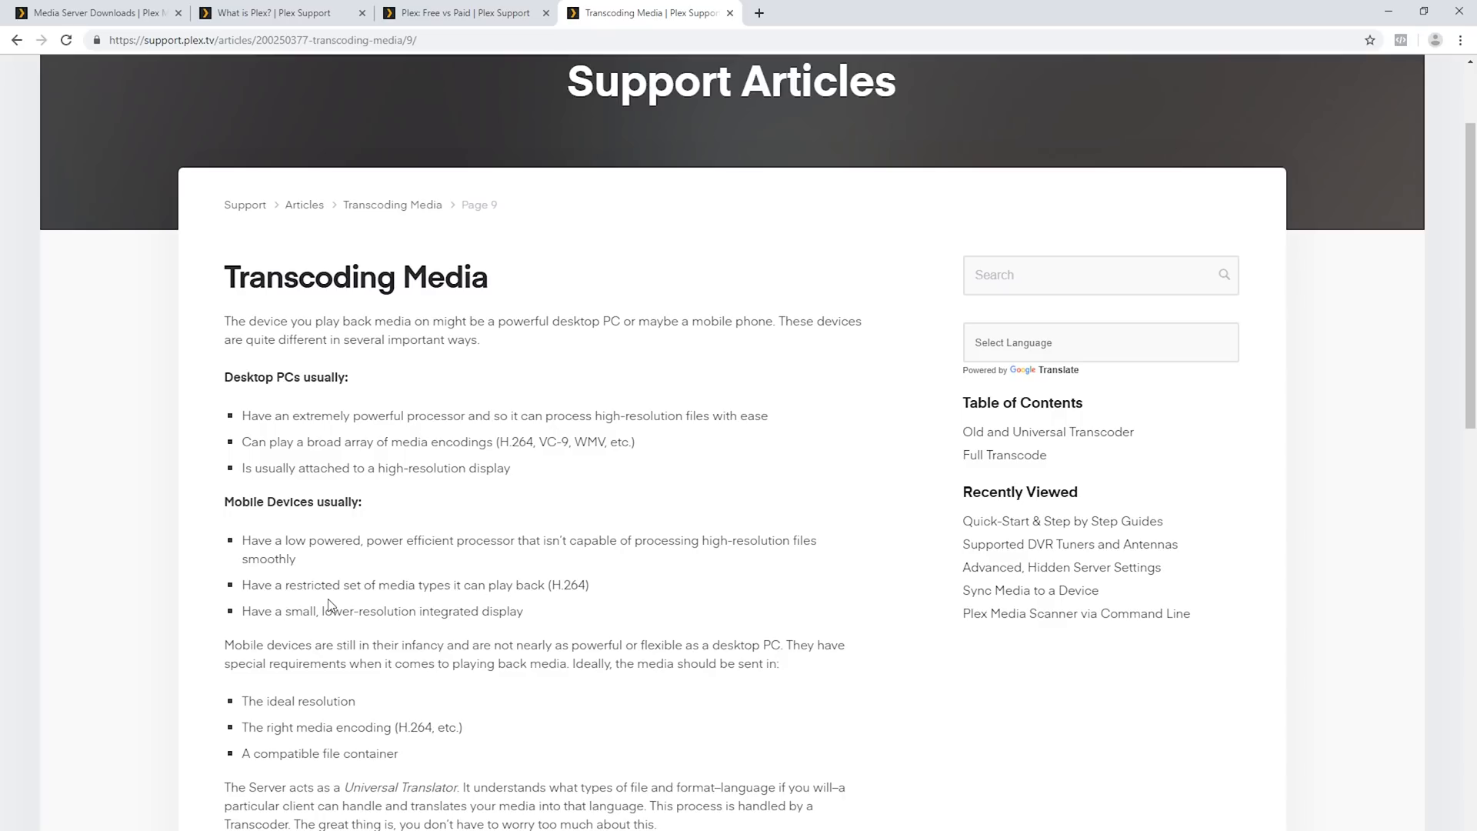
{"action": "left_click", "coordinate": [941, 12]}
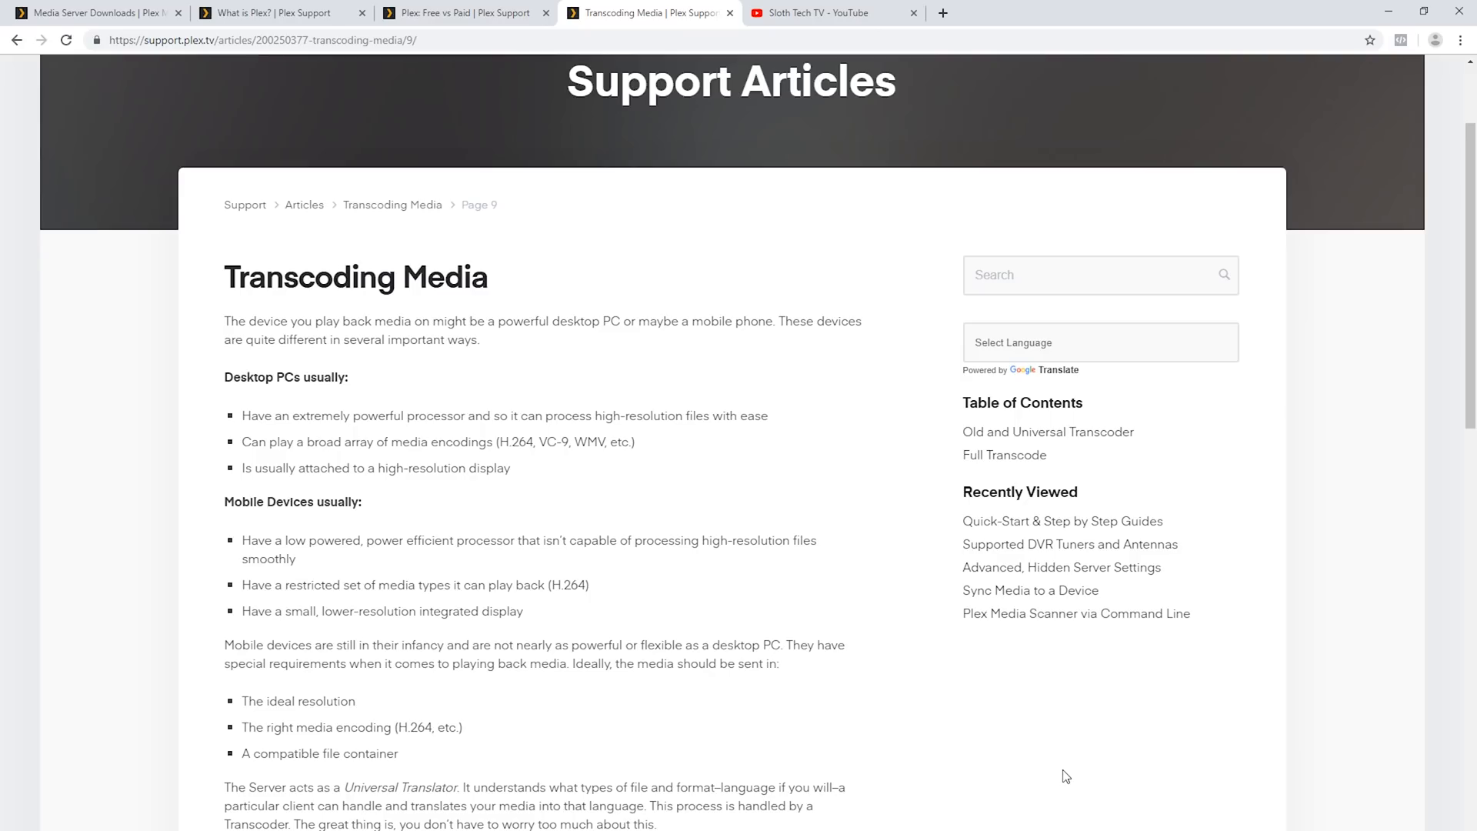
{"action": "mouse_move", "coordinate": [987, 649]}
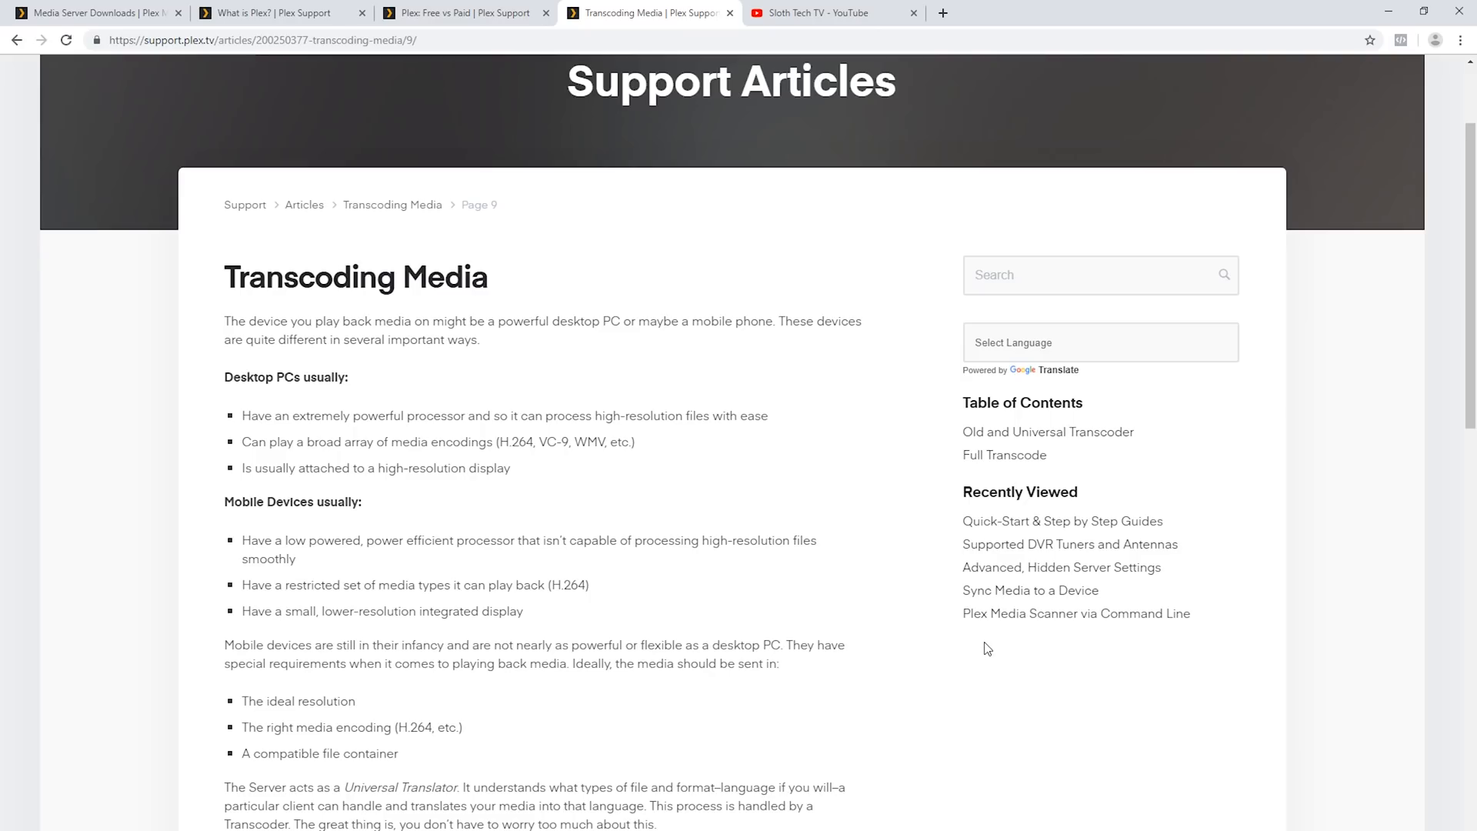
Step: View the Sloth Tech TV channel page, then go back to the Plex website
{"action": "left_click", "coordinate": [833, 12]}
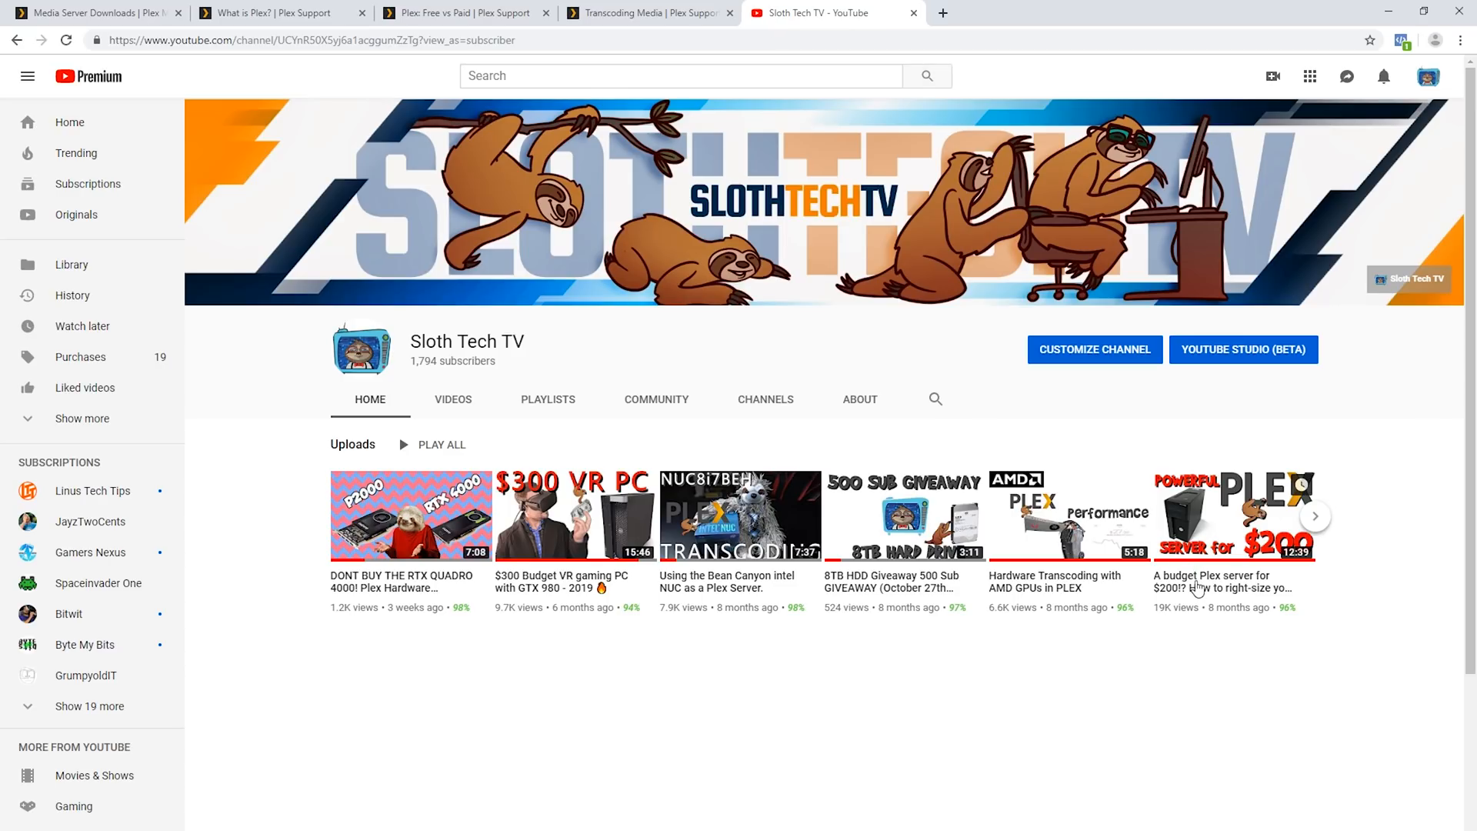
{"action": "mouse_move", "coordinate": [1216, 587]}
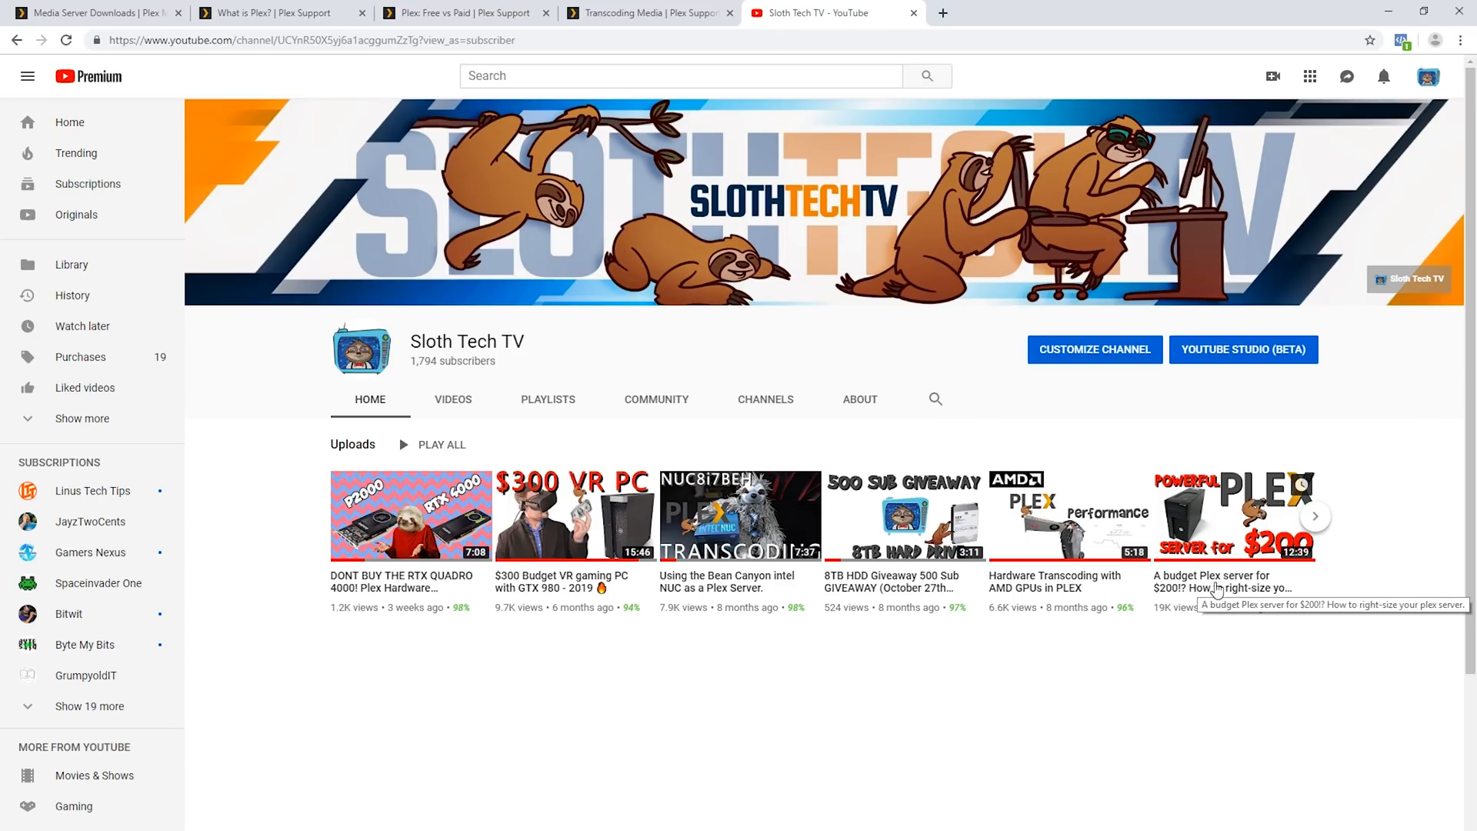
{"action": "mouse_move", "coordinate": [1092, 681]}
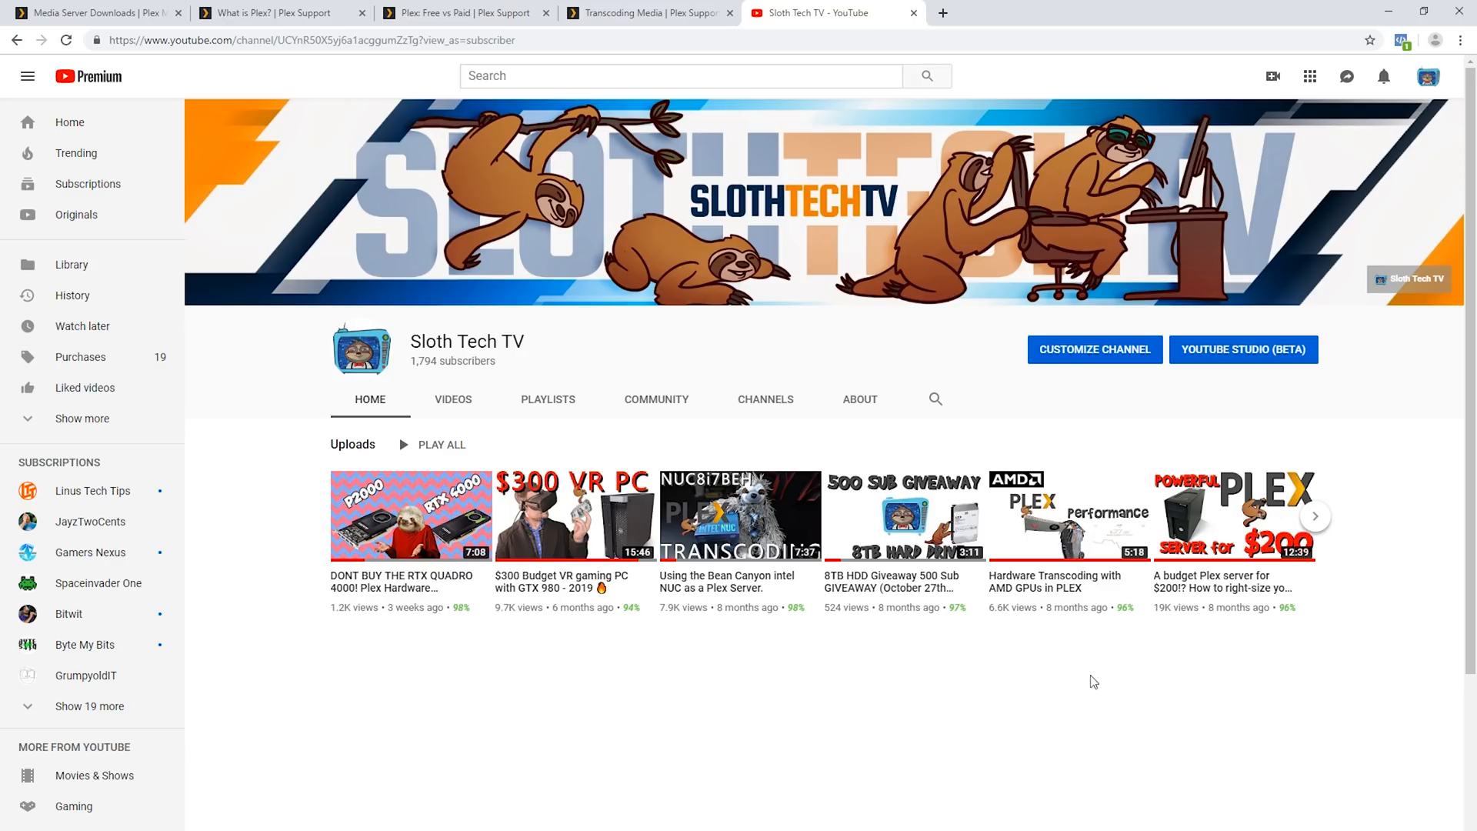
{"action": "mouse_move", "coordinate": [1102, 682]}
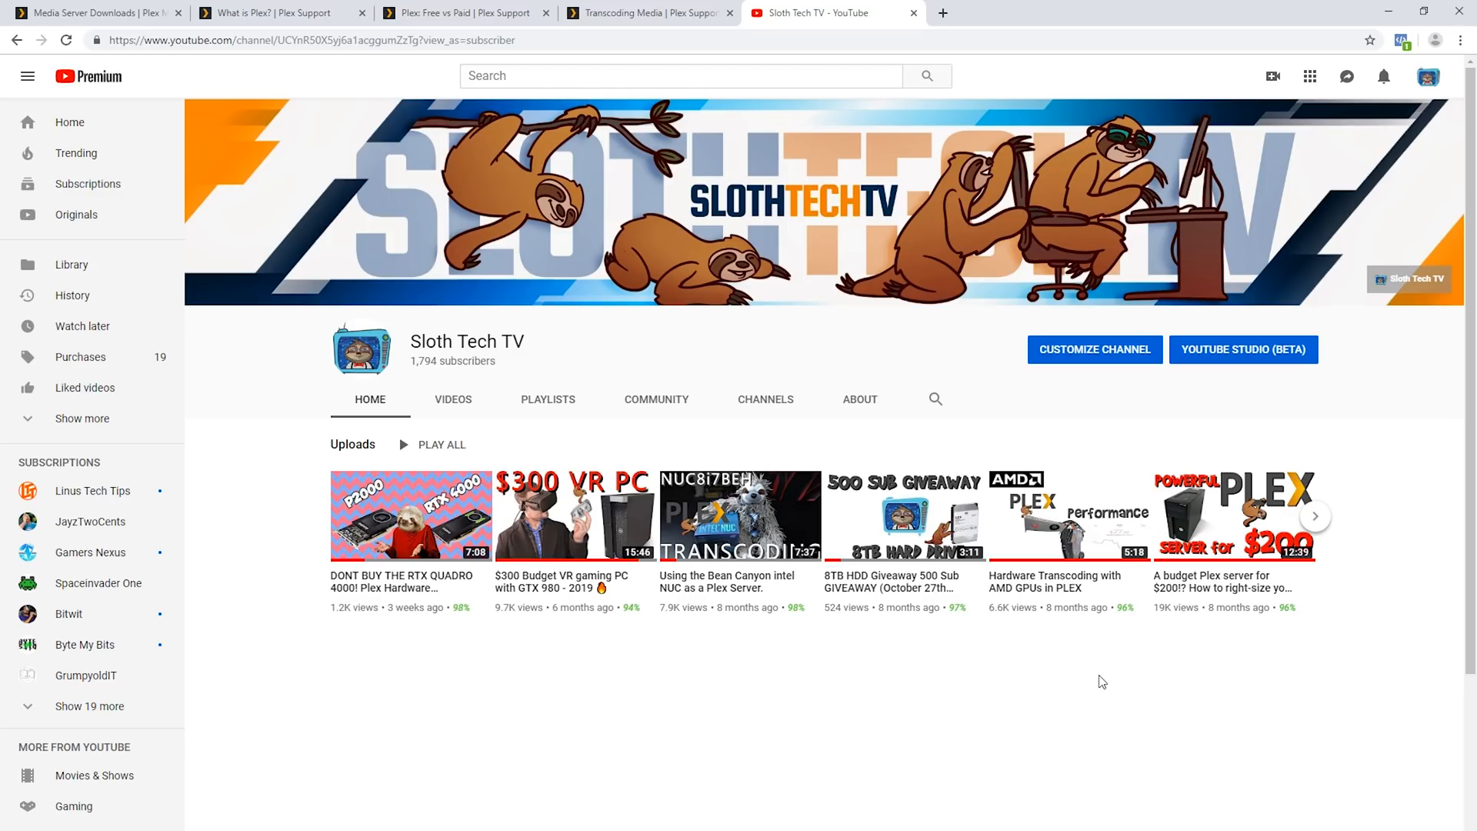
{"action": "left_click", "coordinate": [961, 13]}
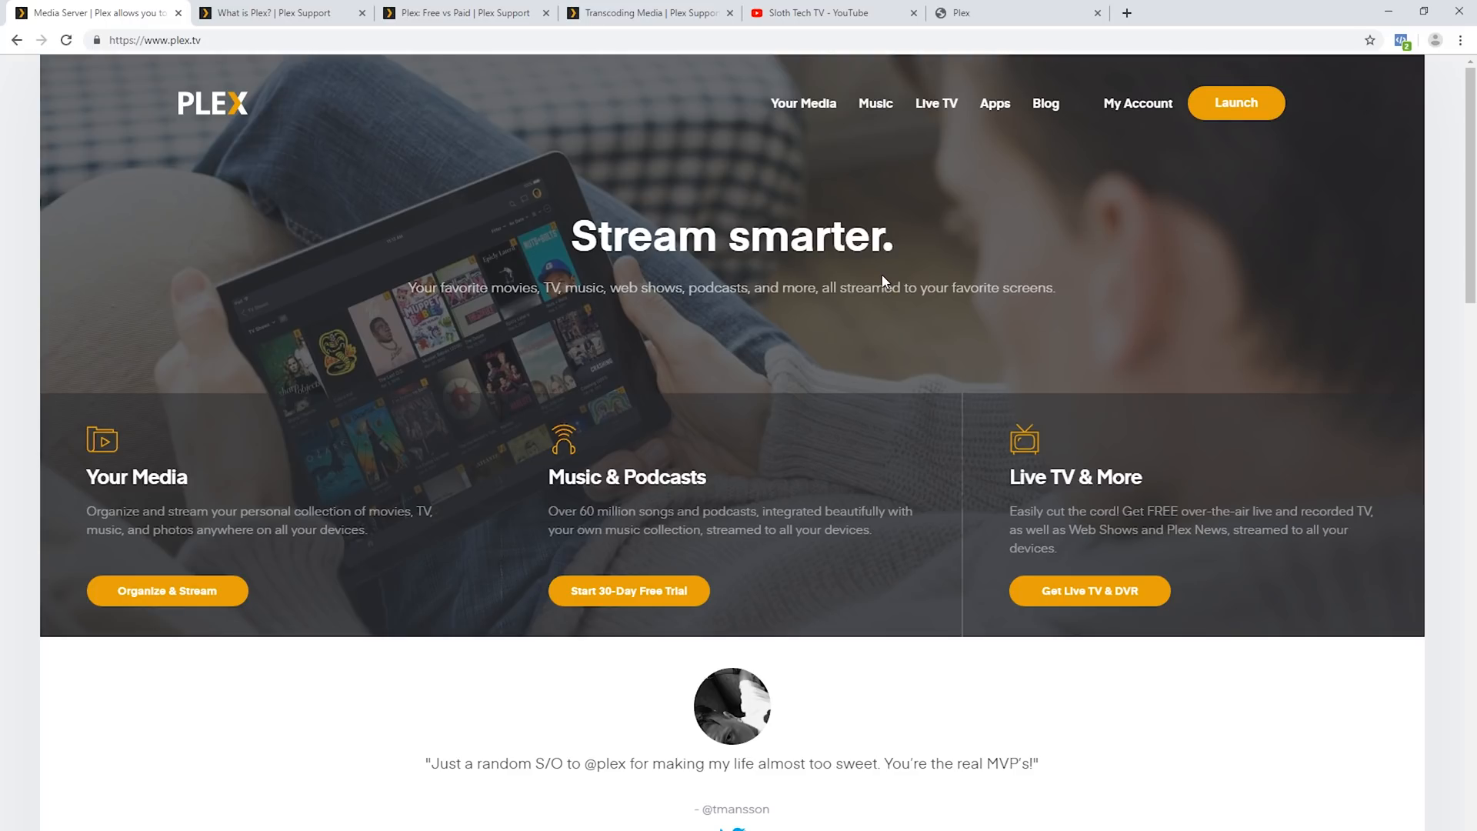
Step: Scroll the plex.tv homepage to Get started and follow Get Plex to downloads
{"action": "scroll", "scroll_direction": "down", "scroll_amount": 3}
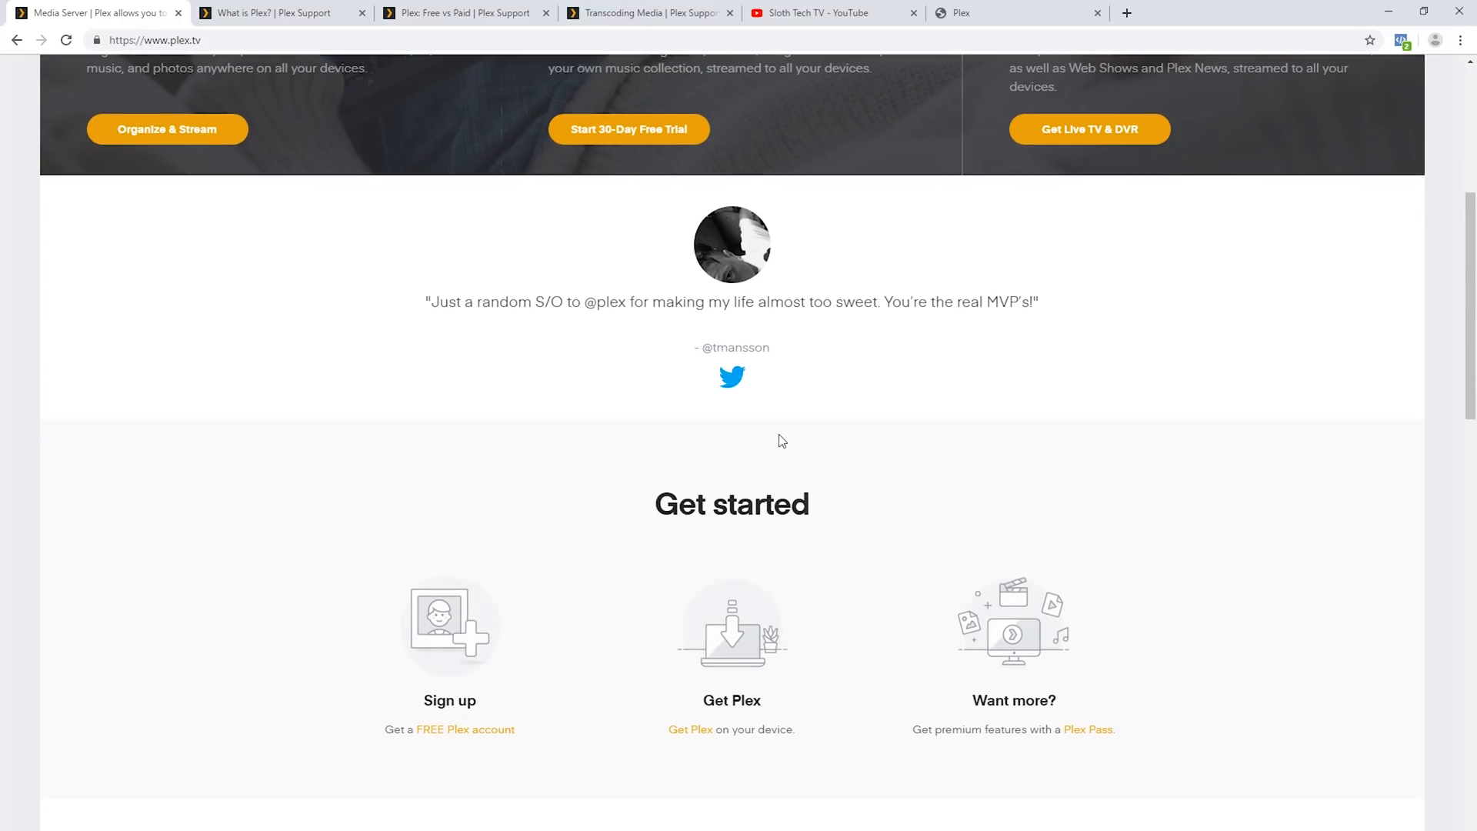
{"action": "scroll", "scroll_direction": "down", "scroll_amount": 3}
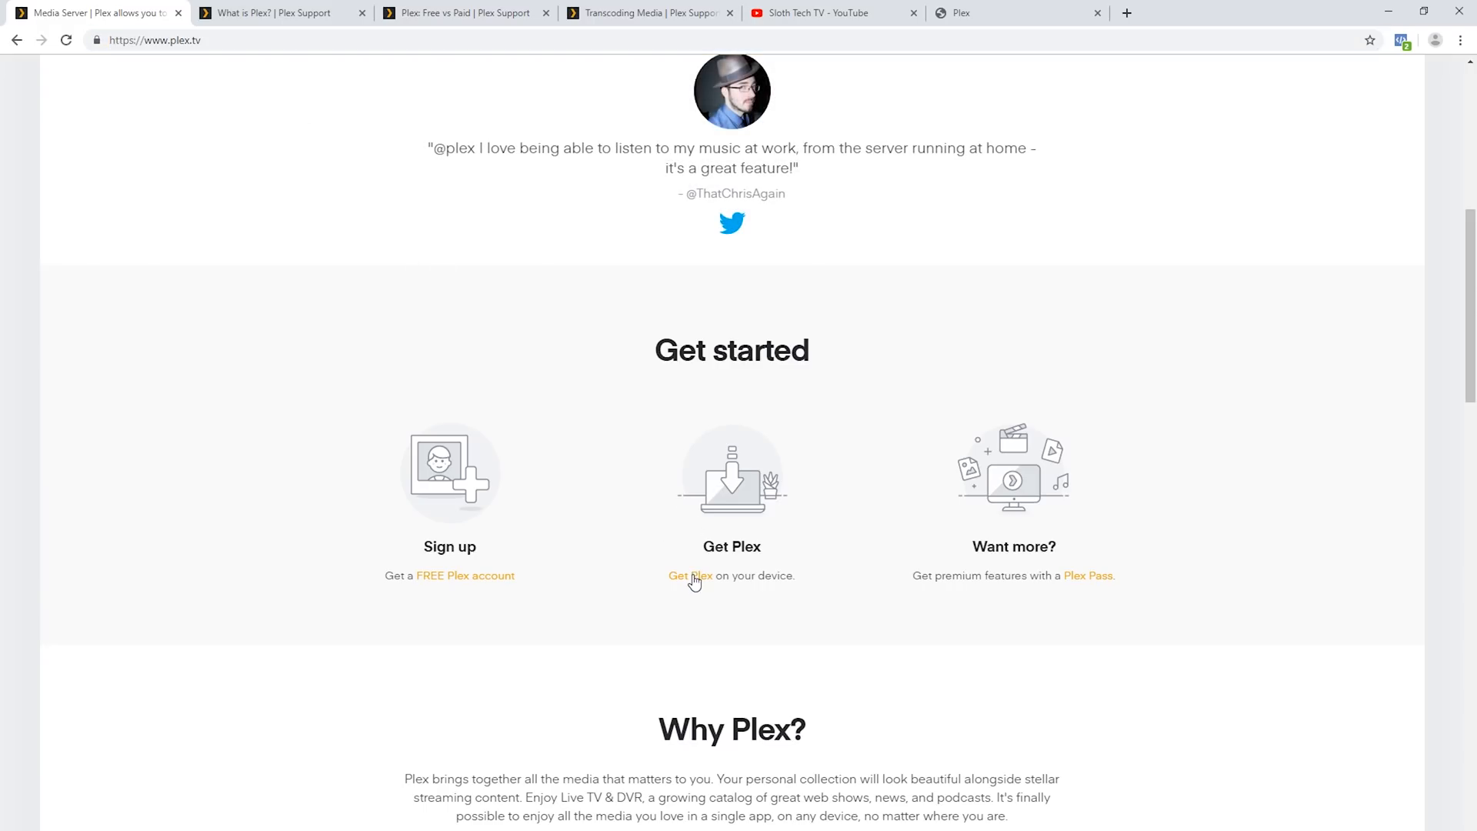
{"action": "left_click", "coordinate": [689, 576]}
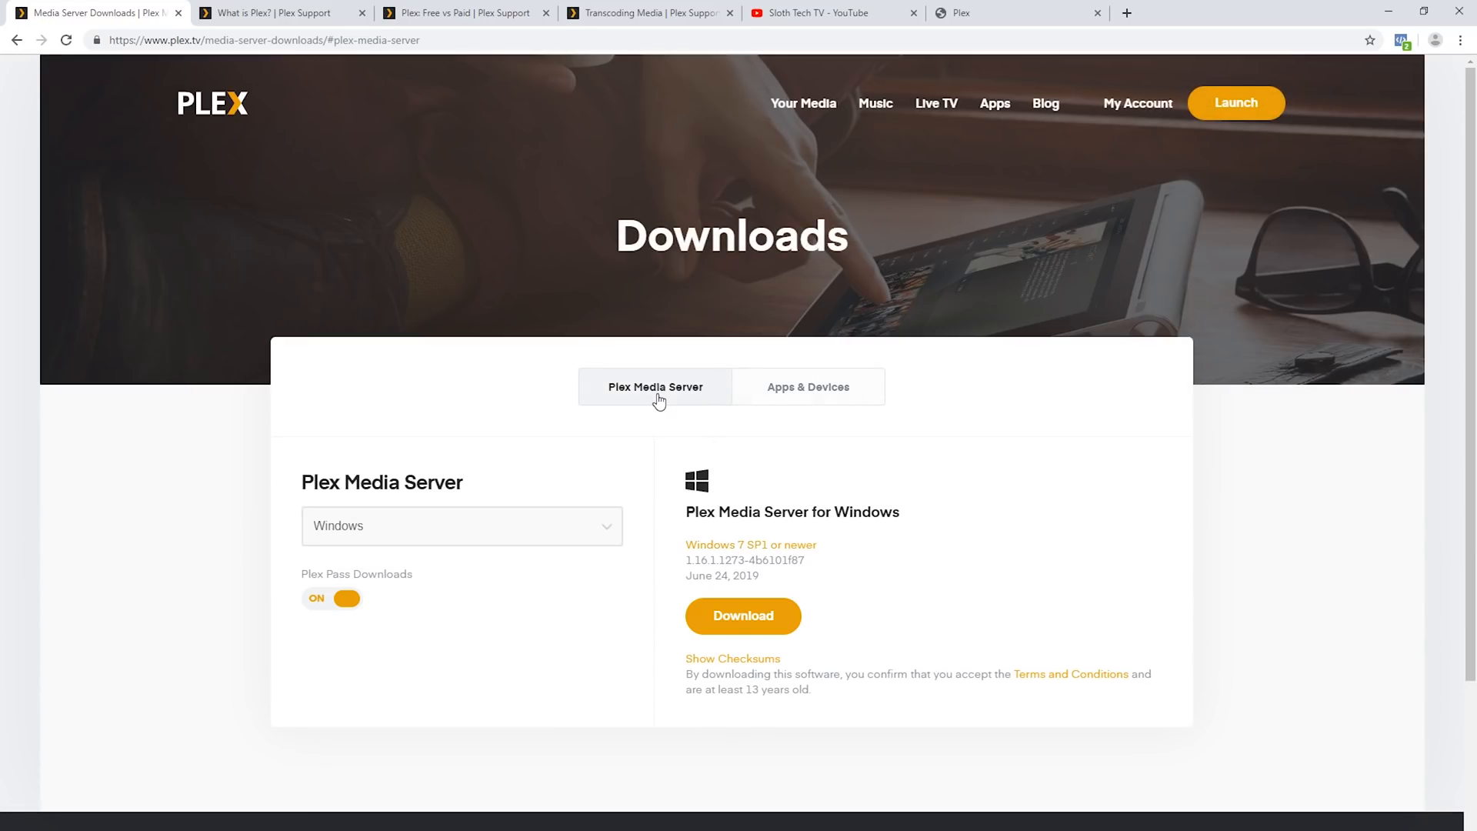
{"action": "mouse_move", "coordinate": [726, 590]}
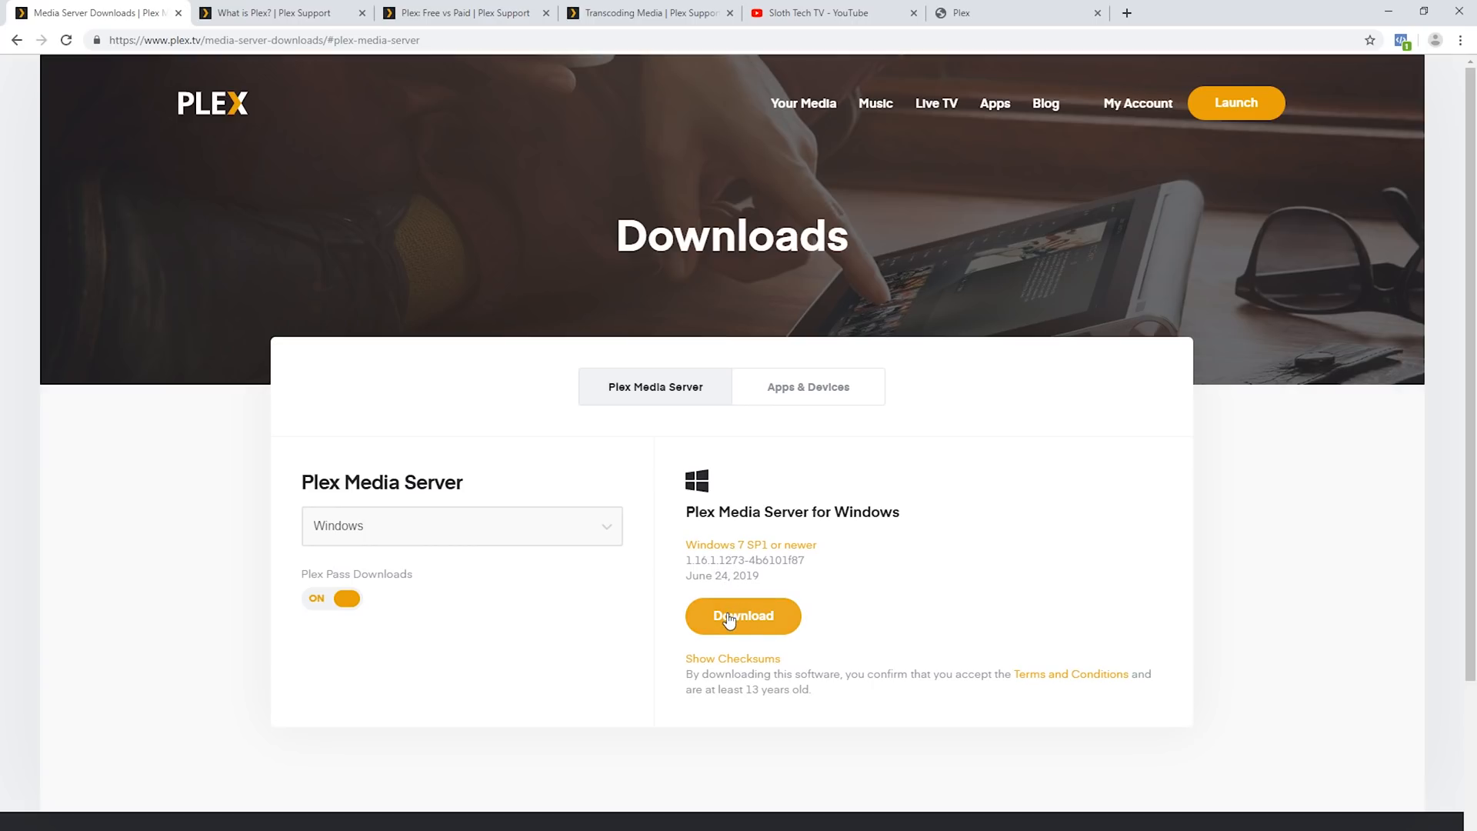
{"action": "mouse_move", "coordinate": [575, 538]}
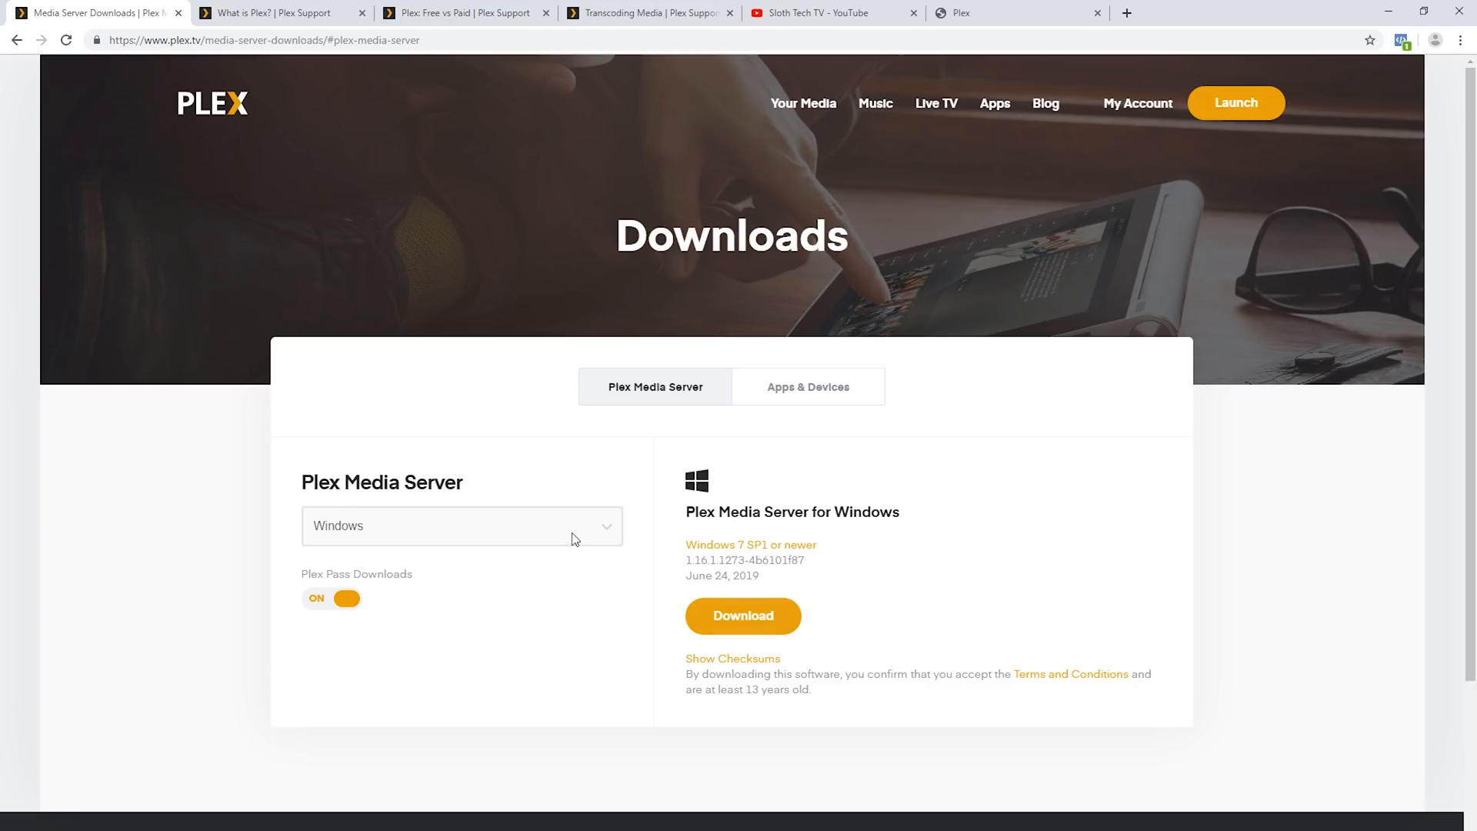
Step: Keep Windows selected in the Plex Media Server platform list
{"action": "left_click", "coordinate": [461, 526]}
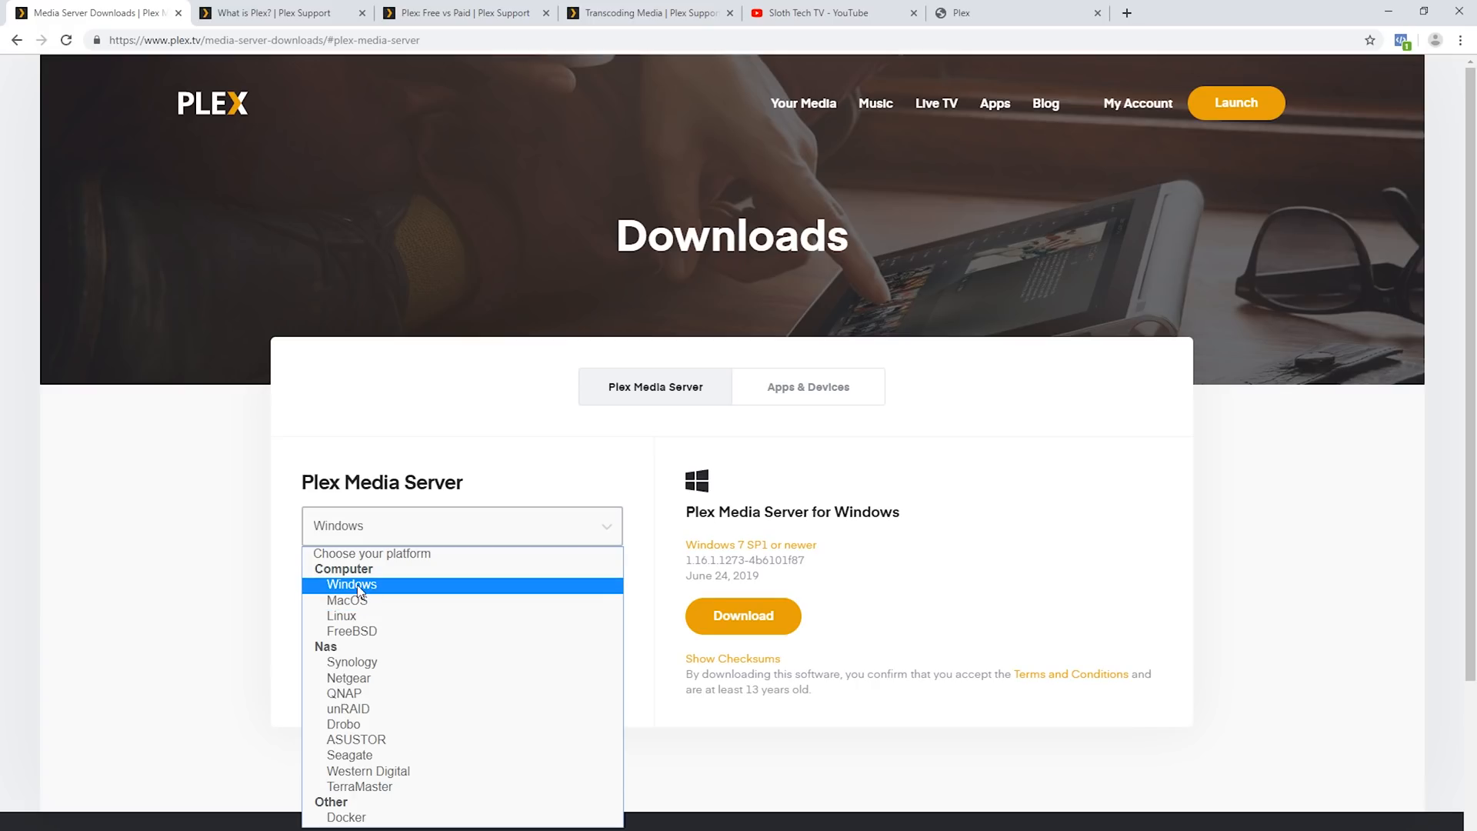
{"action": "left_click", "coordinate": [350, 584]}
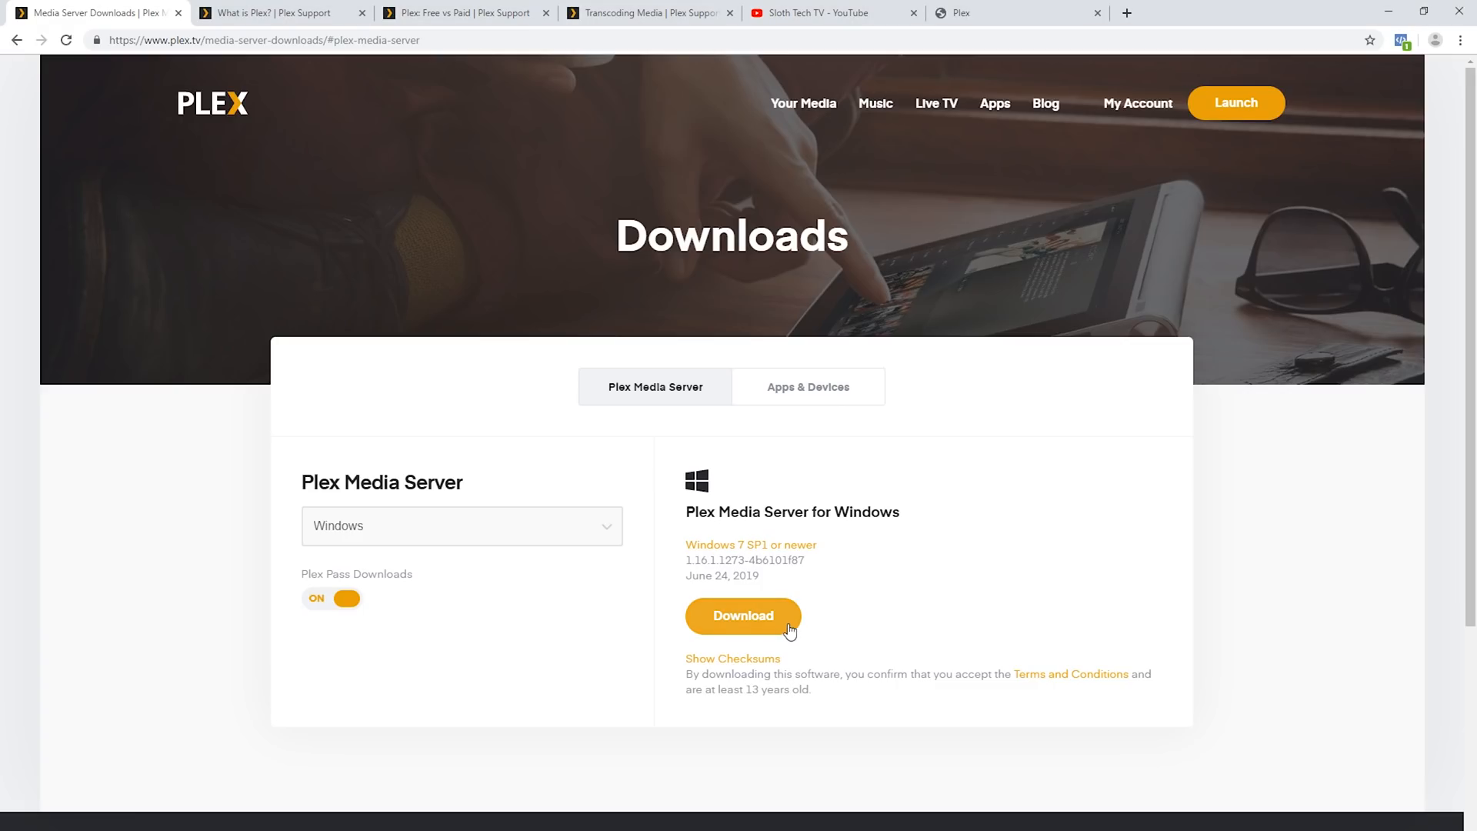
Step: Download and install Plex Media Server to the default path, then launch it
{"action": "left_click", "coordinate": [742, 615]}
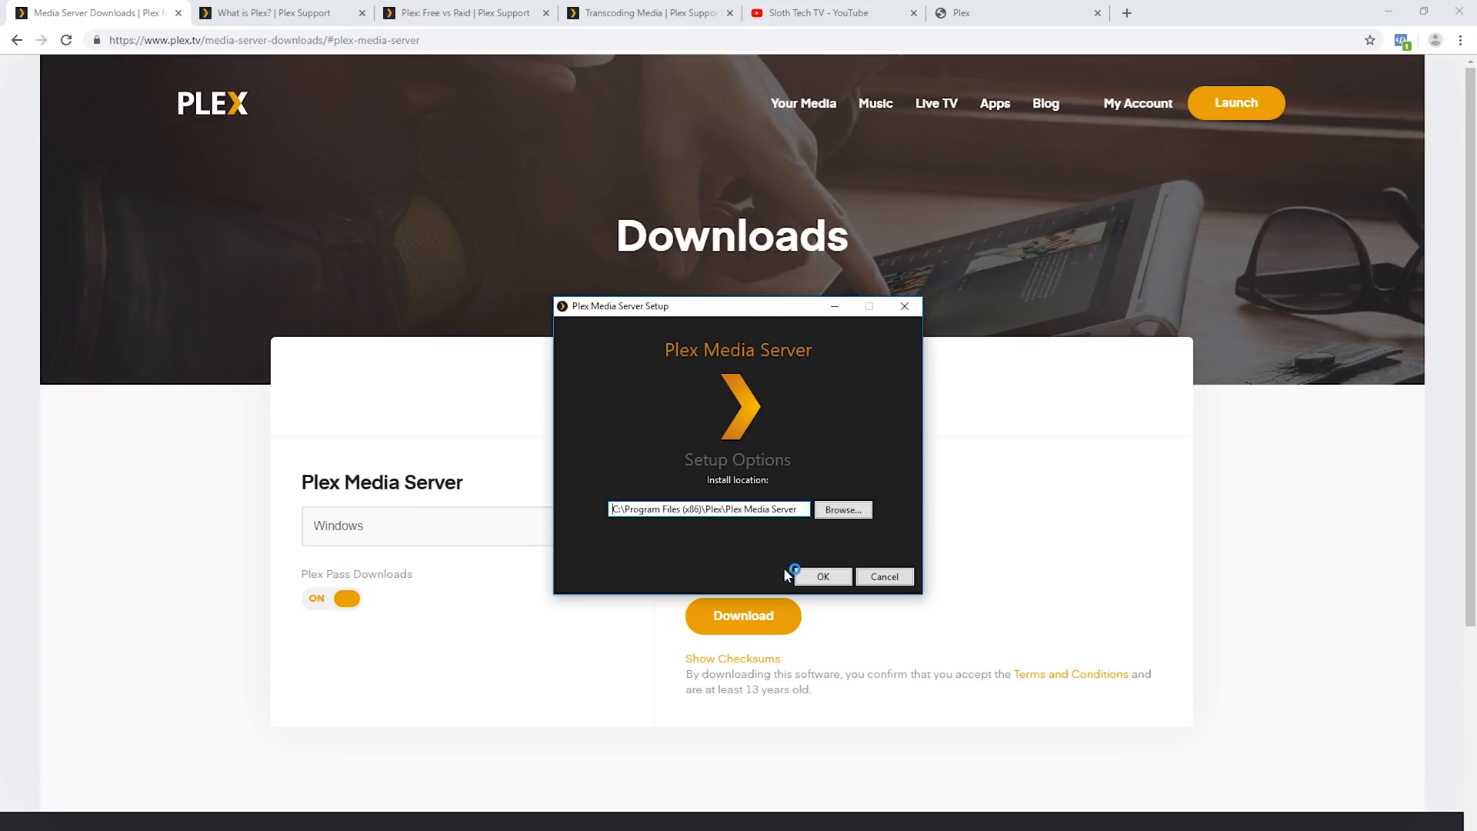
{"action": "triple_click", "coordinate": [706, 508]}
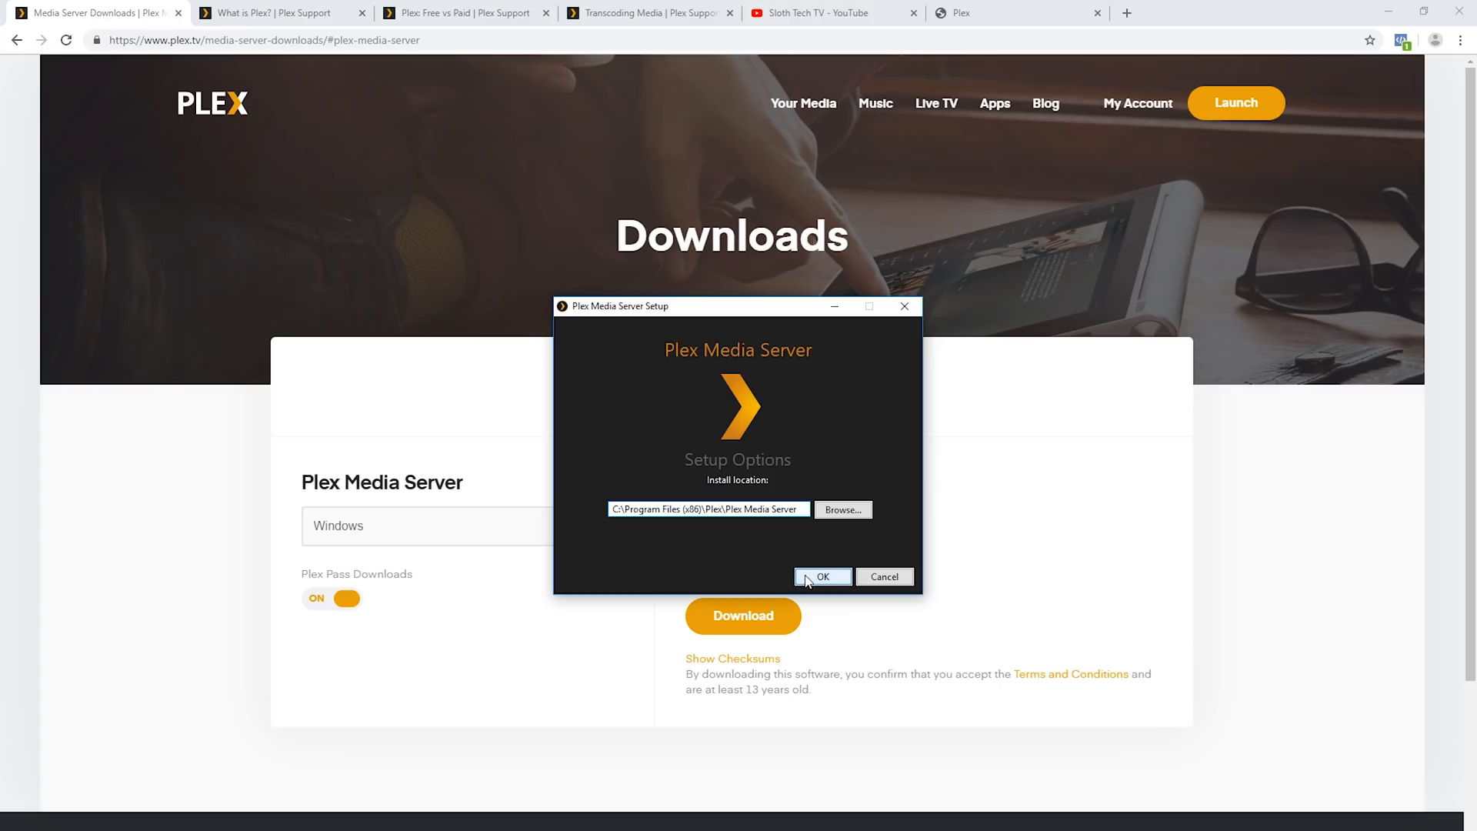
{"action": "left_click", "coordinate": [821, 576]}
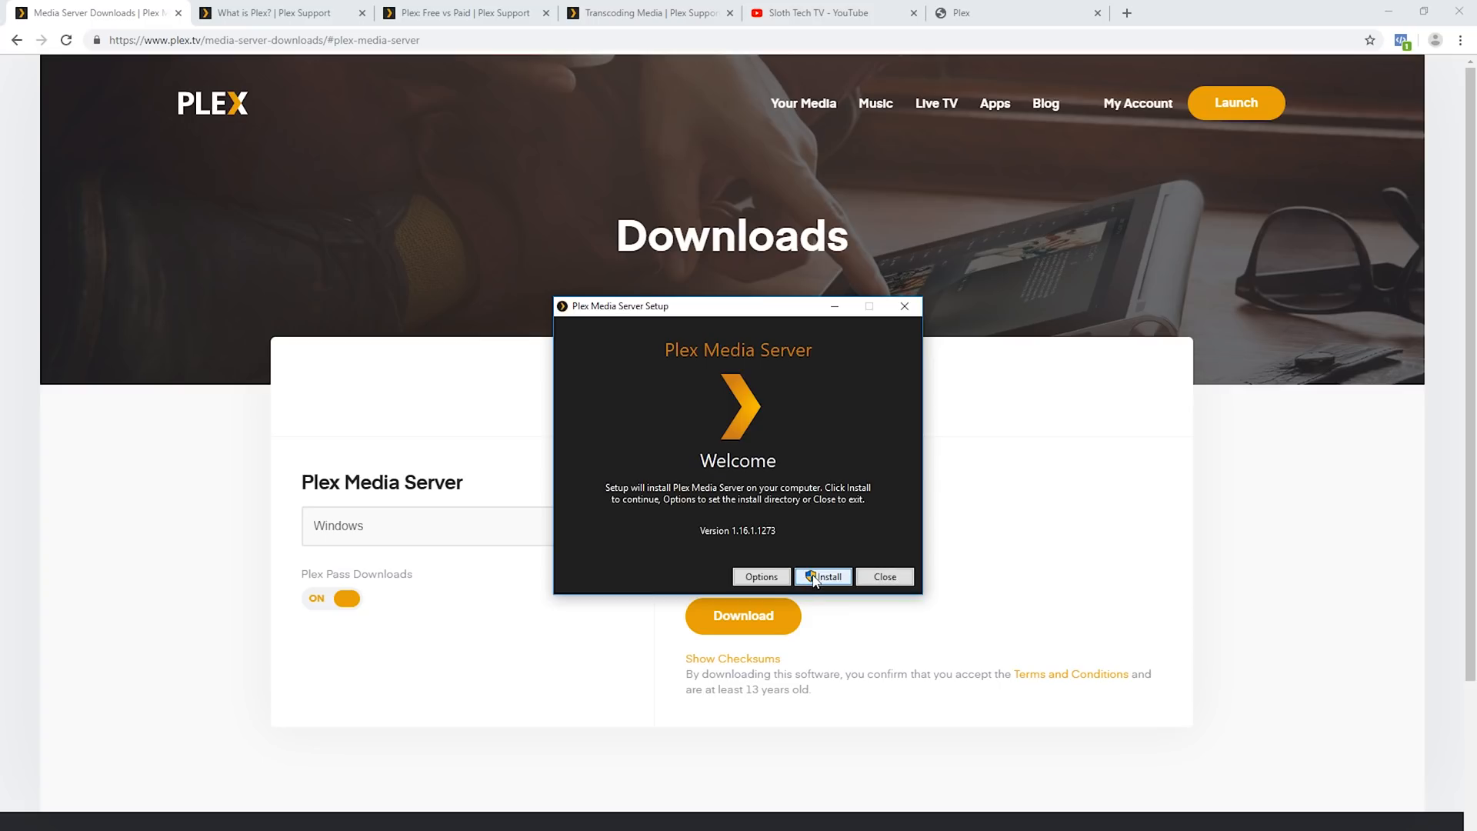
{"action": "left_click", "coordinate": [821, 576]}
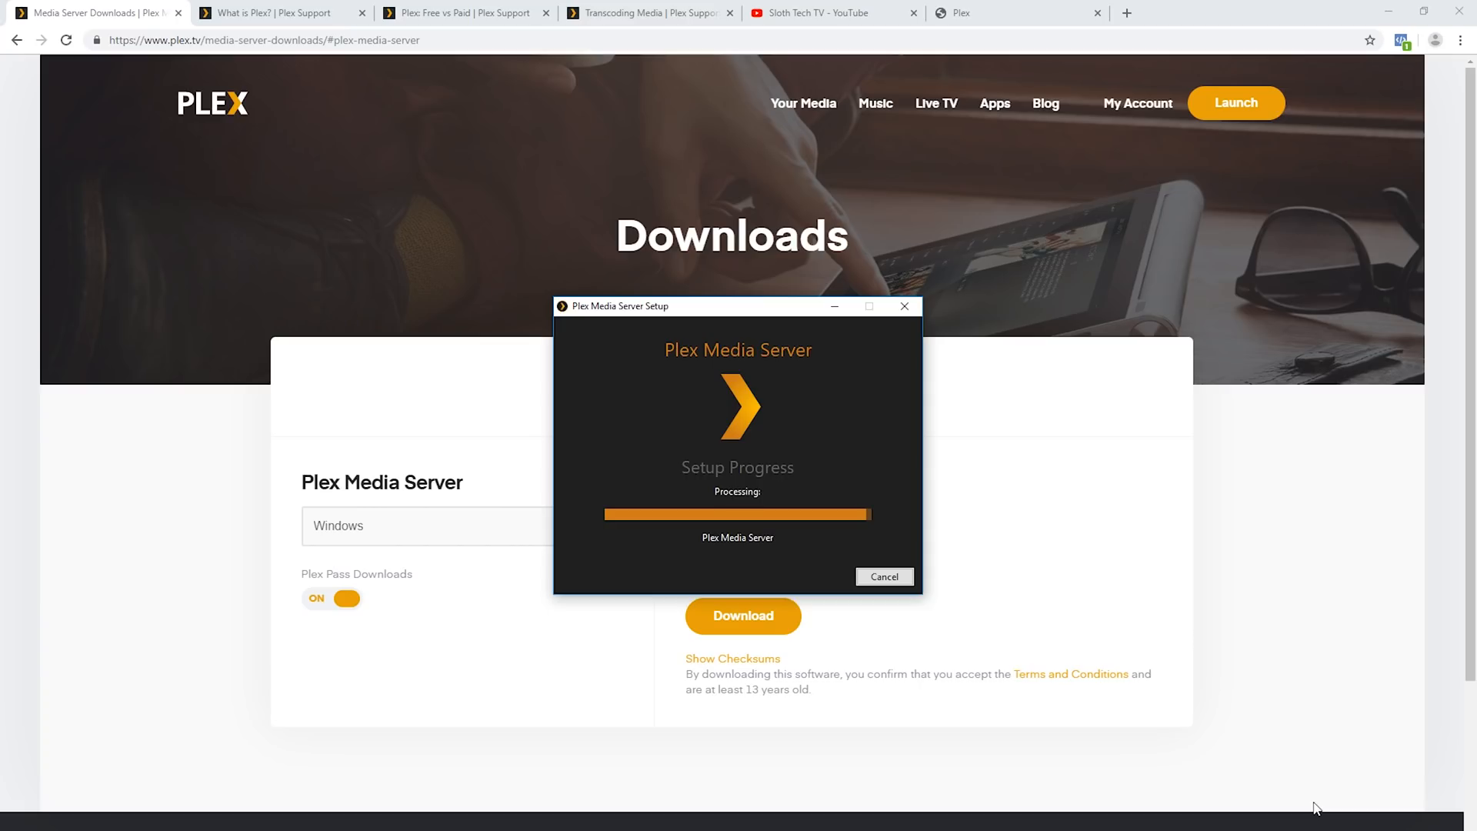
{"action": "mouse_move", "coordinate": [834, 575]}
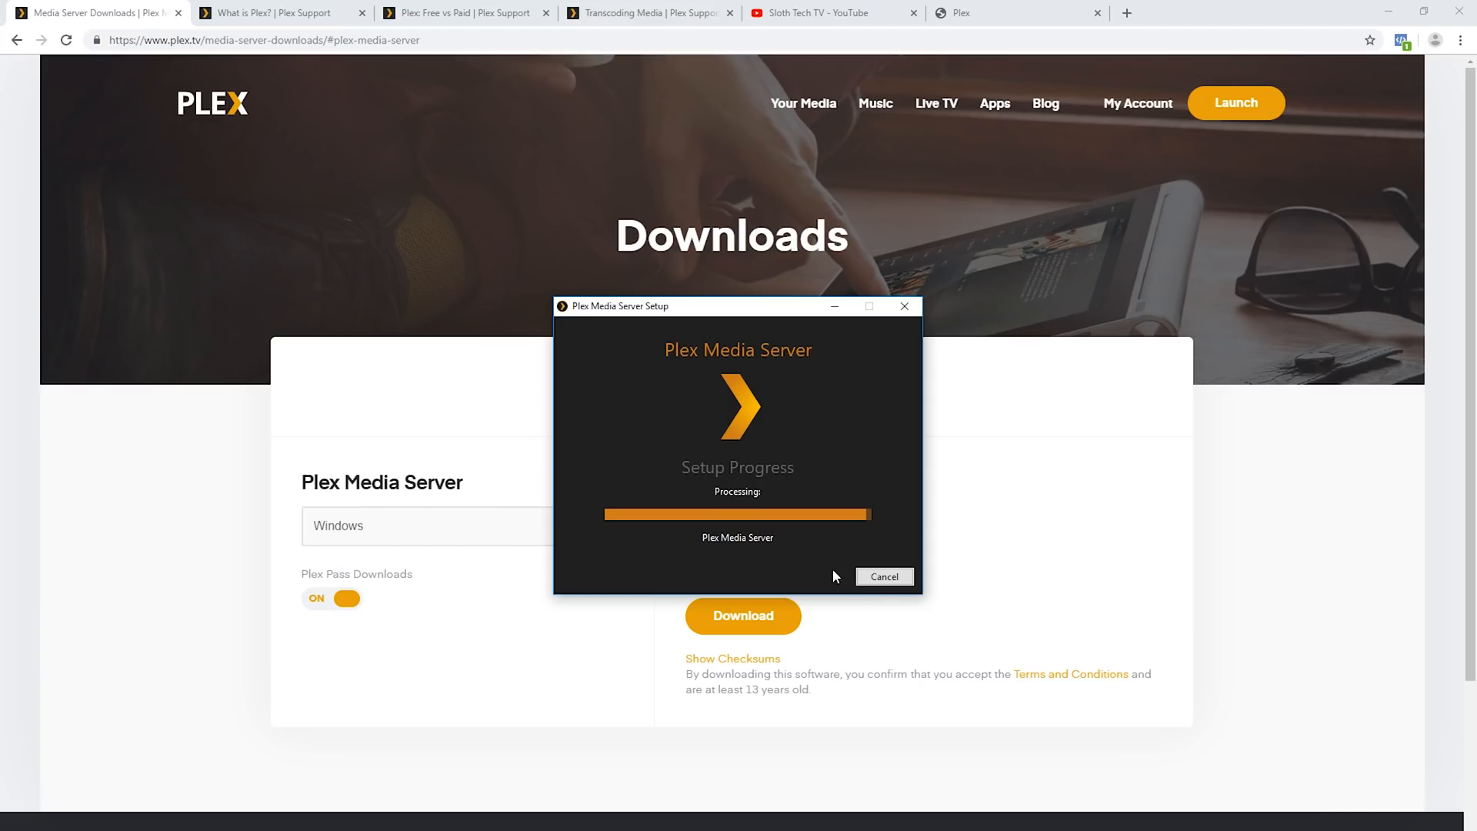
{"action": "mouse_move", "coordinate": [830, 566]}
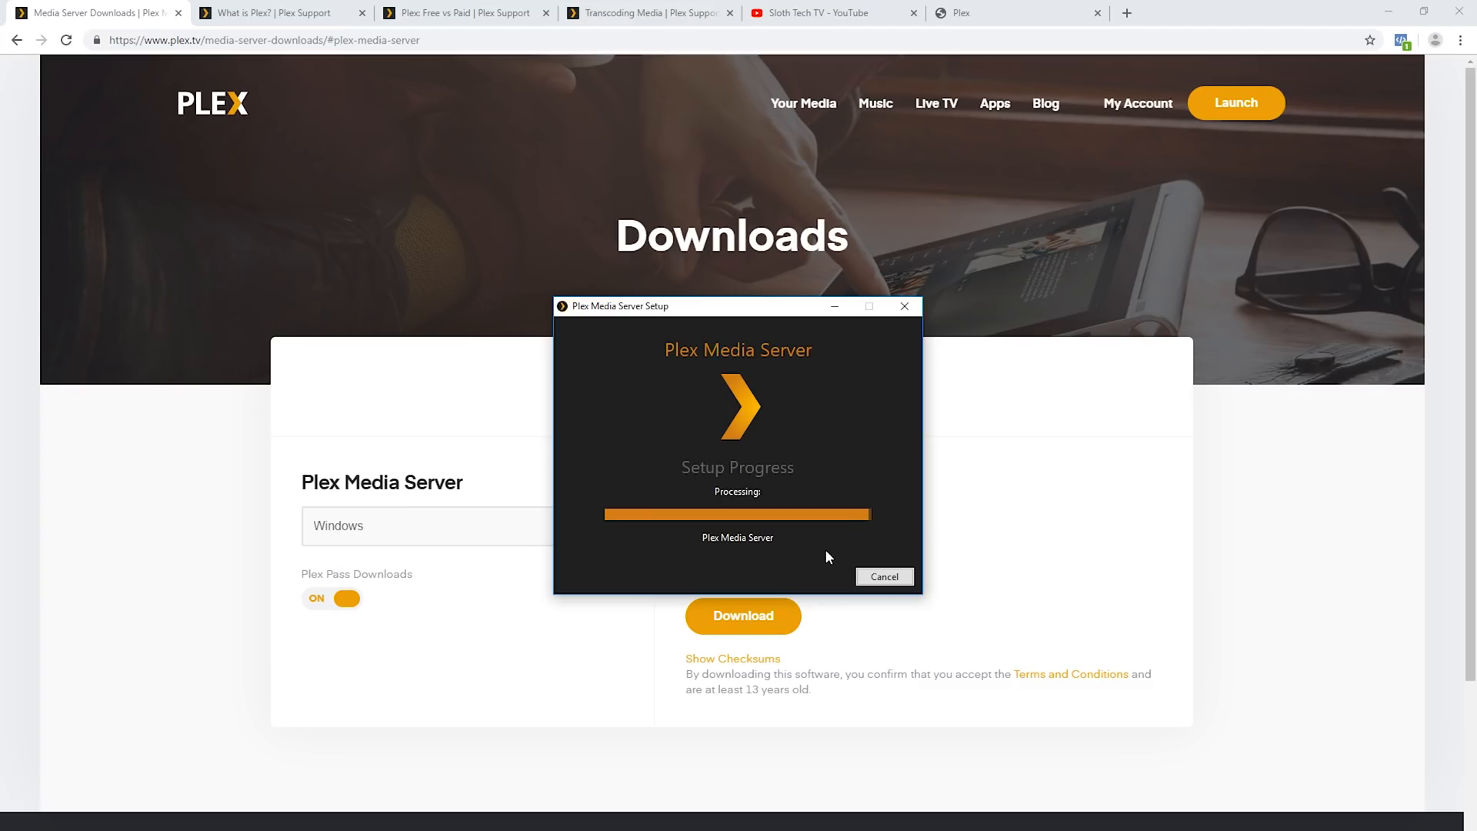
{"action": "mouse_move", "coordinate": [791, 563]}
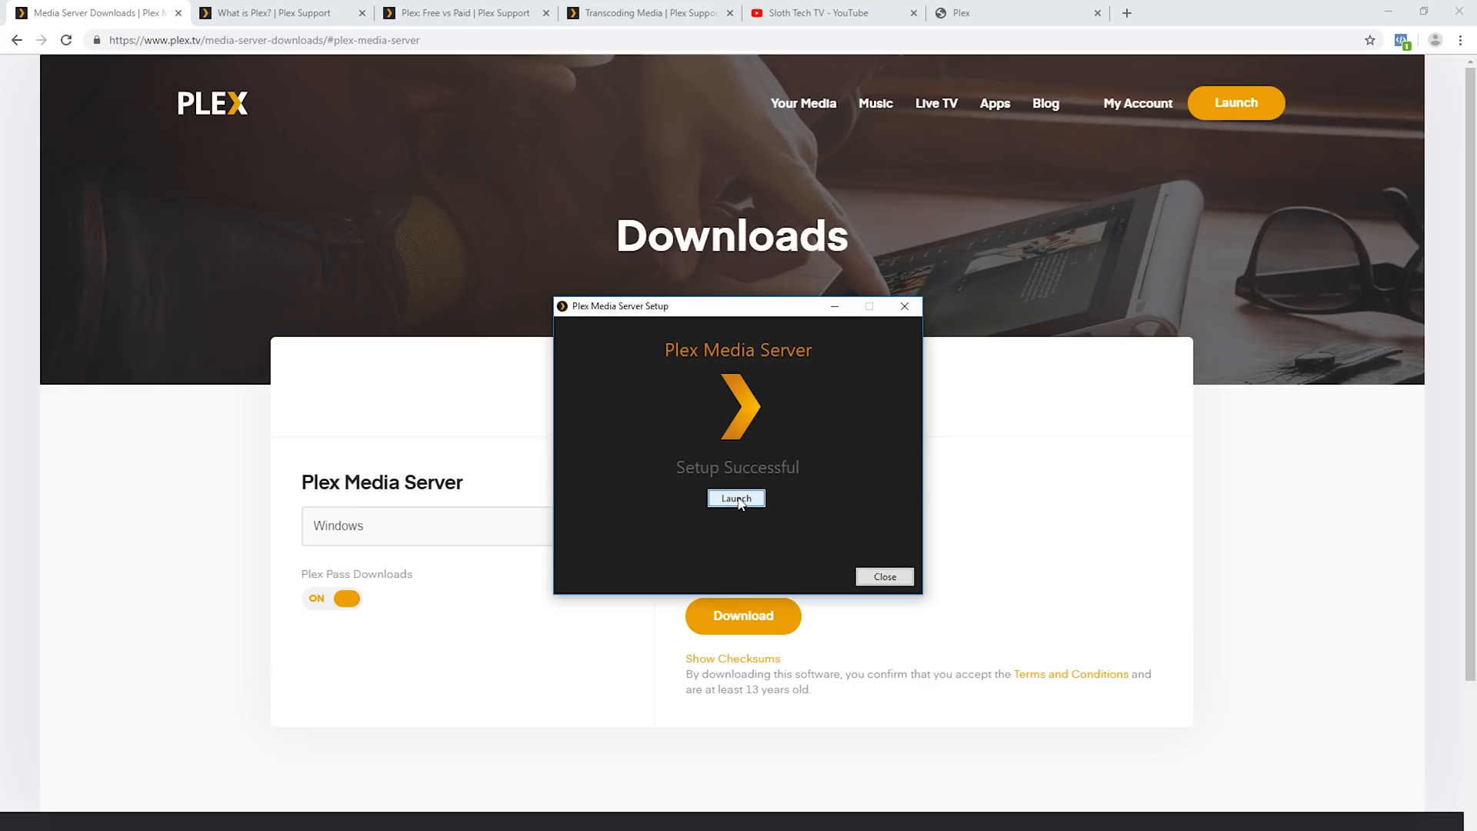
{"action": "left_click", "coordinate": [736, 499]}
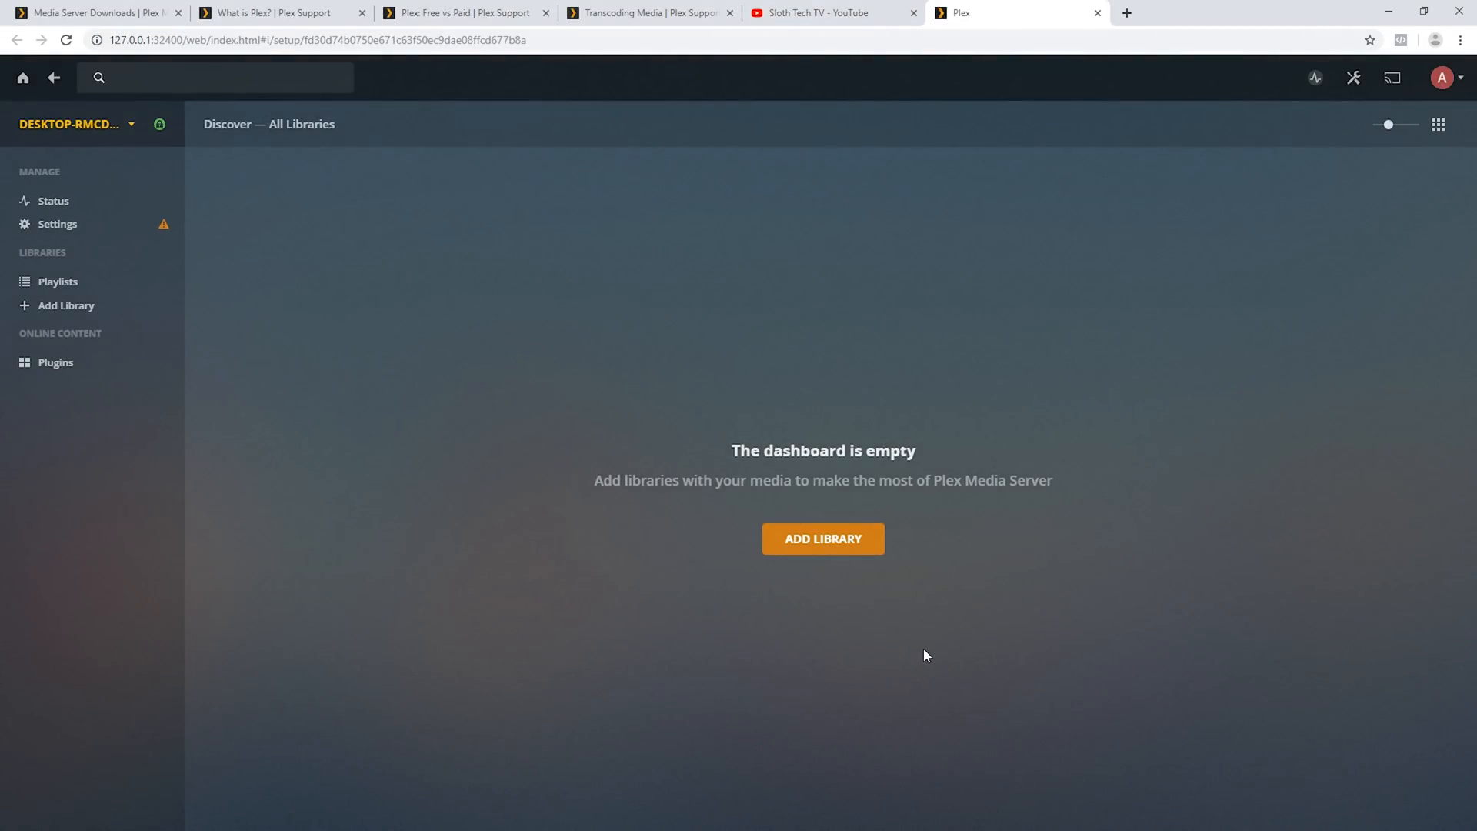
Step: Begin first-time setup and dismiss the How Plex Works intro with GOT IT!
{"action": "left_click", "coordinate": [820, 538]}
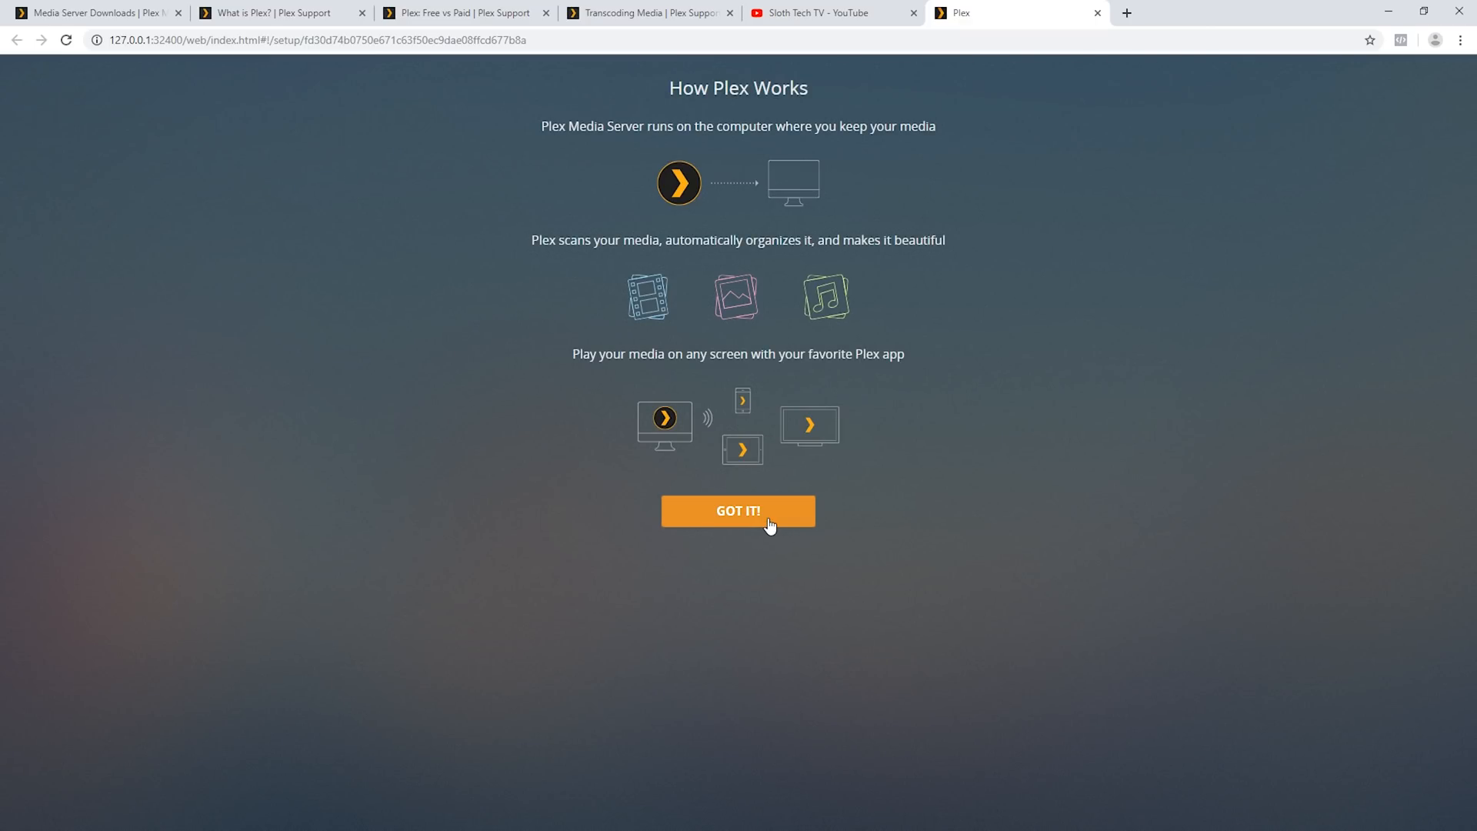
{"action": "mouse_move", "coordinate": [595, 426]}
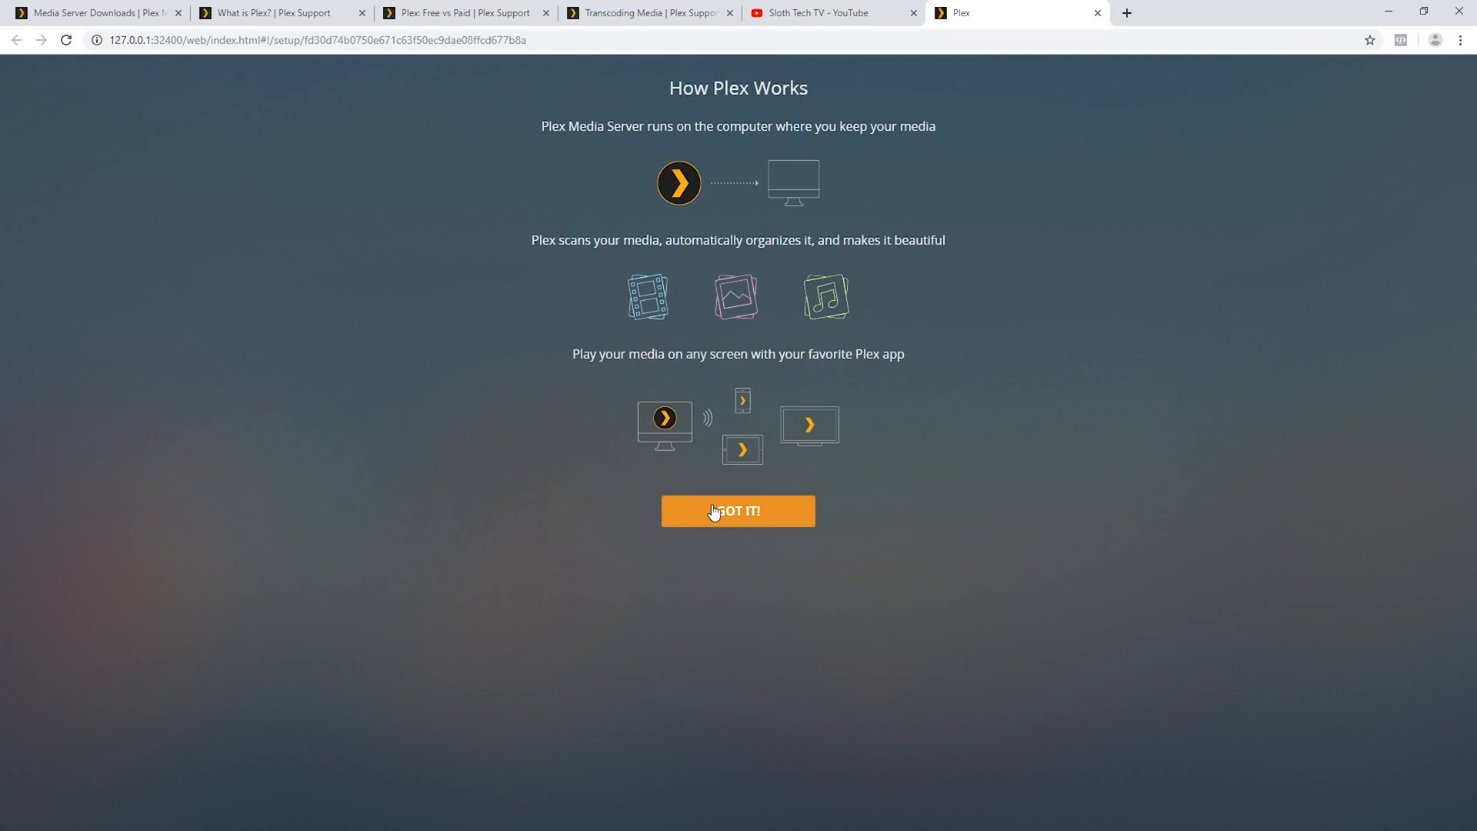
{"action": "left_click", "coordinate": [737, 511]}
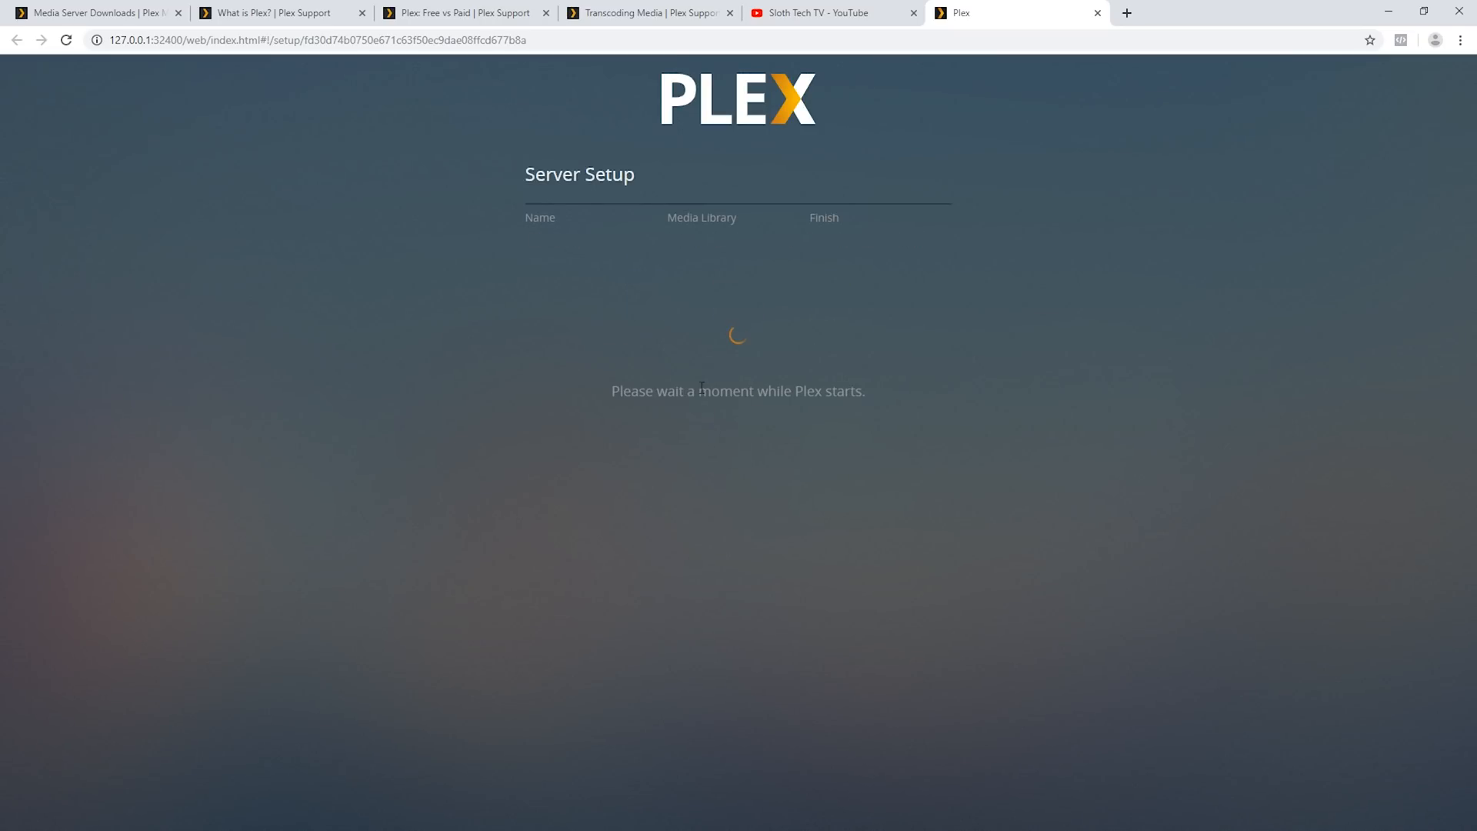
{"action": "mouse_move", "coordinate": [700, 324]}
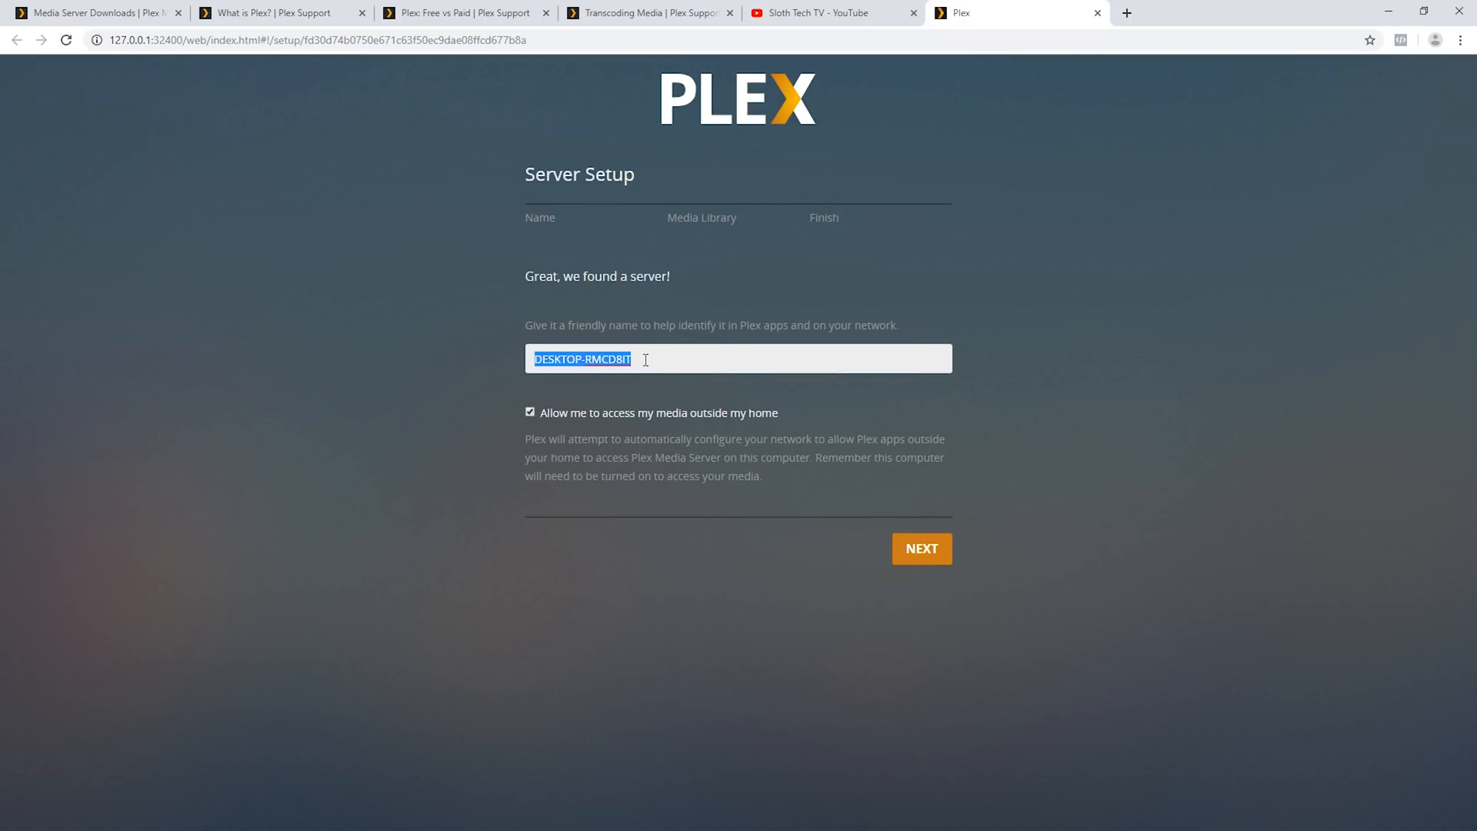
Step: Name the server 'SlothtechTV' with outside-home access kept on, and continue
{"action": "type", "text": "Slothtech"}
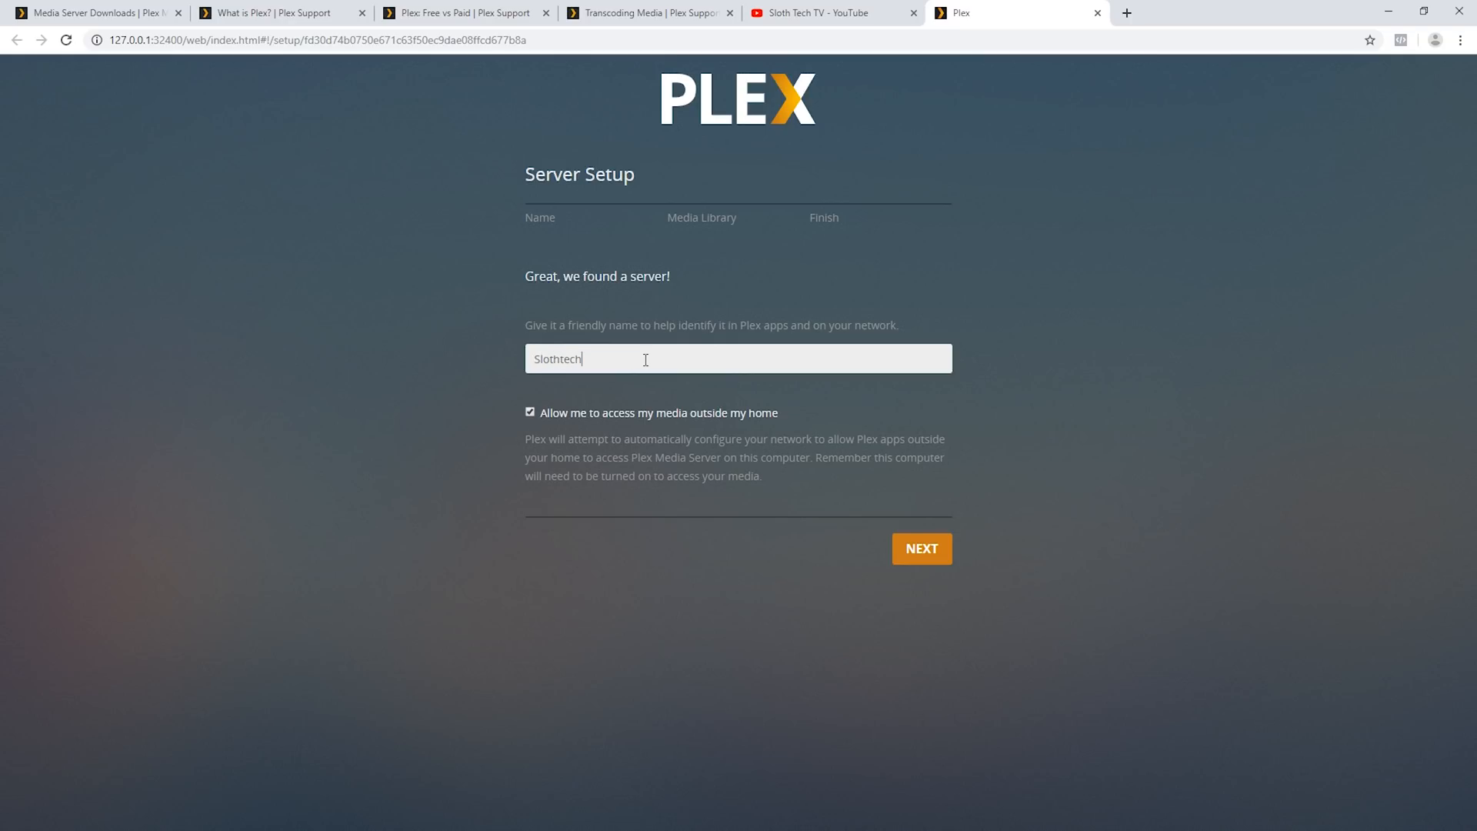
{"action": "type", "text": "TV"}
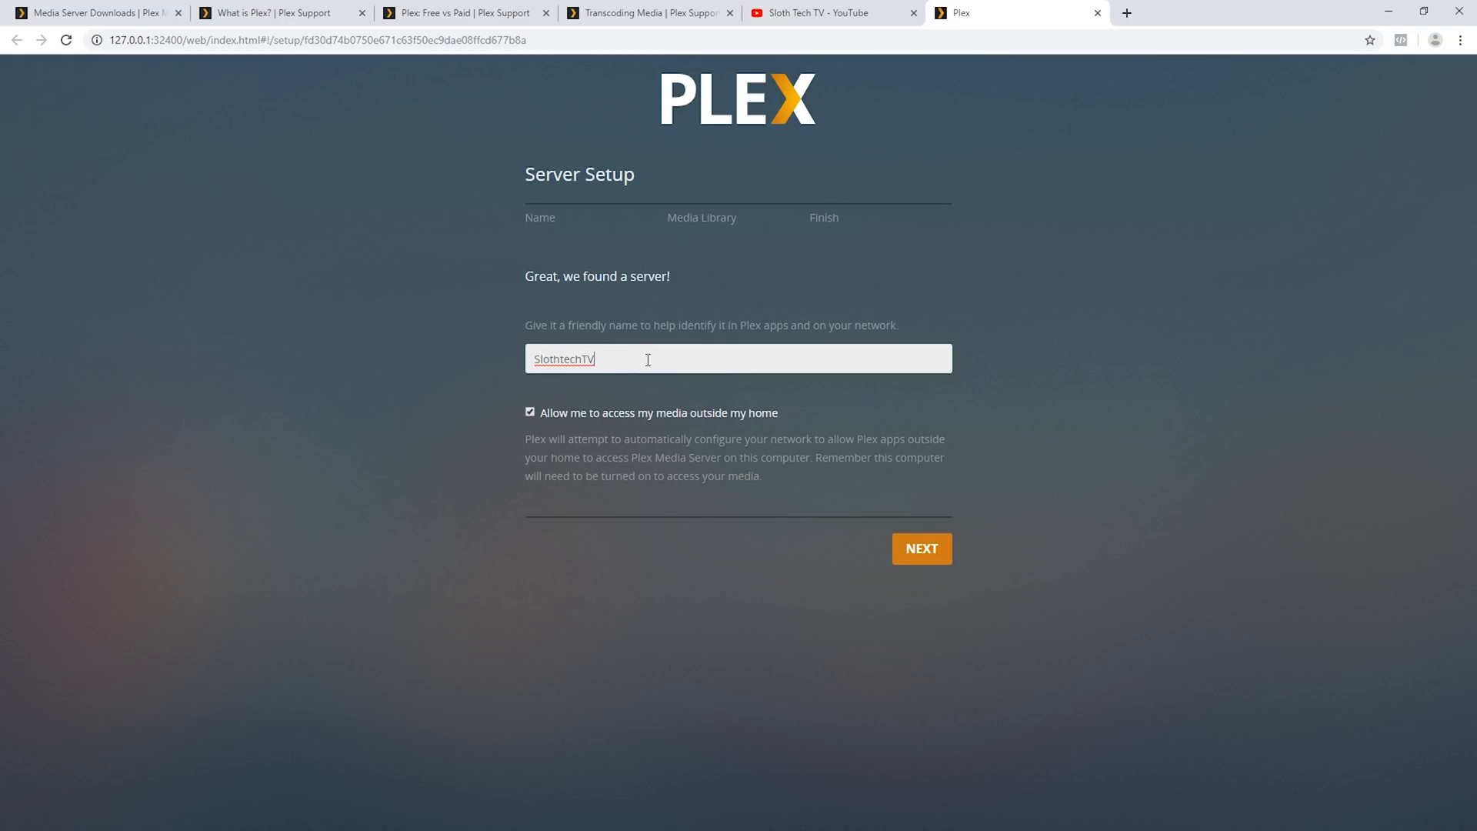
{"action": "mouse_move", "coordinate": [576, 390]}
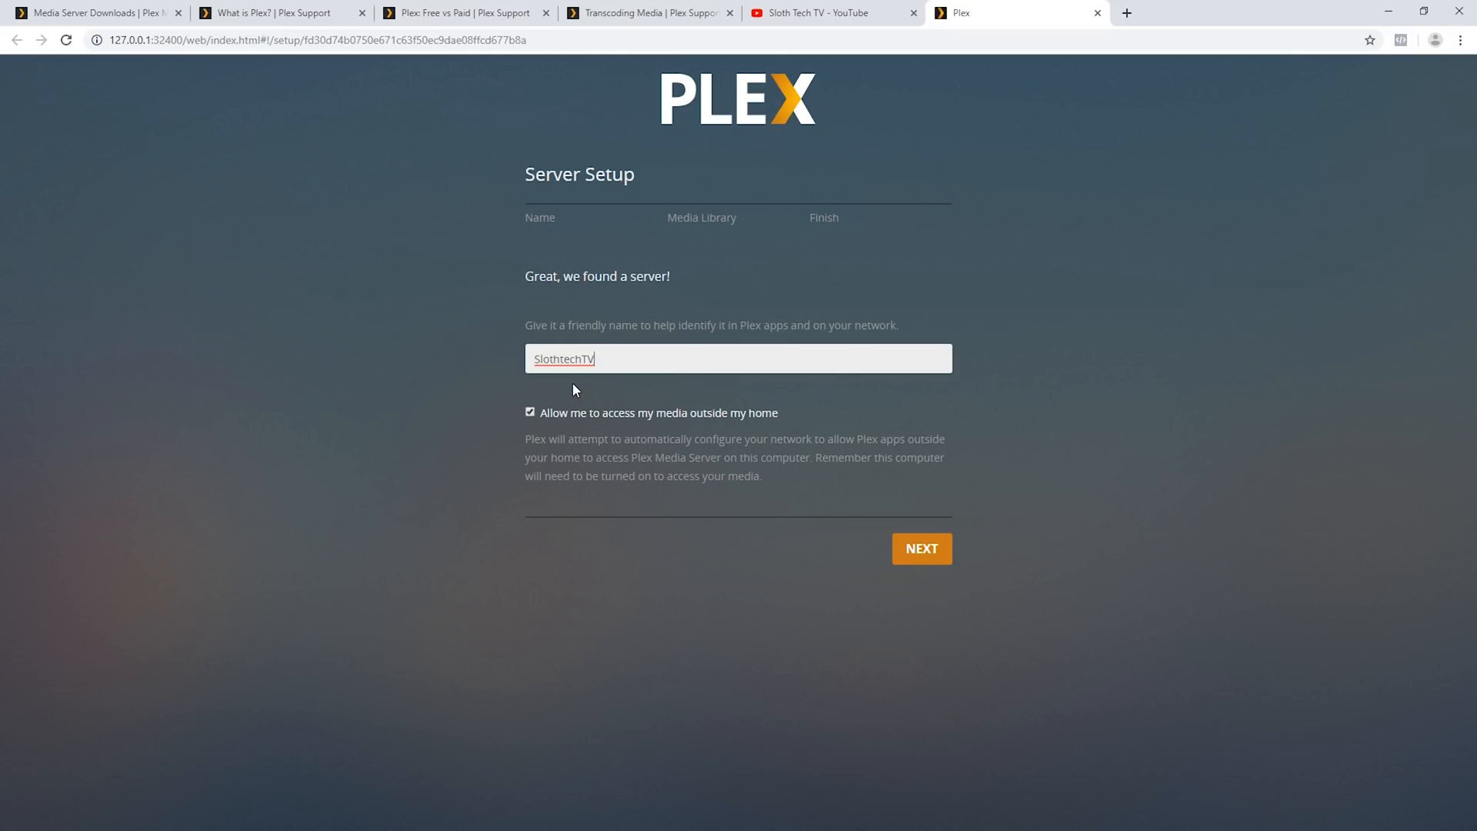
{"action": "mouse_move", "coordinate": [565, 415]}
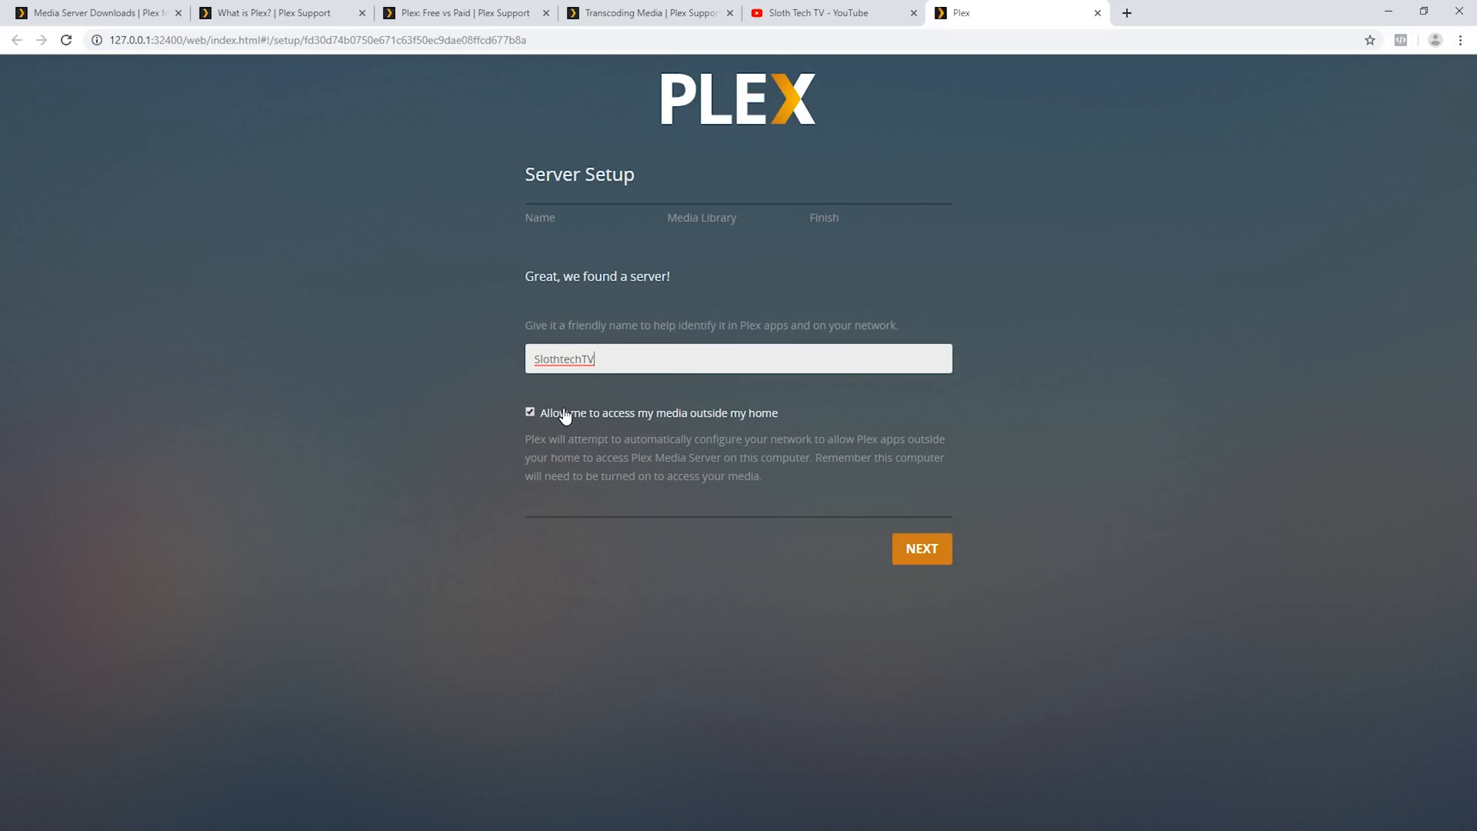
{"action": "mouse_move", "coordinate": [921, 548]}
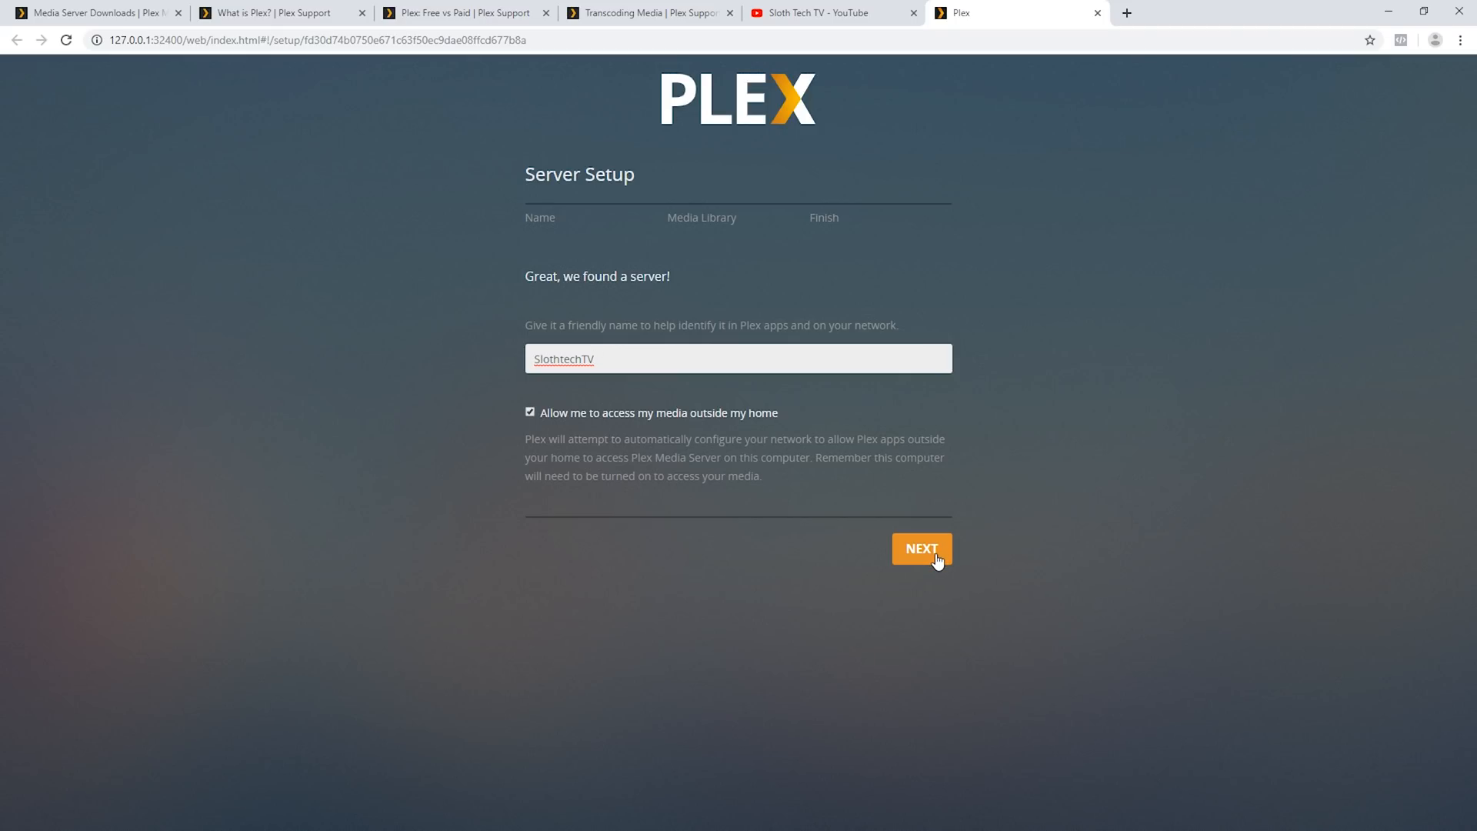
{"action": "left_click", "coordinate": [920, 550]}
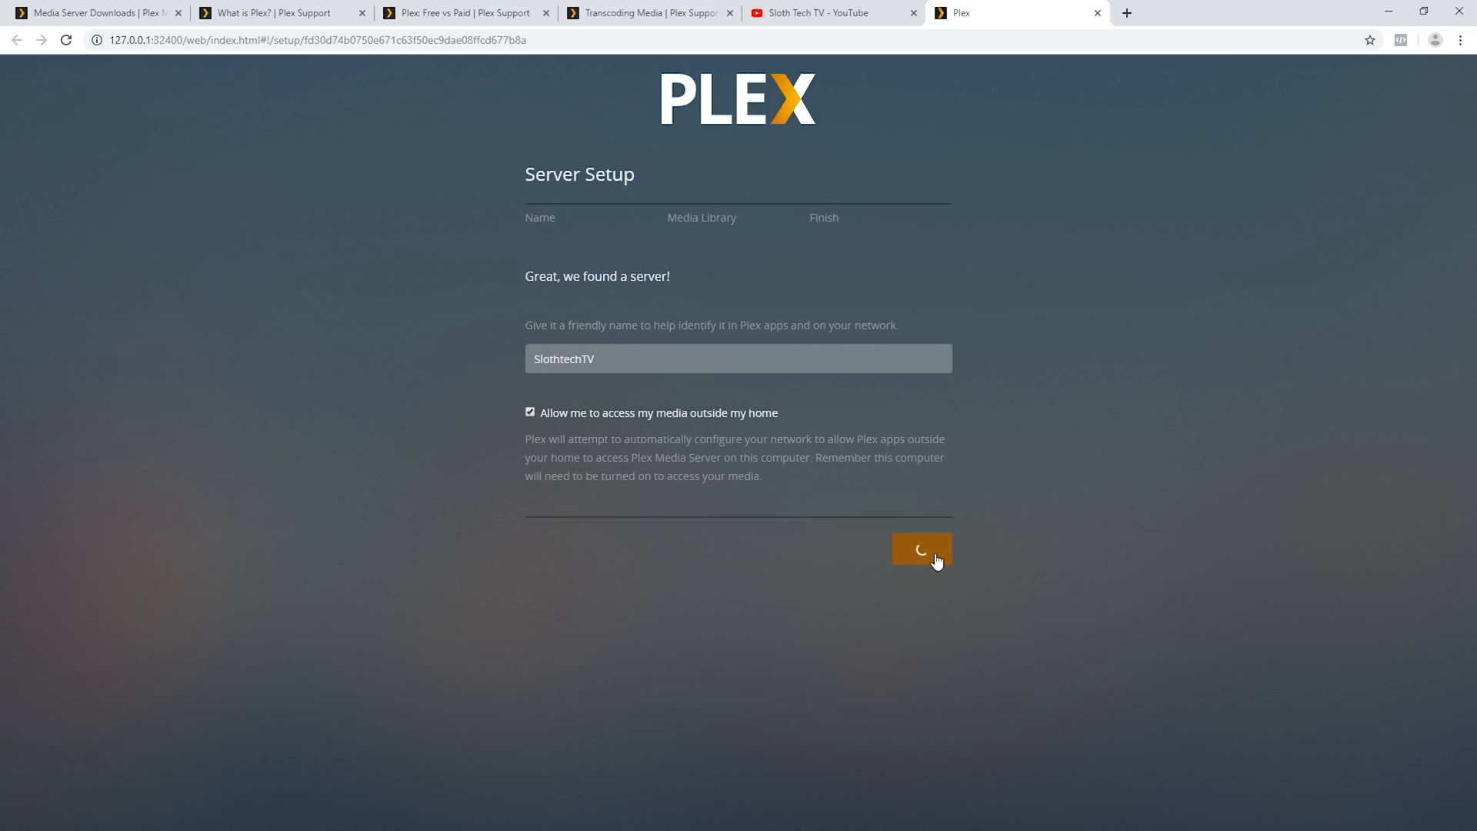
{"action": "left_click", "coordinate": [920, 549]}
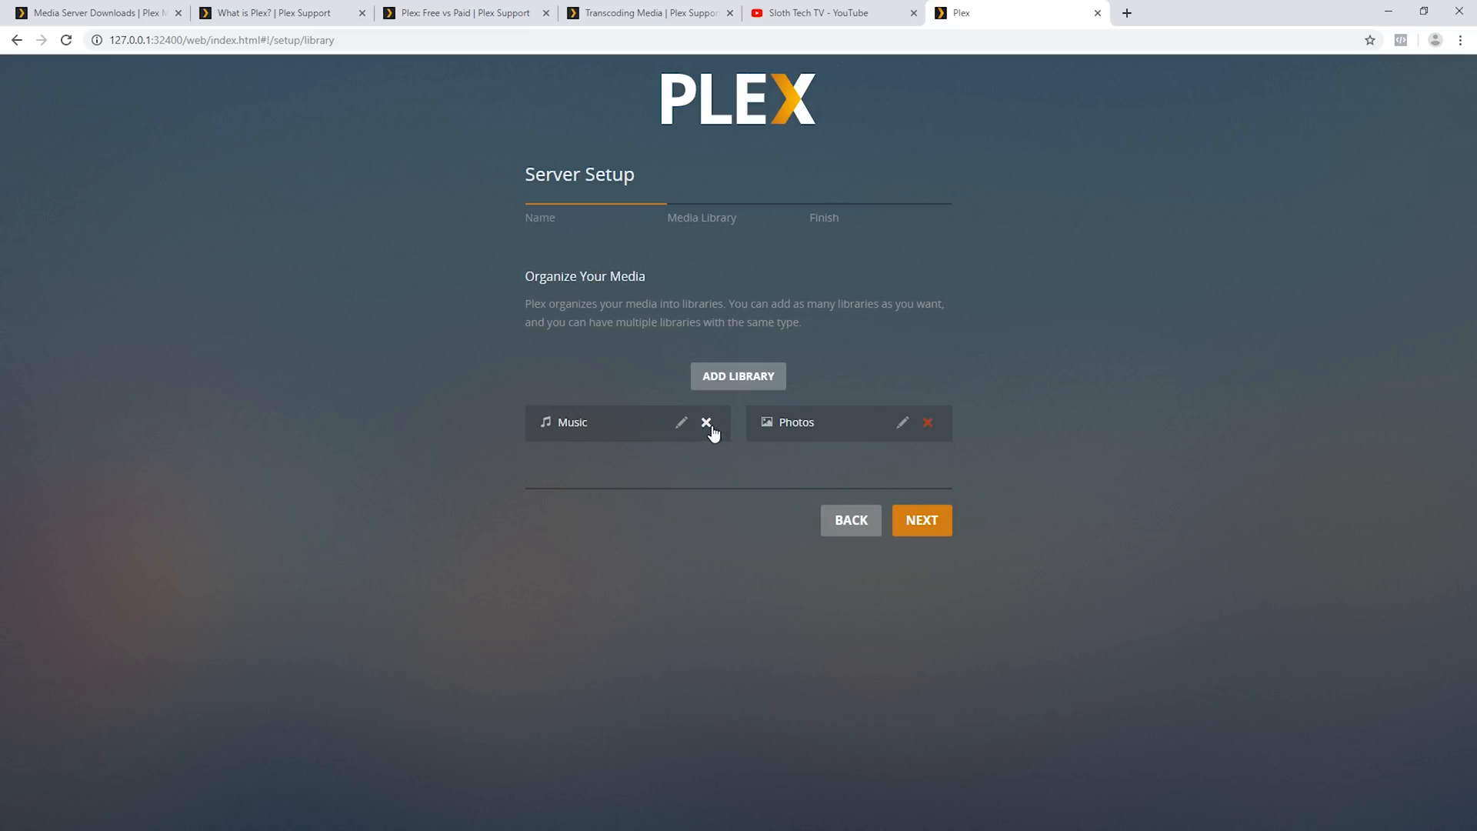
Step: Delete the Music and Photos libraries, confirming each removal
{"action": "left_click", "coordinate": [705, 422]}
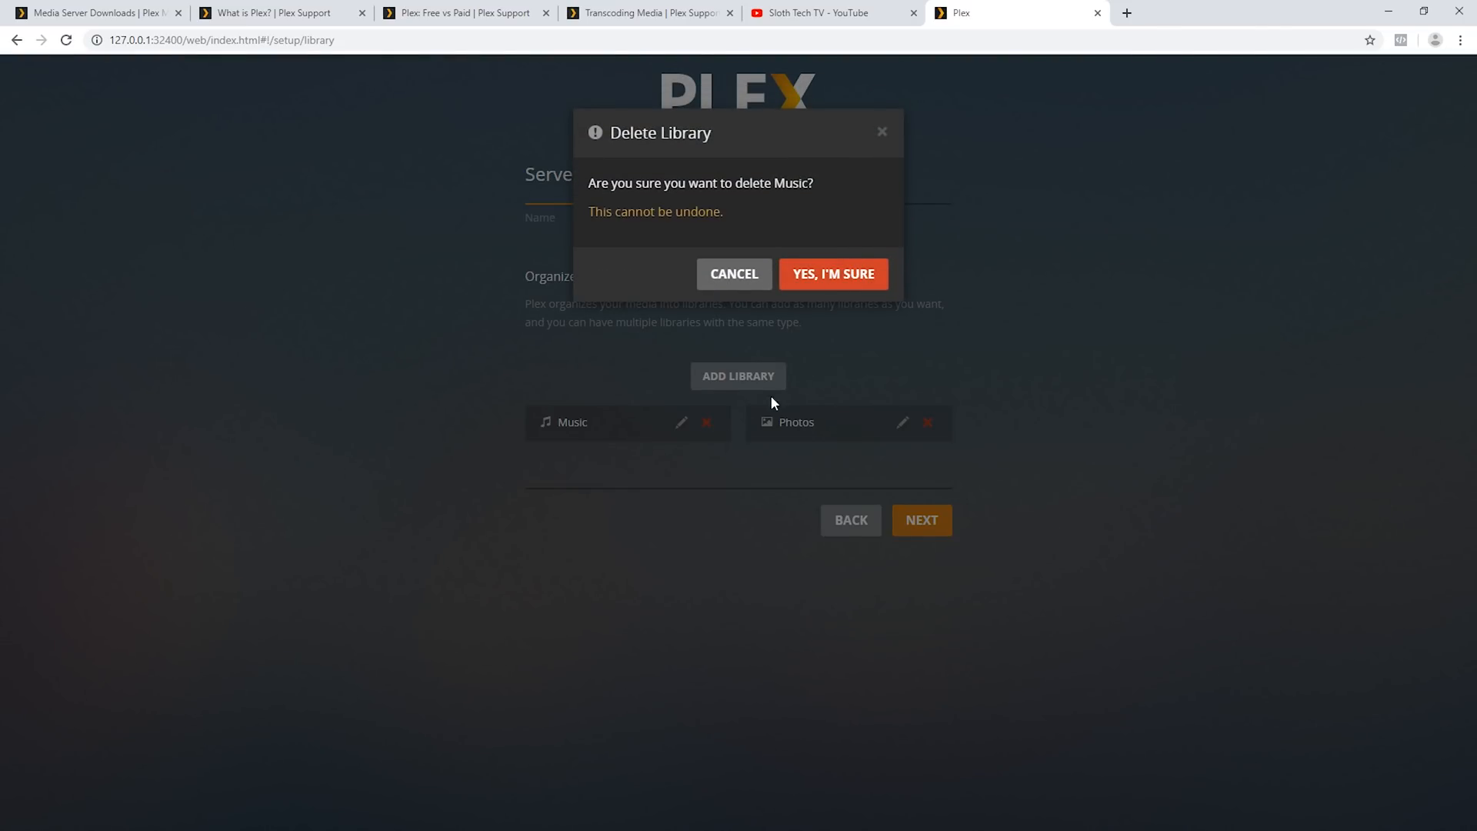
{"action": "left_click", "coordinate": [831, 273]}
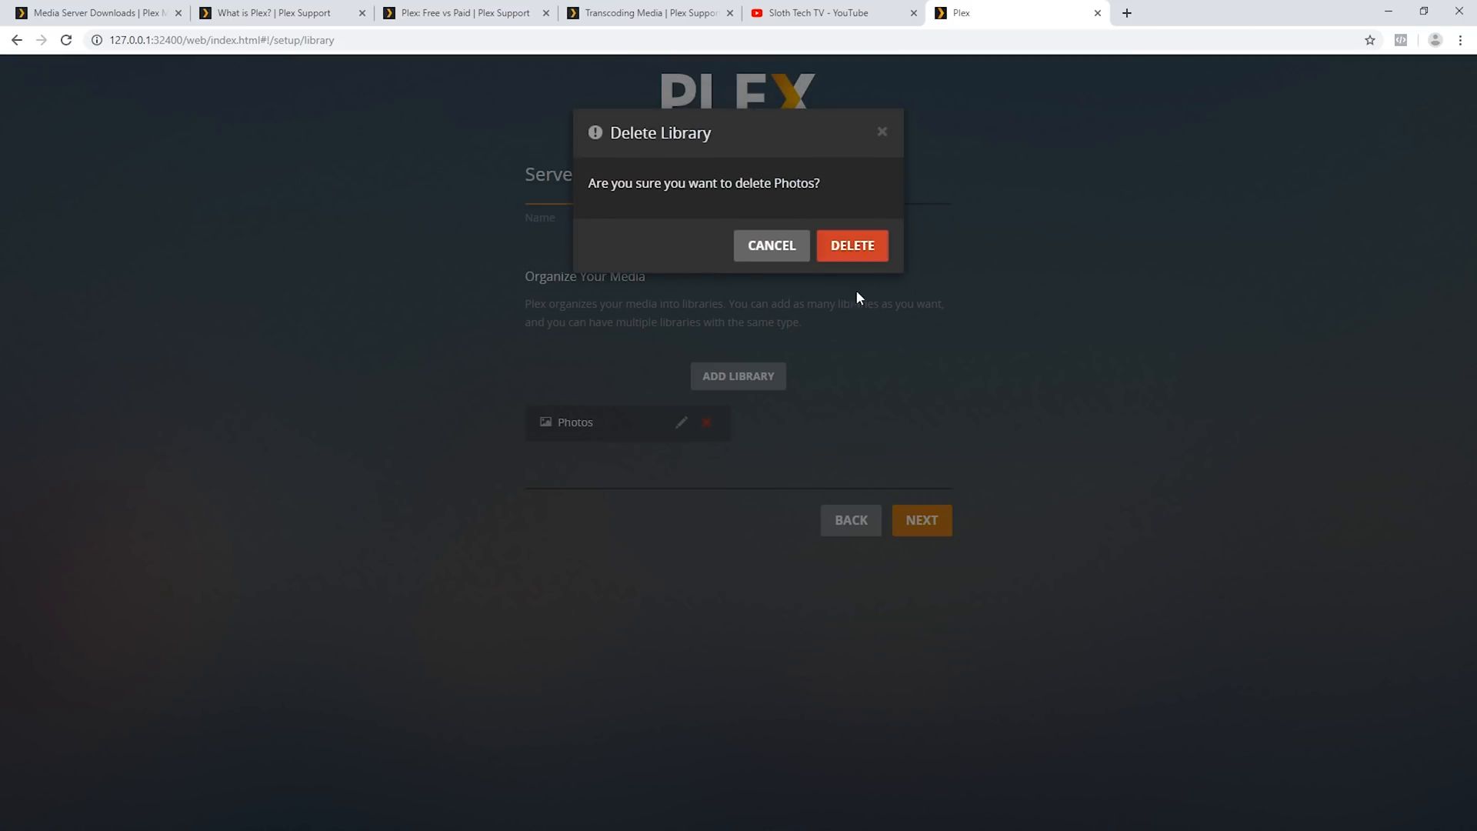
{"action": "left_click", "coordinate": [851, 244]}
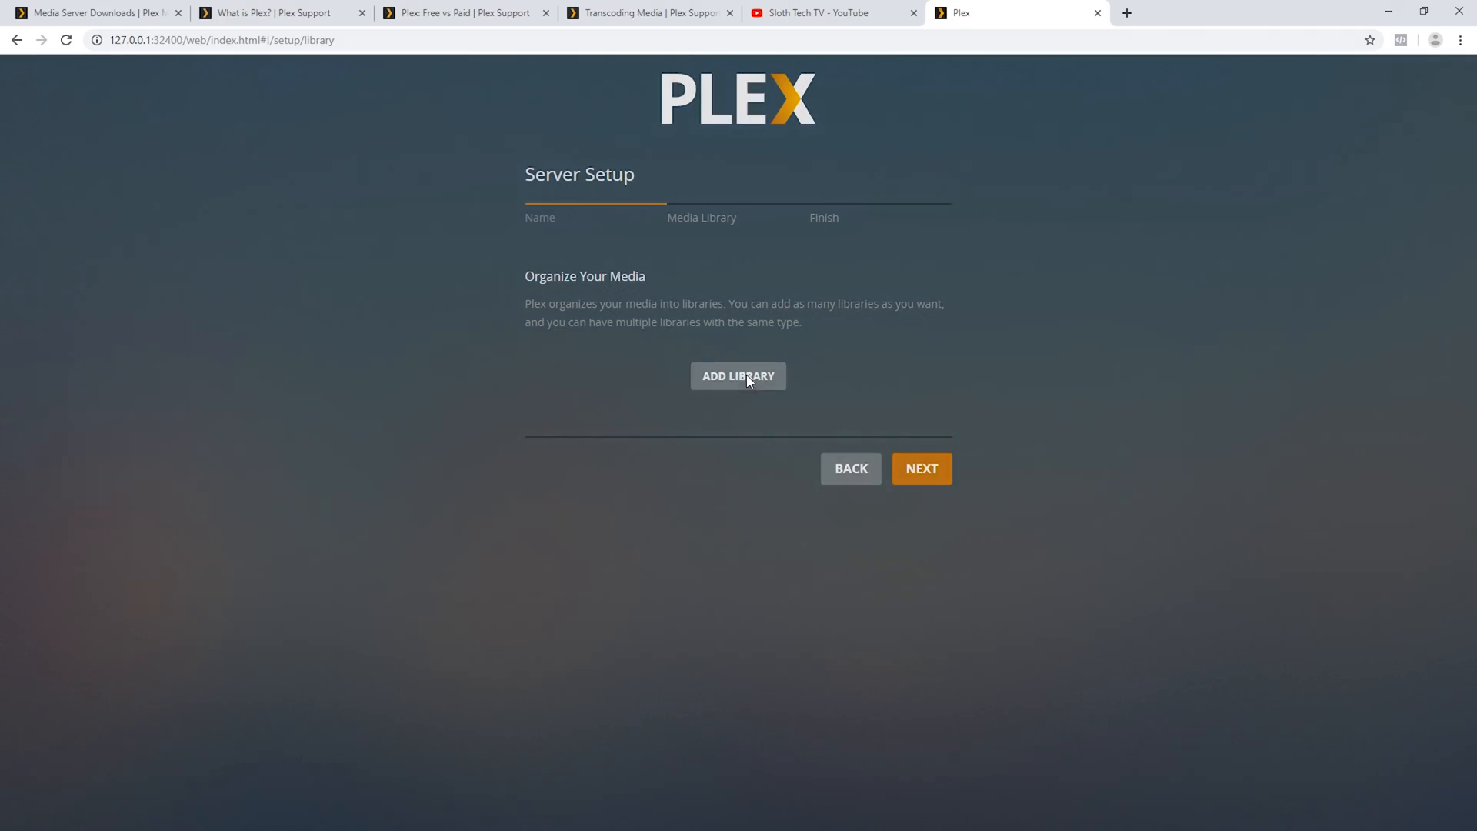
Step: Create a Movies library using the D:\Public Domain Movies folder
{"action": "left_click", "coordinate": [738, 376]}
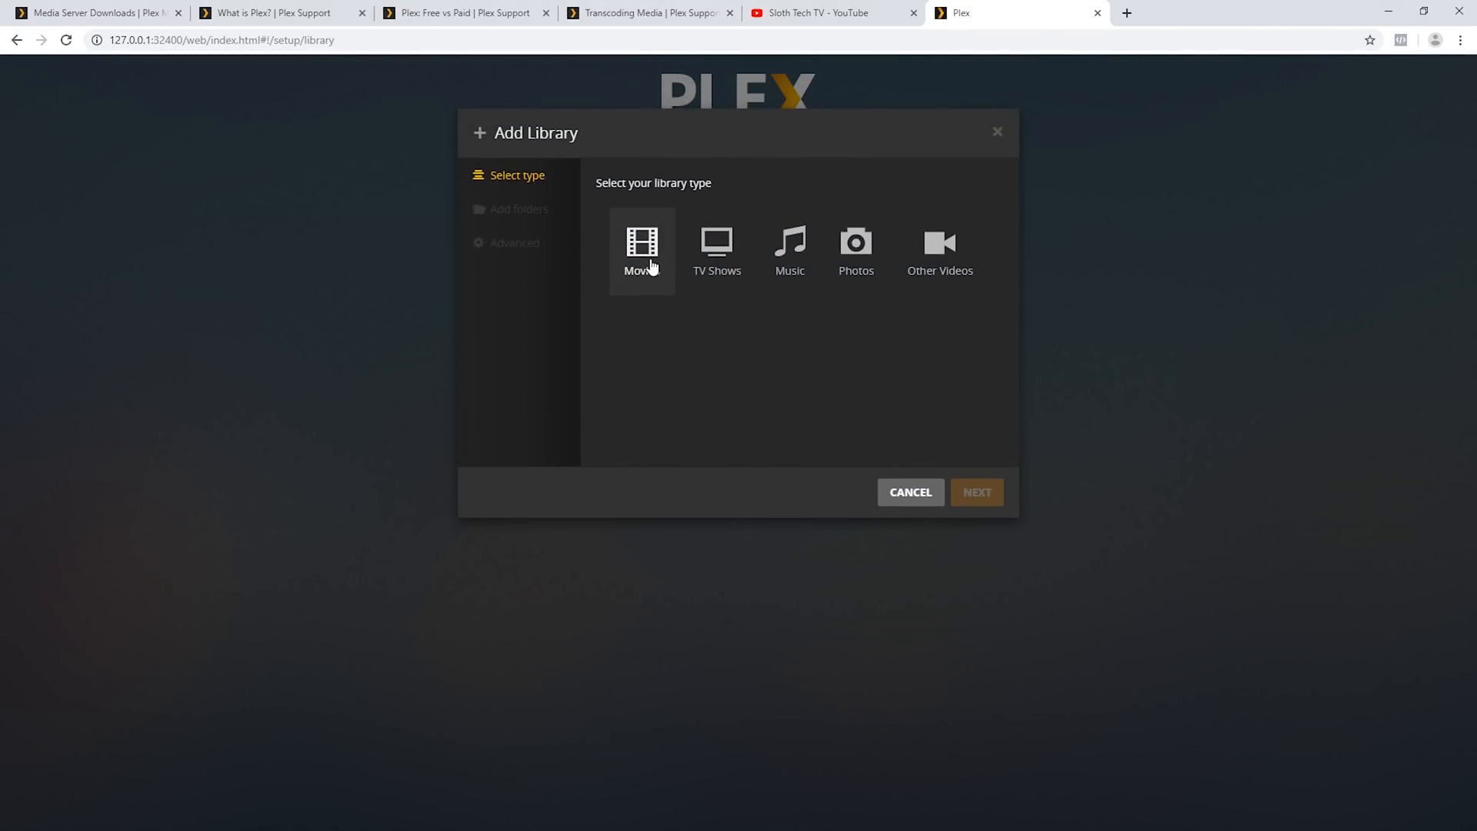
{"action": "left_click", "coordinate": [976, 492]}
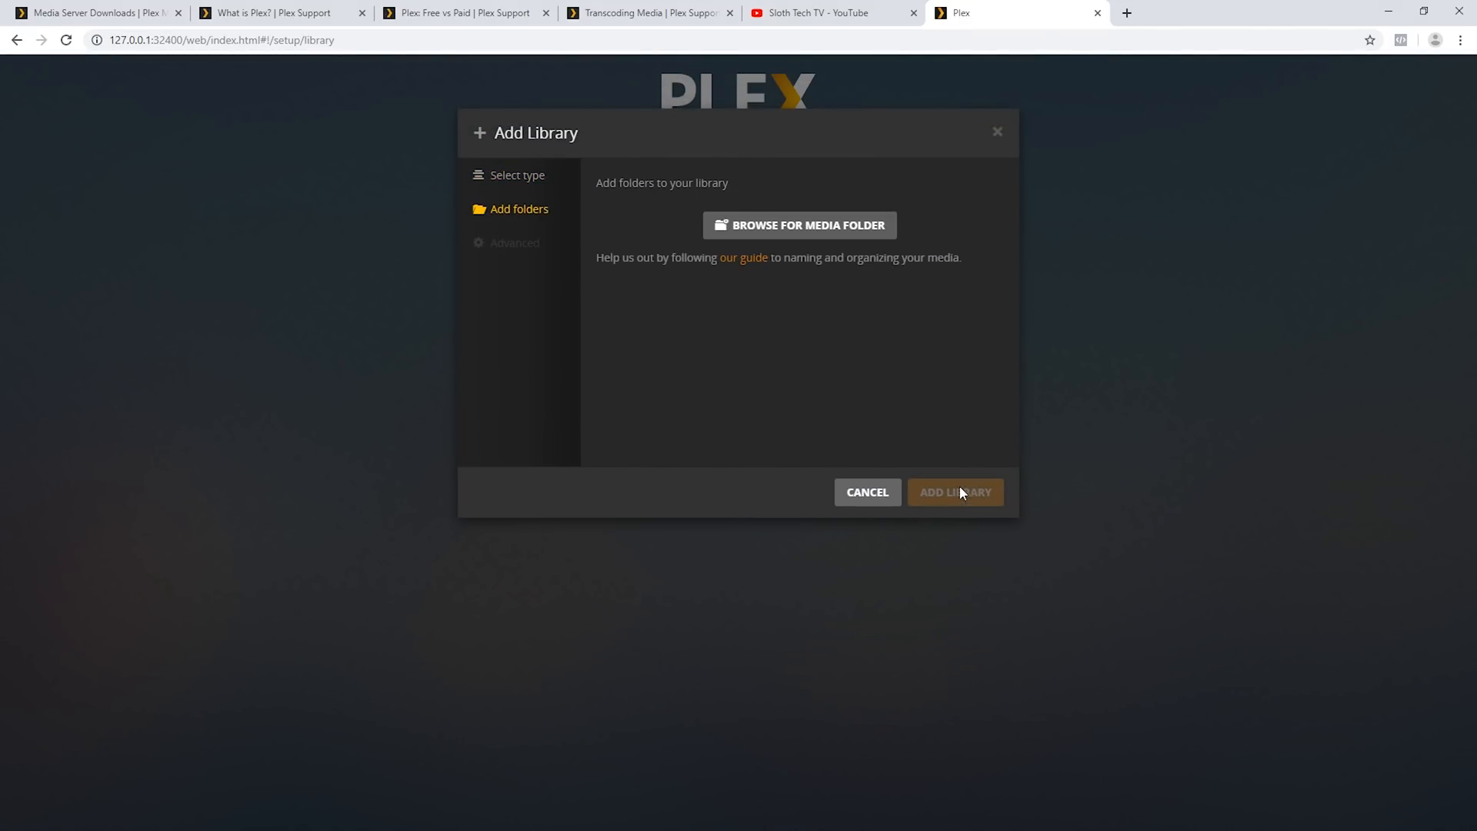
{"action": "left_click", "coordinate": [797, 224]}
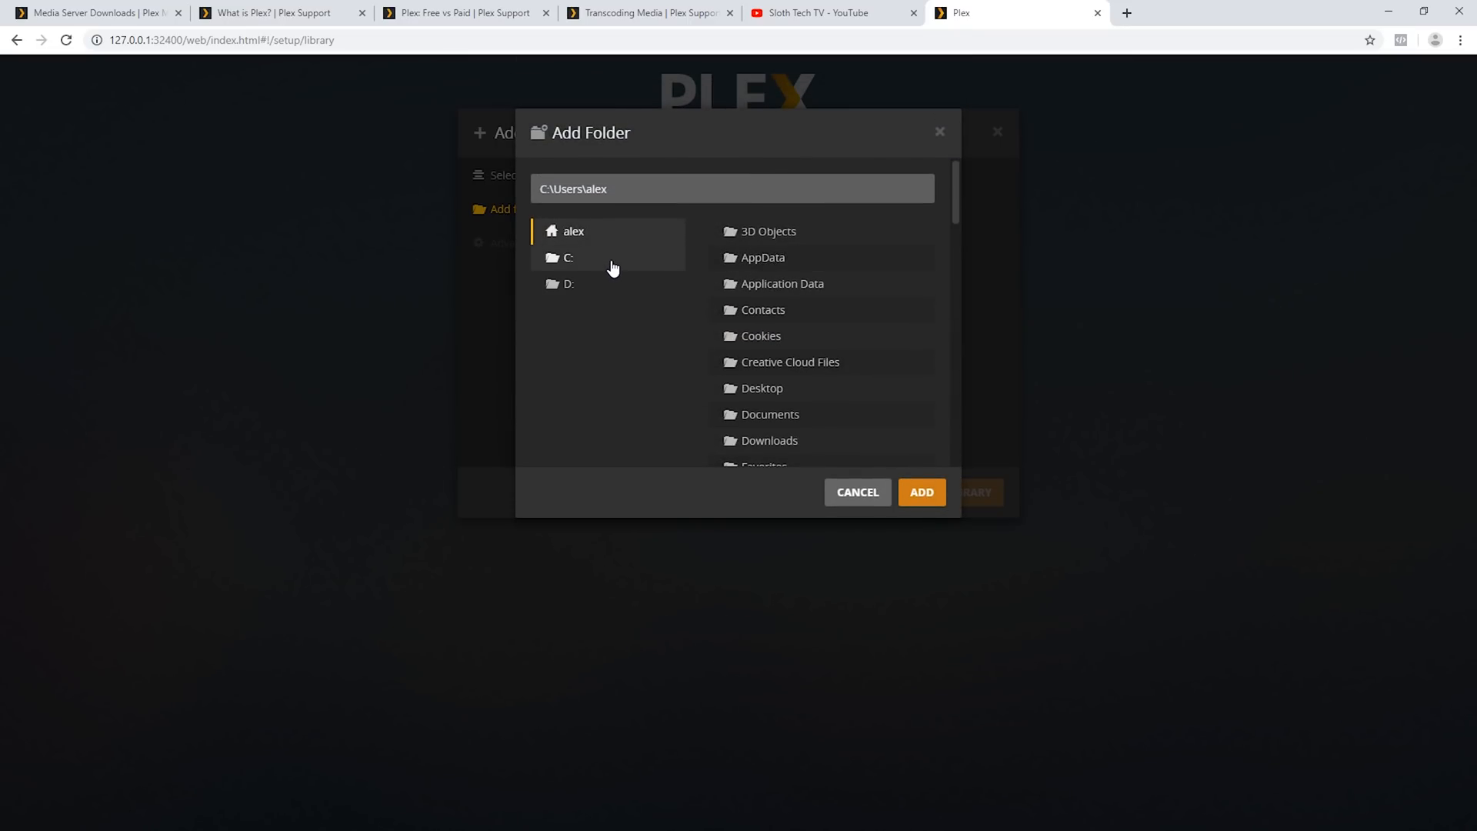
{"action": "left_click", "coordinate": [567, 284]}
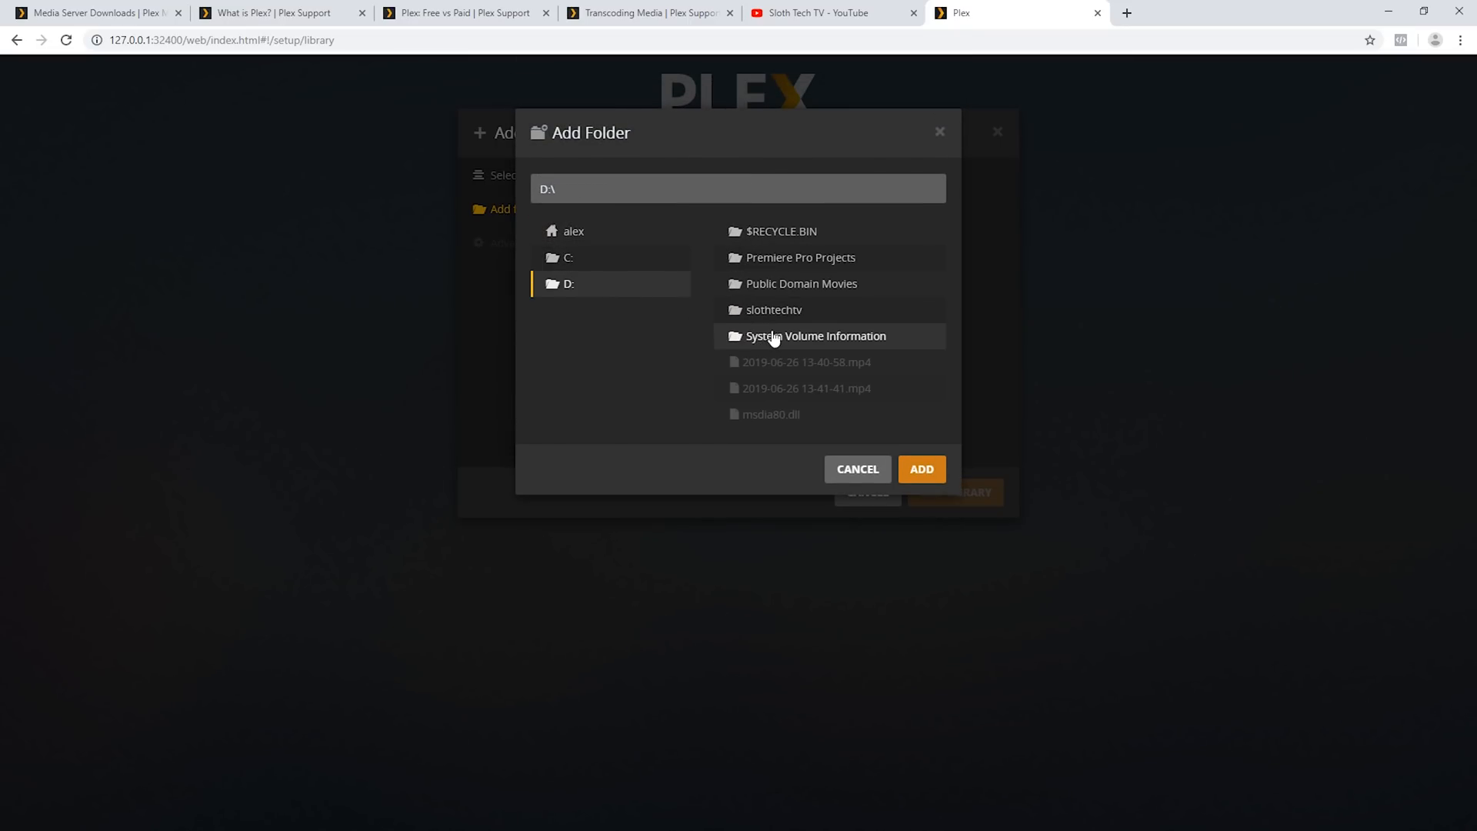
{"action": "mouse_move", "coordinate": [775, 289]}
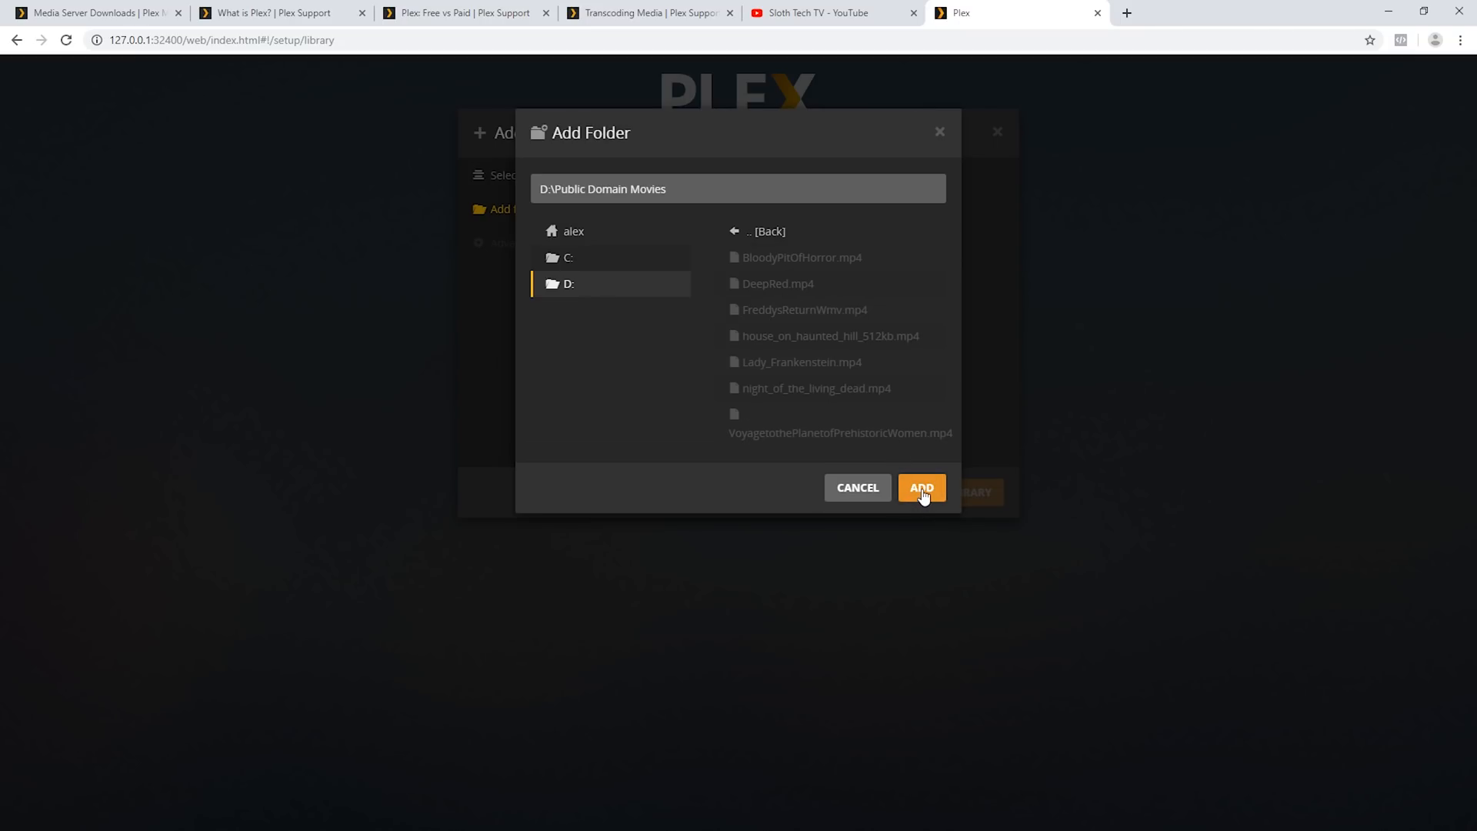
{"action": "left_click", "coordinate": [920, 487]}
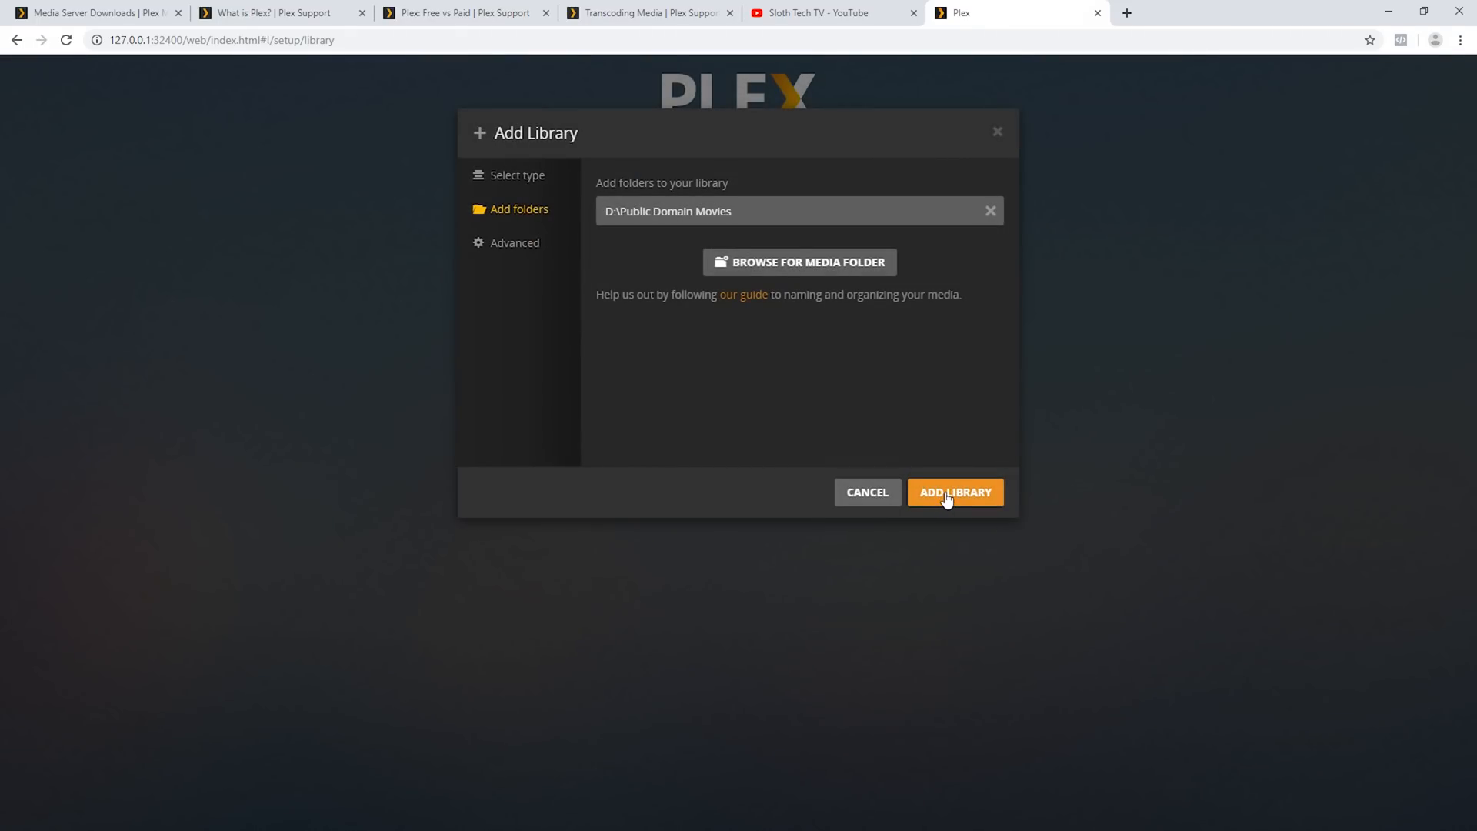
{"action": "left_click", "coordinate": [954, 492]}
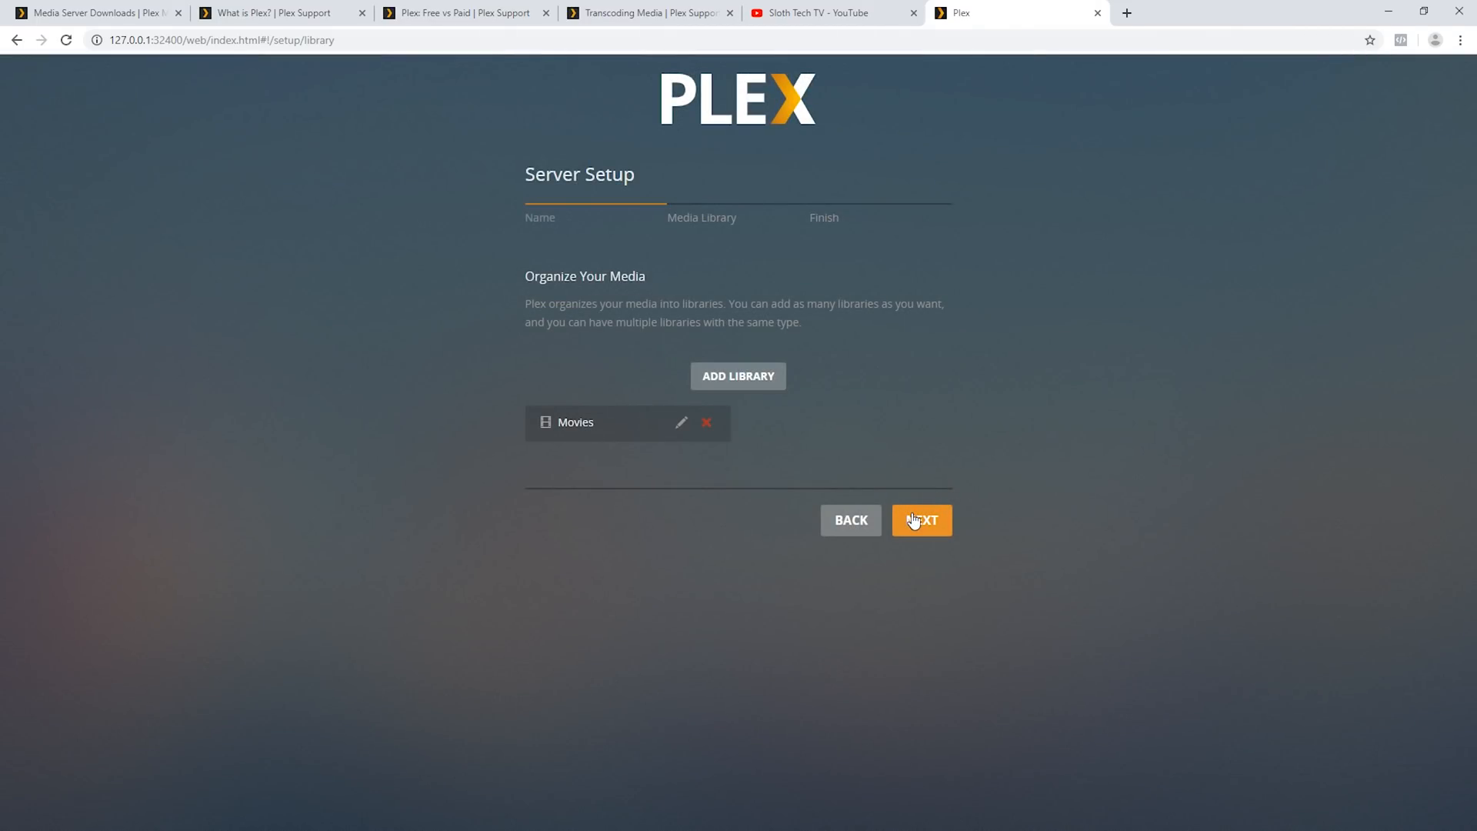
Step: Start adding a TV Shows library and proceed to choosing its folders
{"action": "left_click", "coordinate": [920, 521]}
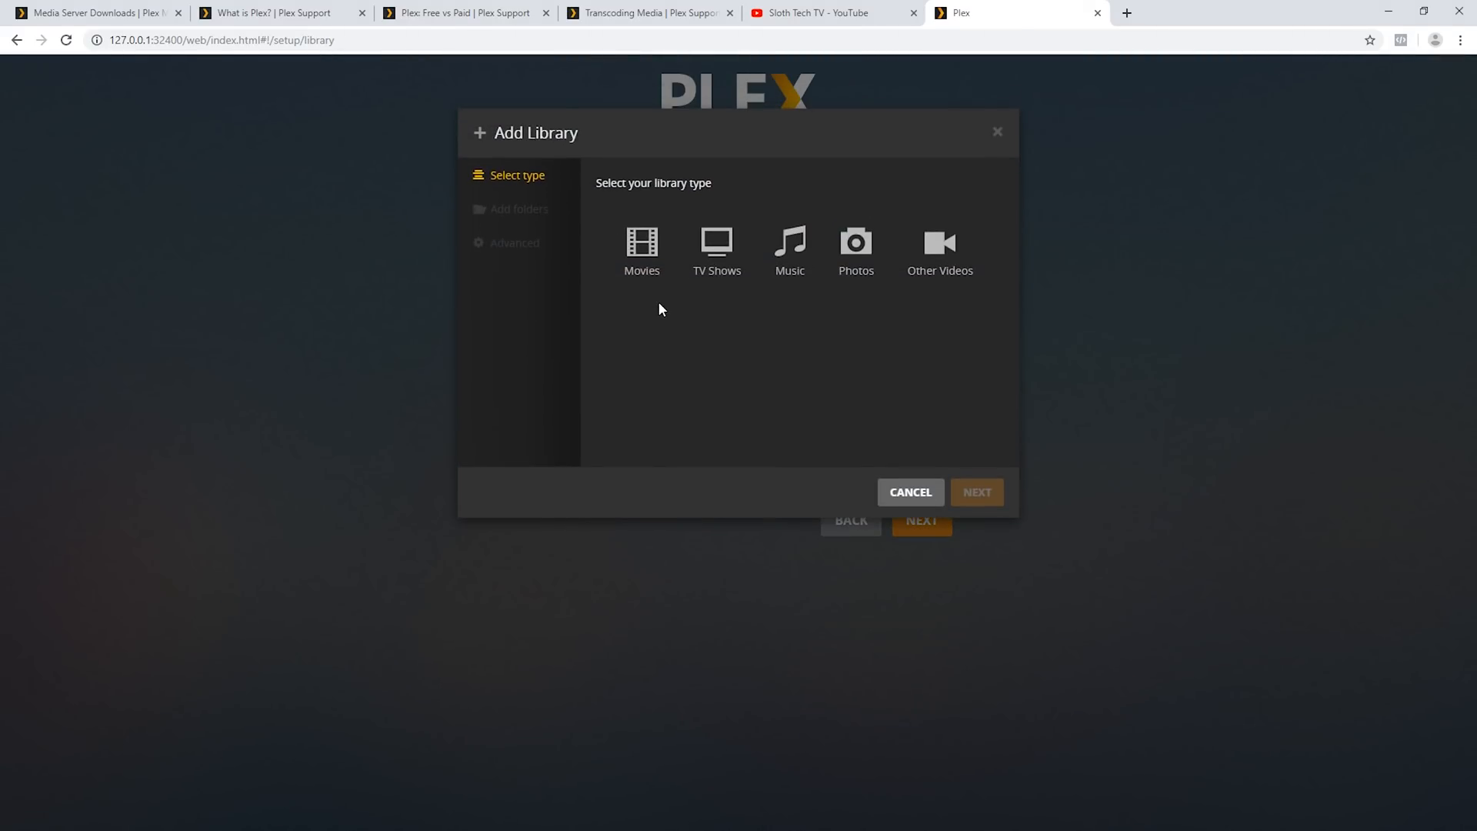
{"action": "left_click", "coordinate": [716, 249]}
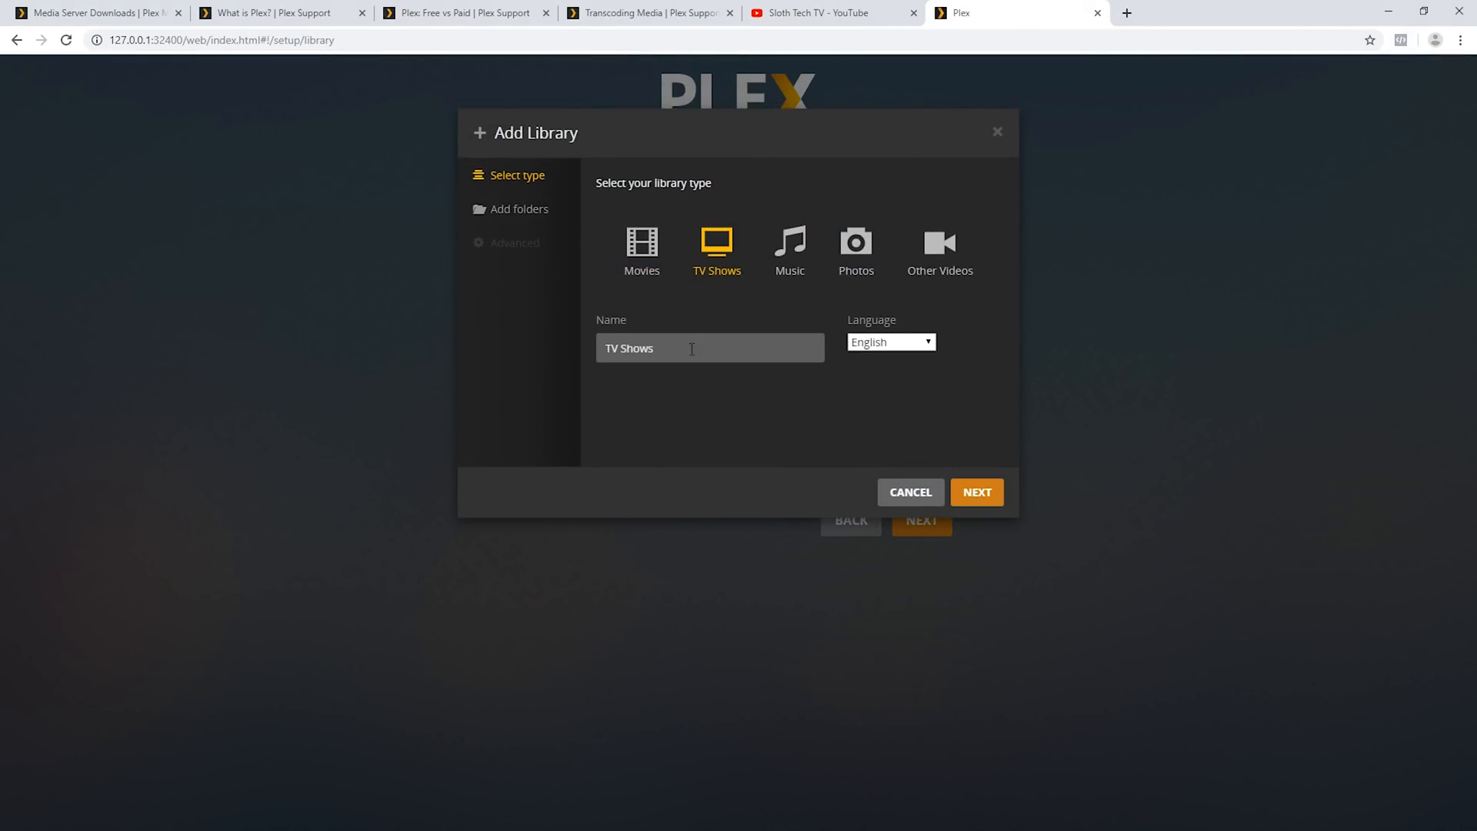
{"action": "left_click", "coordinate": [976, 492]}
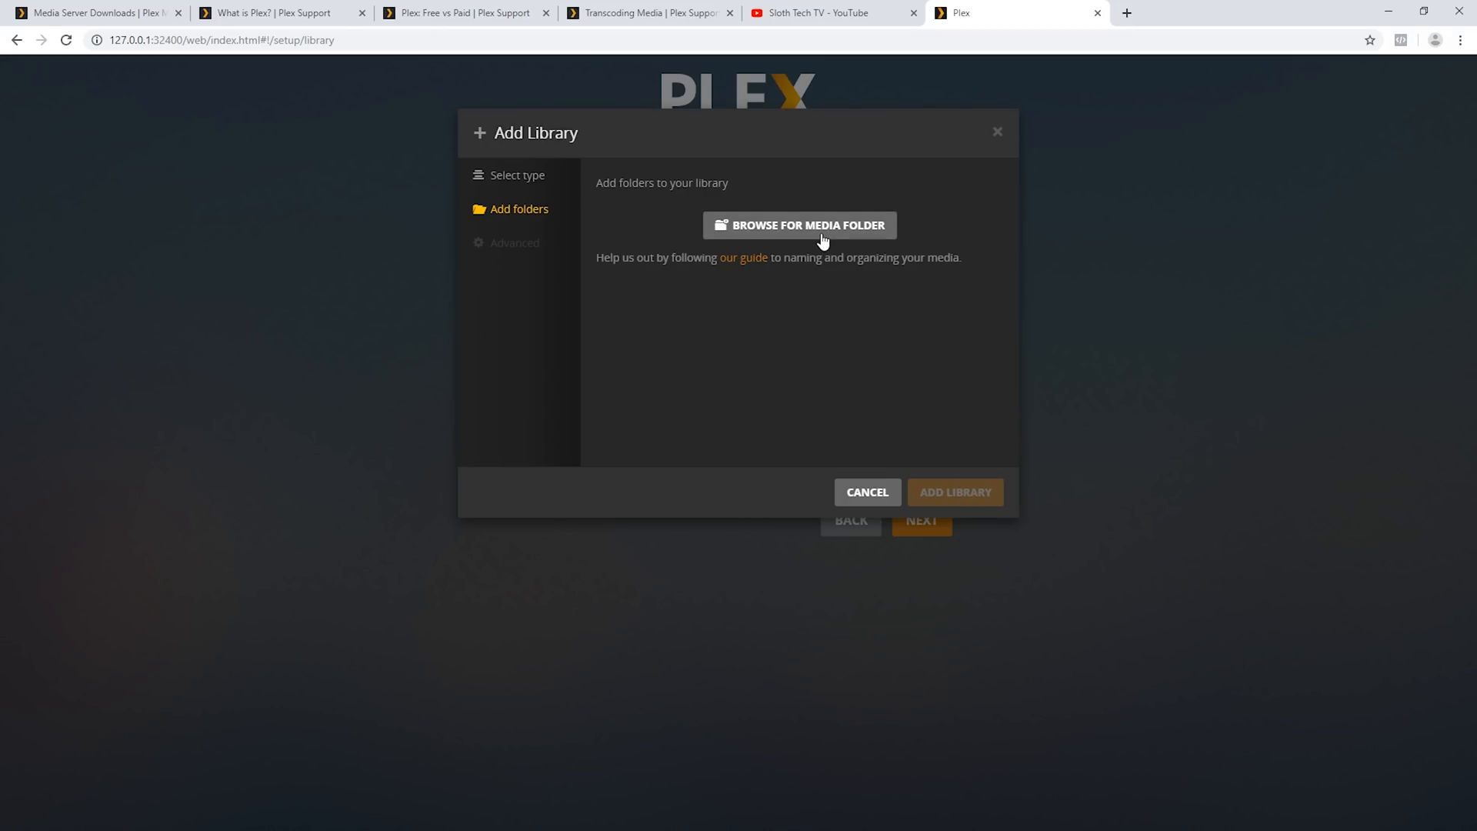
{"action": "mouse_move", "coordinate": [865, 491]}
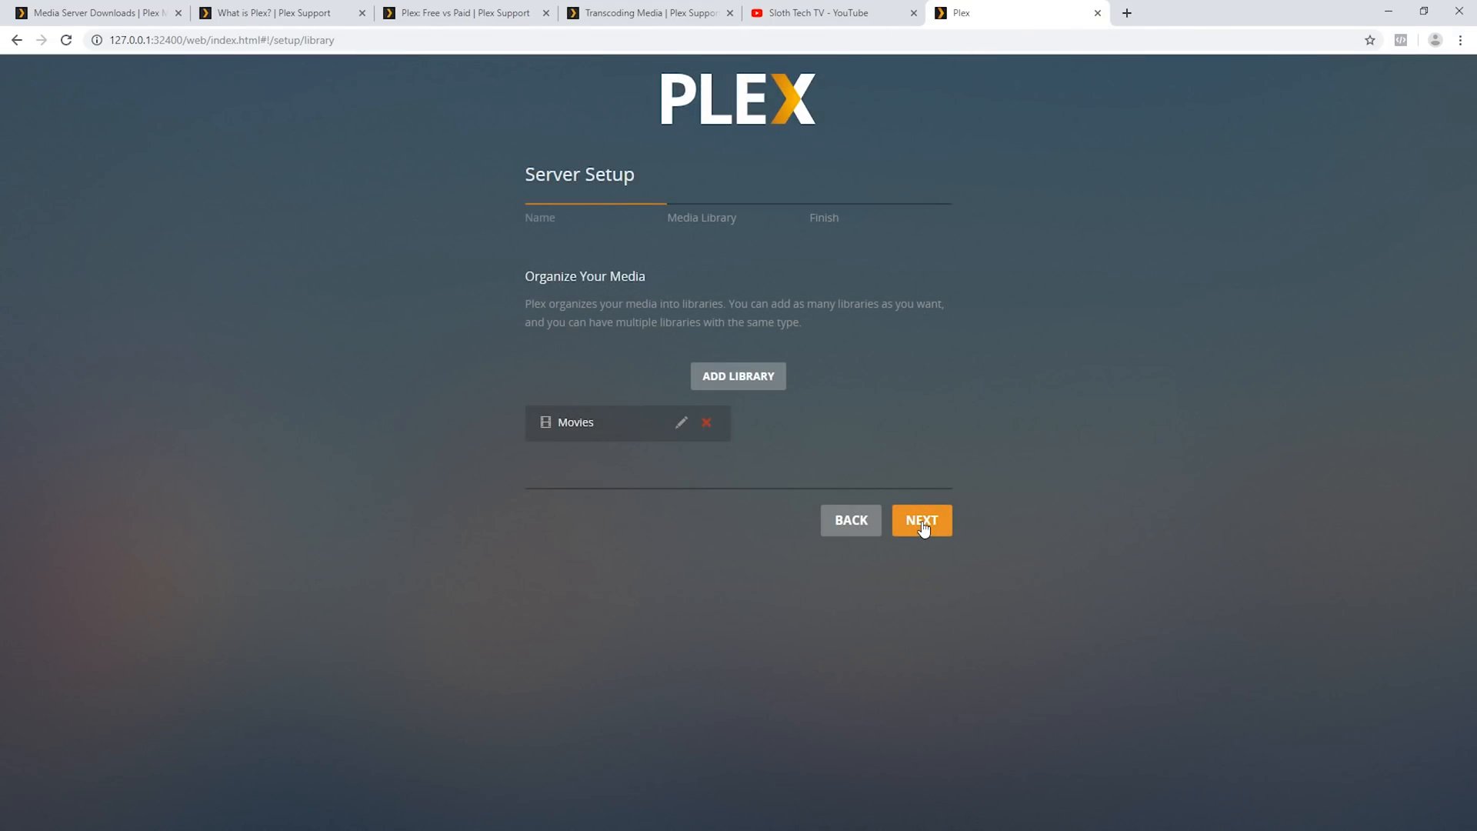
Step: Complete the remaining setup steps and open Movies from the sidebar Libraries
{"action": "left_click", "coordinate": [920, 520]}
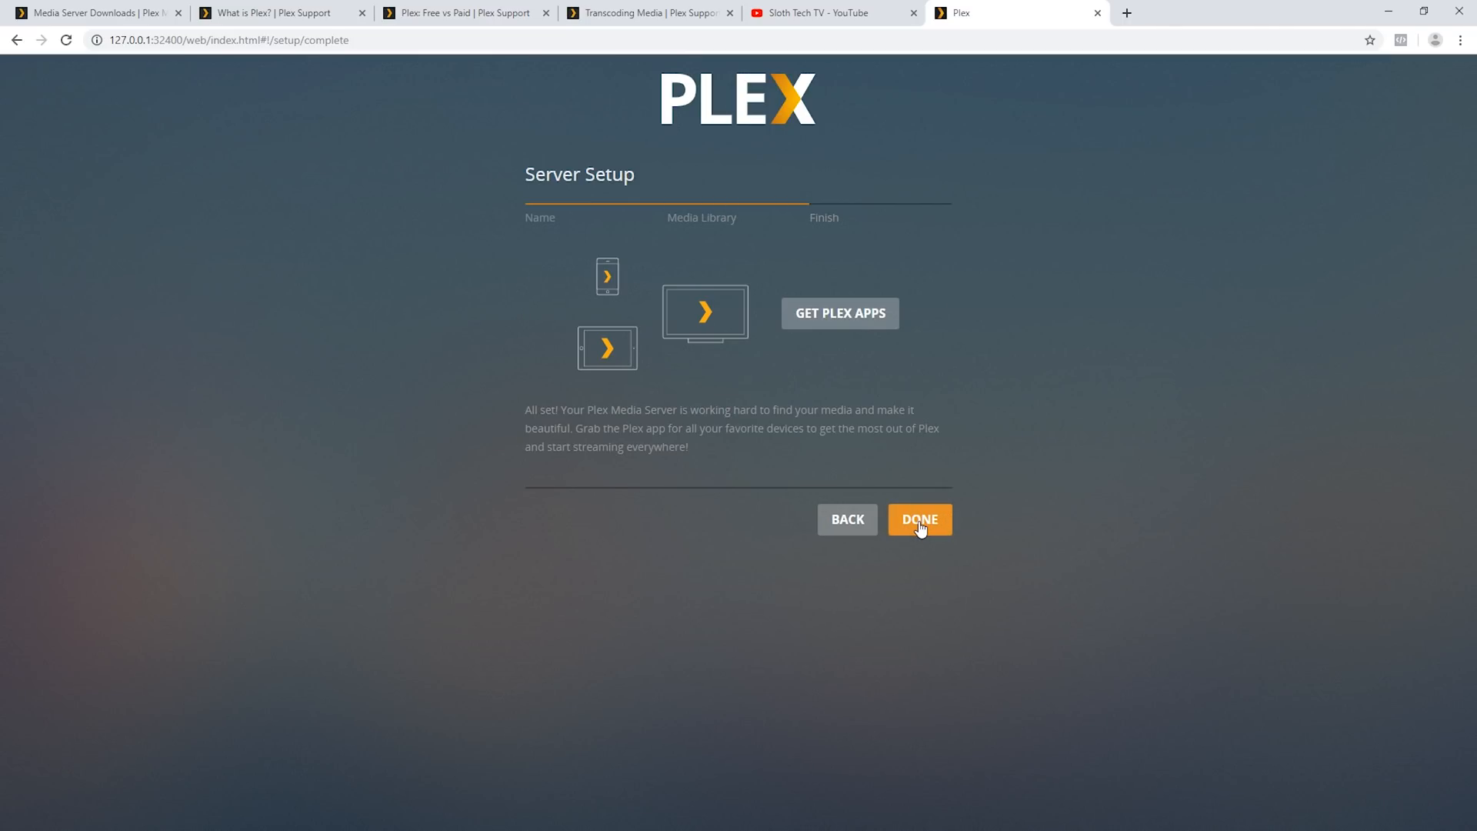
{"action": "left_click", "coordinate": [919, 519]}
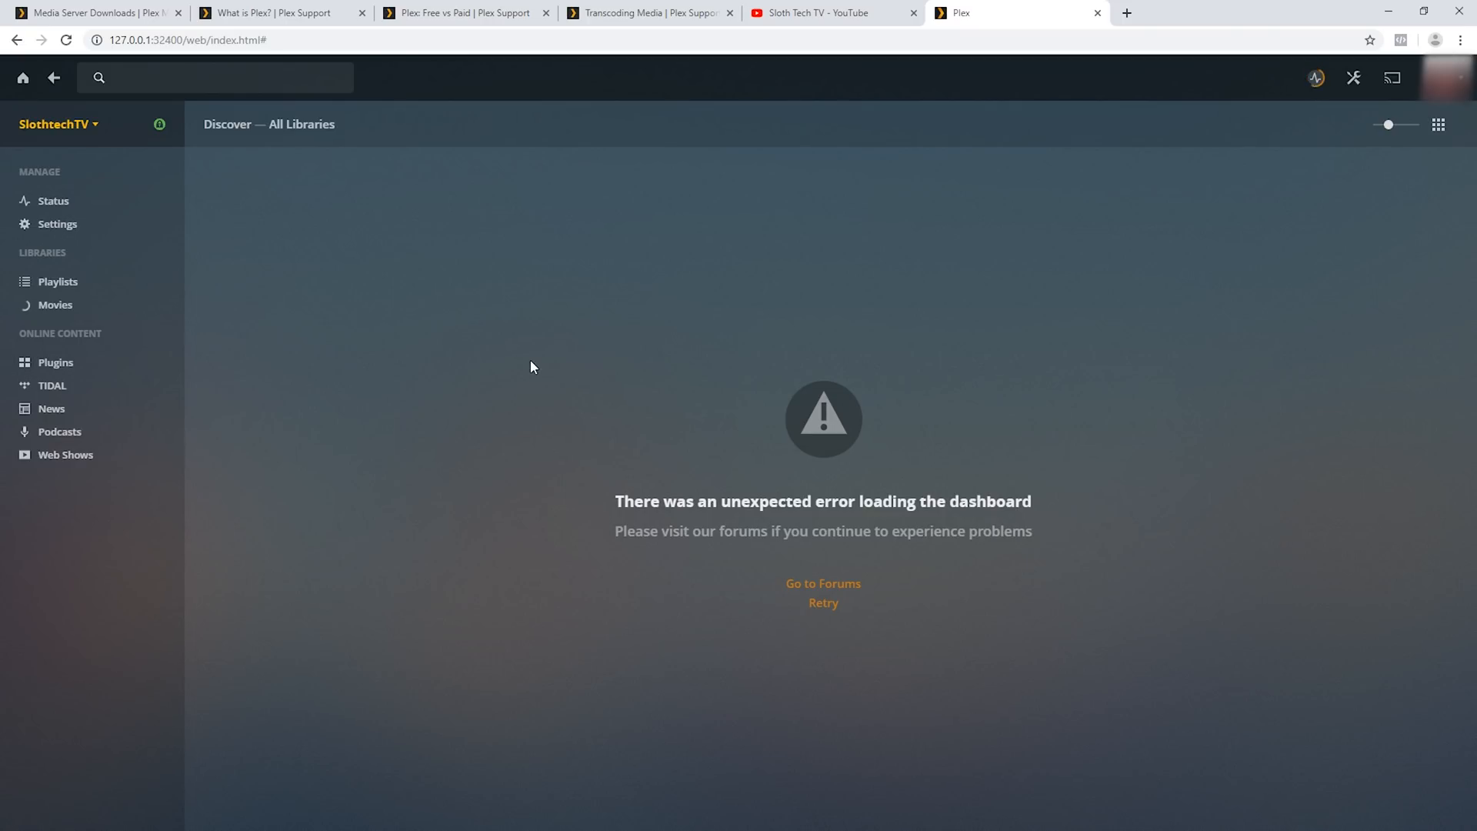
{"action": "left_click", "coordinate": [55, 304]}
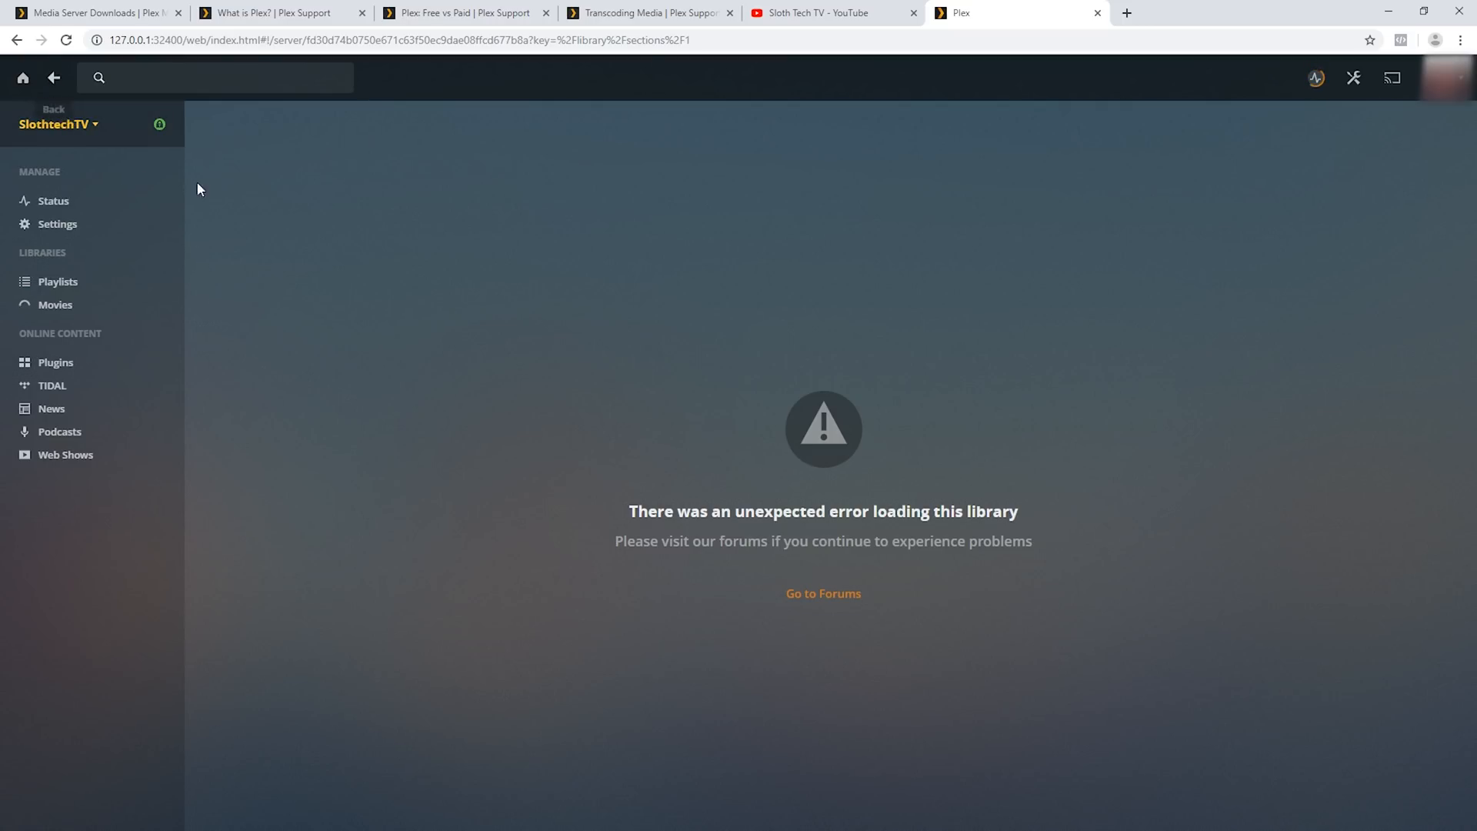
{"action": "mouse_move", "coordinate": [376, 267]}
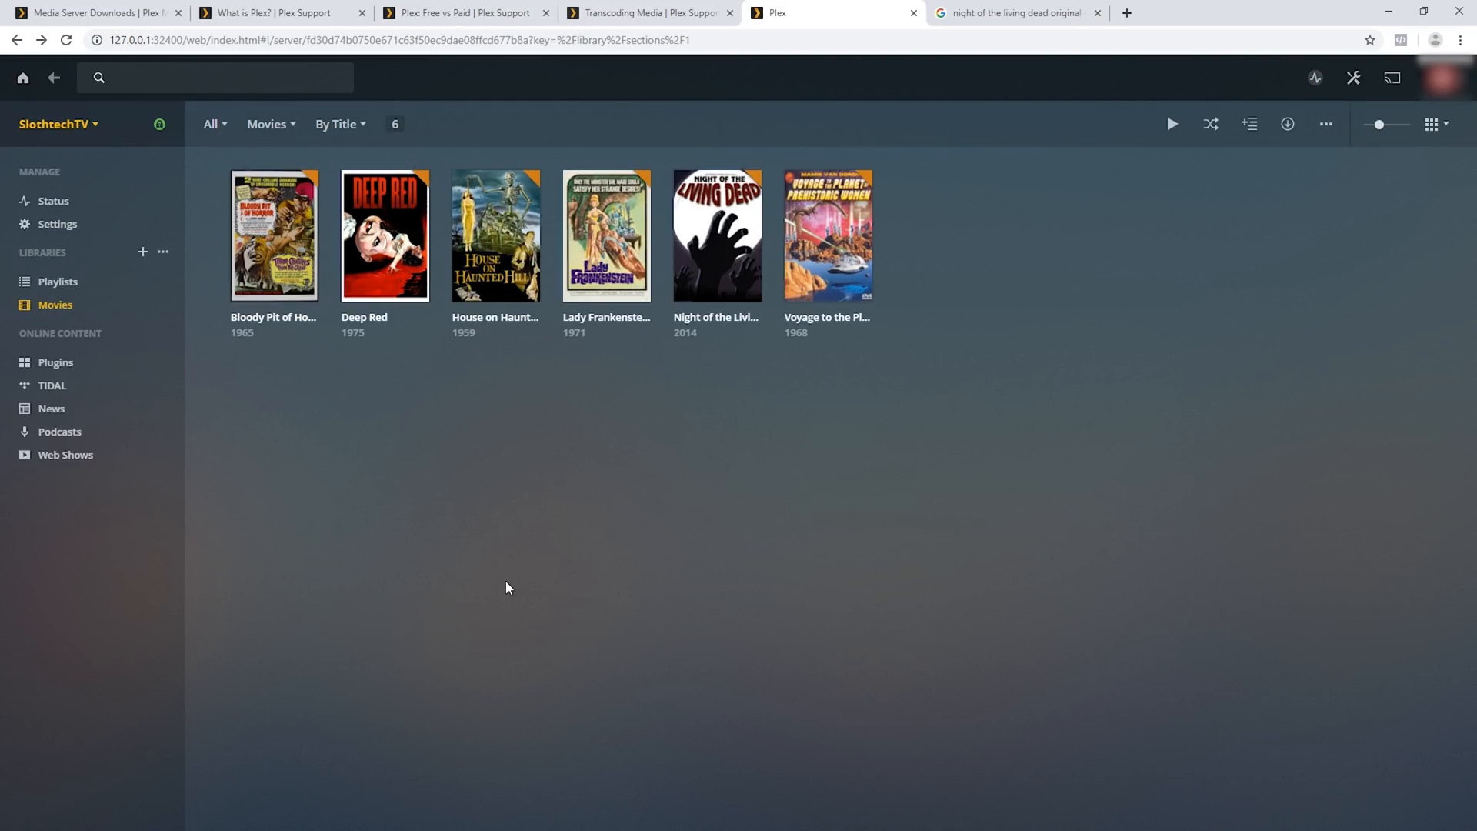
{"action": "mouse_move", "coordinate": [498, 550]}
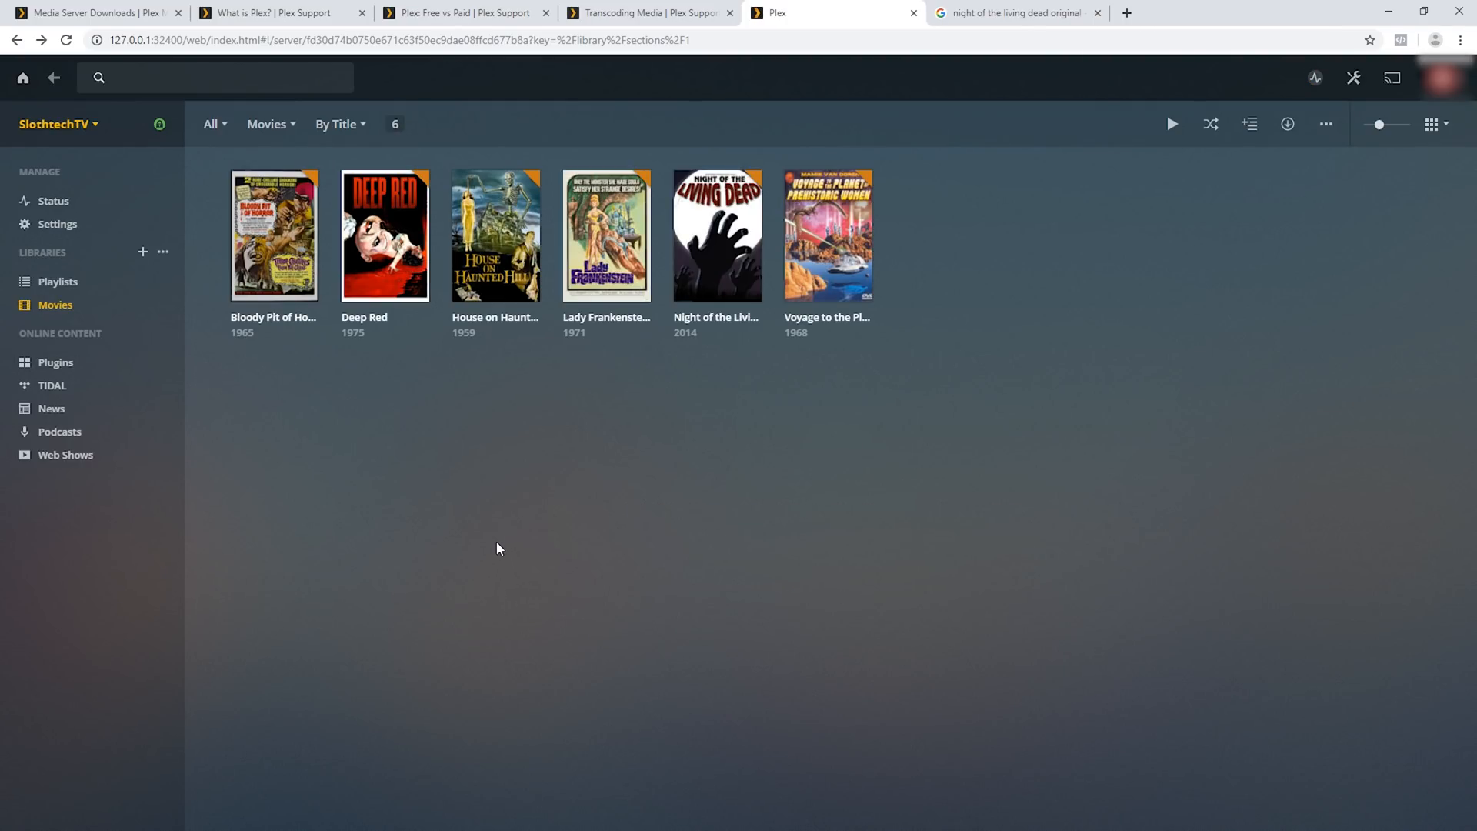
{"action": "mouse_move", "coordinate": [330, 349]}
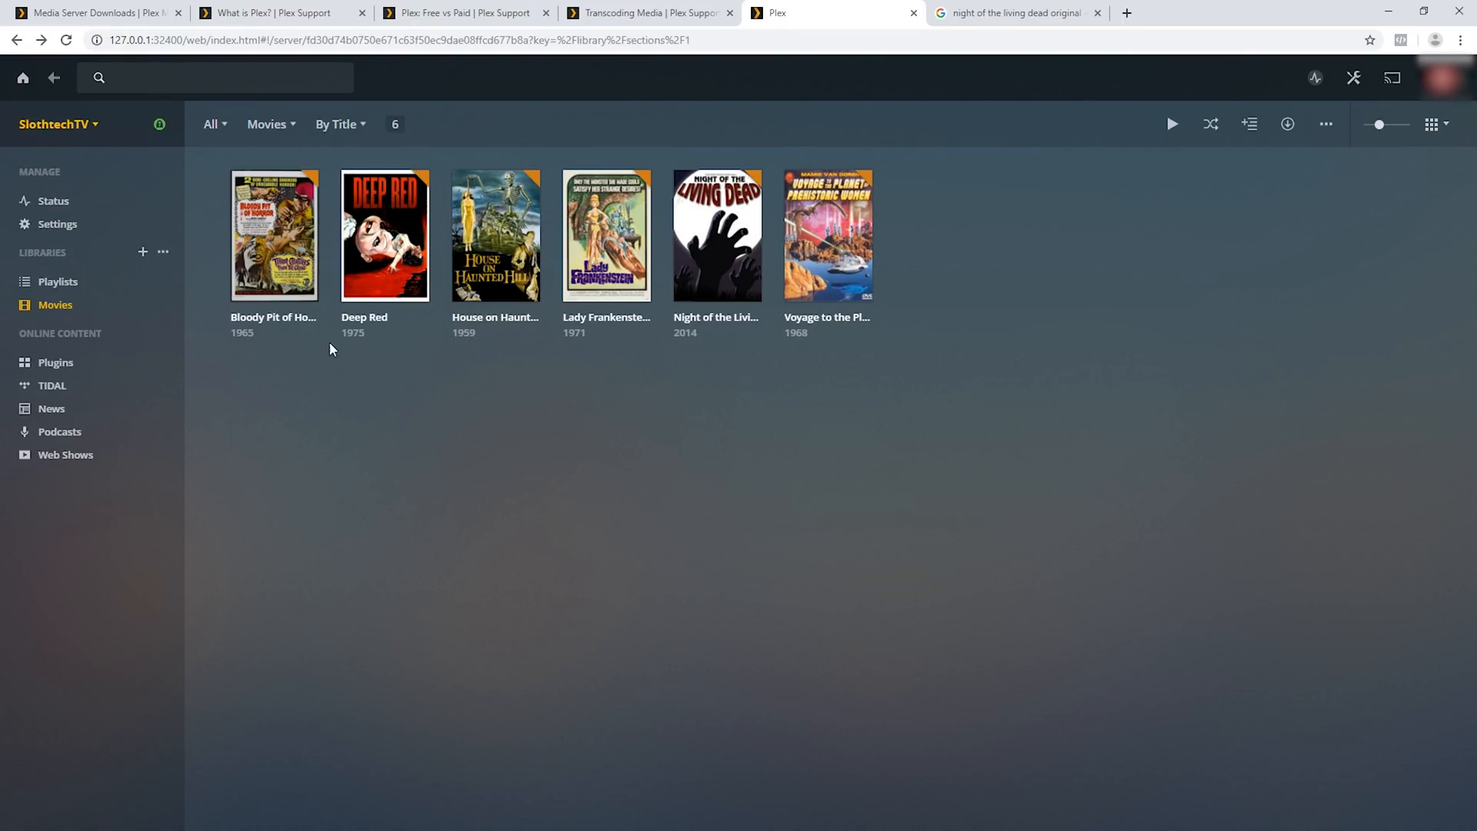
{"action": "mouse_move", "coordinate": [523, 780]}
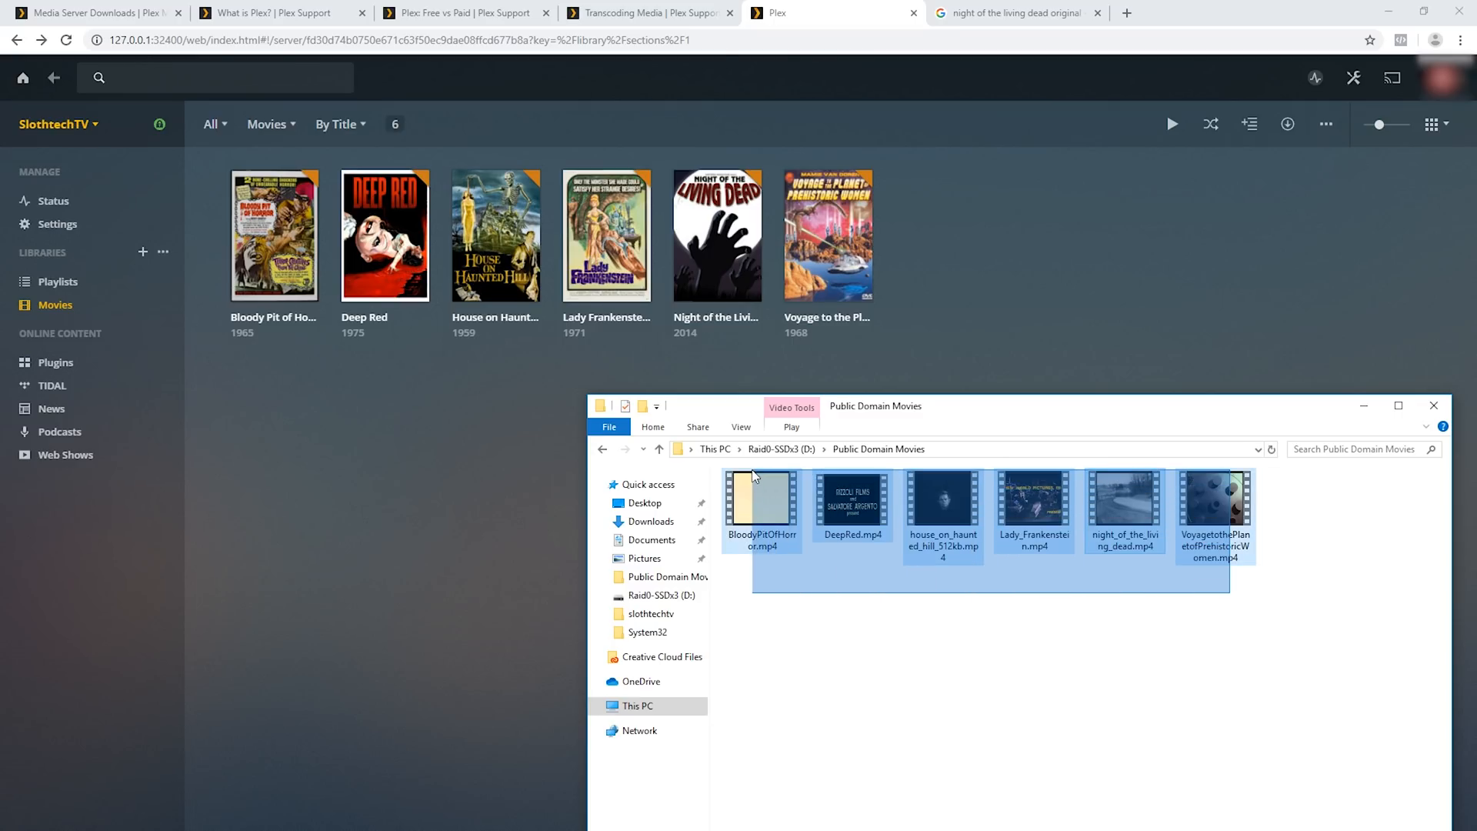
Step: Clear the Explorer file selection and select night_of_the_living_dead.mp4
{"action": "left_click", "coordinate": [1024, 629]}
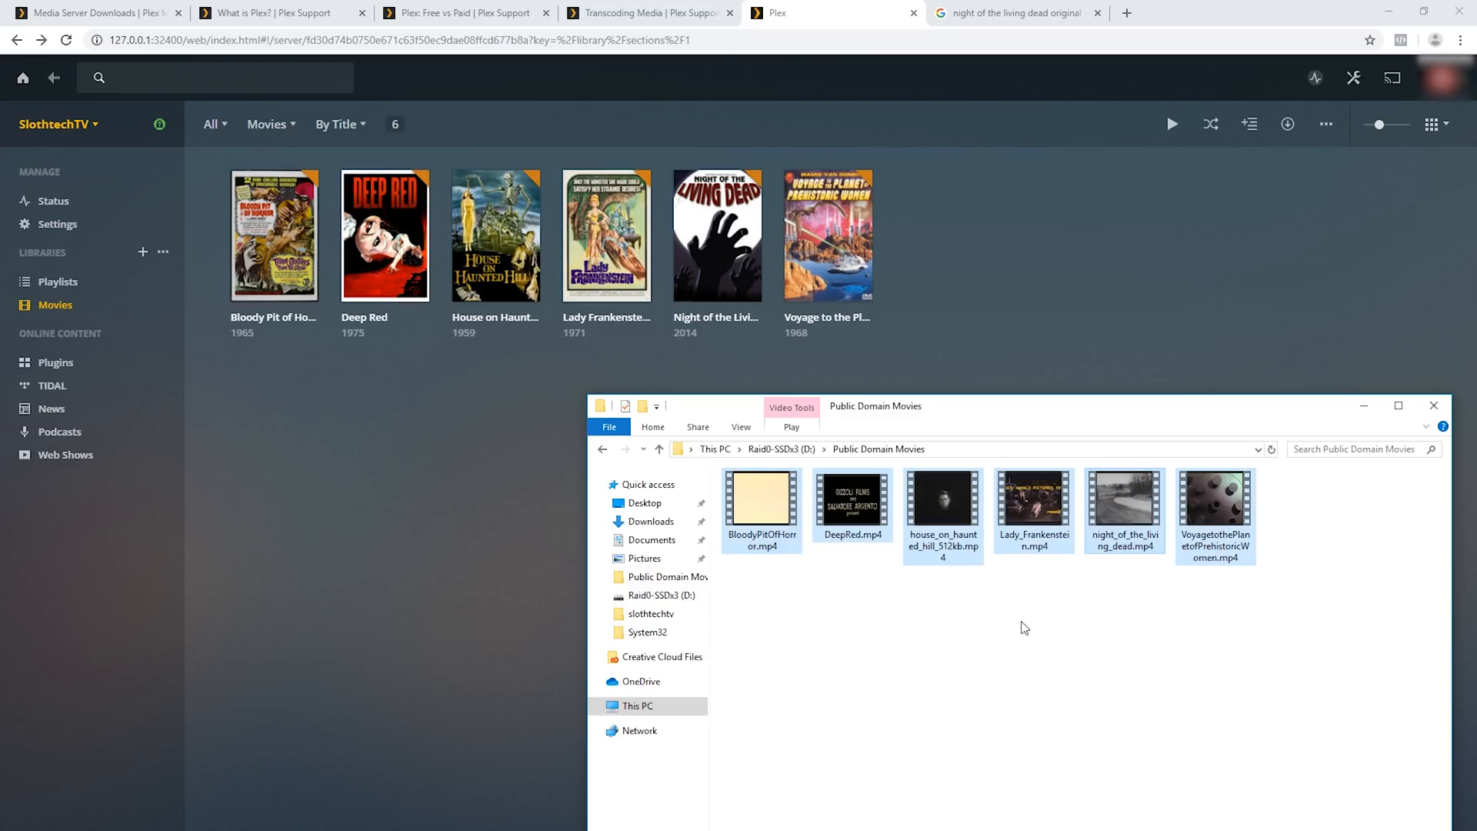
{"action": "left_click", "coordinate": [1123, 523]}
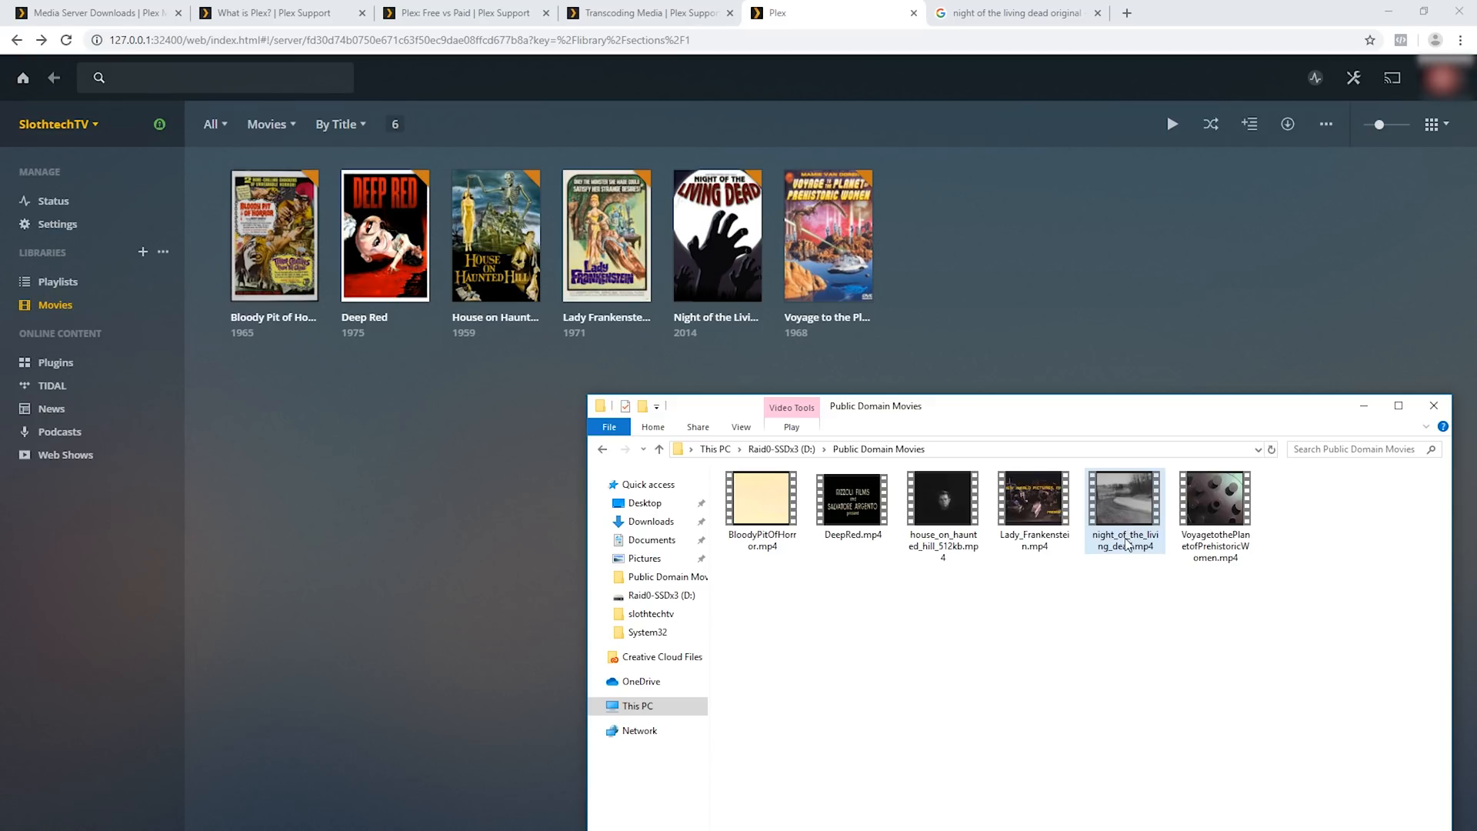
{"action": "mouse_move", "coordinate": [1123, 523]}
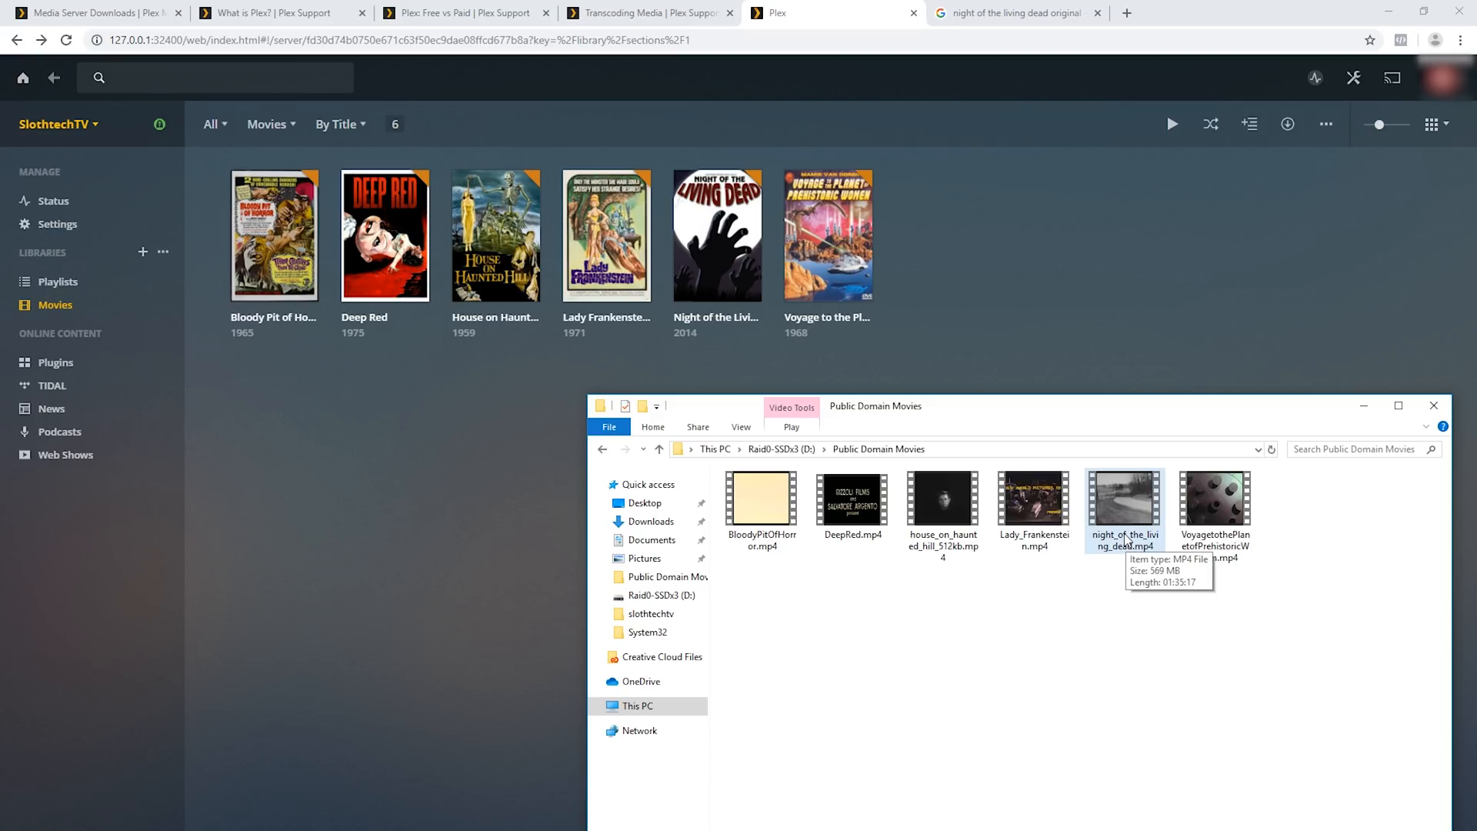
{"action": "mouse_move", "coordinate": [692, 337]}
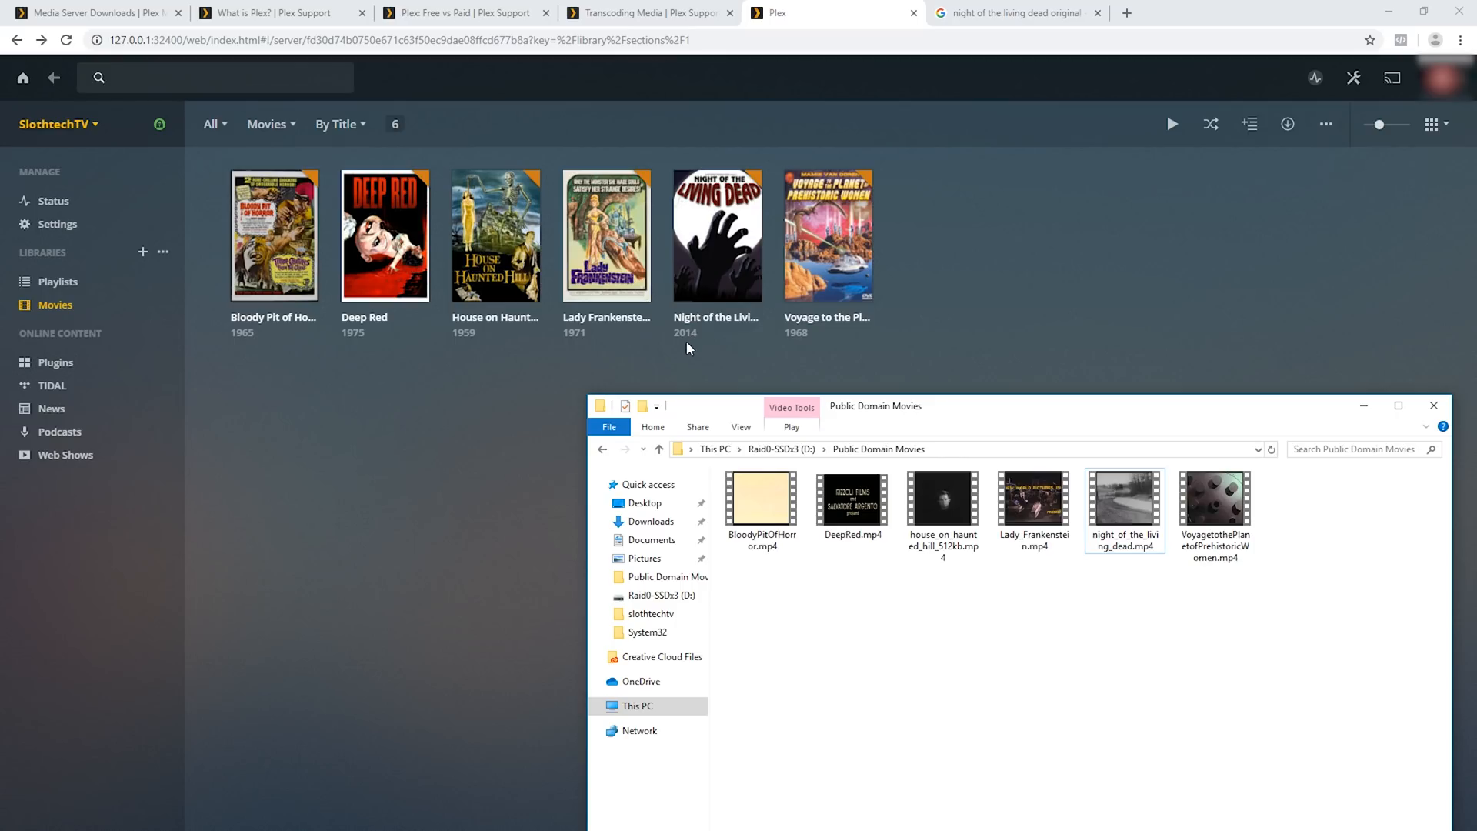
{"action": "mouse_move", "coordinate": [839, 387]}
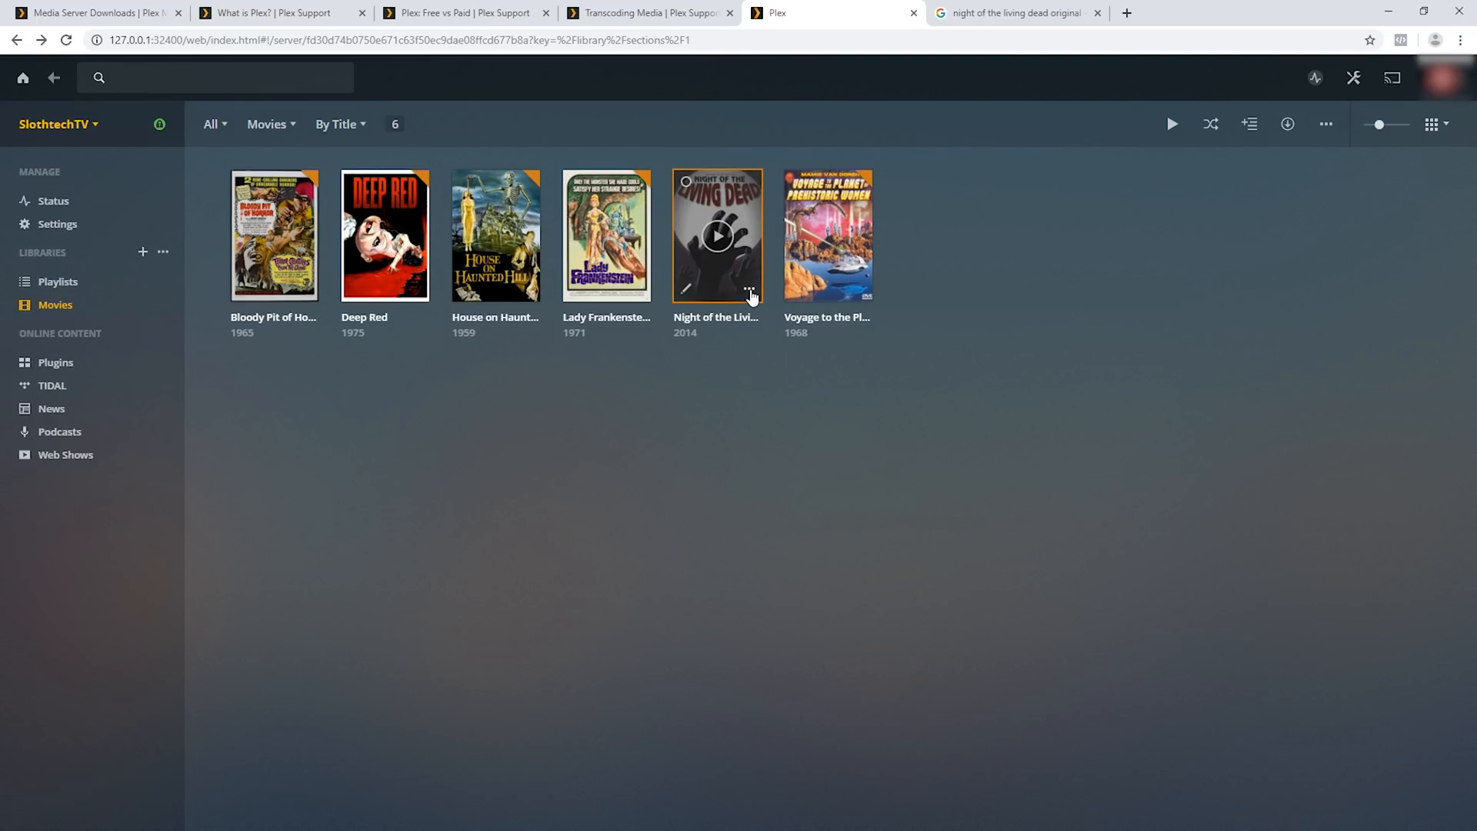
Step: Open Fix Match from Night of the Living Dead's options menu
{"action": "left_click", "coordinate": [748, 290]}
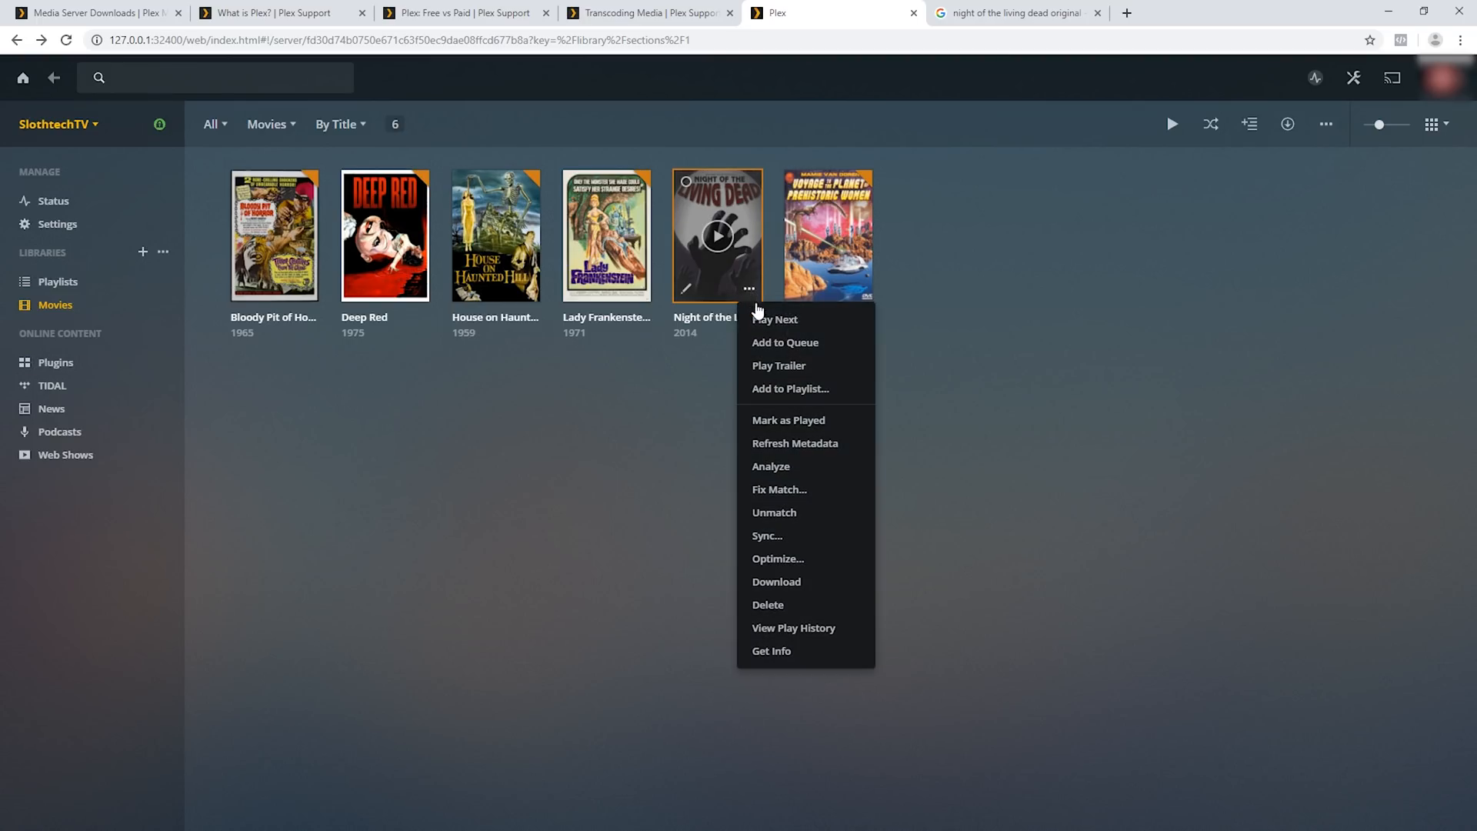
{"action": "mouse_move", "coordinate": [748, 306]}
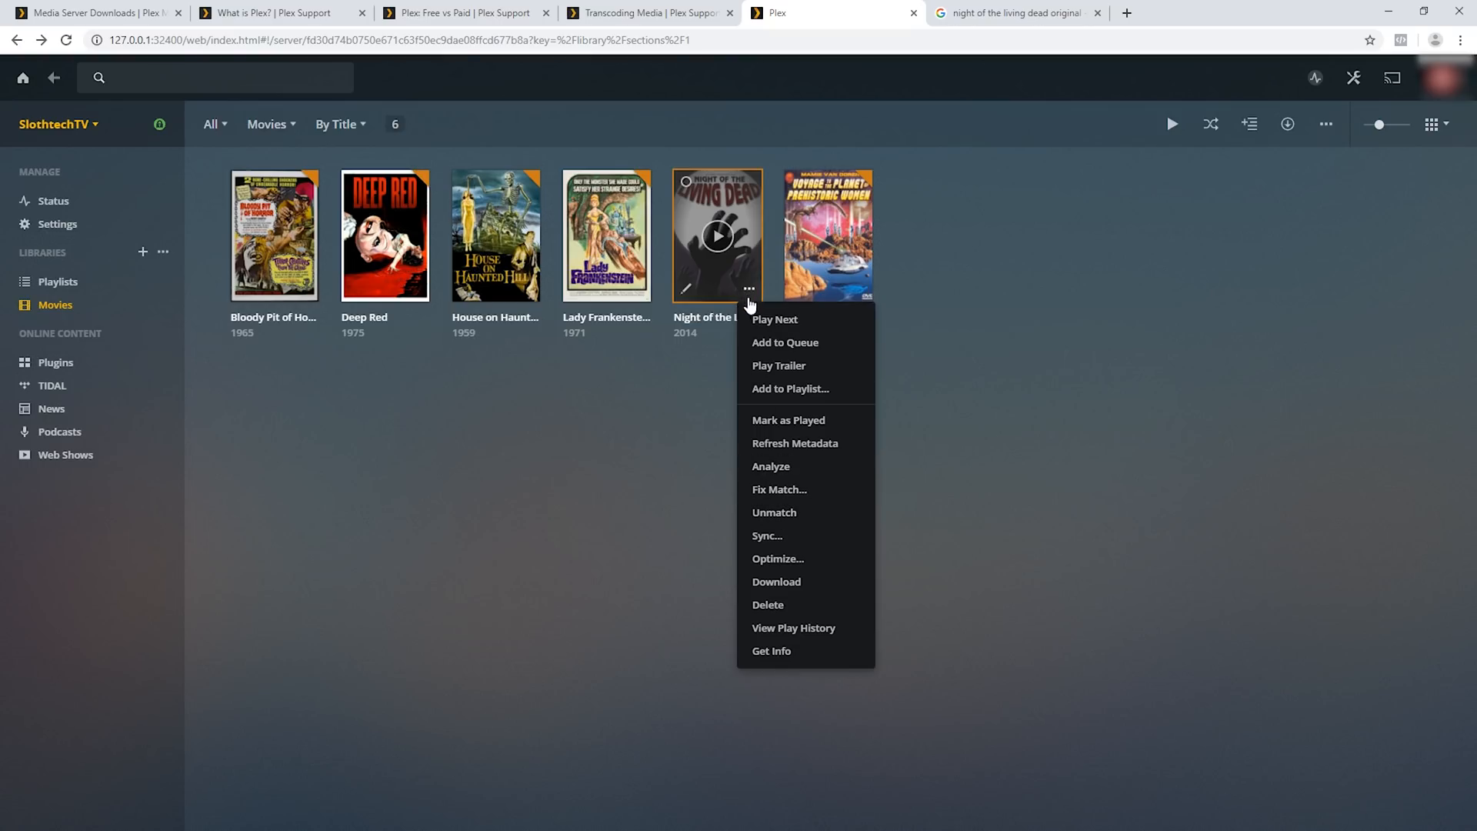
{"action": "left_click", "coordinate": [779, 490]}
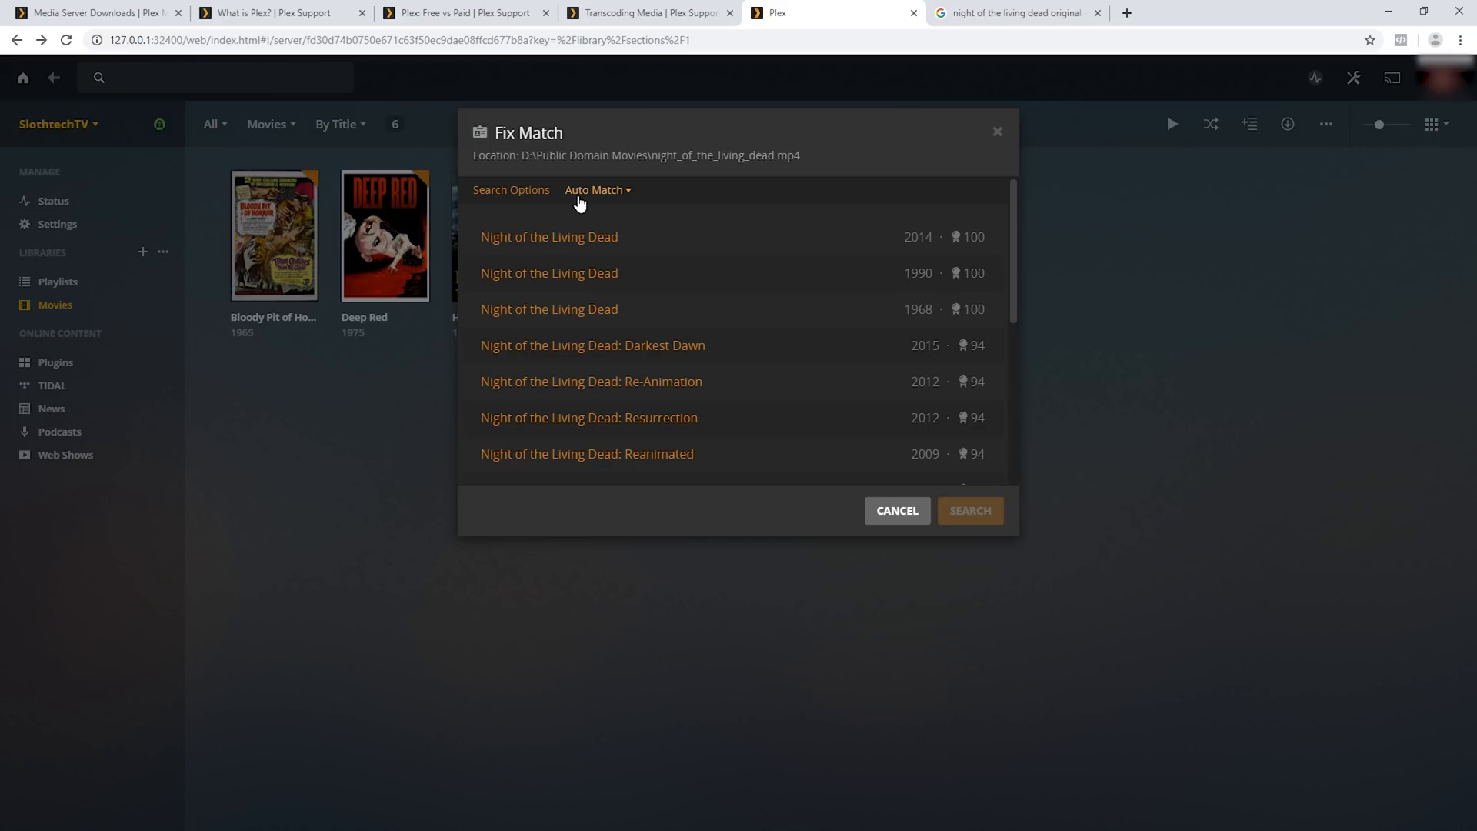
{"action": "mouse_move", "coordinate": [566, 220]}
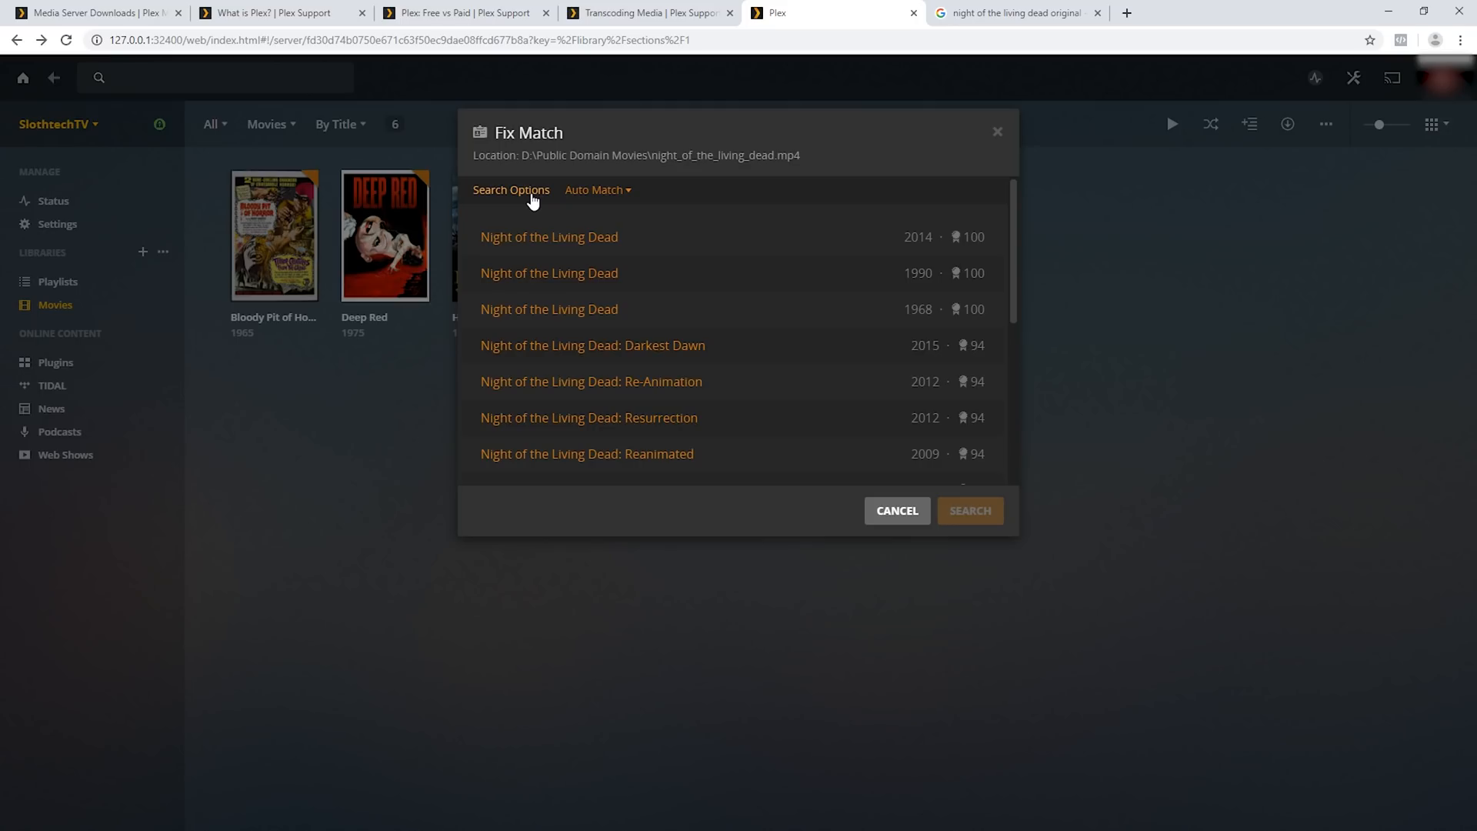
{"action": "mouse_move", "coordinate": [540, 213]}
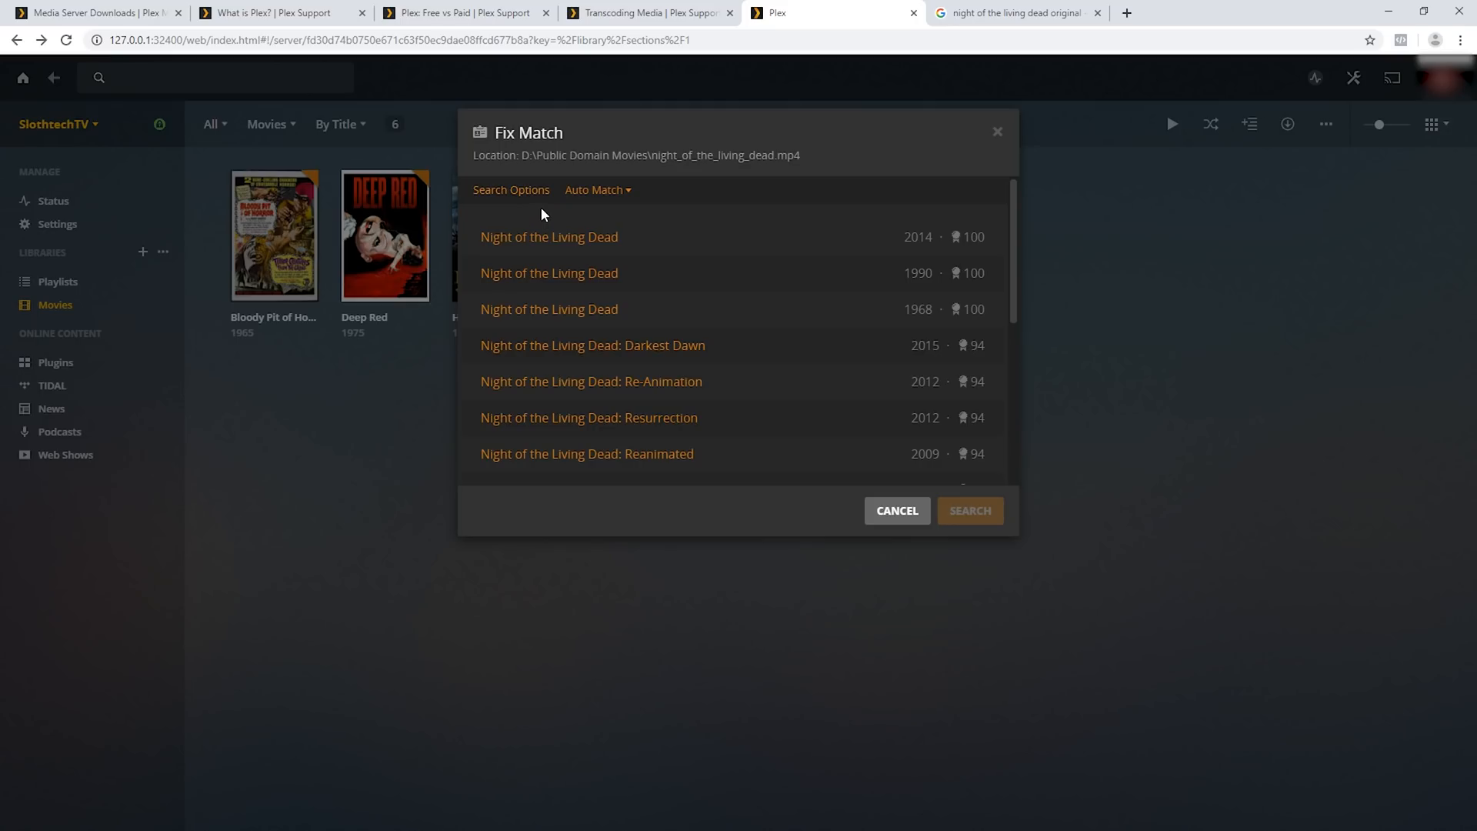
{"action": "mouse_move", "coordinate": [641, 310]}
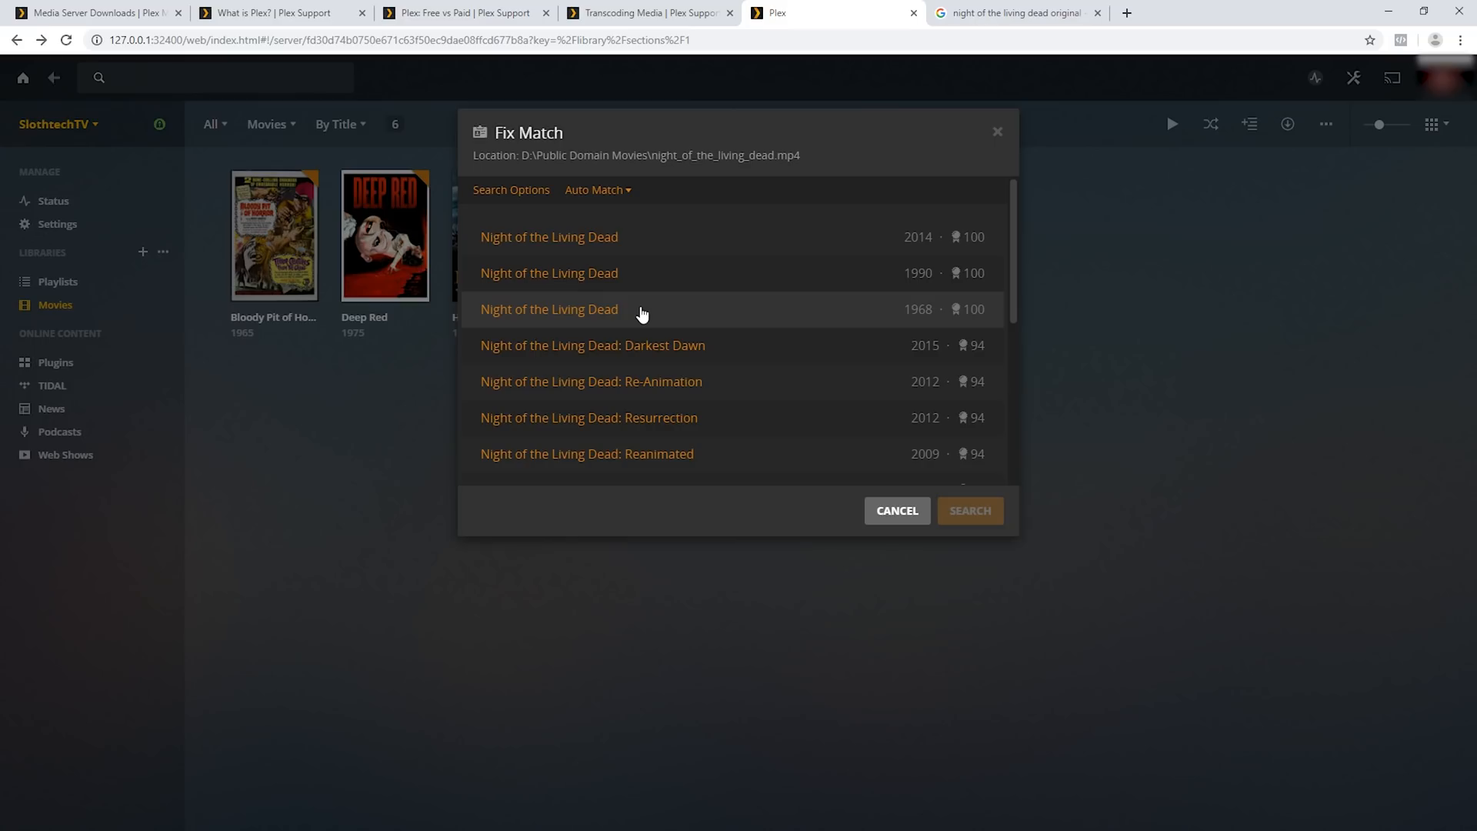
{"action": "mouse_move", "coordinate": [867, 315]}
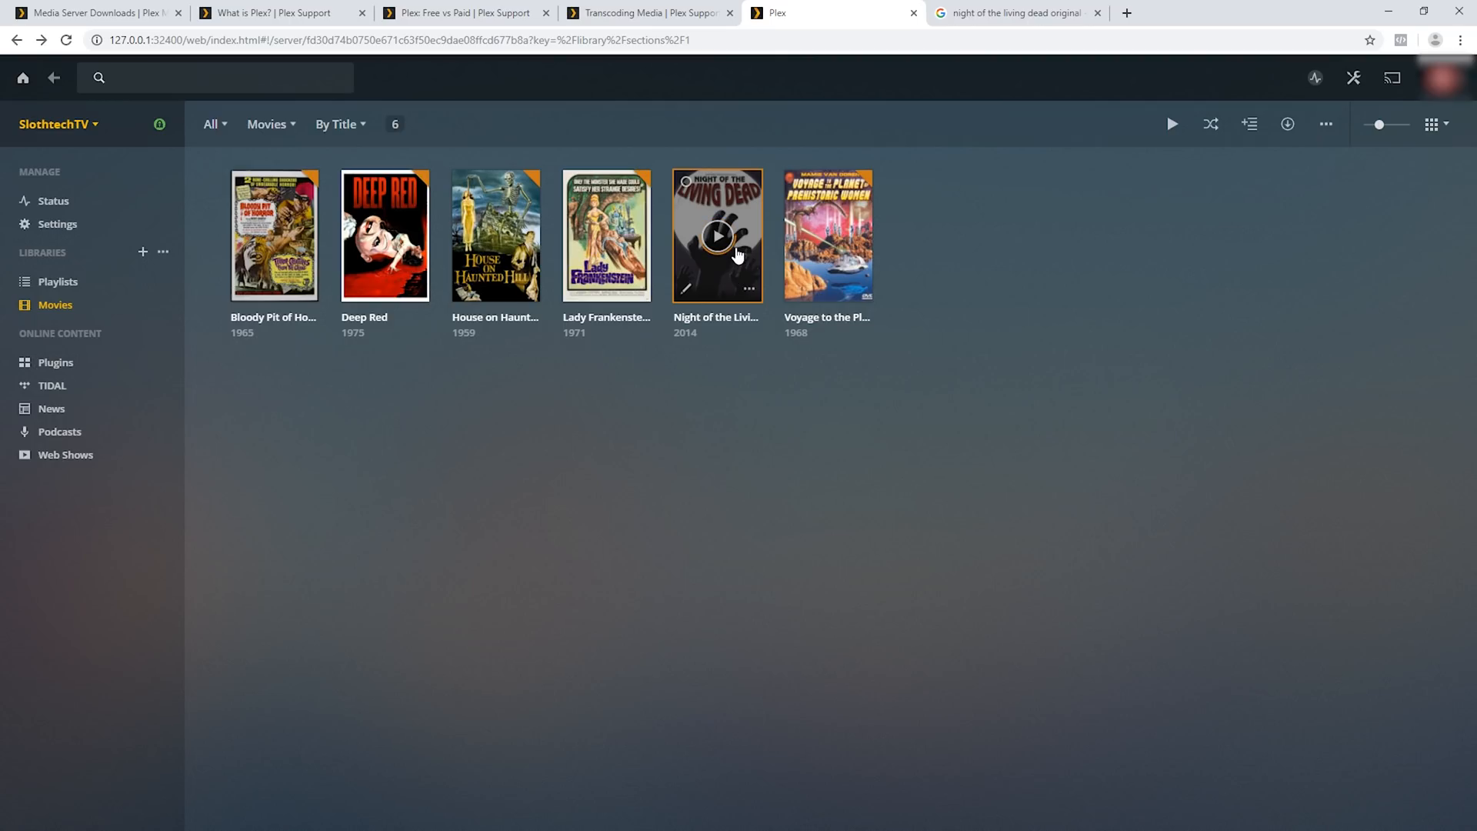
{"action": "mouse_move", "coordinate": [717, 236]}
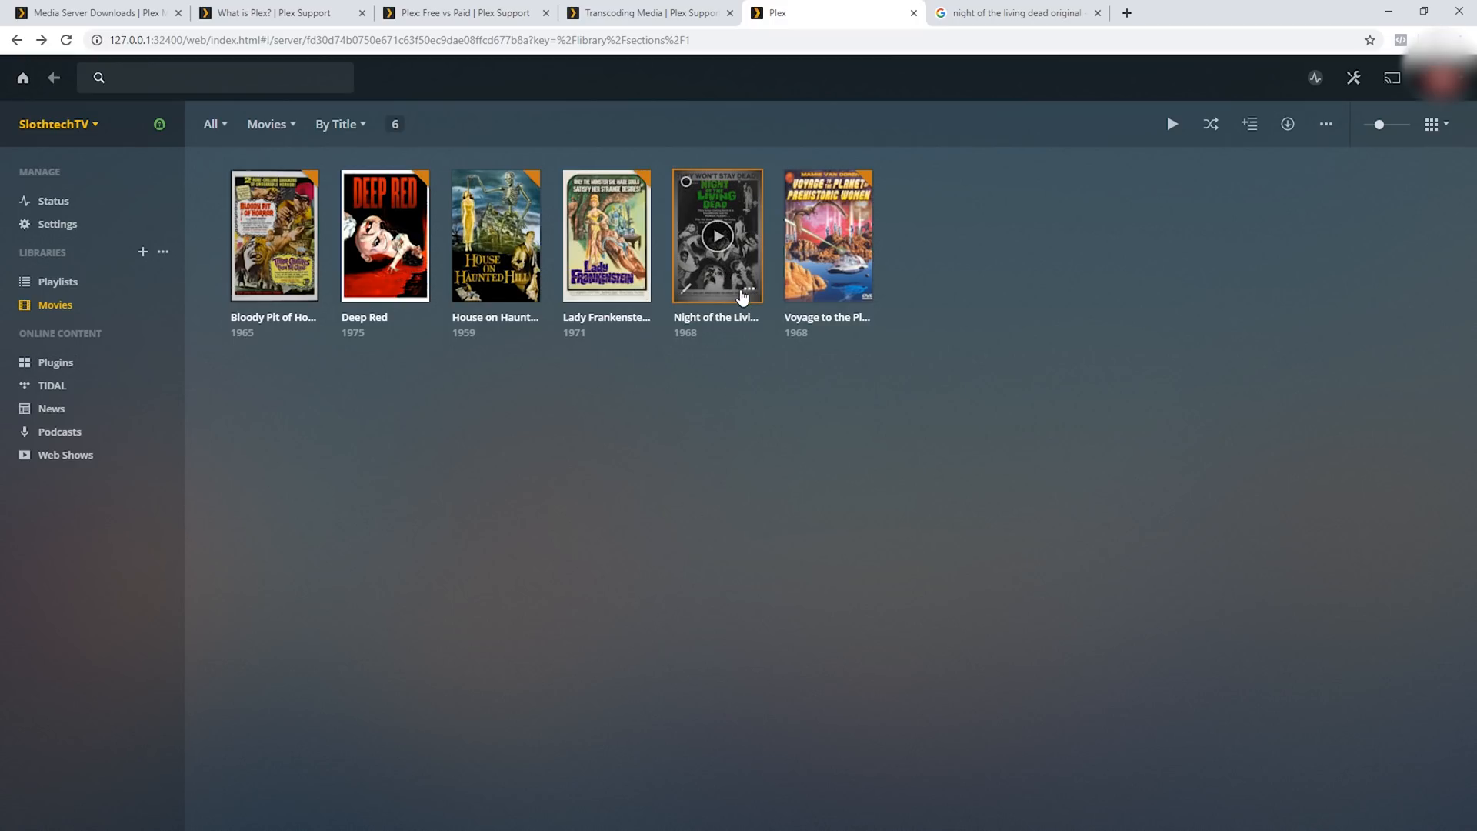
{"action": "mouse_move", "coordinate": [713, 280]}
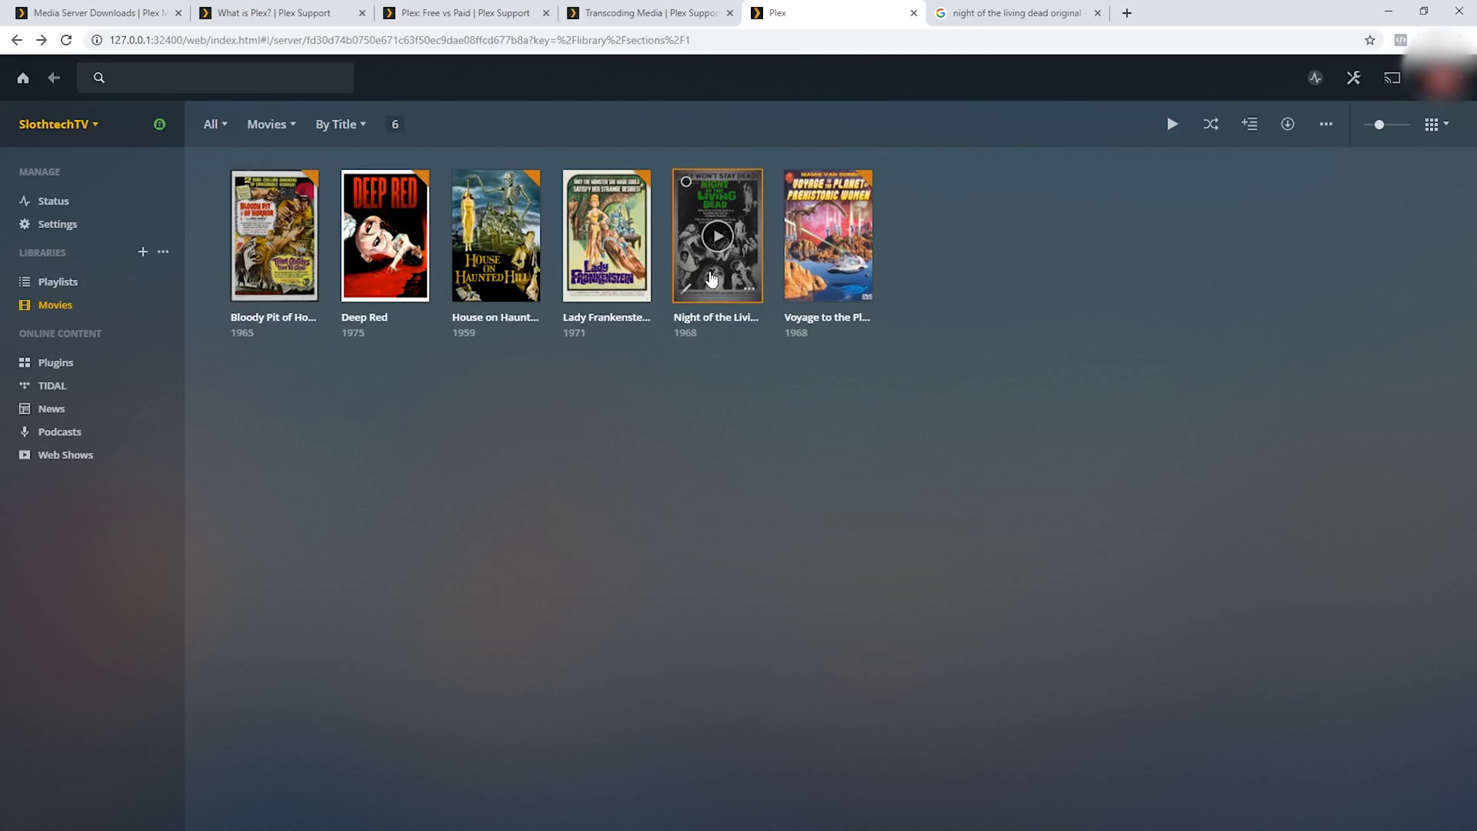
{"action": "mouse_move", "coordinate": [274, 236]}
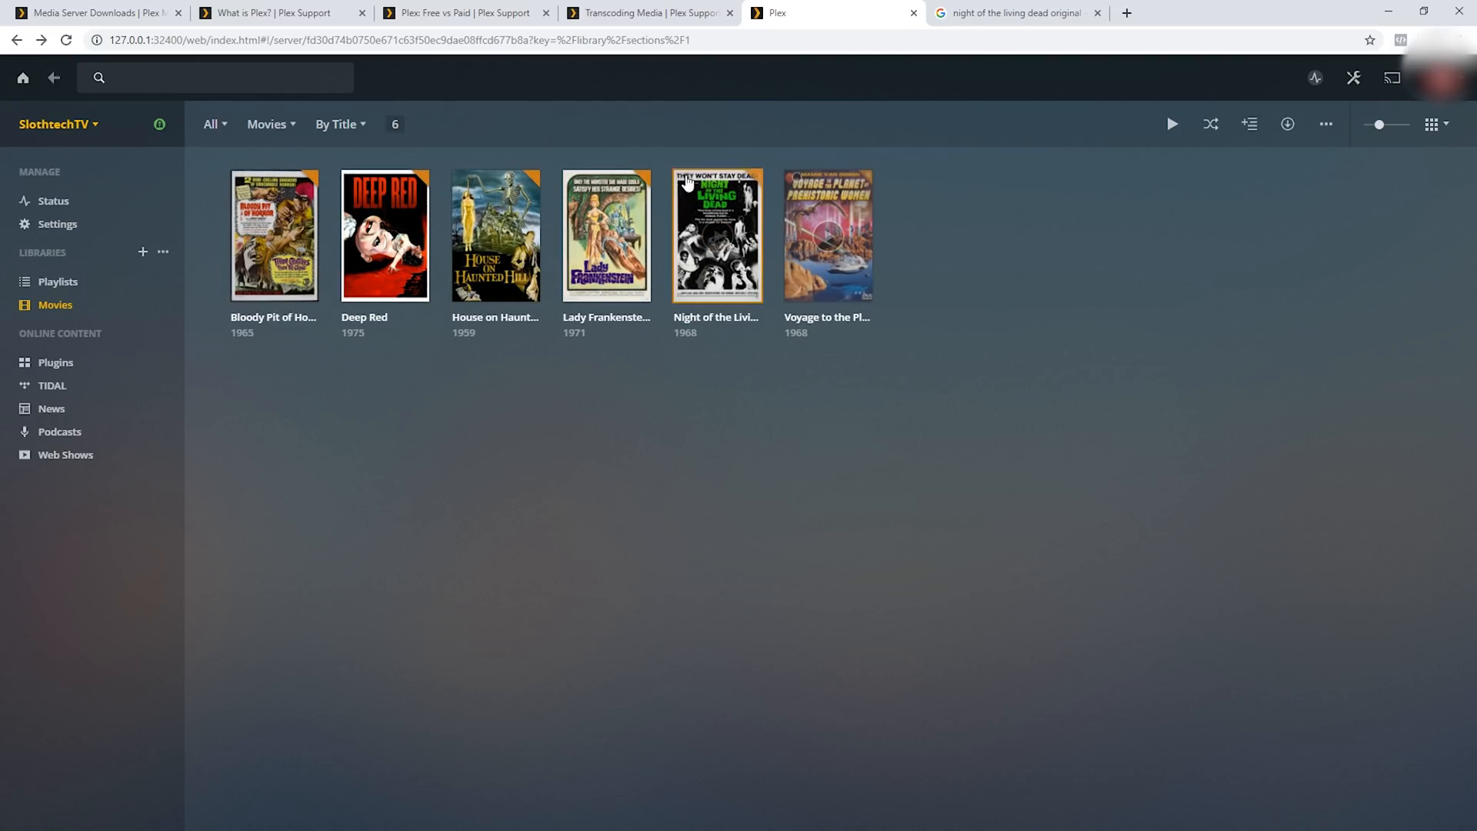
{"action": "mouse_move", "coordinate": [532, 815]}
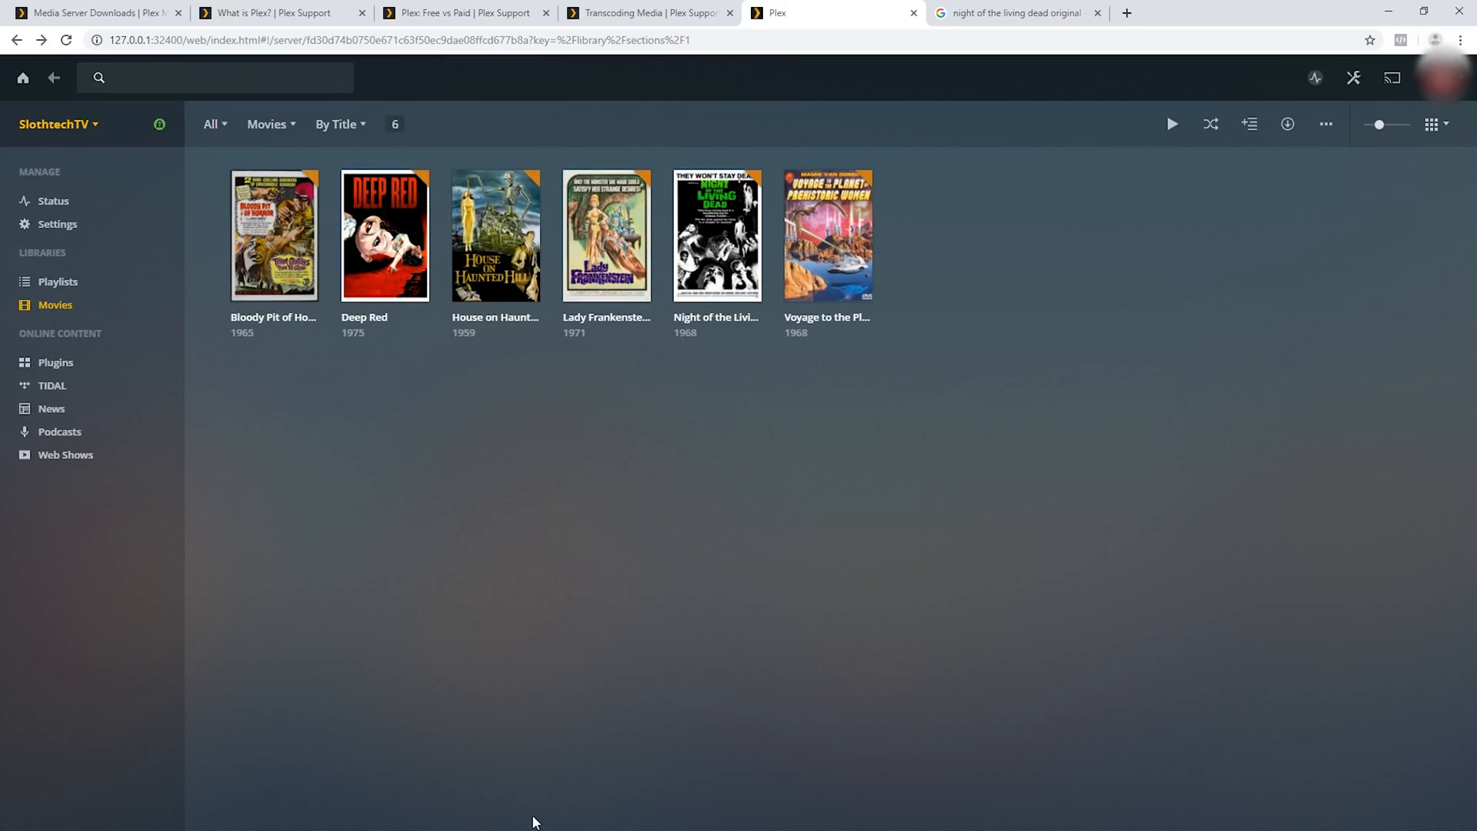
{"action": "mouse_move", "coordinate": [513, 748]}
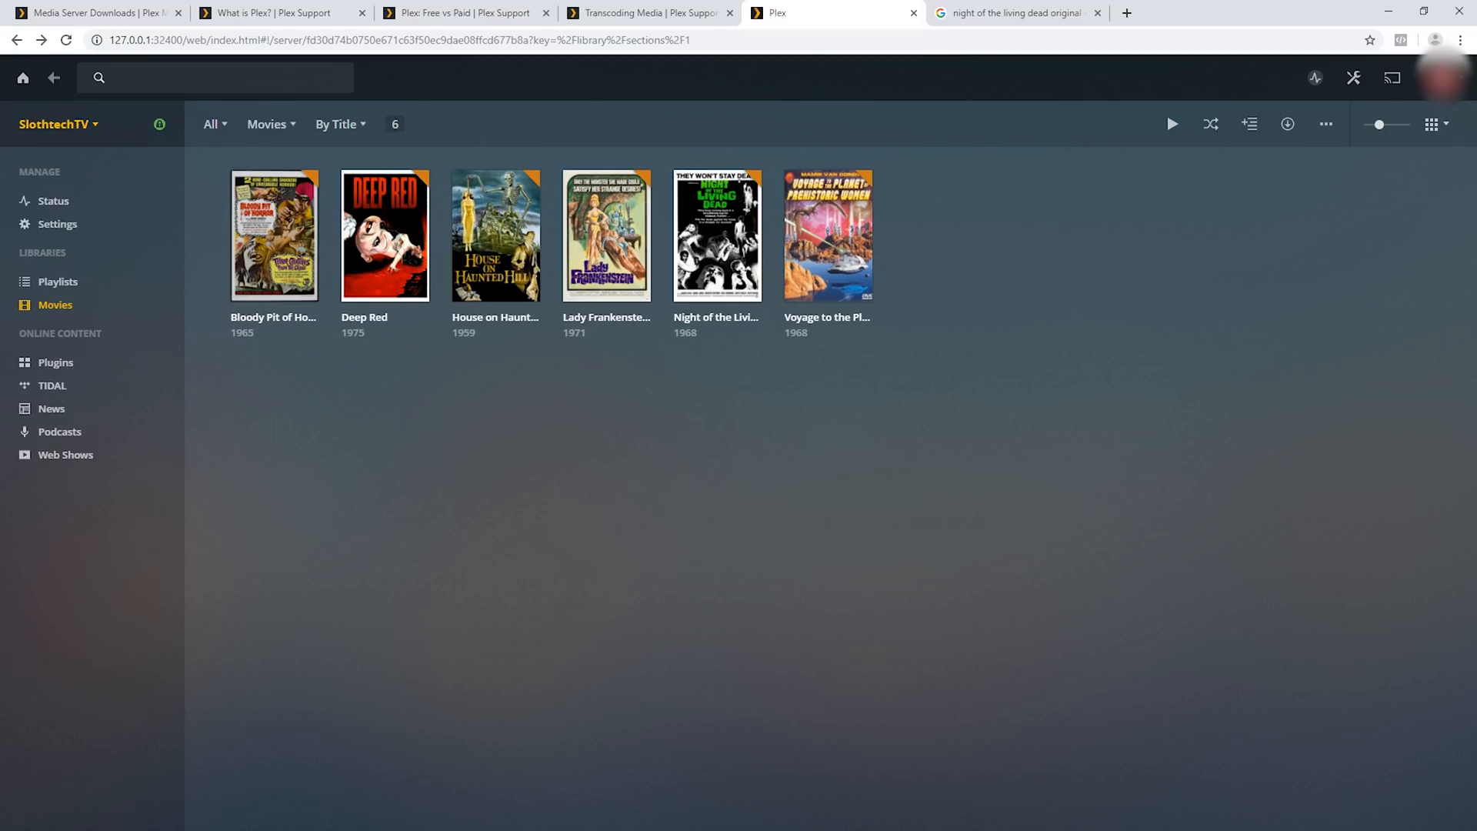
{"action": "mouse_move", "coordinate": [390, 740]}
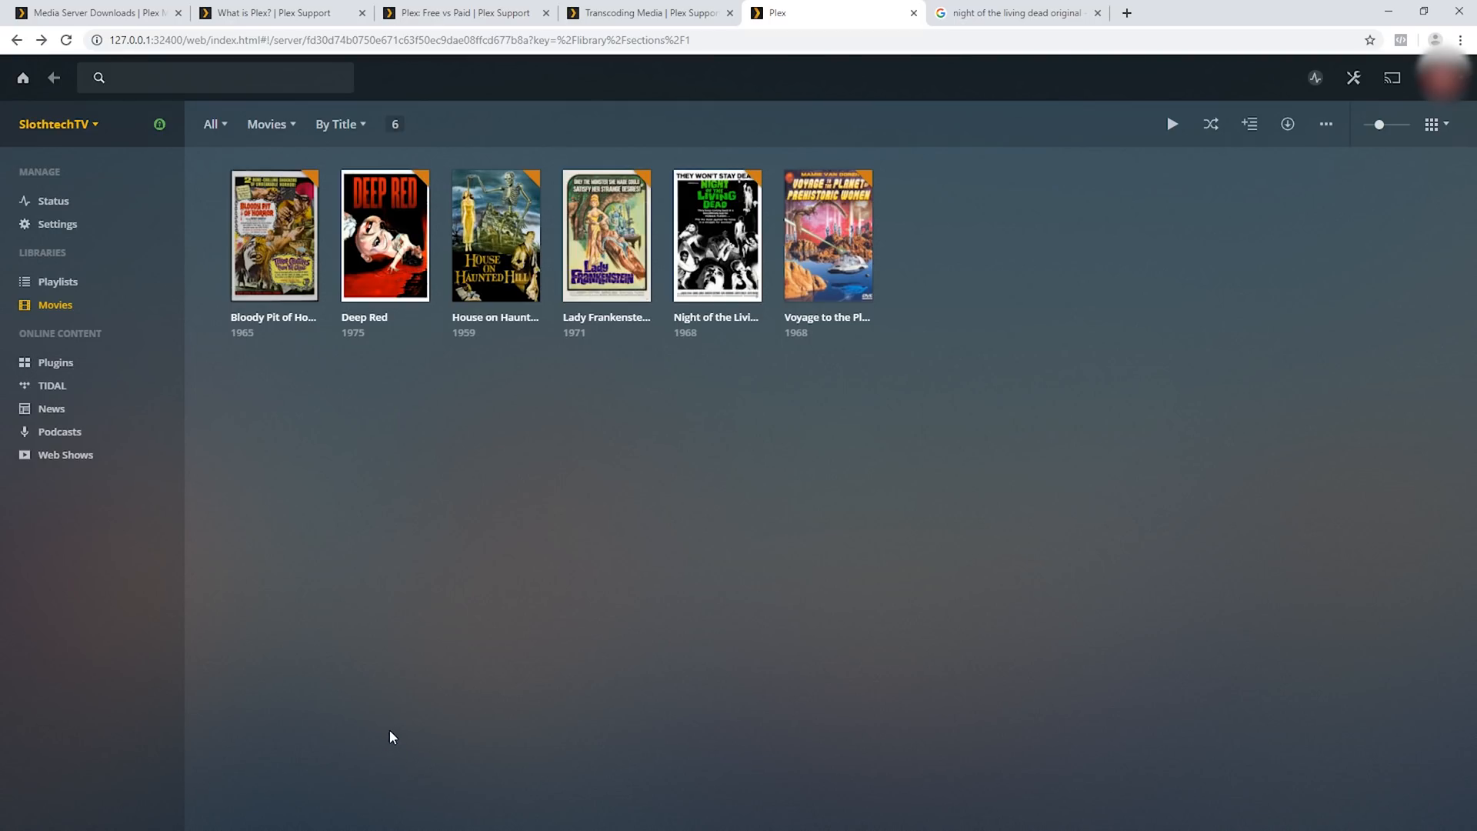
{"action": "mouse_move", "coordinate": [163, 311]}
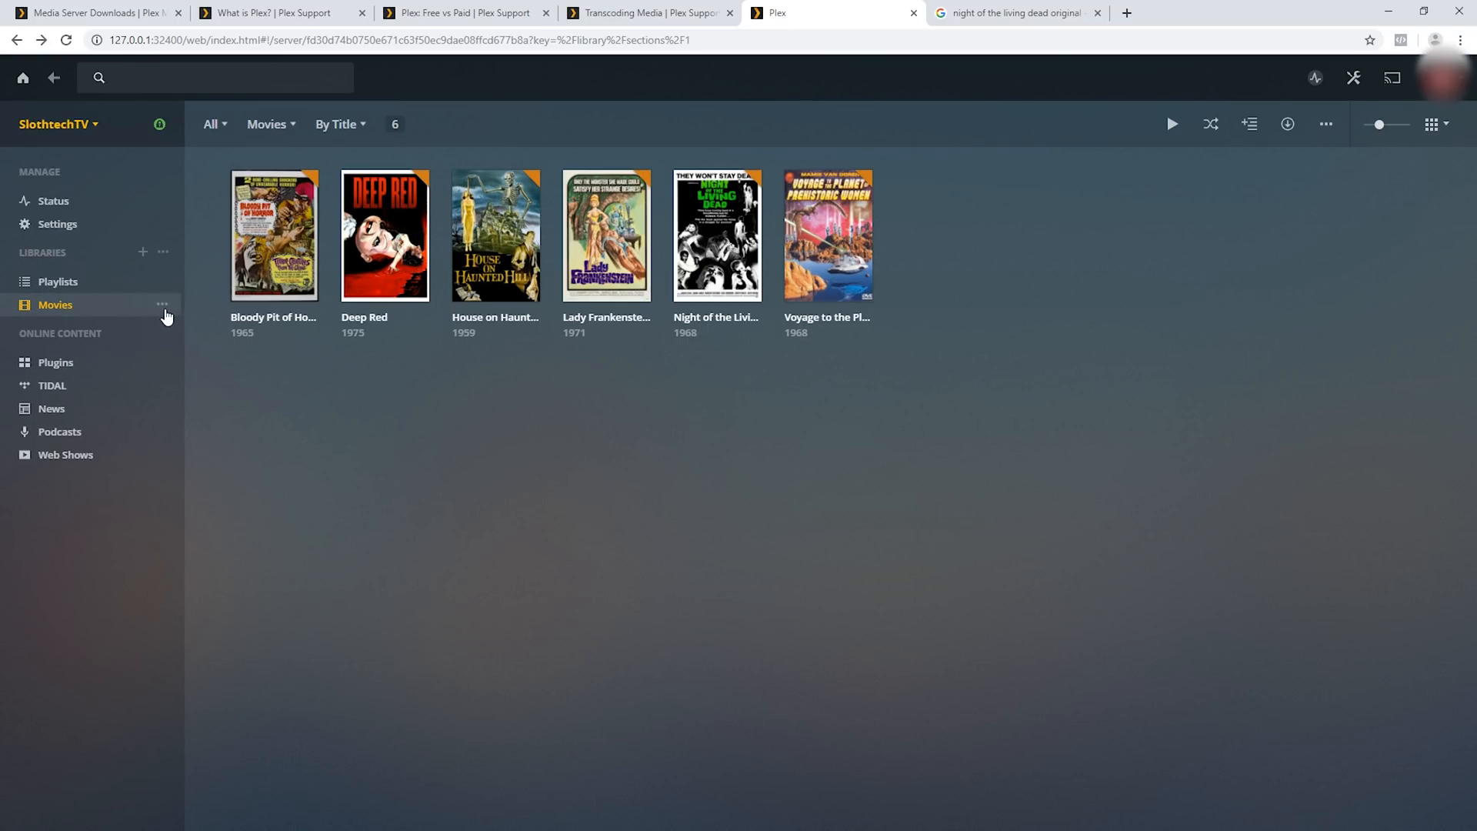
Step: Edit the Movies library to add folder Z:\4k Movies and save changes
{"action": "left_click", "coordinate": [162, 305]}
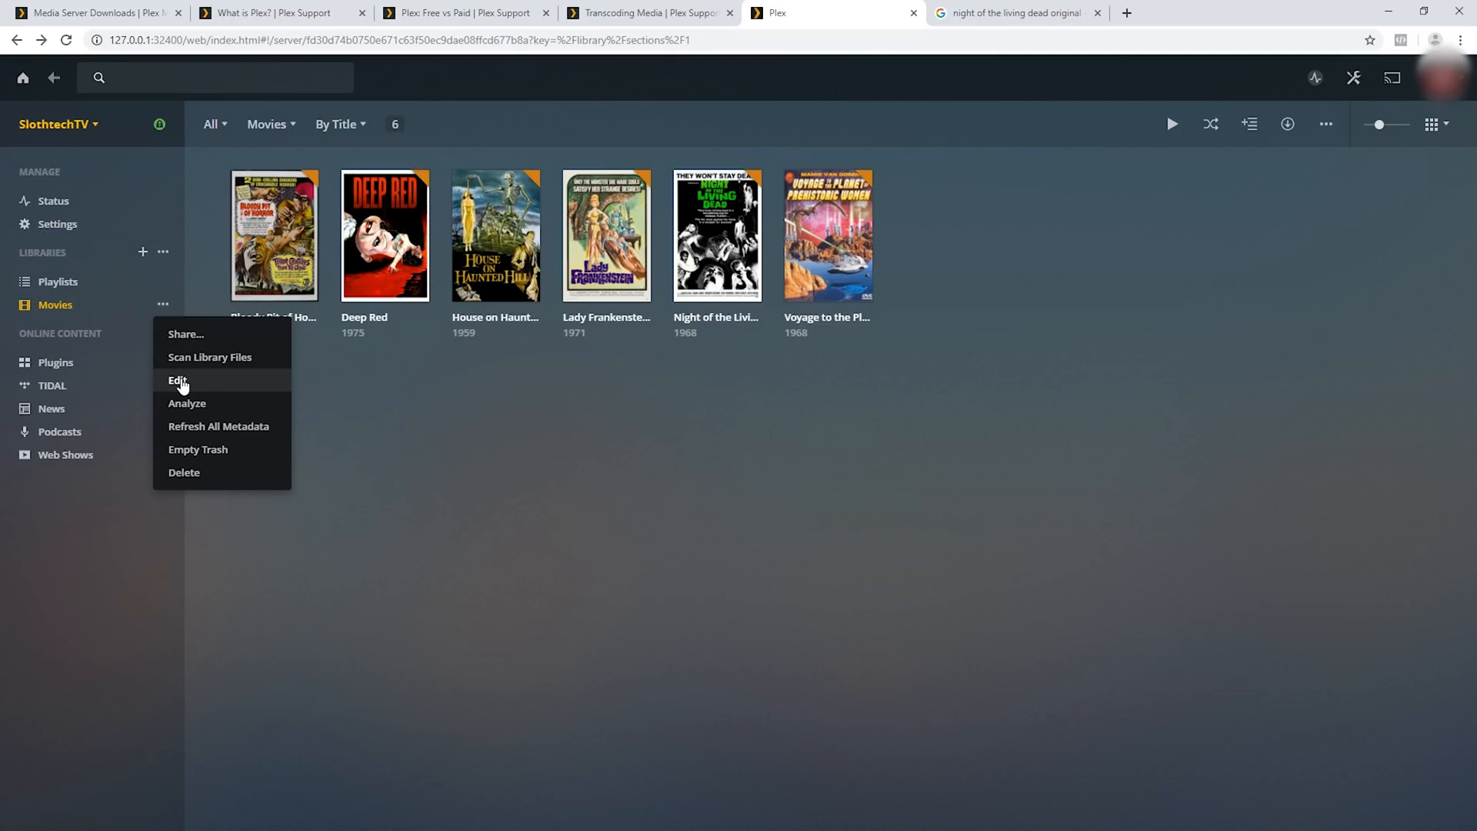
{"action": "left_click", "coordinate": [178, 379]}
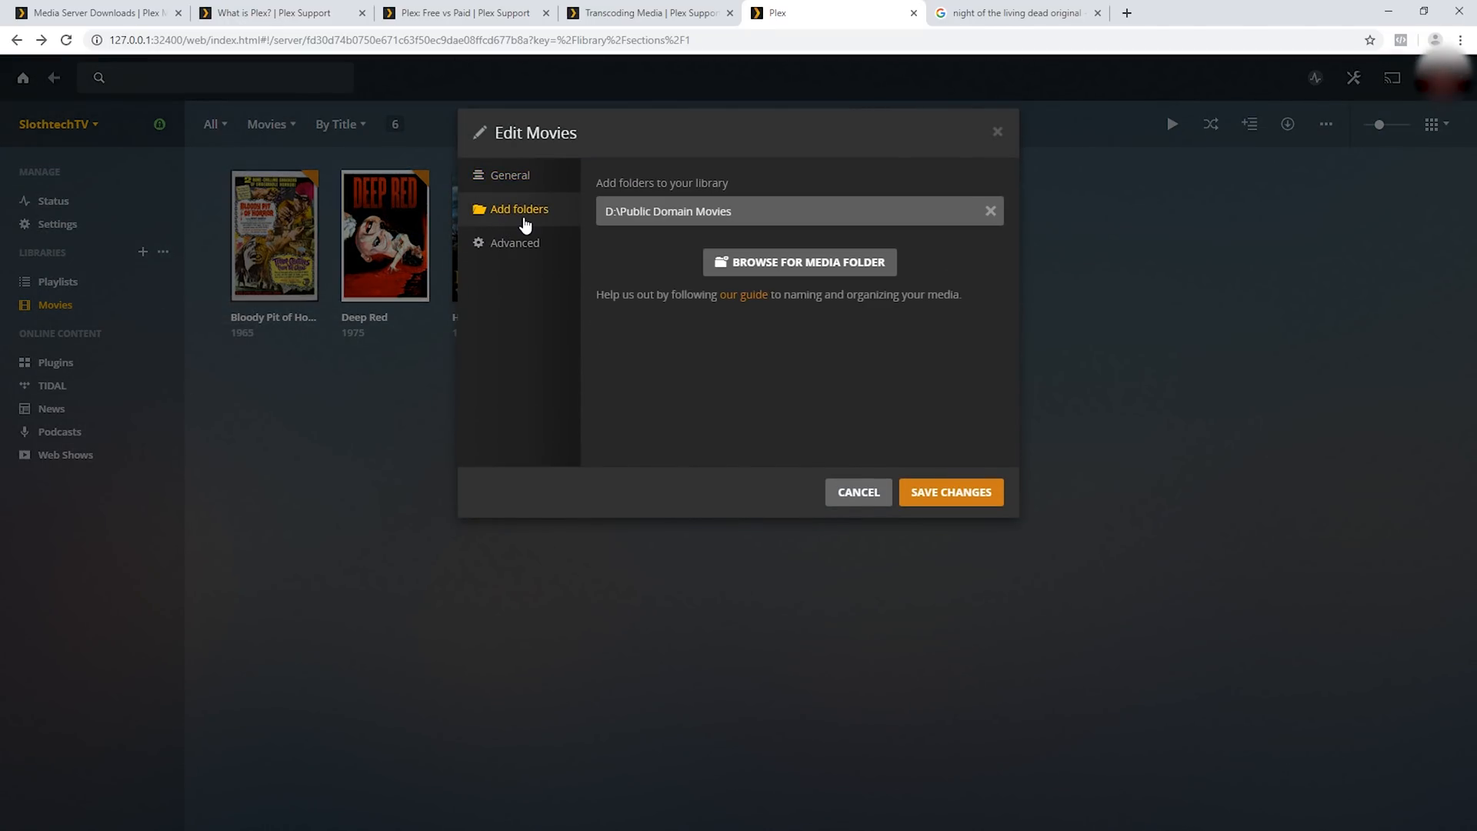
{"action": "left_click", "coordinate": [797, 262]}
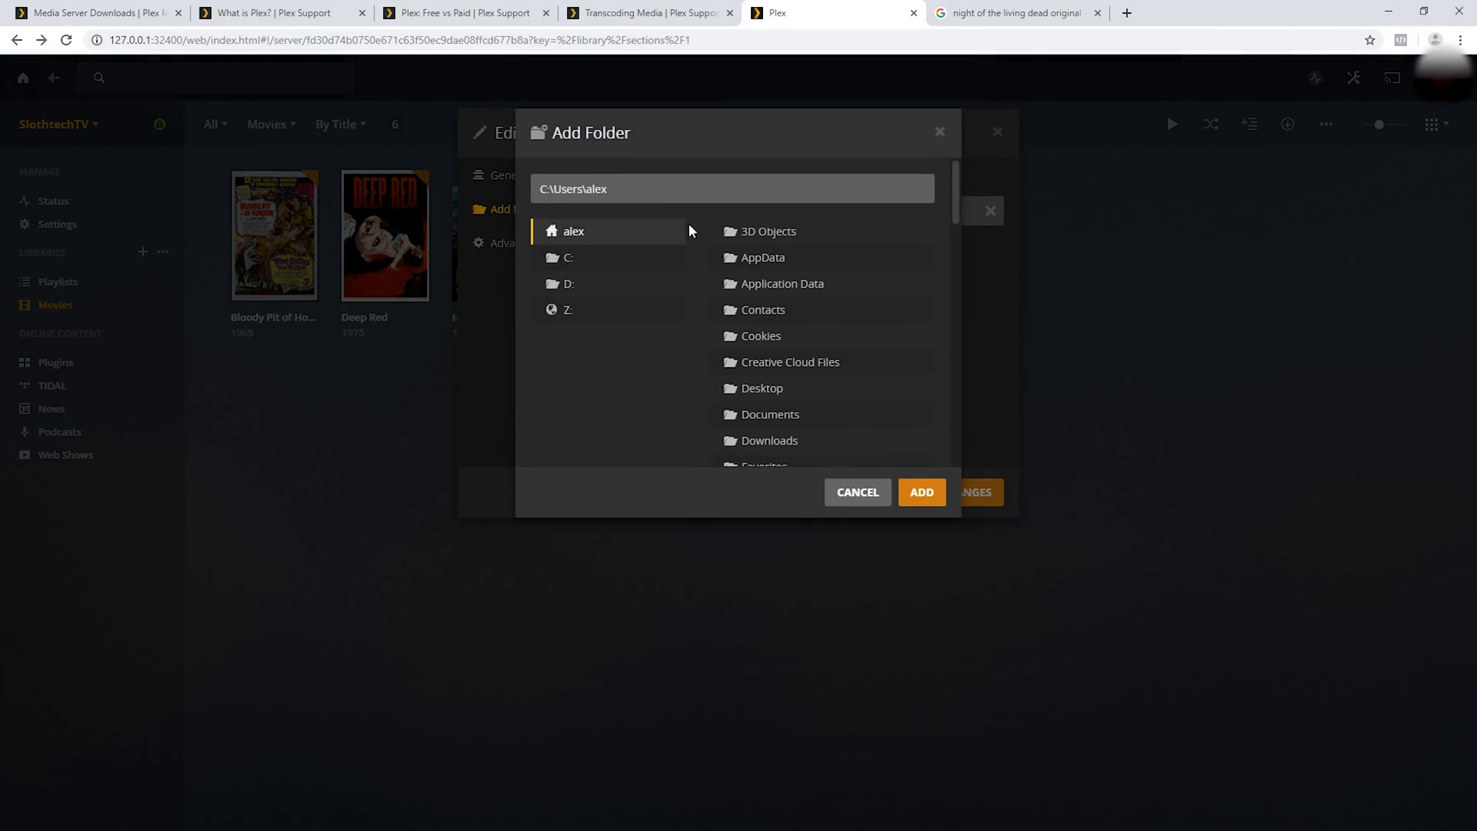
{"action": "mouse_move", "coordinate": [621, 181]}
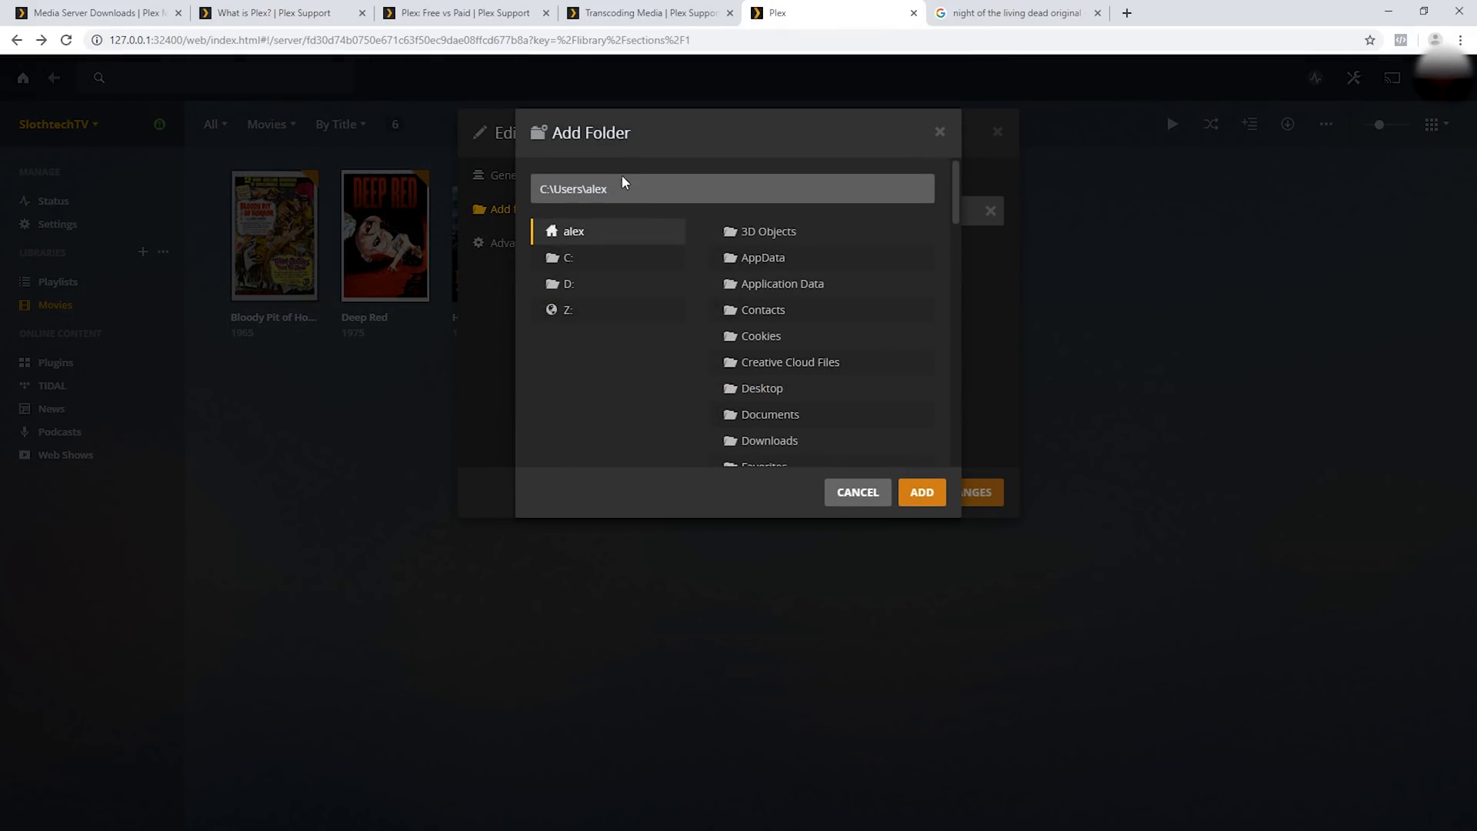
{"action": "type", "text": "Z:\\4k Movies"}
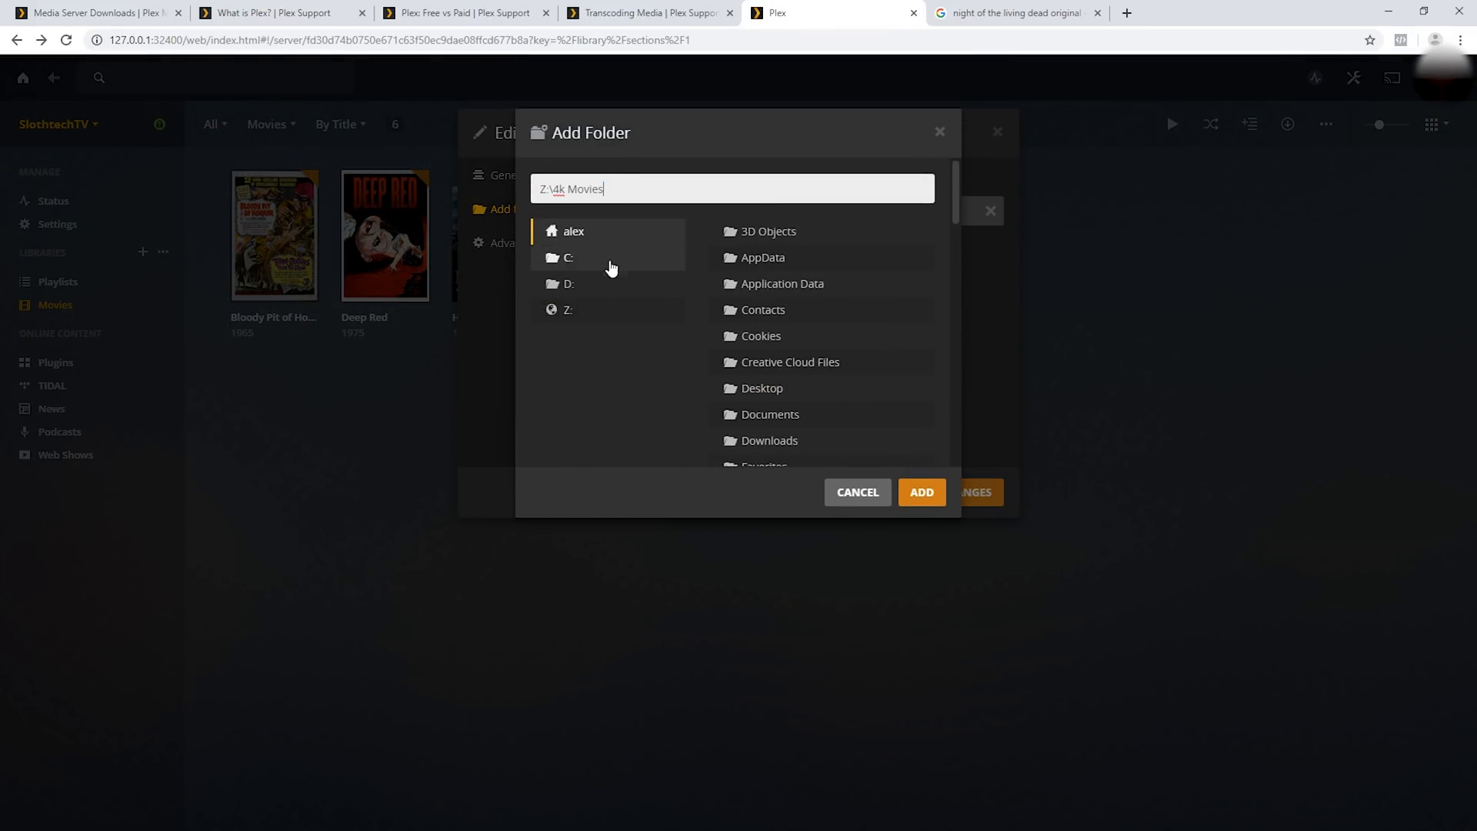
{"action": "mouse_move", "coordinate": [634, 303]}
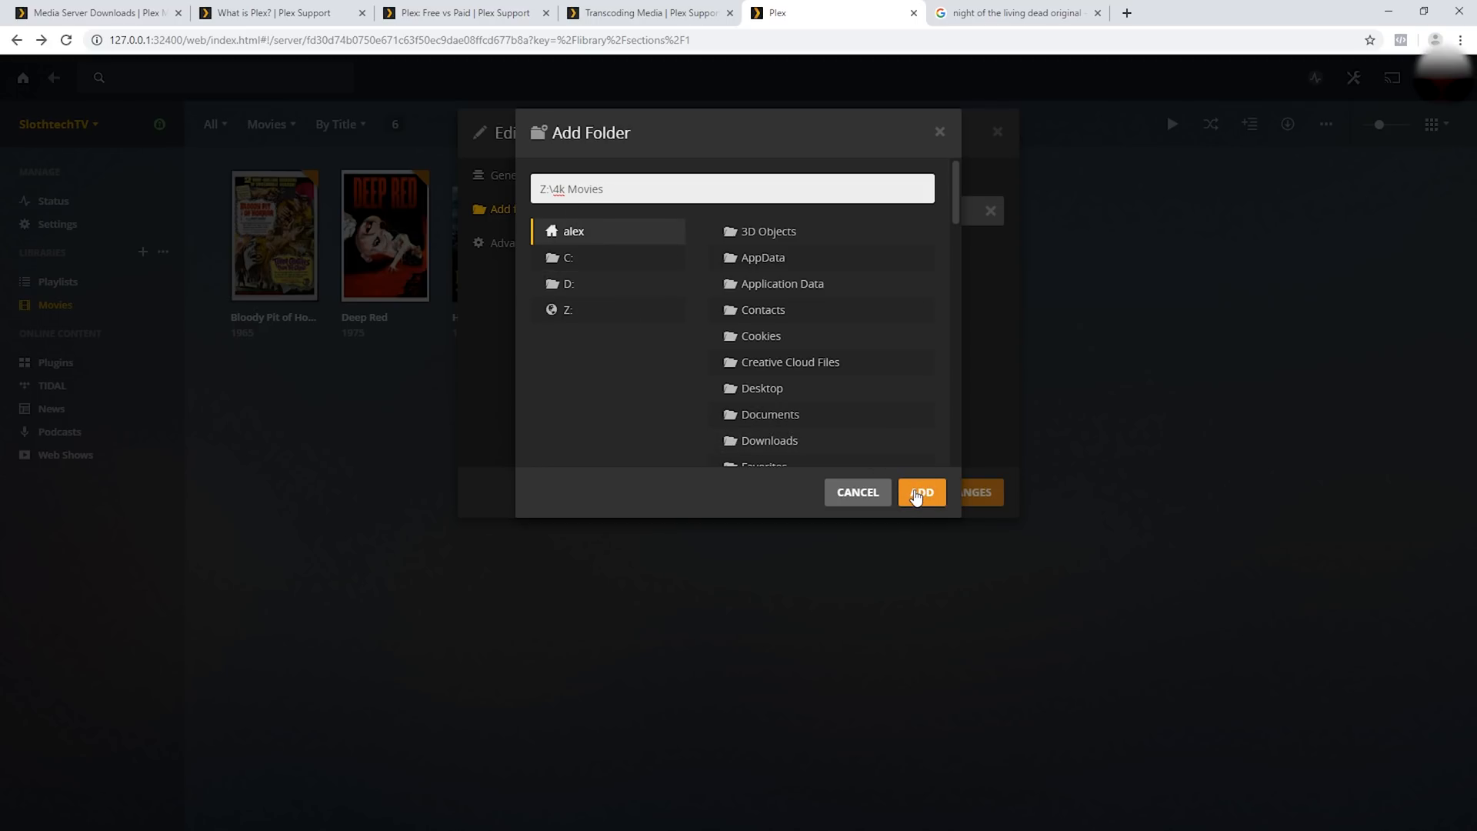
{"action": "left_click", "coordinate": [920, 492]}
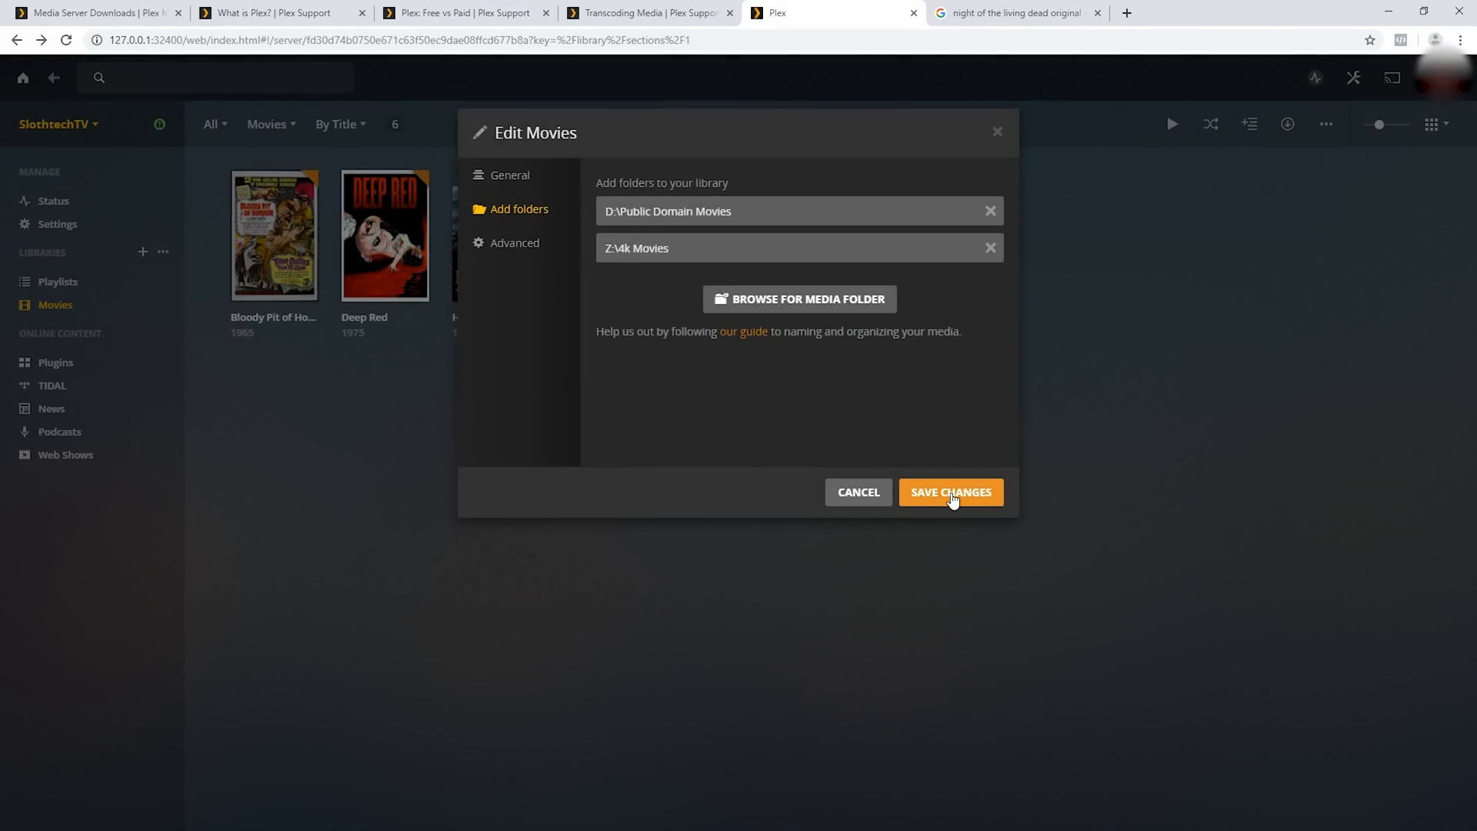
{"action": "left_click", "coordinate": [949, 492]}
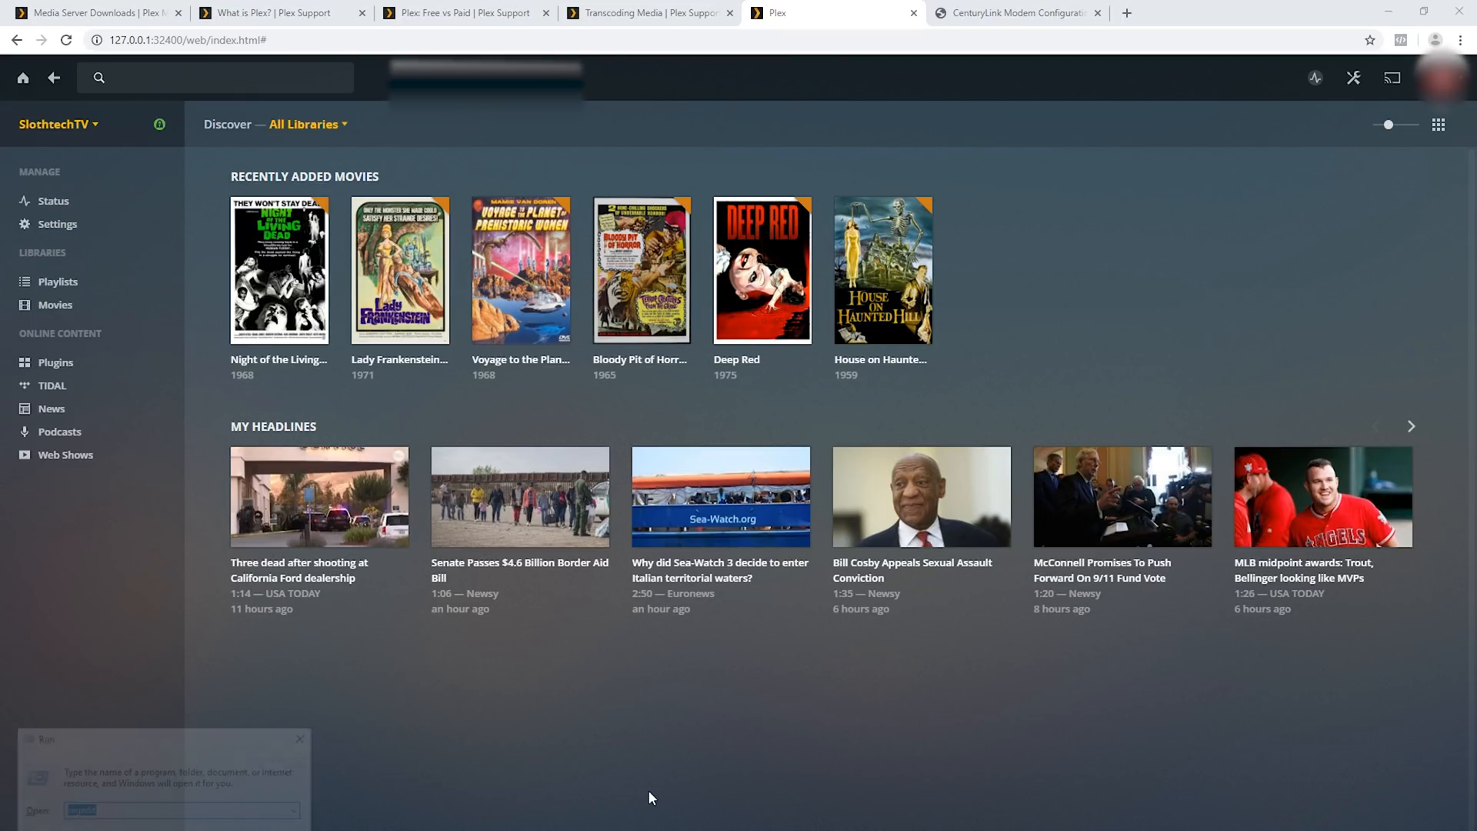
Step: Launch cmd and run ipconfig to show IPv4 address 192.168.0.68 and gateway 192.168.0.1
{"action": "type", "text": "cmd"}
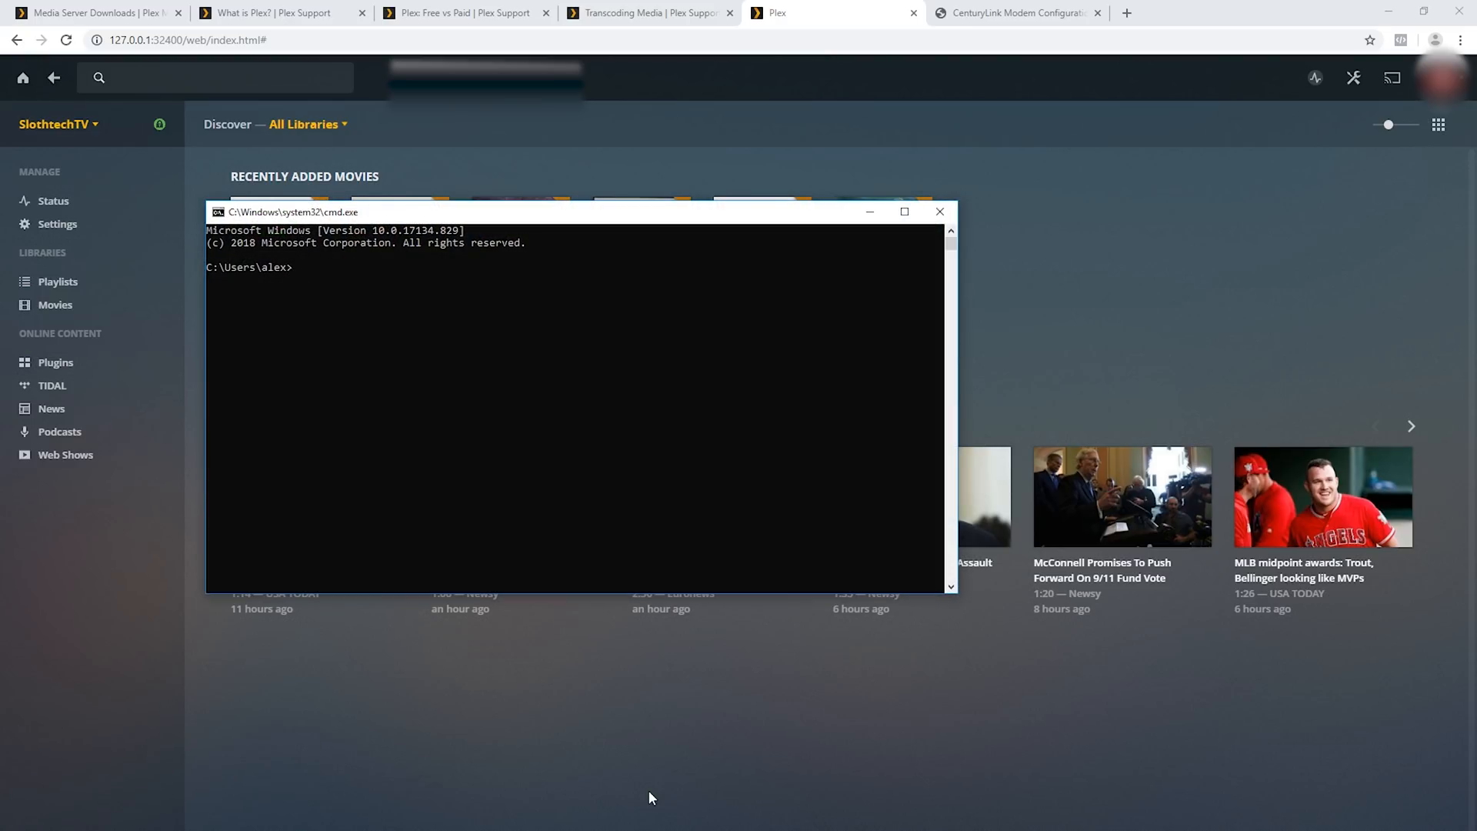
{"action": "type", "text": "ipconfig"}
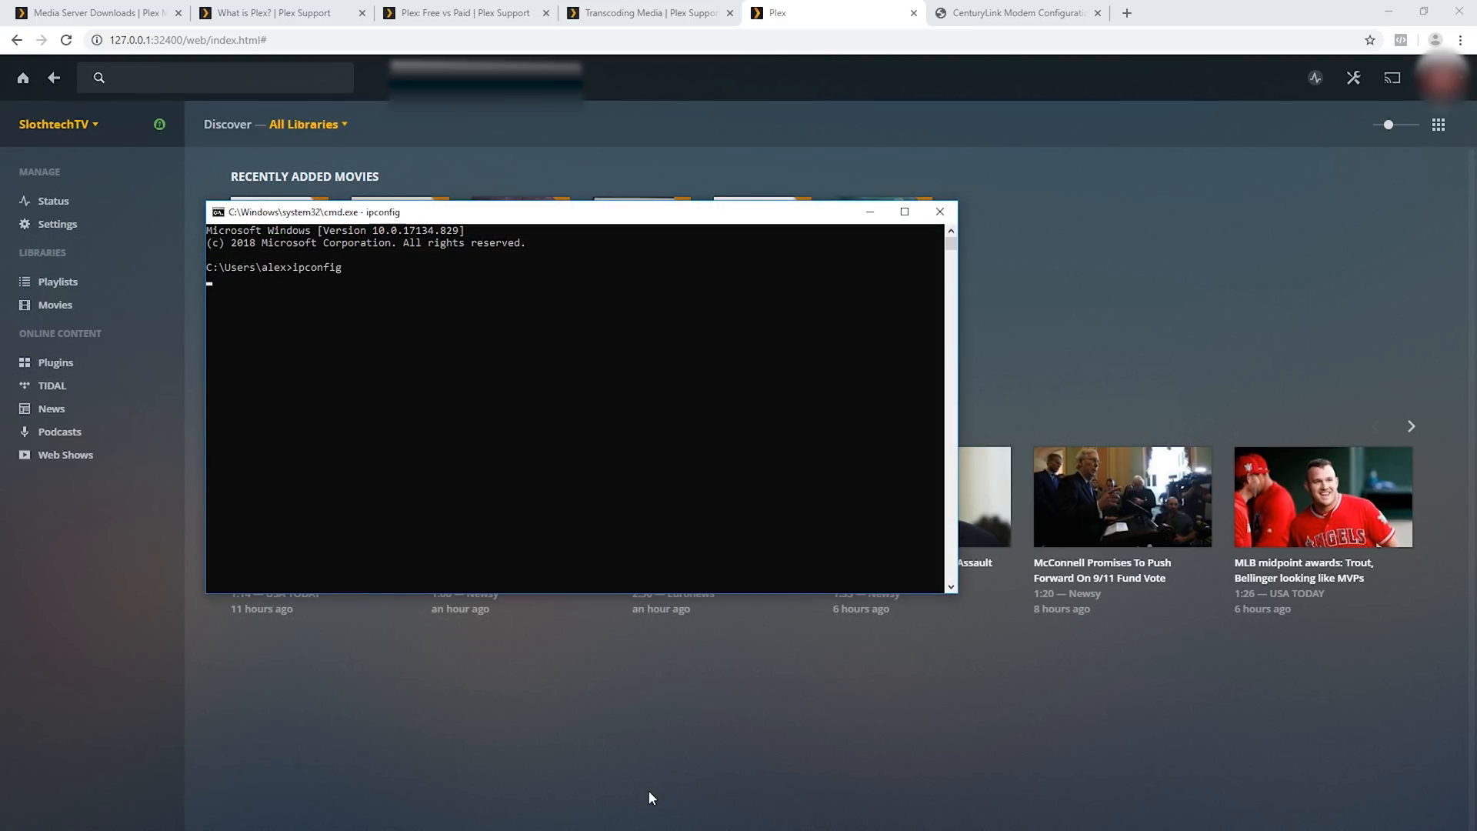
{"action": "key", "text": "Return"}
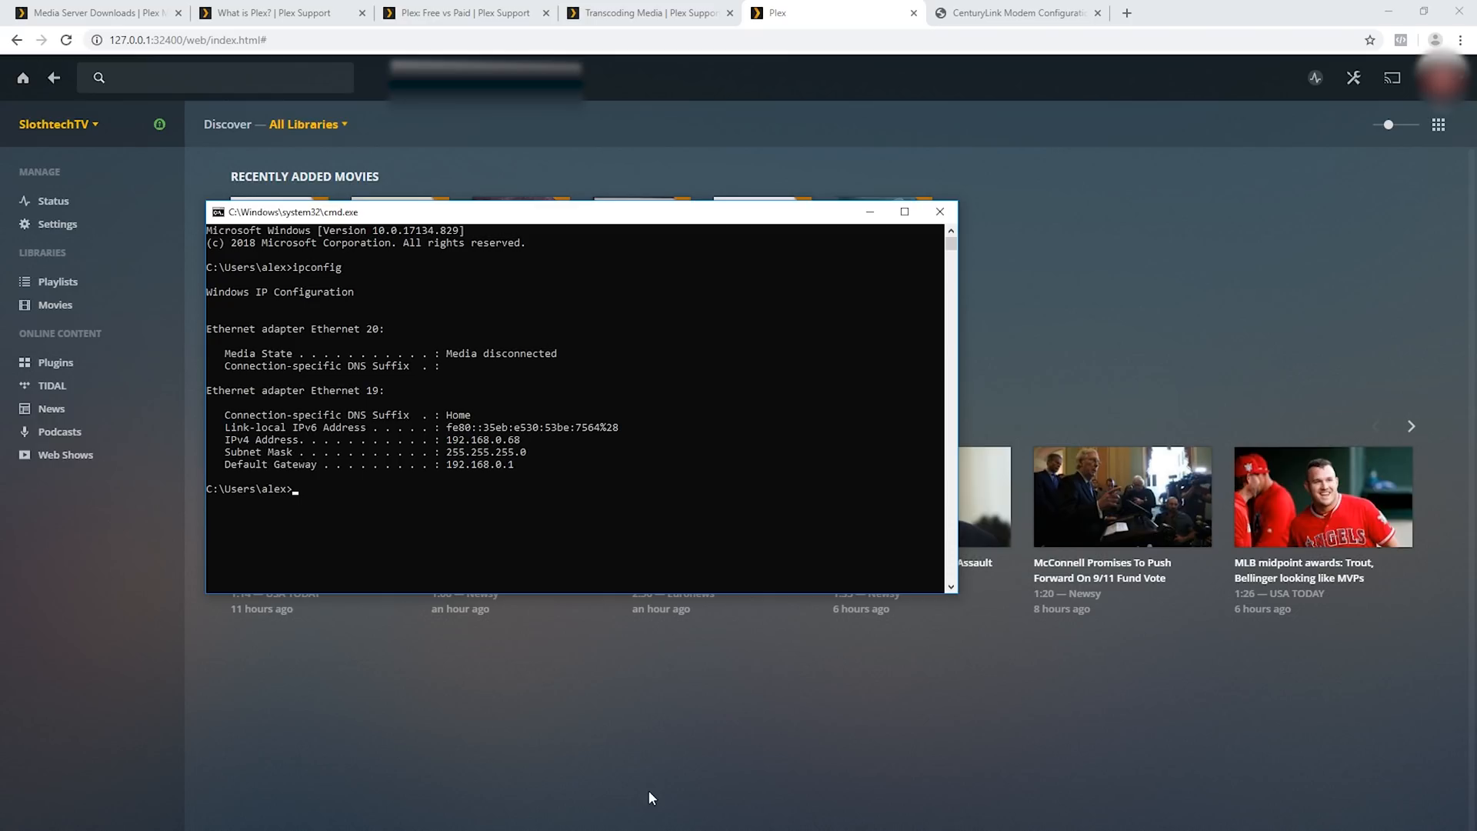
{"action": "mouse_move", "coordinate": [515, 474]}
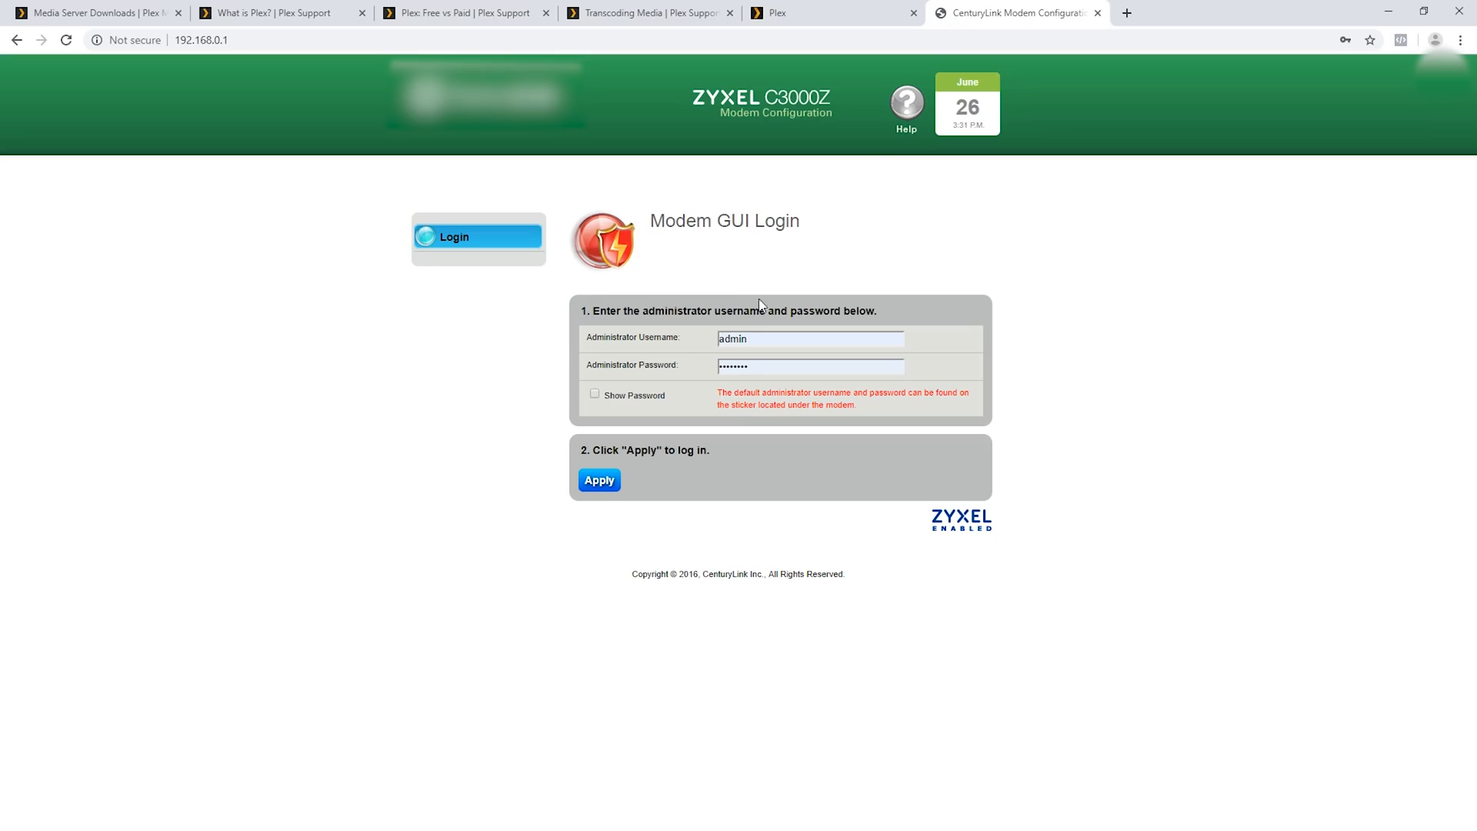
{"action": "mouse_move", "coordinate": [657, 330]}
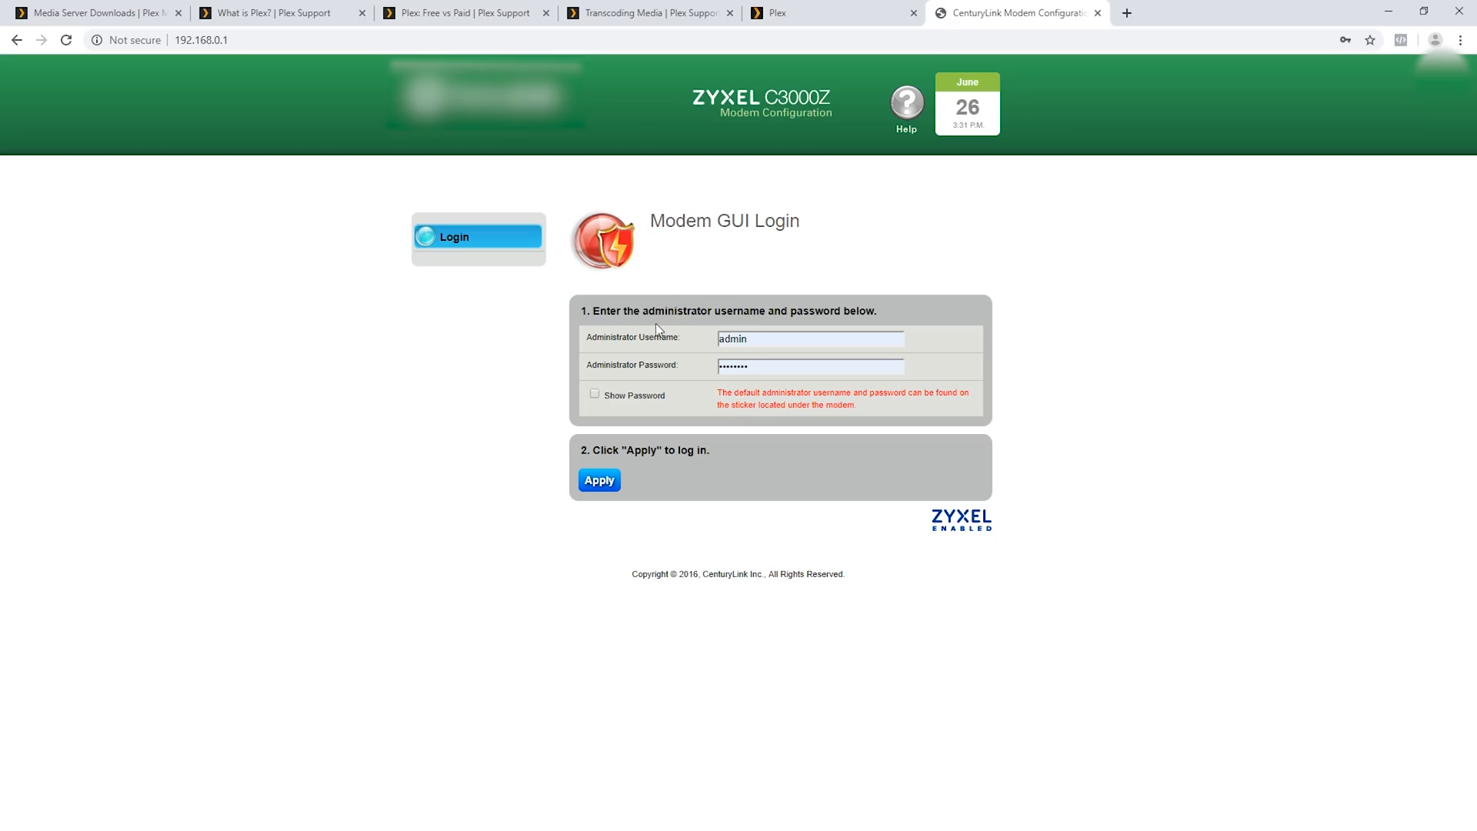
{"action": "mouse_move", "coordinate": [622, 463]}
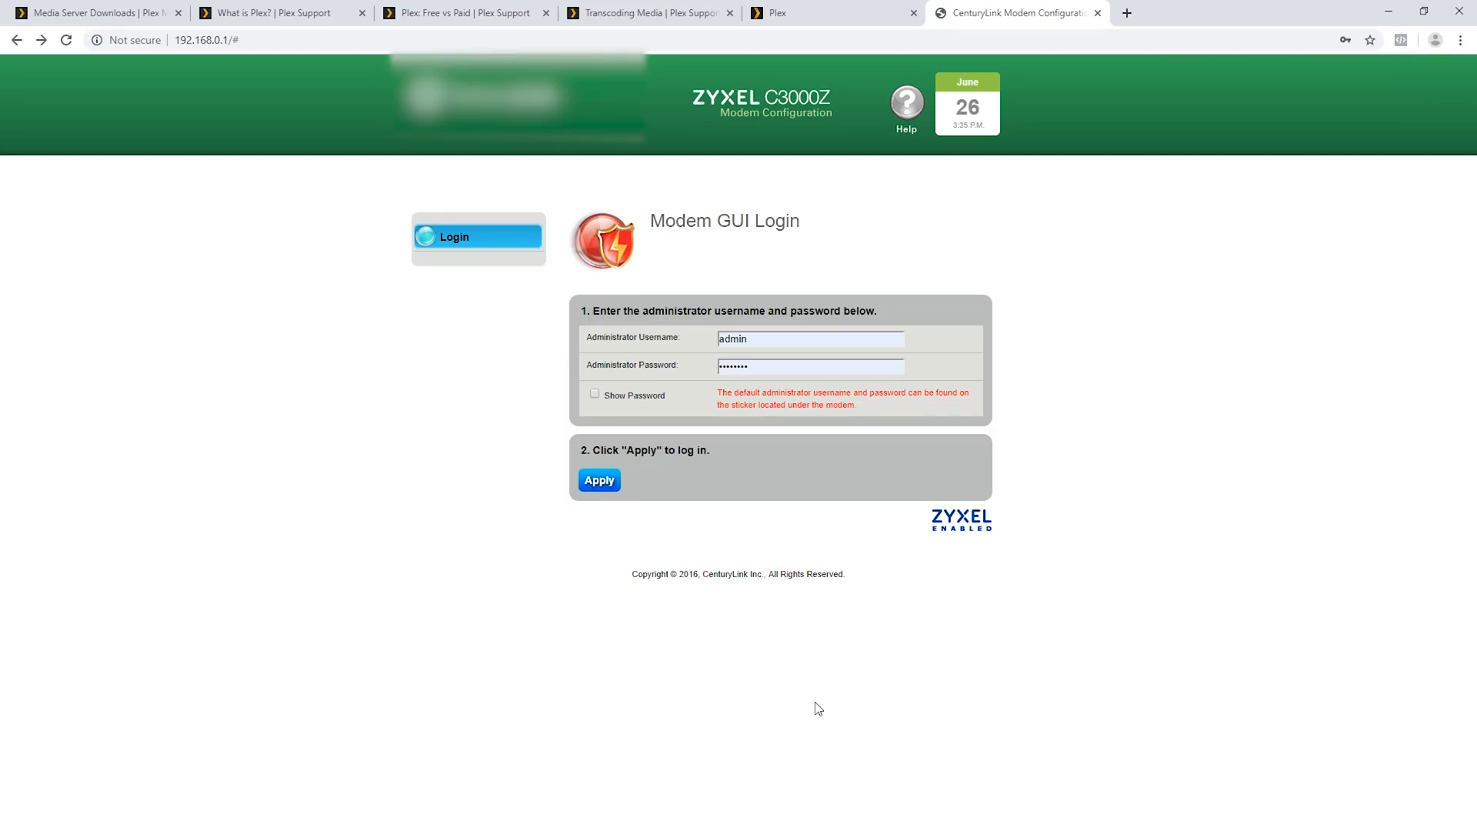
{"action": "mouse_move", "coordinate": [790, 691]}
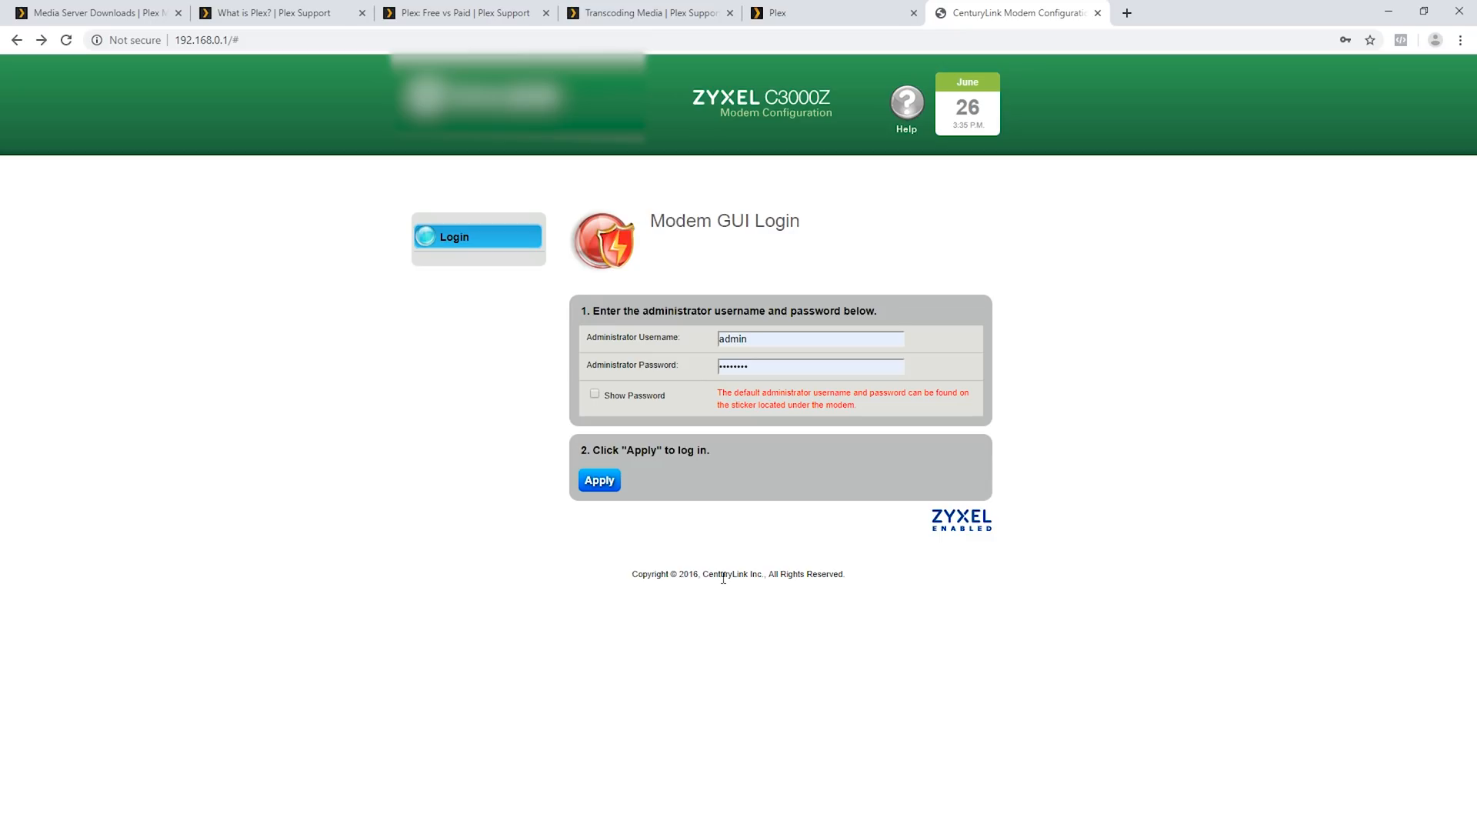
{"action": "mouse_move", "coordinate": [659, 550]}
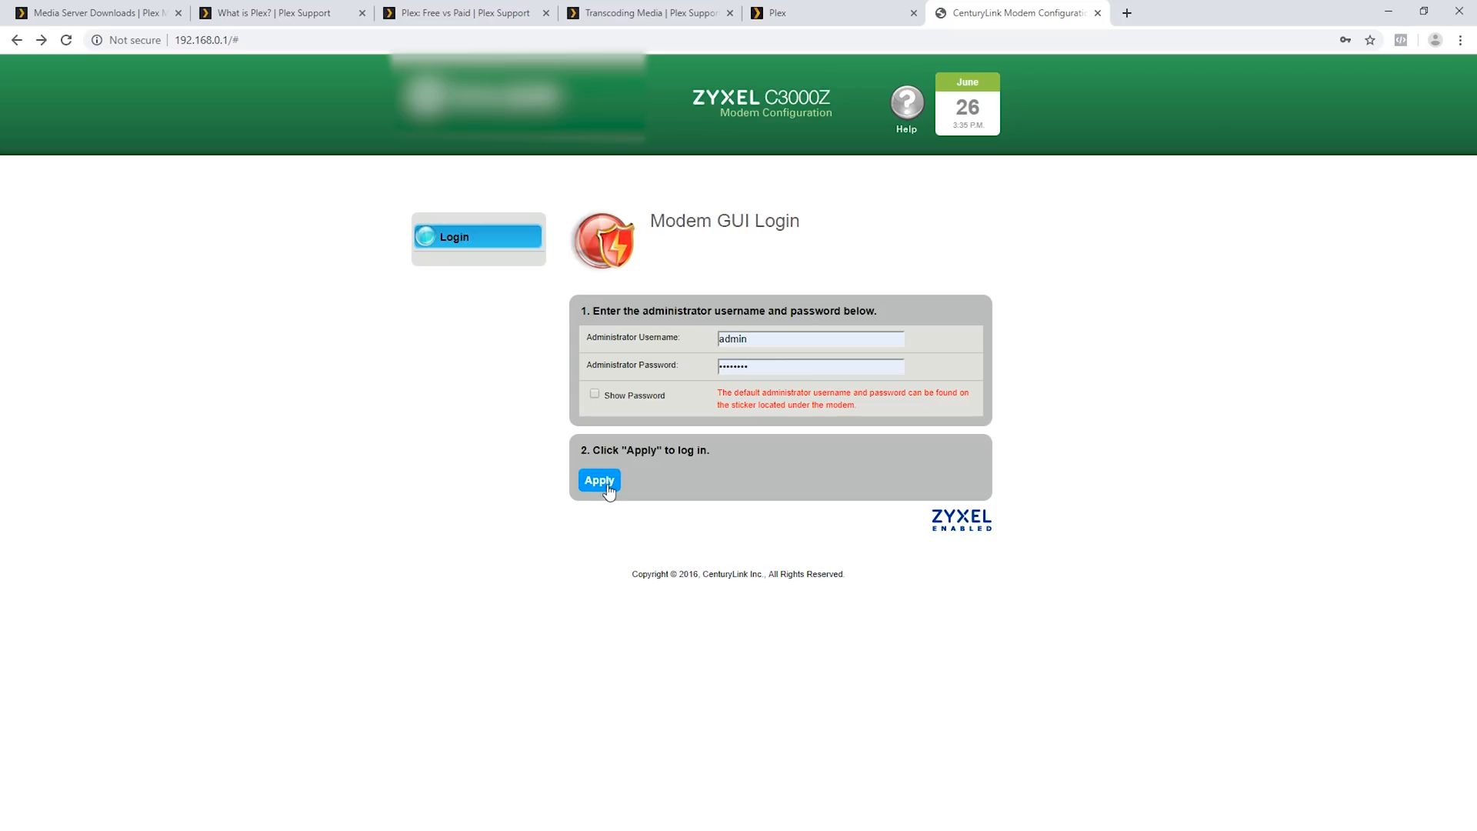
Step: Submit the admin login on the Modem GUI Login page
{"action": "left_click", "coordinate": [599, 480]}
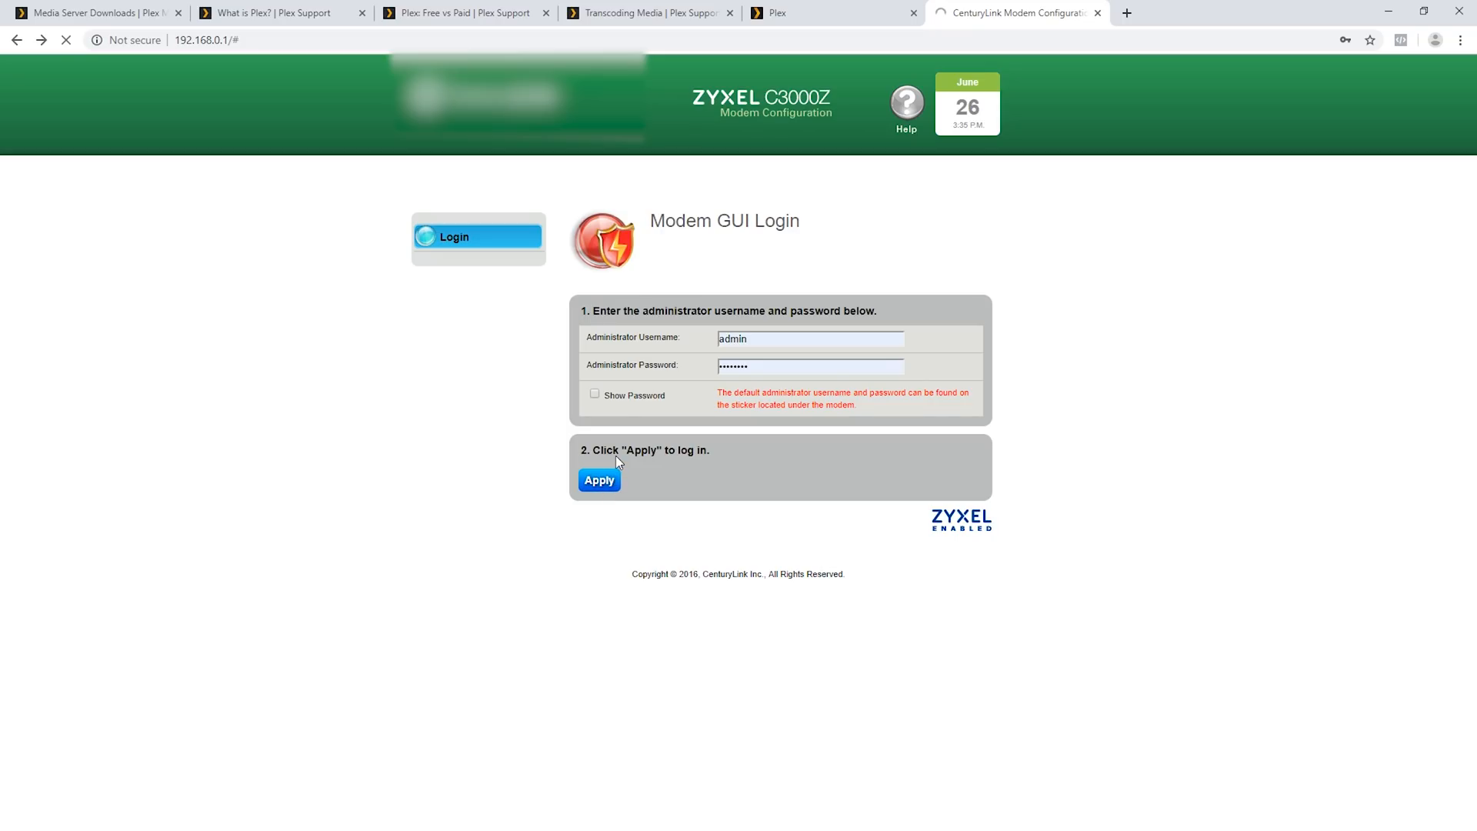
{"action": "left_click", "coordinate": [600, 480]}
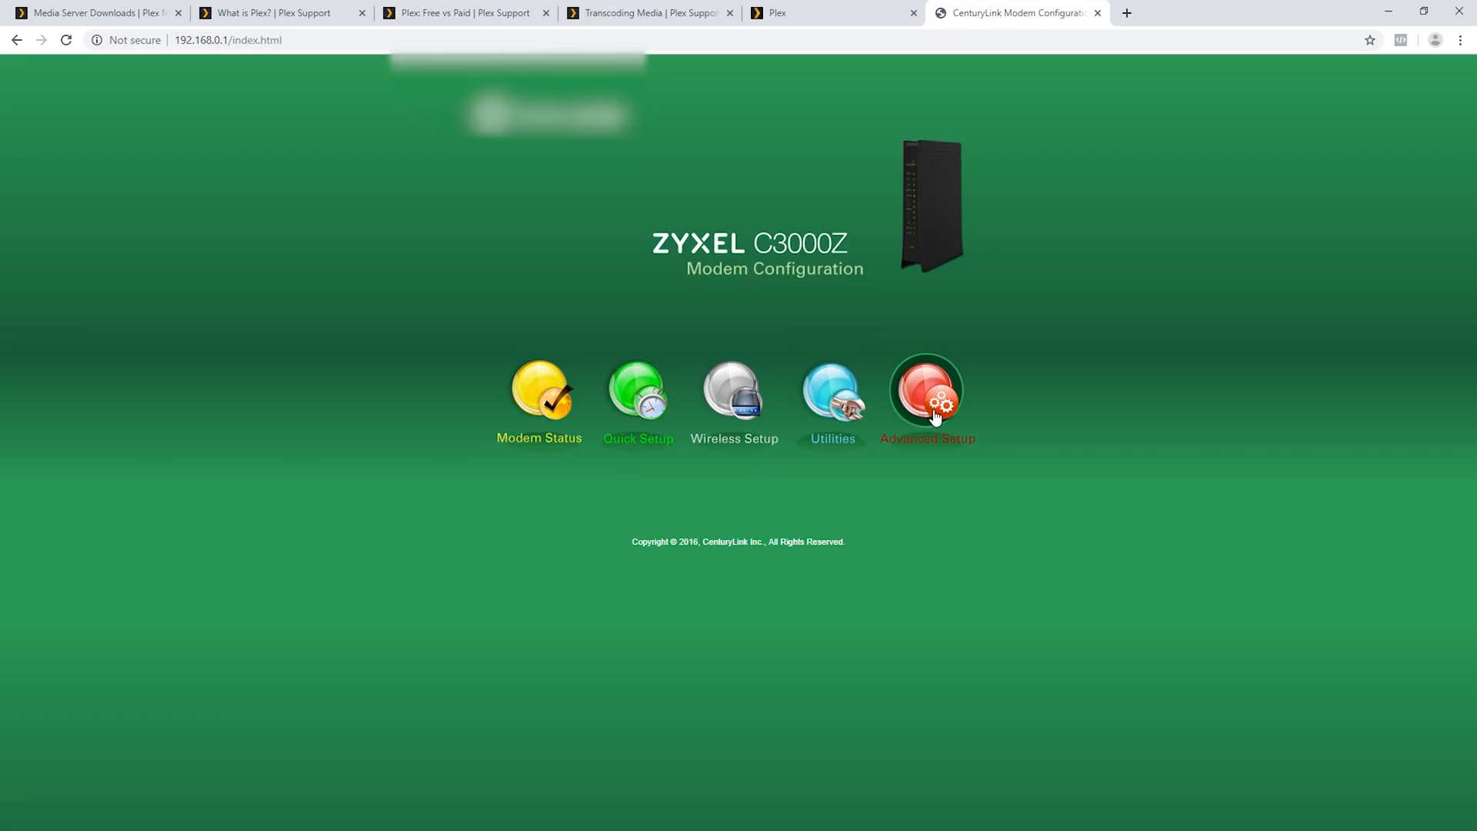
Step: Go to Advanced Setup, then Port Forwarding under Security
{"action": "left_click", "coordinate": [927, 389]}
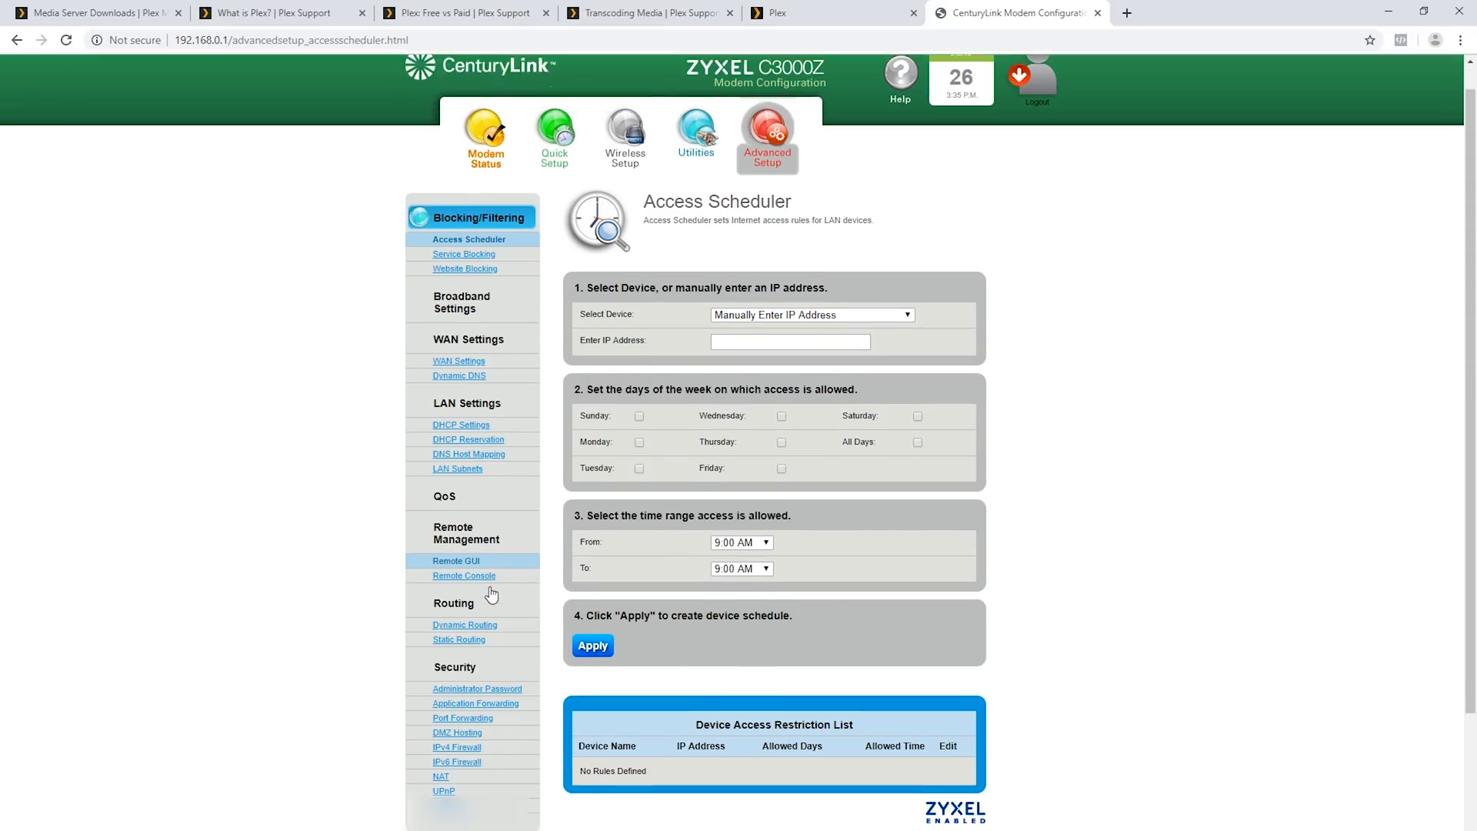
{"action": "scroll", "scroll_direction": "down", "scroll_amount": 3}
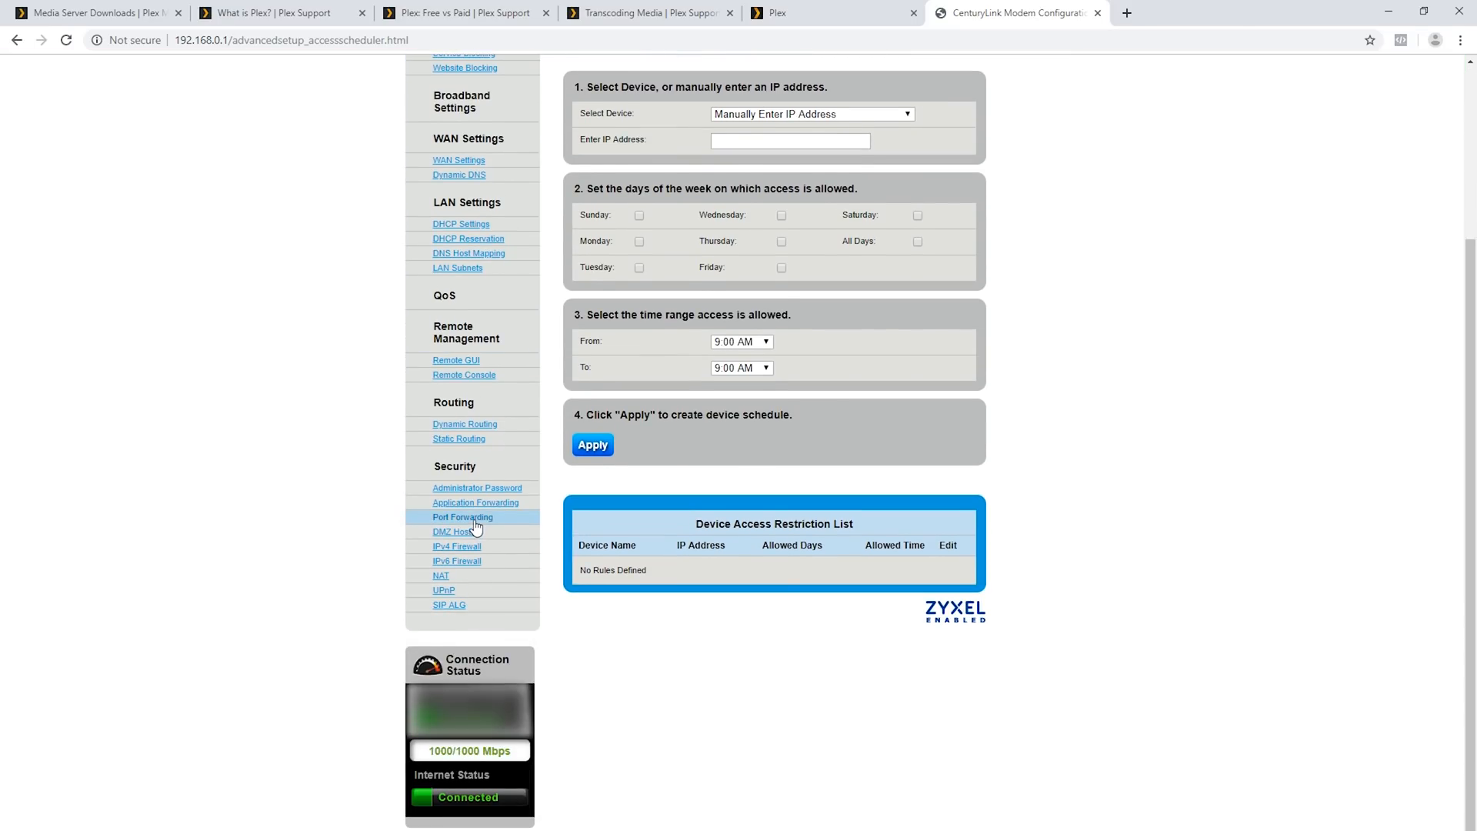
{"action": "left_click", "coordinate": [462, 517]}
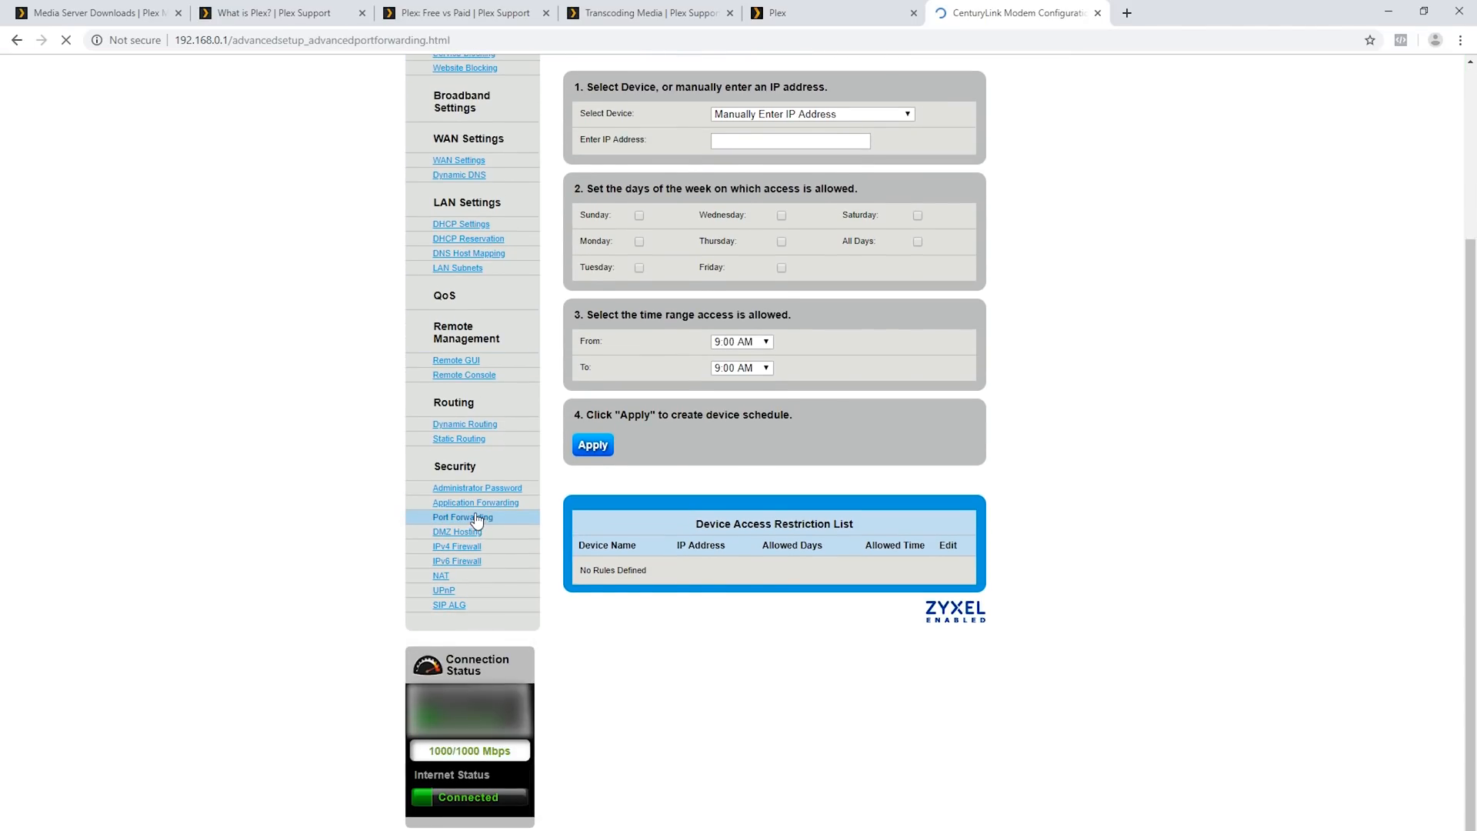
{"action": "left_click", "coordinate": [462, 517]}
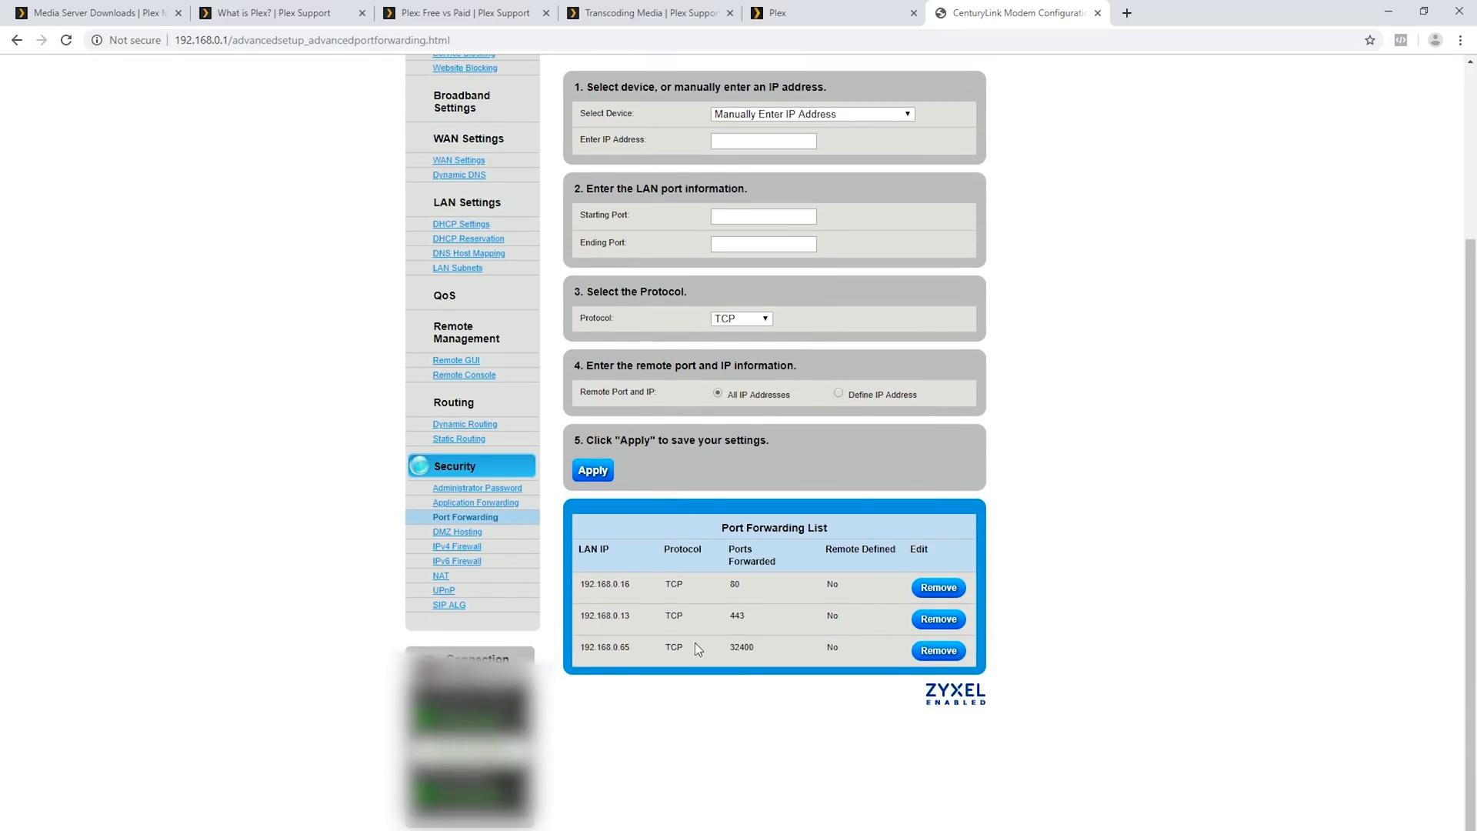
Step: Check the existing TCP 32400 rule's LAN IP 192.168.0.65, then return to Plex
{"action": "double_click", "coordinate": [742, 647]}
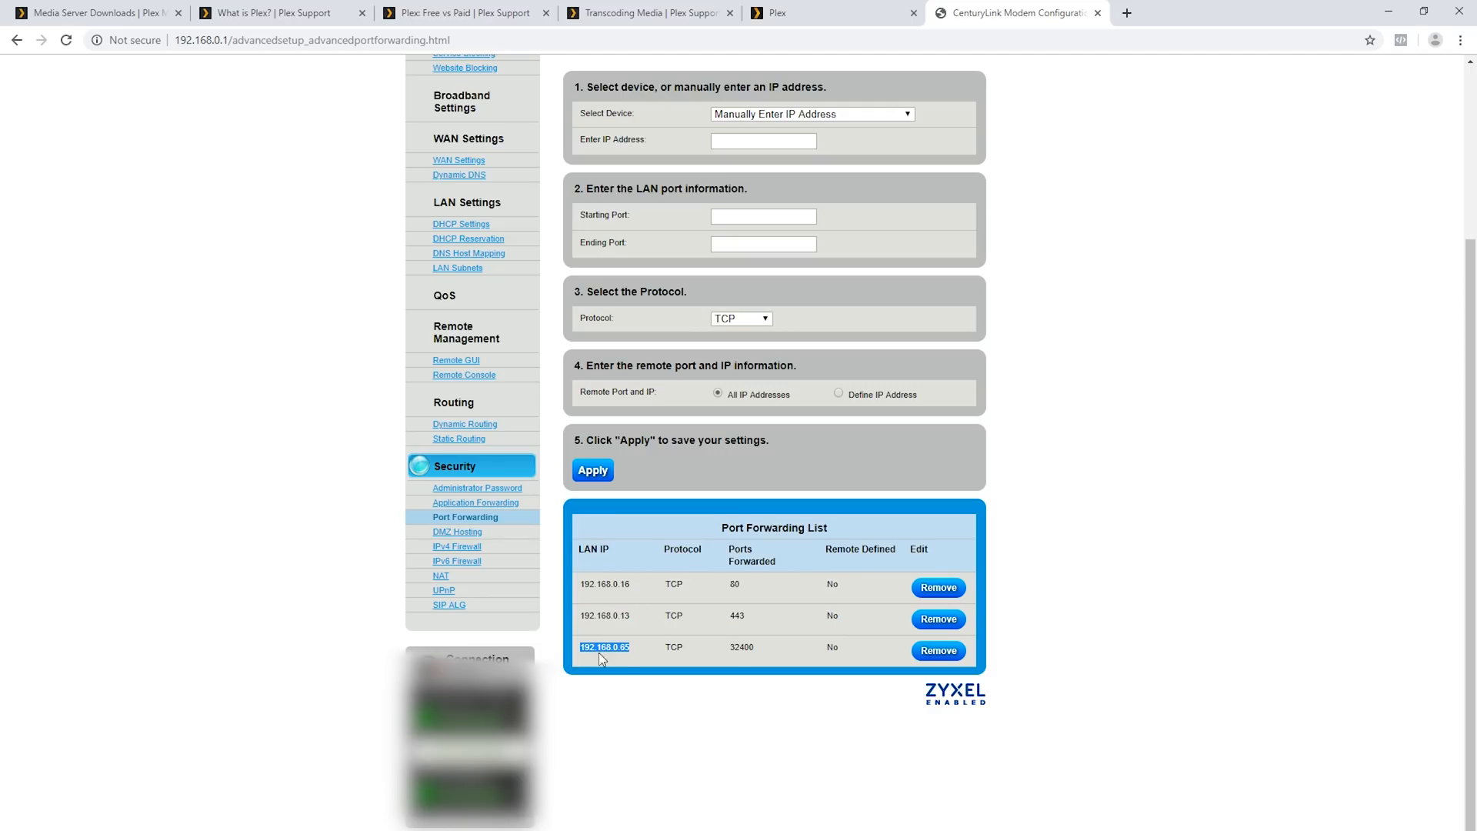
{"action": "scroll", "scroll_direction": "up", "scroll_amount": 3}
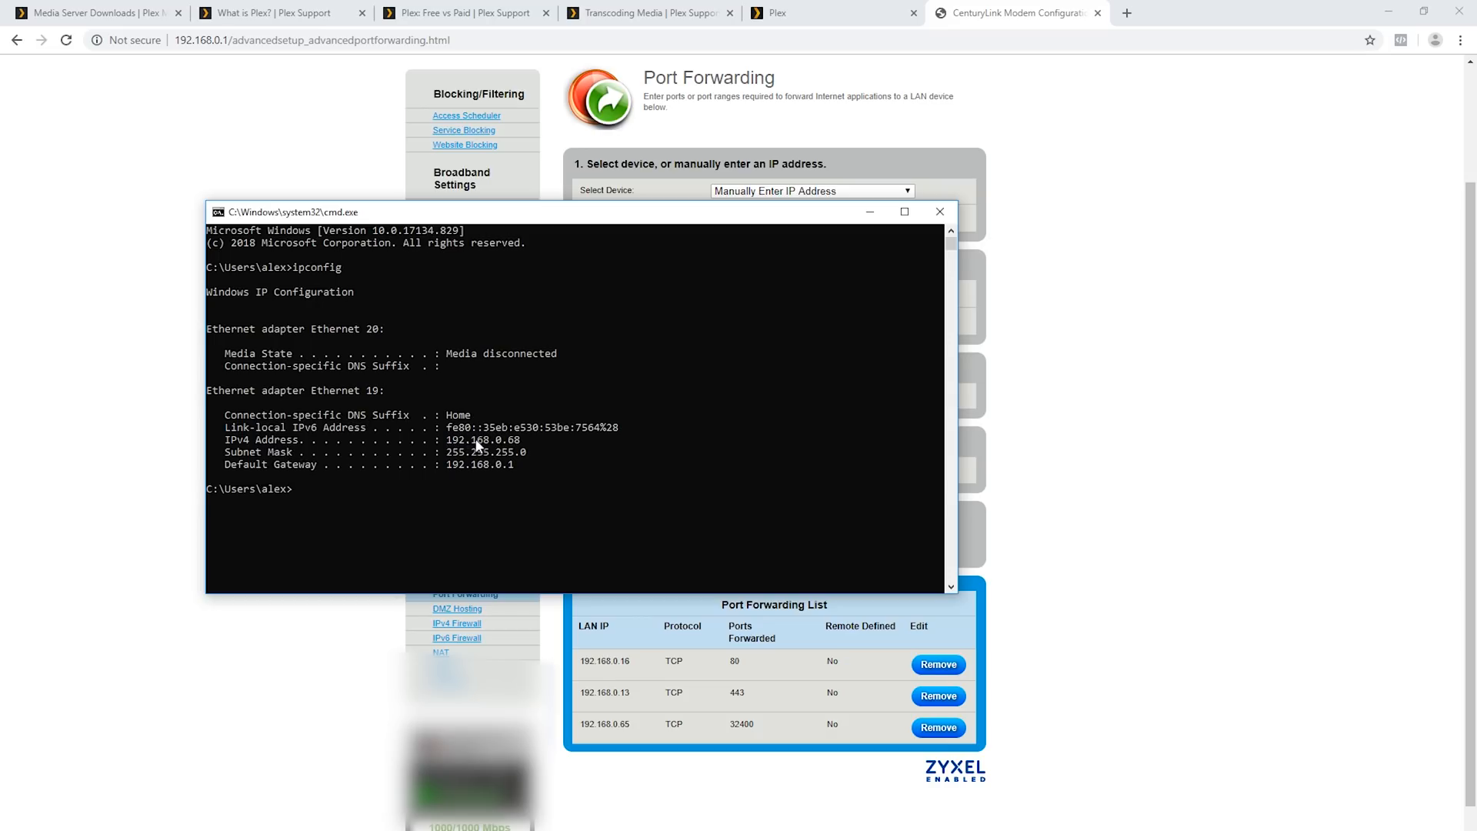
{"action": "mouse_move", "coordinate": [1029, 450]}
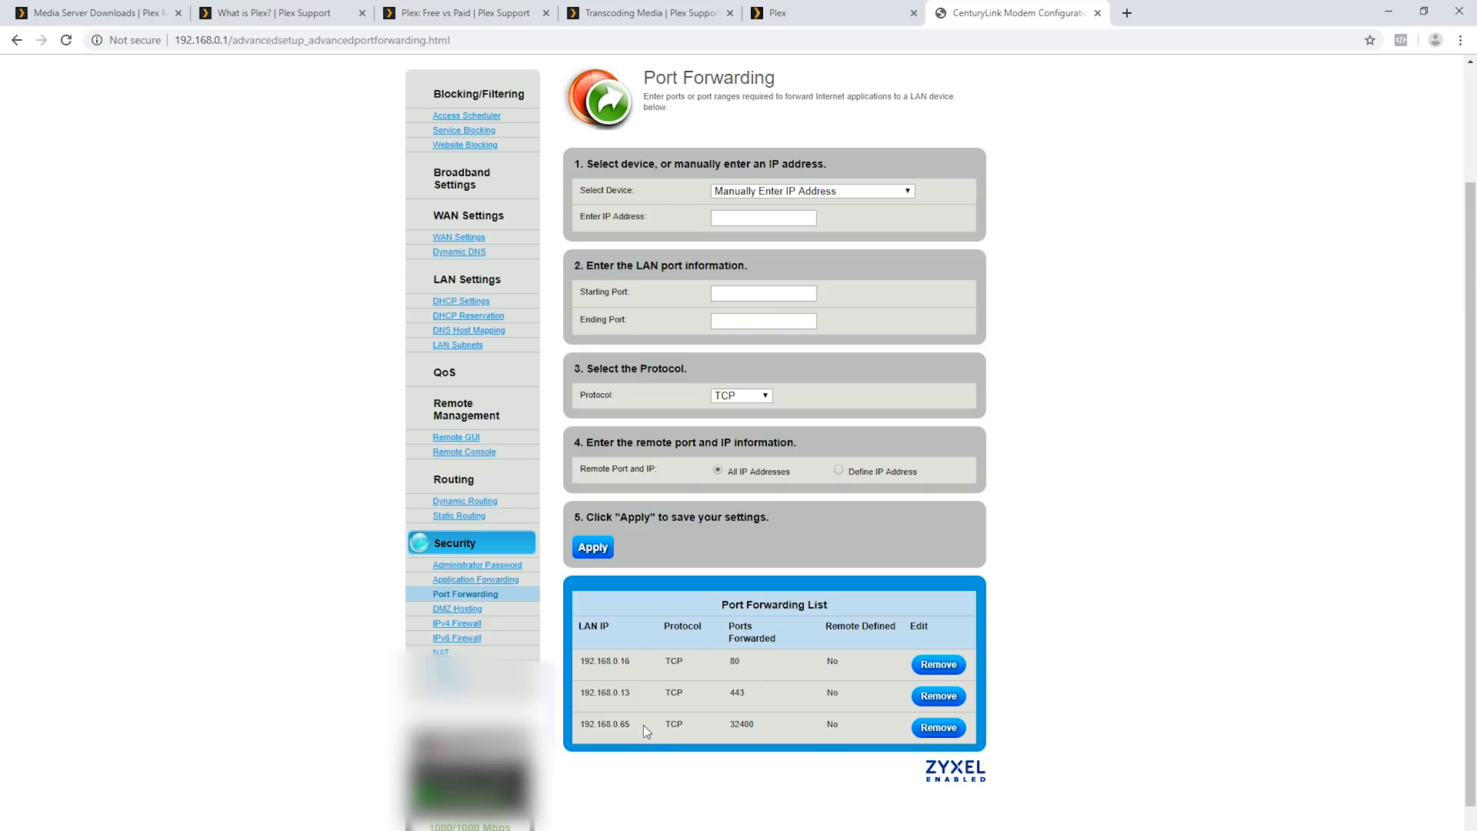
{"action": "double_click", "coordinate": [604, 725]}
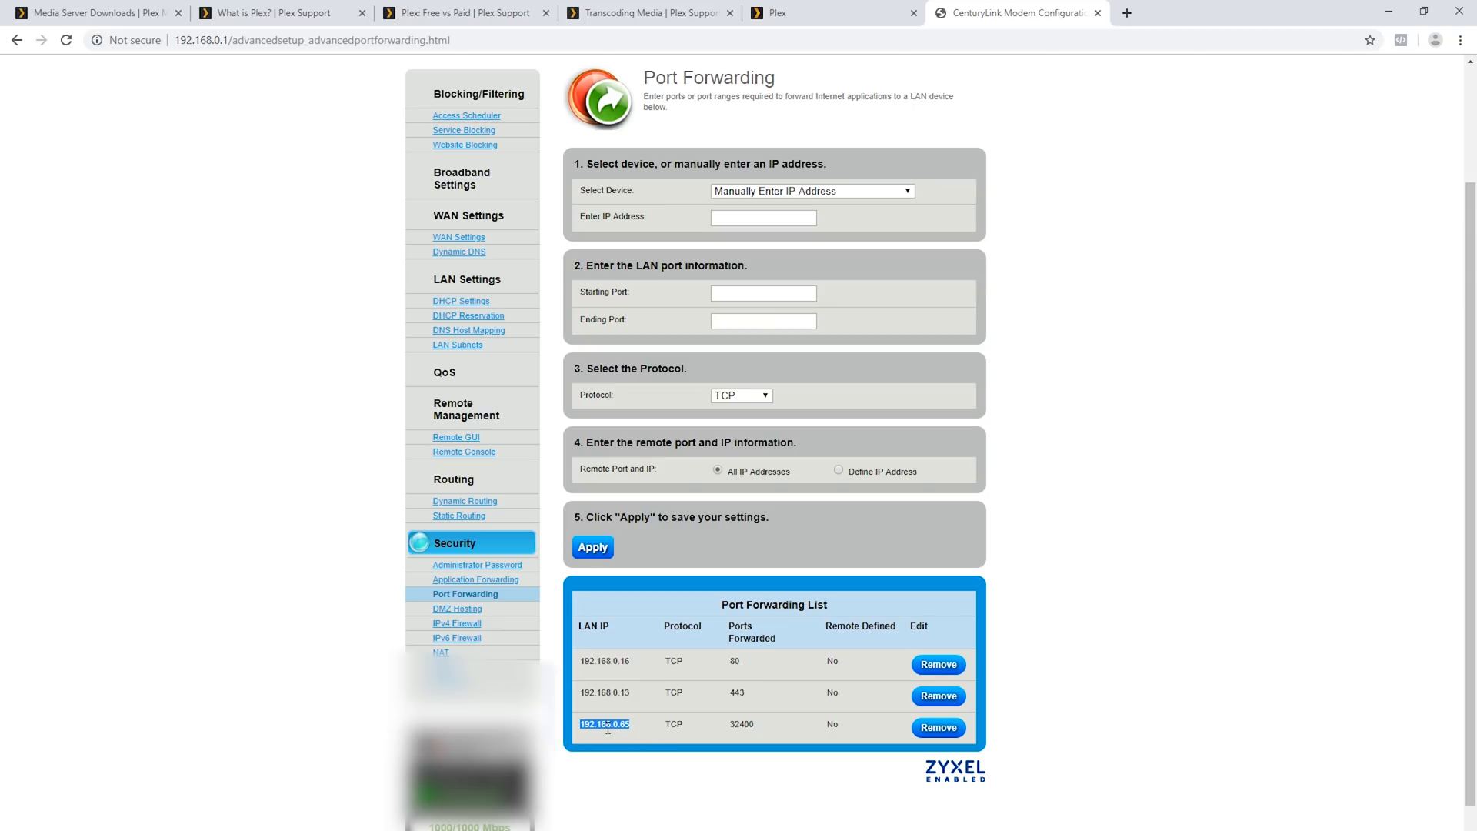
{"action": "mouse_move", "coordinate": [788, 354]}
{"action": "type", "text": "32400"}
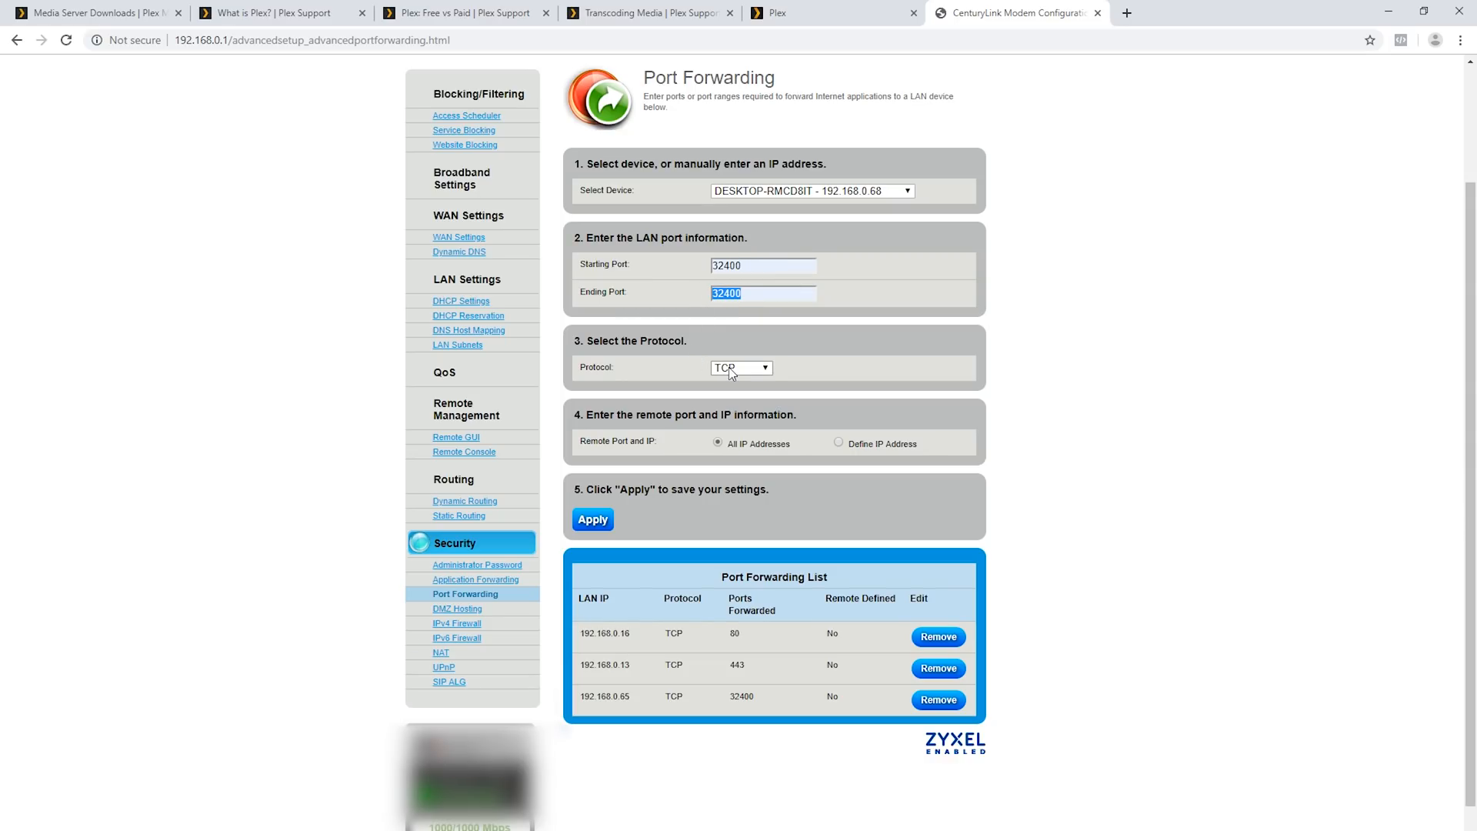
{"action": "mouse_move", "coordinate": [718, 445]}
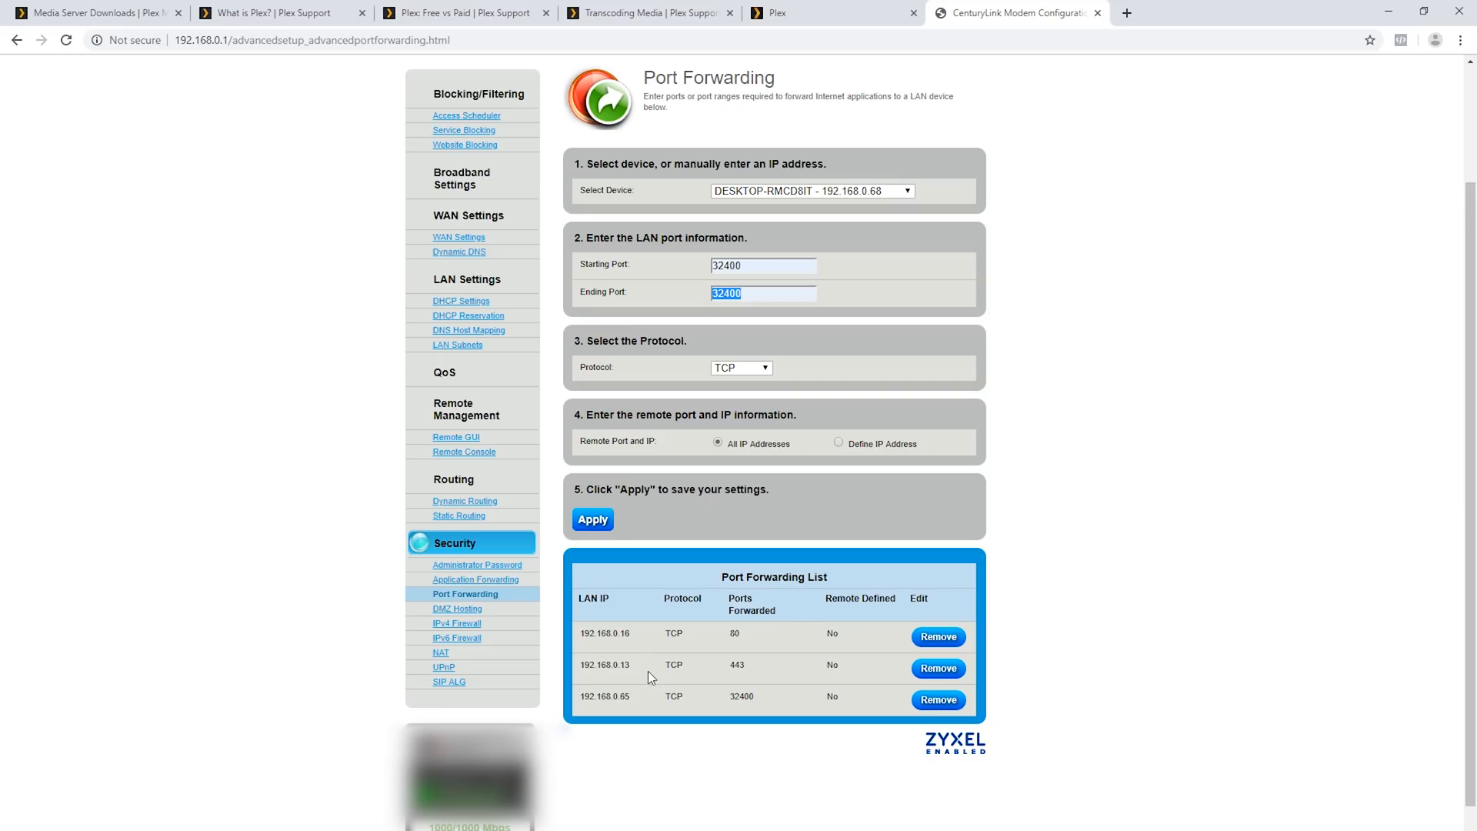
{"action": "left_click", "coordinate": [832, 13]}
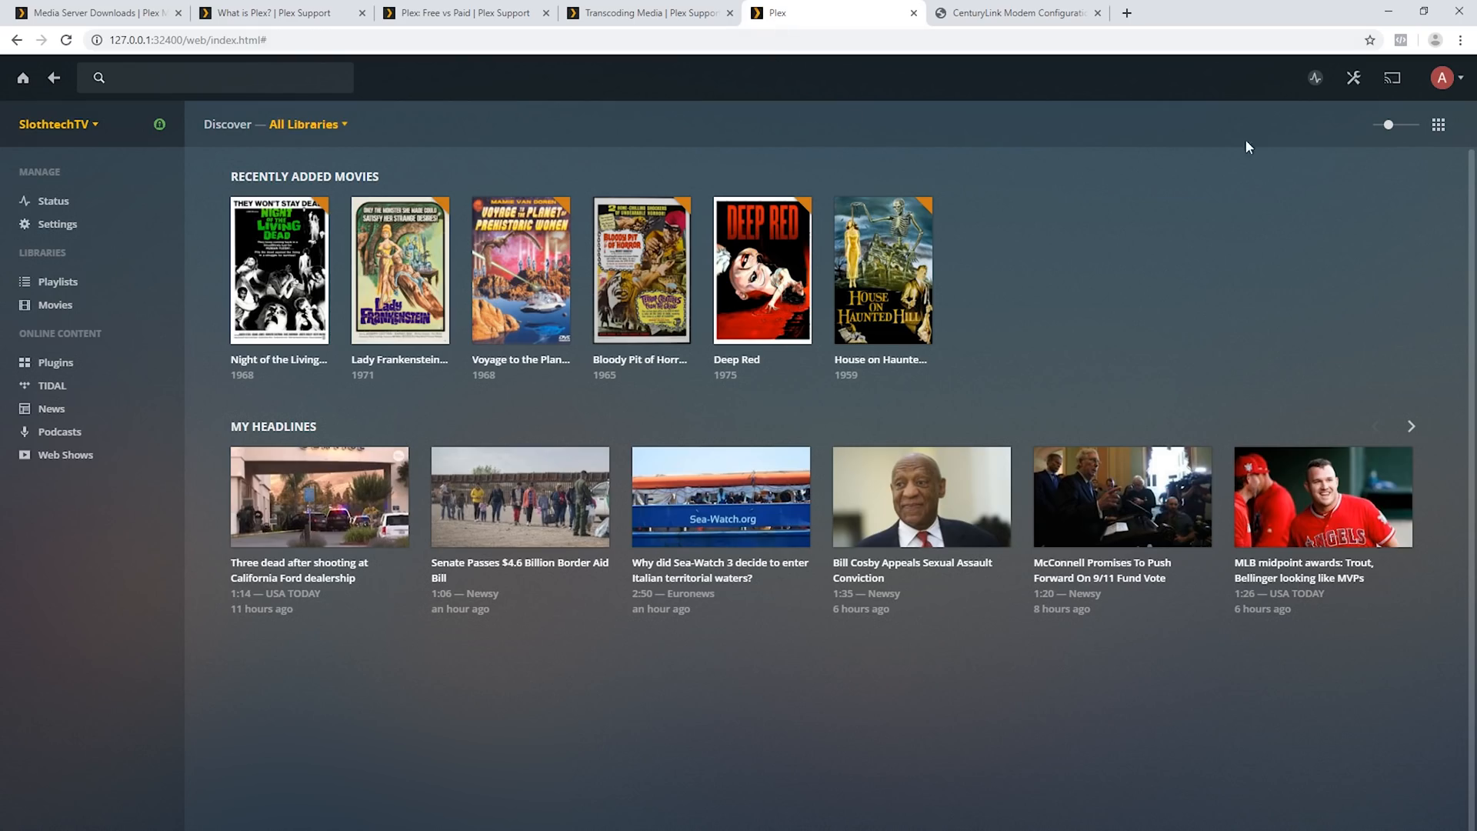
{"action": "left_click", "coordinate": [1352, 77]}
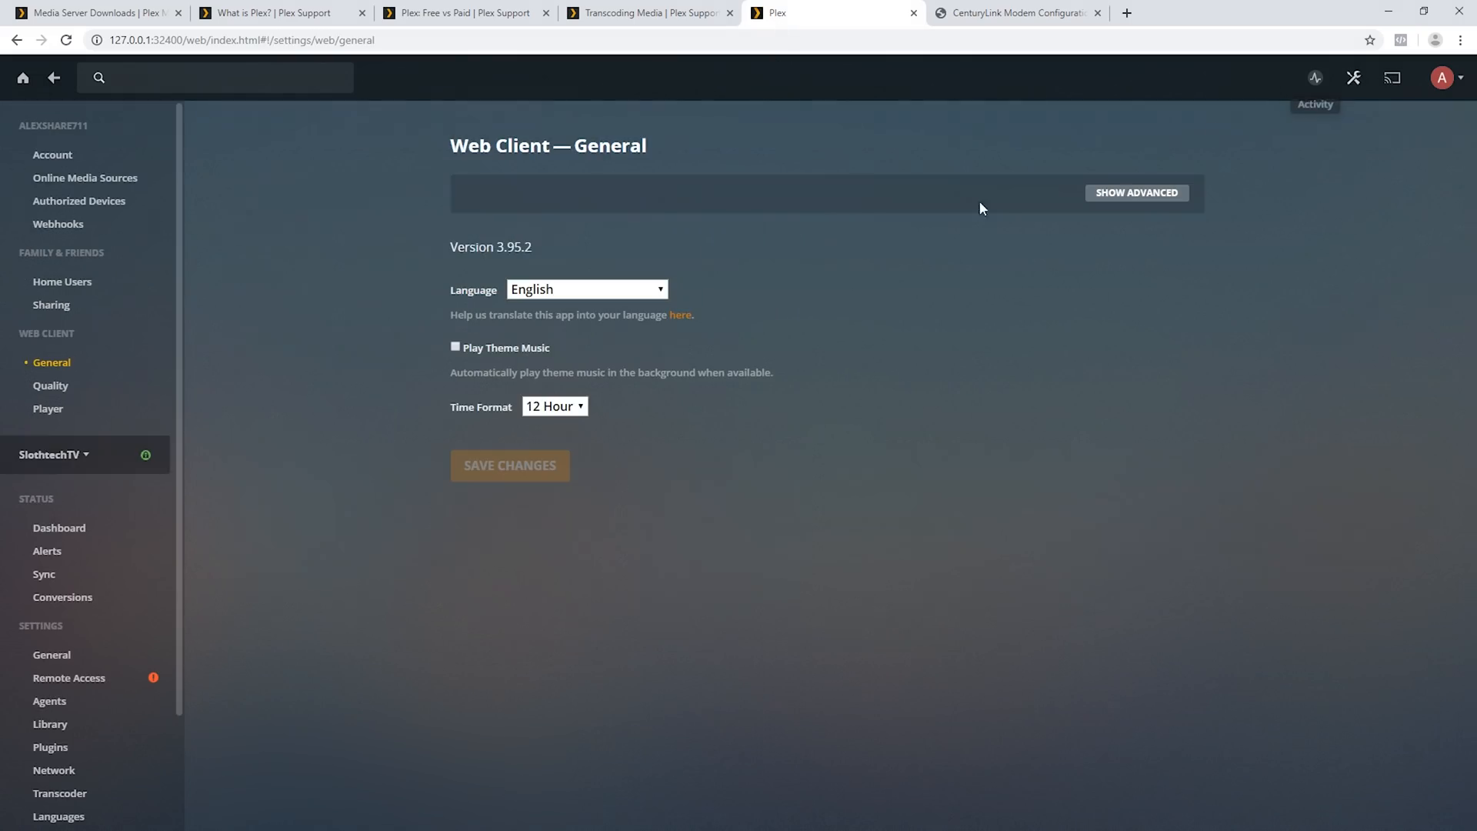
{"action": "left_click", "coordinate": [69, 677]}
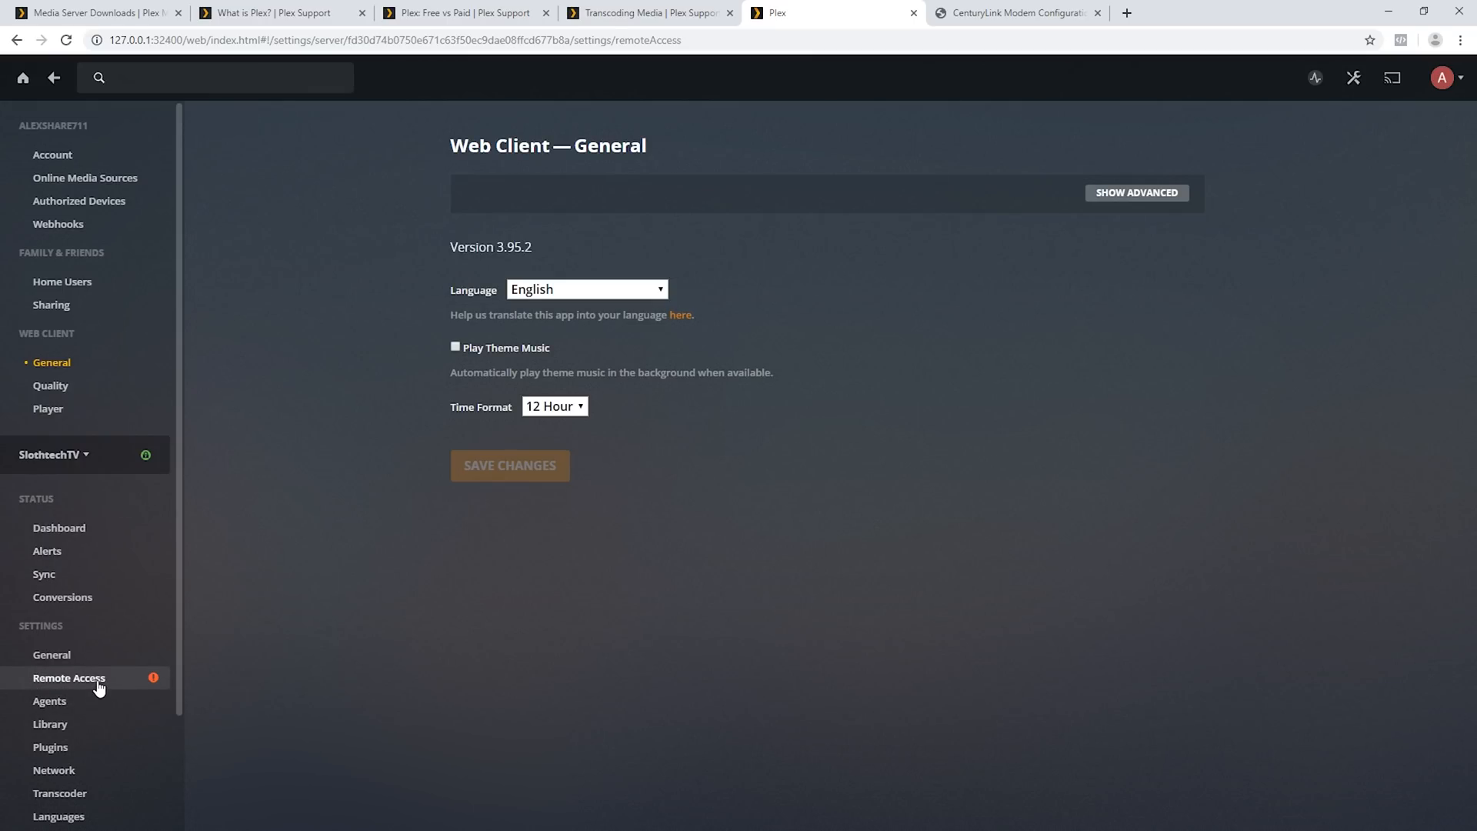
{"action": "left_click", "coordinate": [69, 677]}
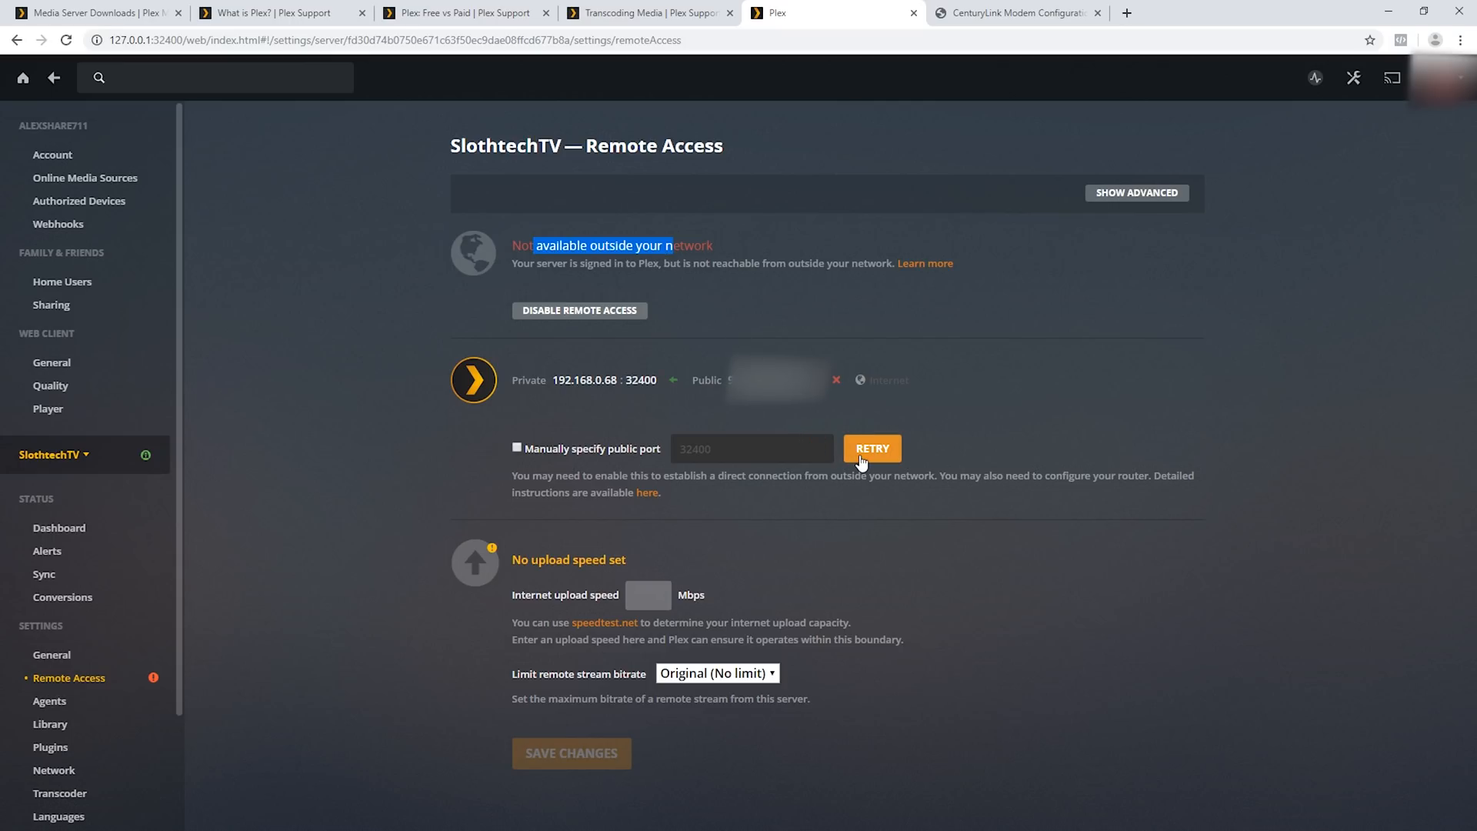
{"action": "mouse_move", "coordinate": [655, 341]}
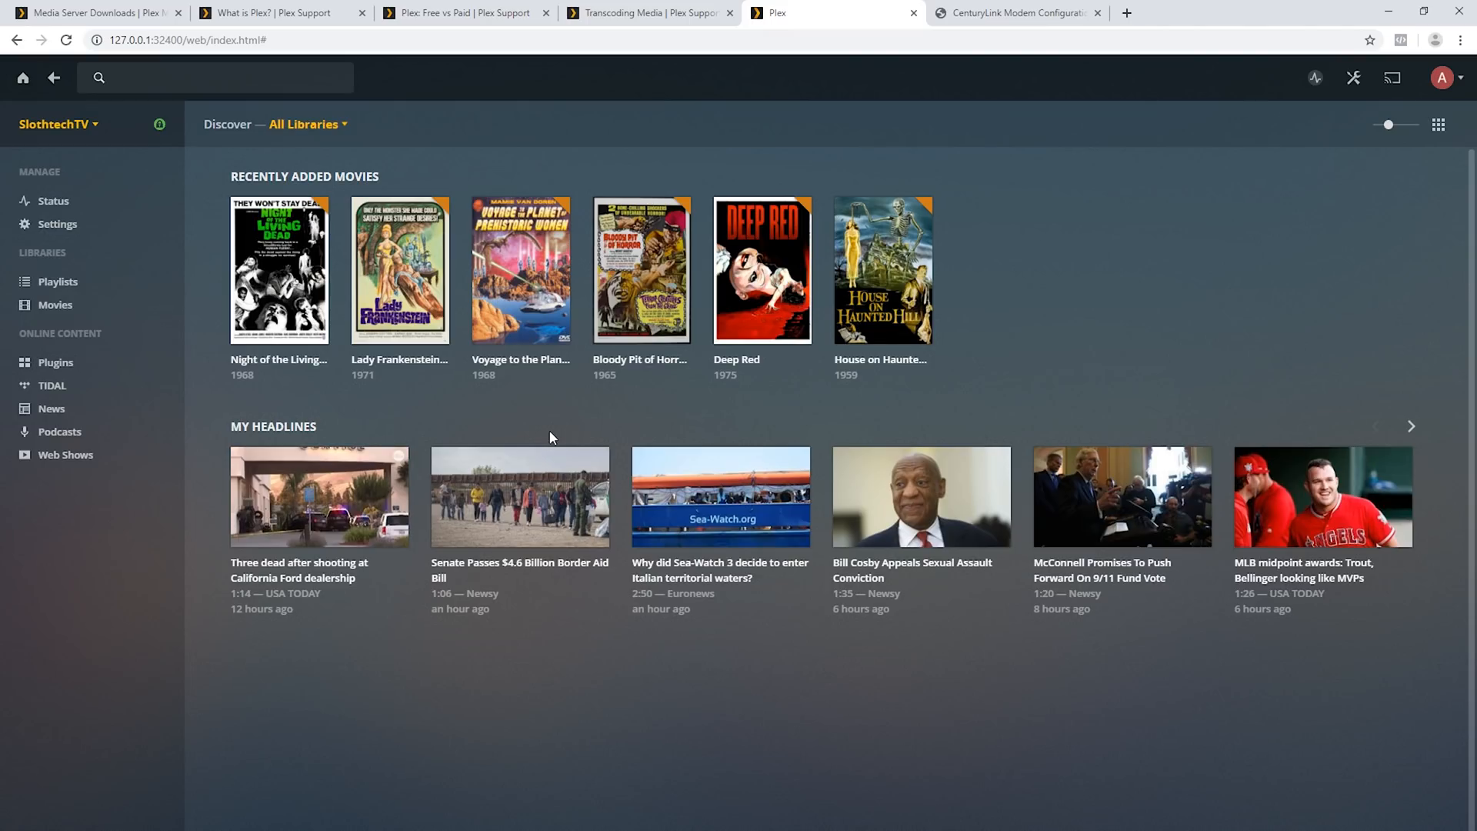
{"action": "mouse_move", "coordinate": [575, 432]}
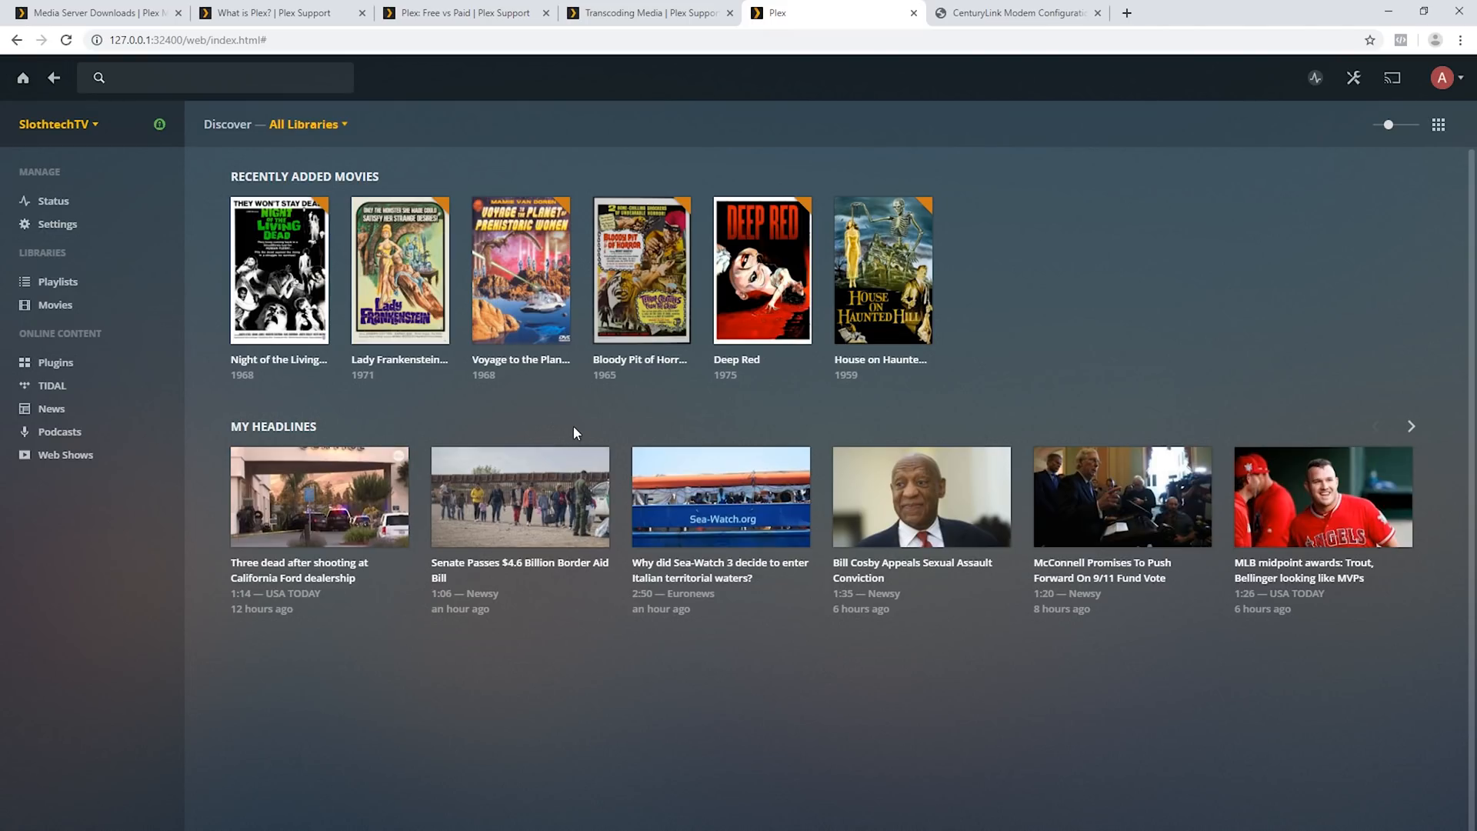
Step: Open Settings, then Sharing under Family & Friends, and start inviting a friend
{"action": "left_click", "coordinate": [1354, 77]}
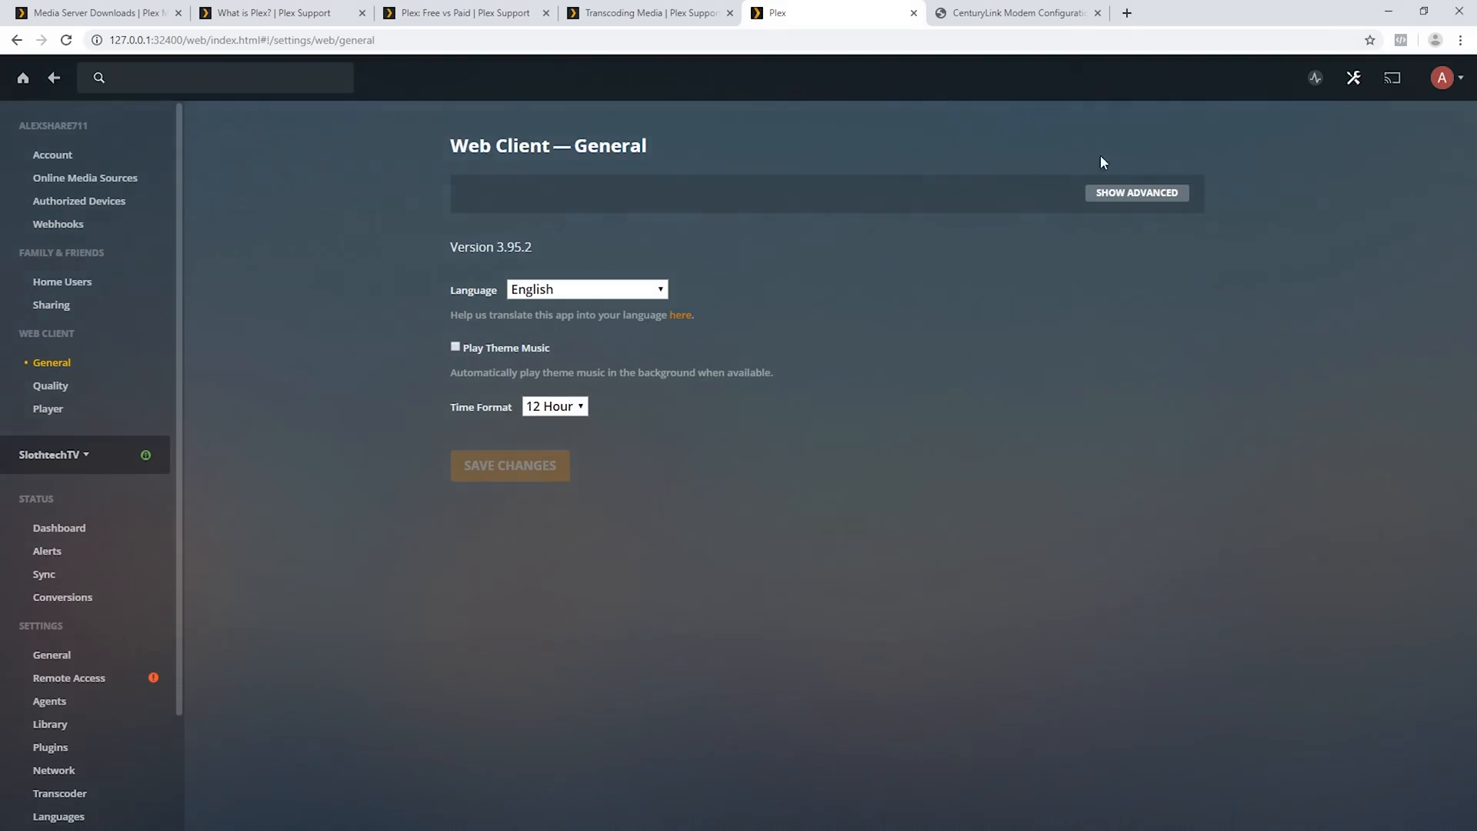
{"action": "left_click", "coordinate": [51, 304]}
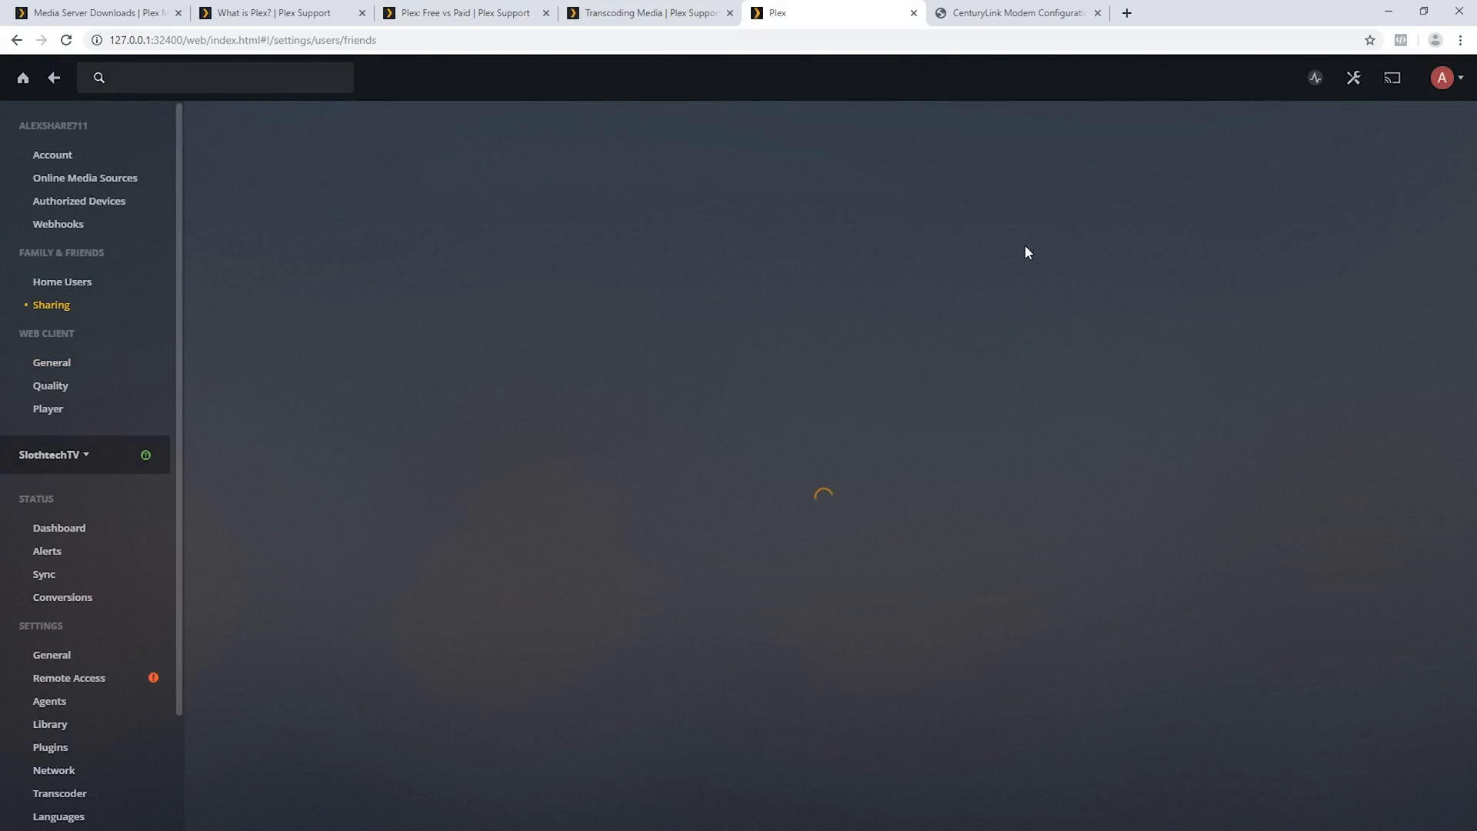
{"action": "left_click", "coordinate": [1142, 192]}
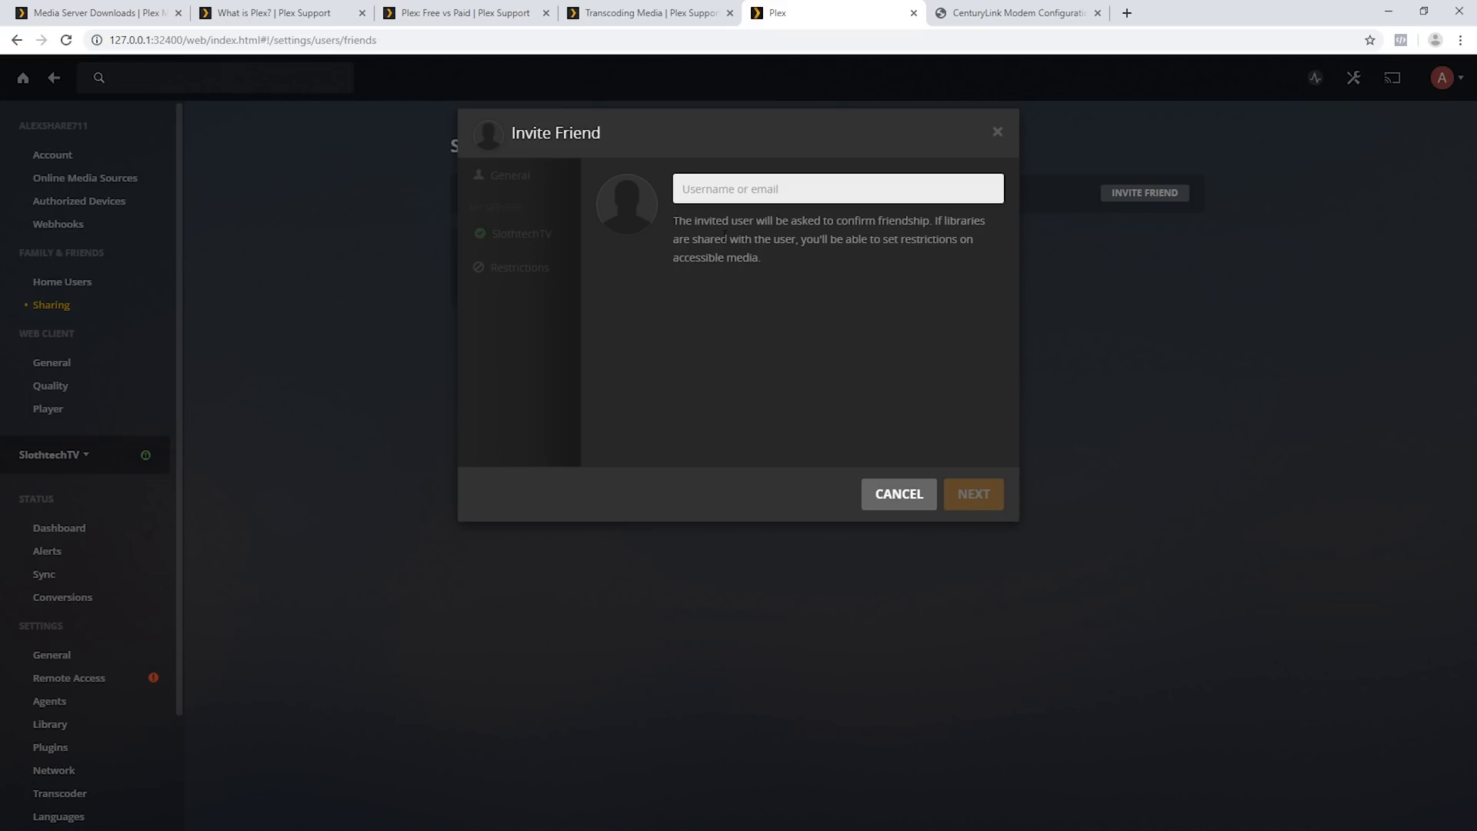
{"action": "mouse_move", "coordinate": [818, 351]}
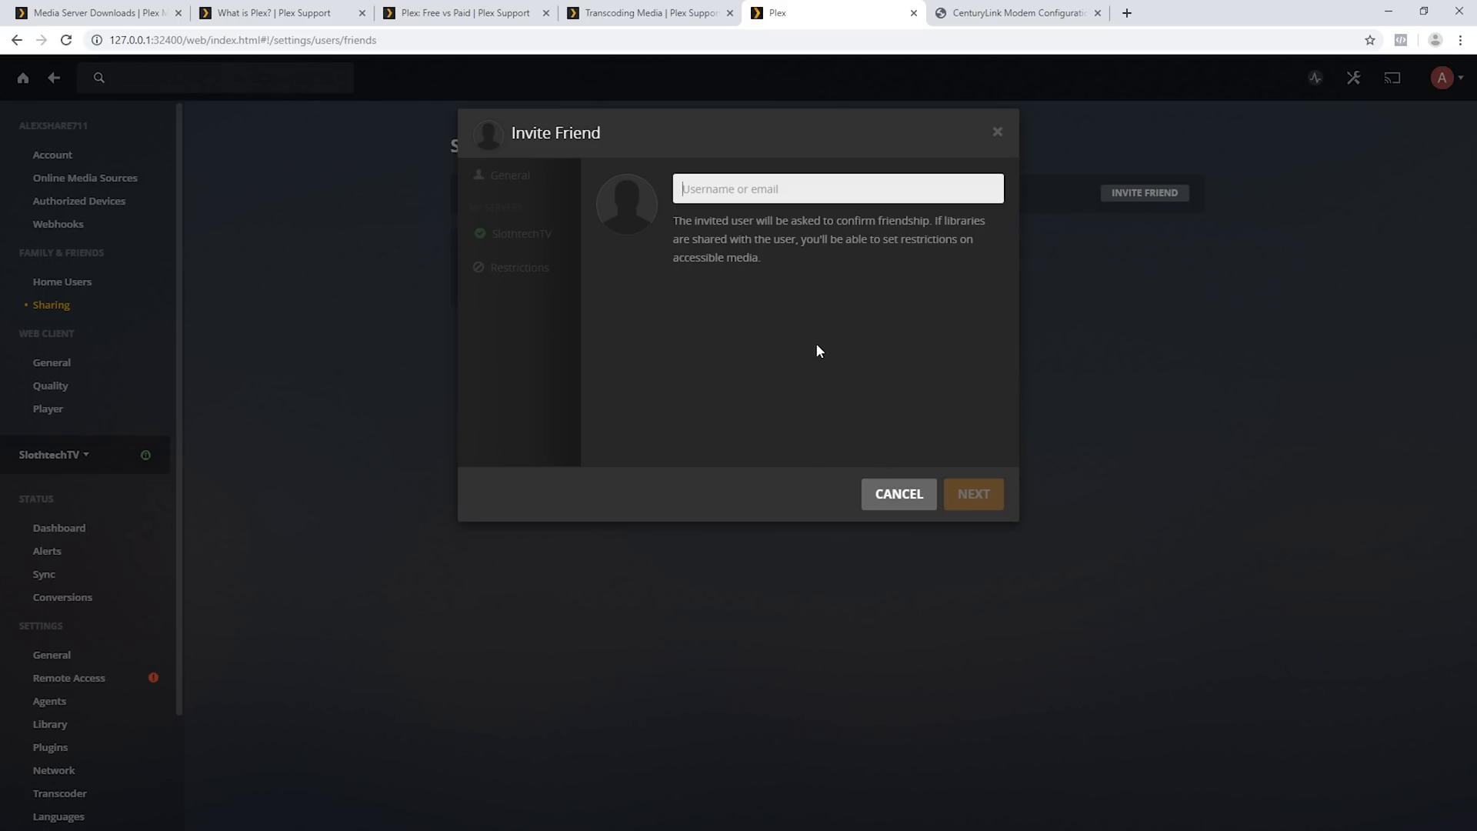
Step: Invite the Plex user 'test' and share the Movies library with them
{"action": "type", "text": "test"}
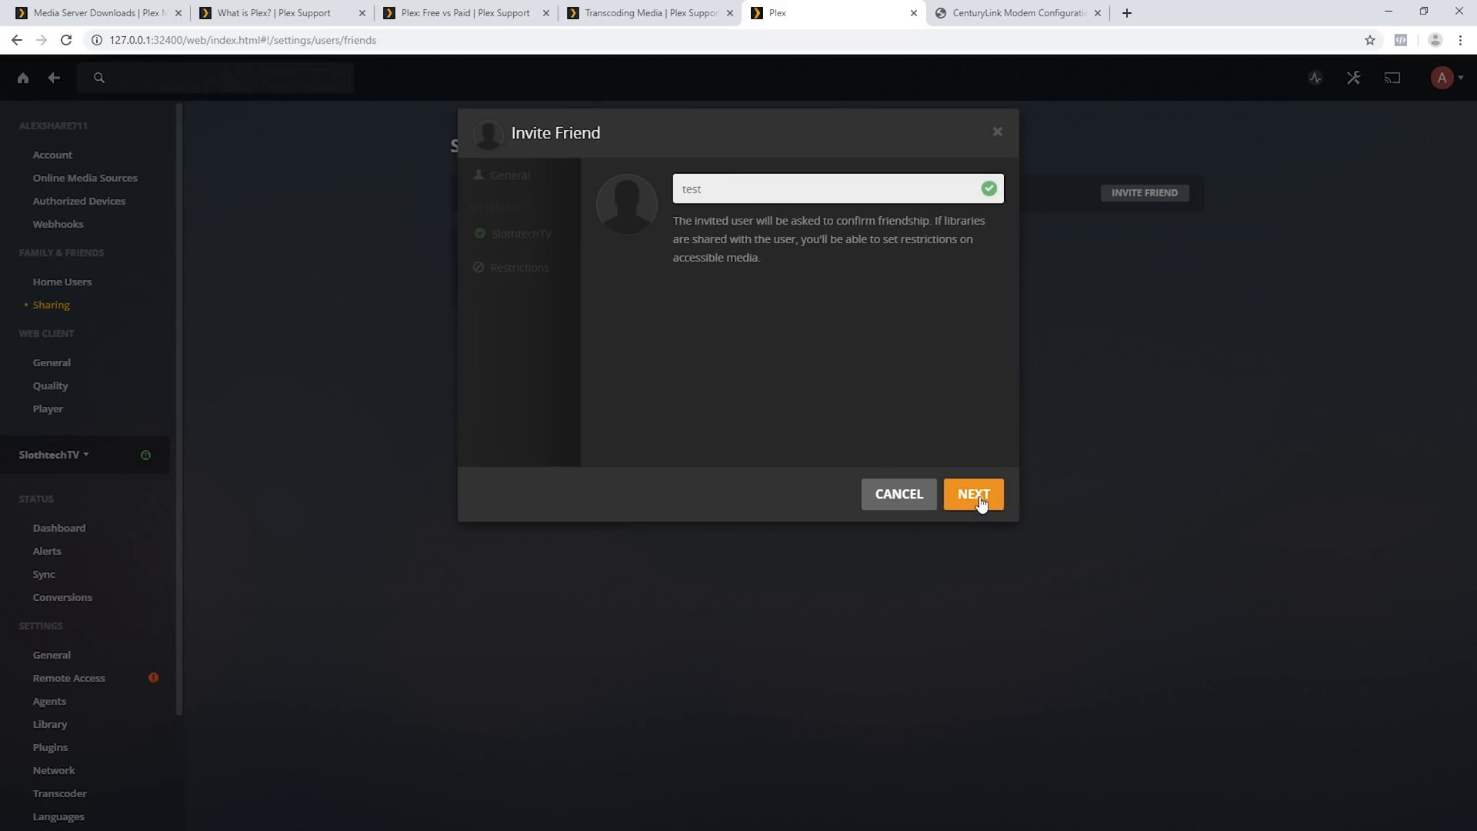
{"action": "left_click", "coordinate": [973, 494]}
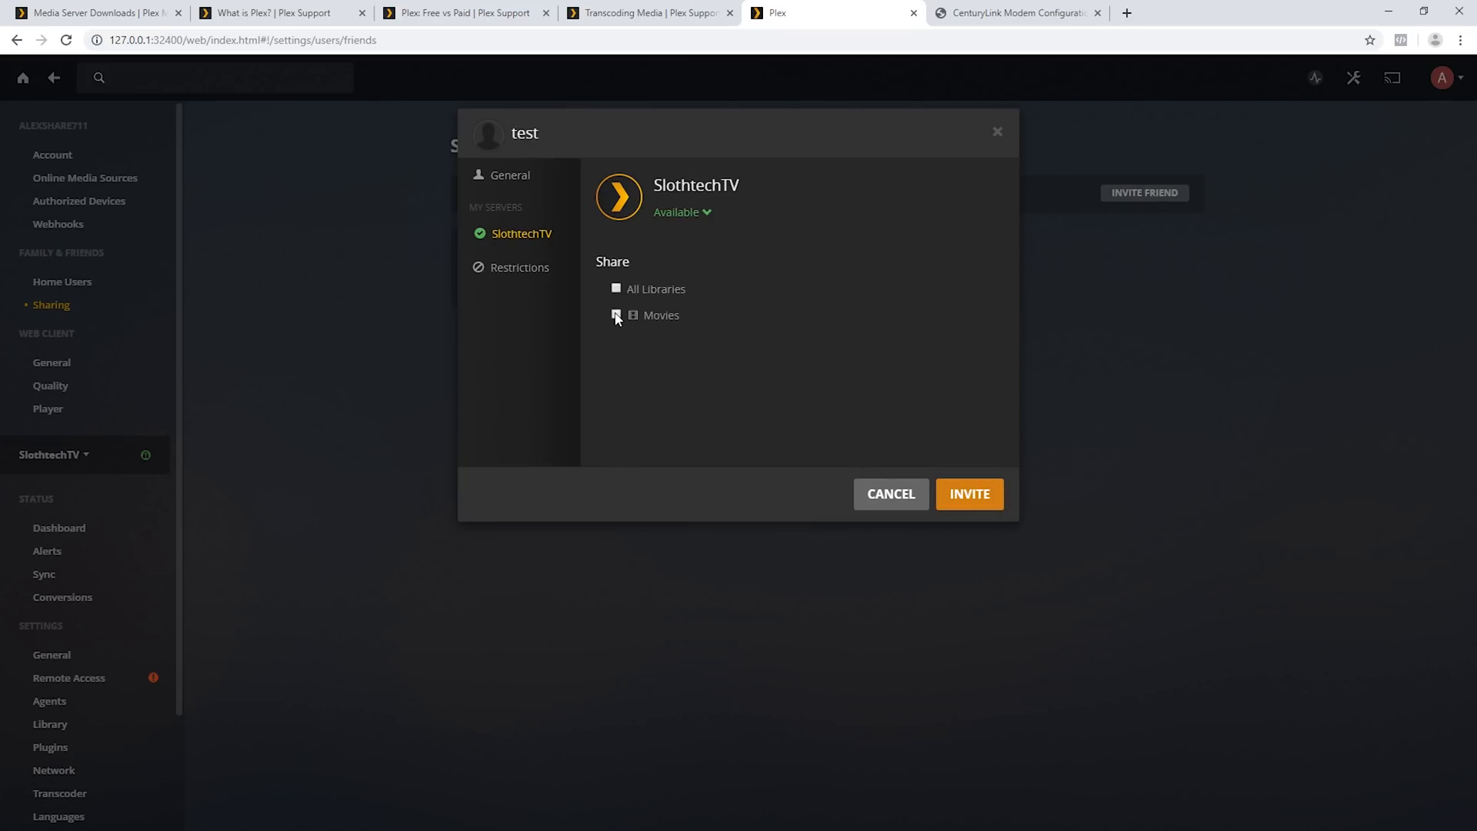
{"action": "left_click", "coordinate": [617, 288]}
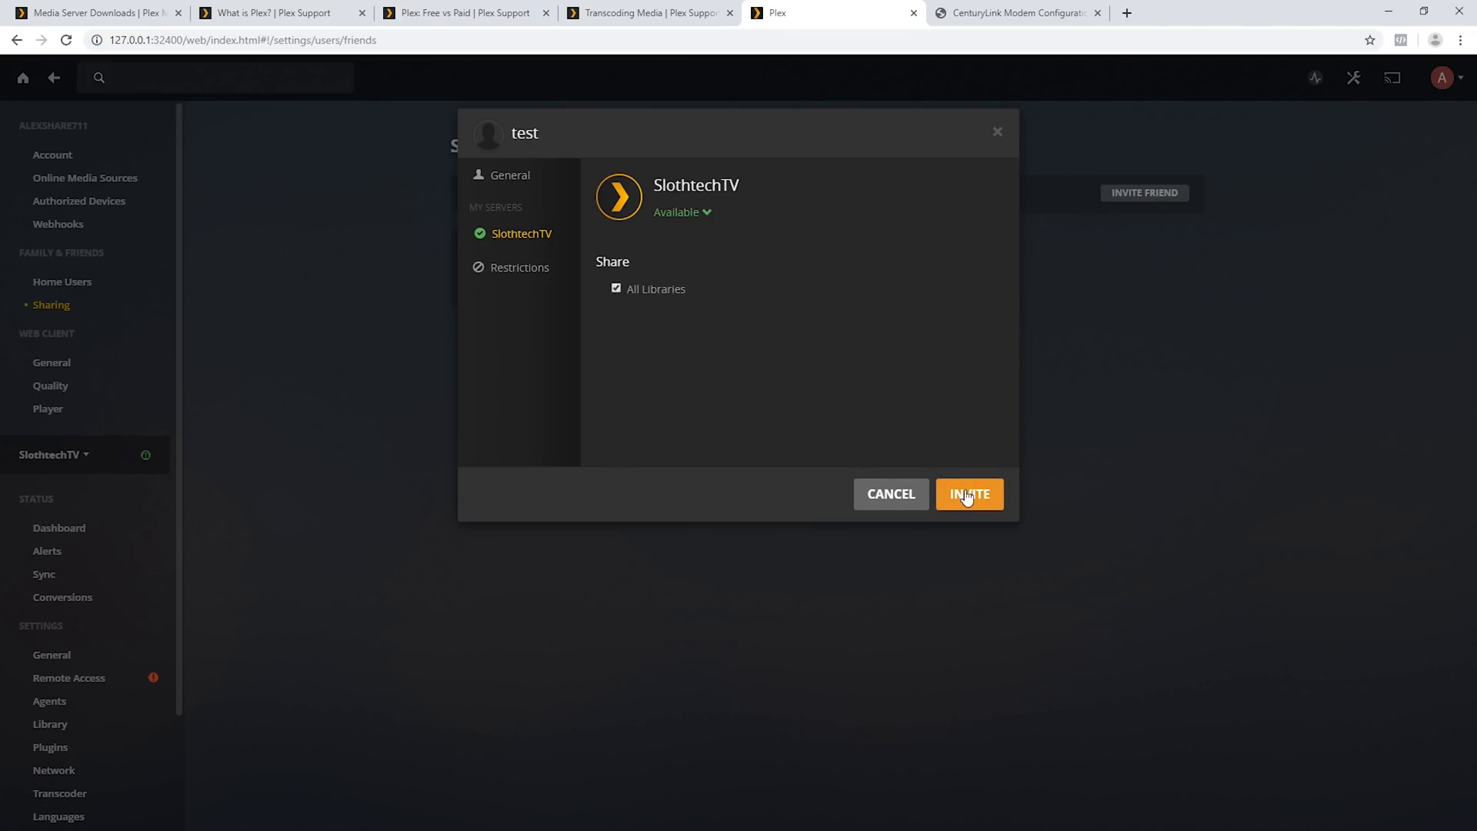
{"action": "left_click", "coordinate": [968, 494]}
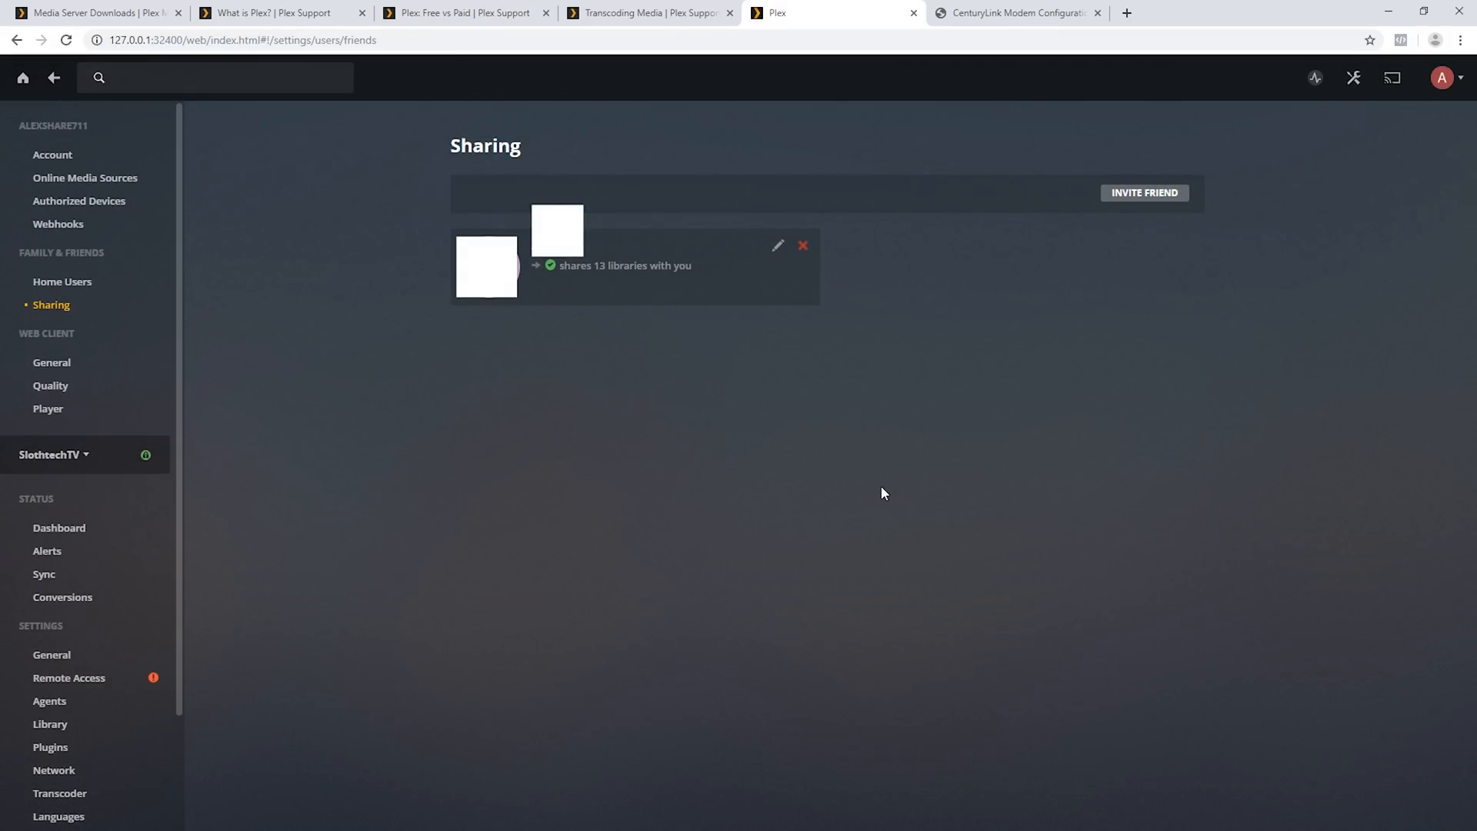
{"action": "mouse_move", "coordinate": [894, 289]}
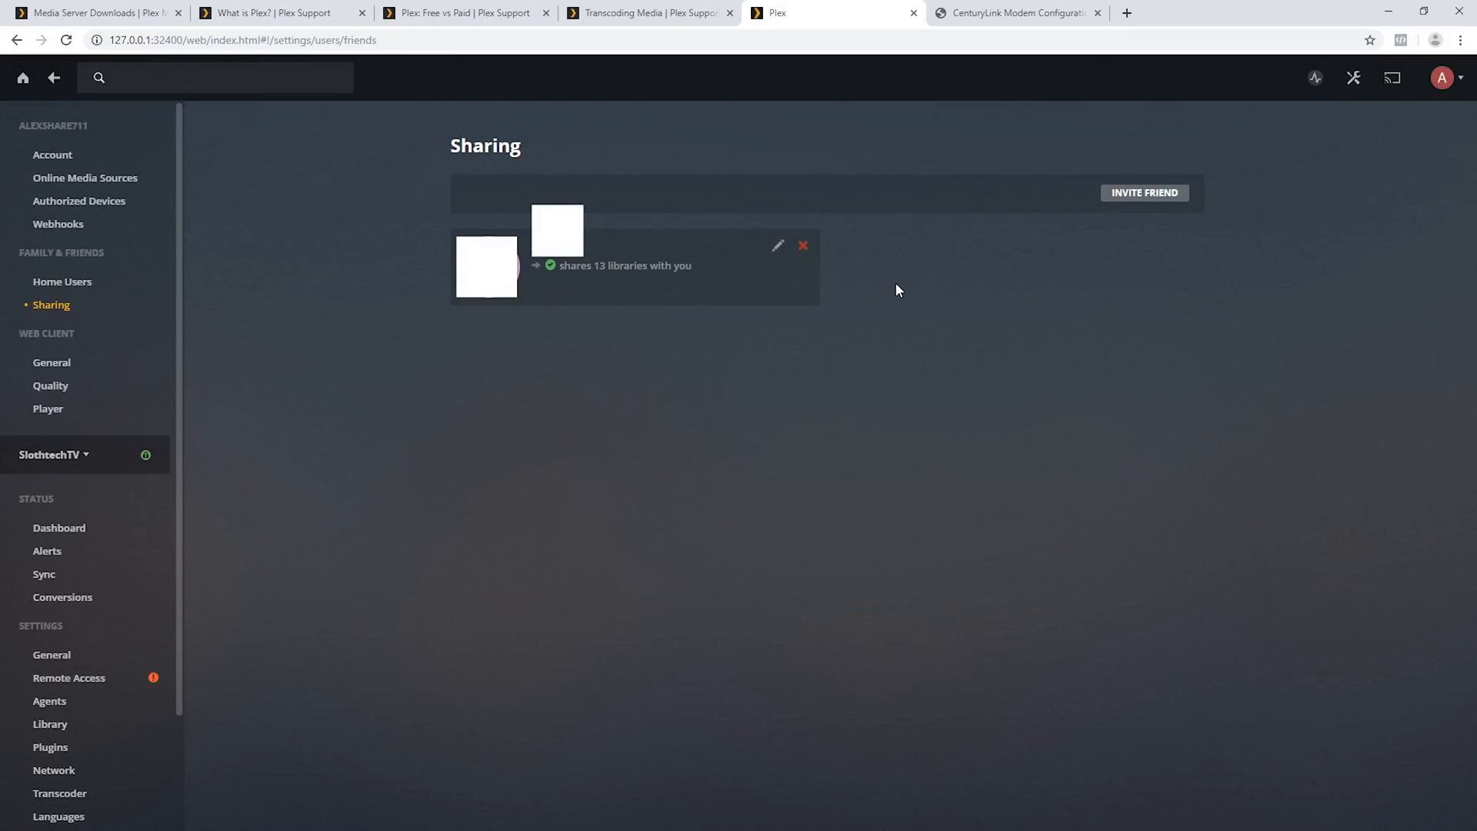
{"action": "mouse_move", "coordinate": [1034, 257]}
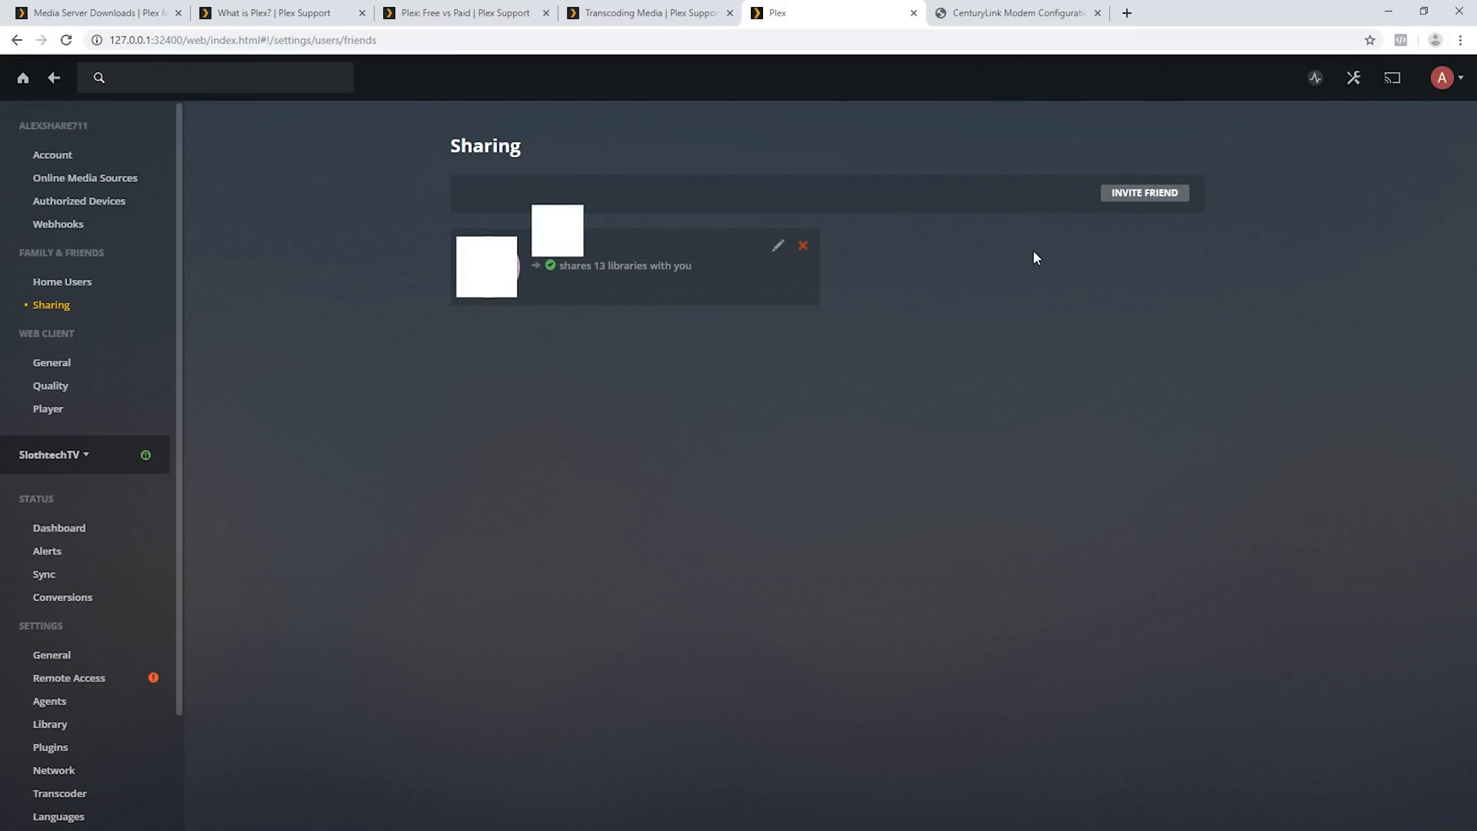
{"action": "mouse_move", "coordinate": [957, 253]}
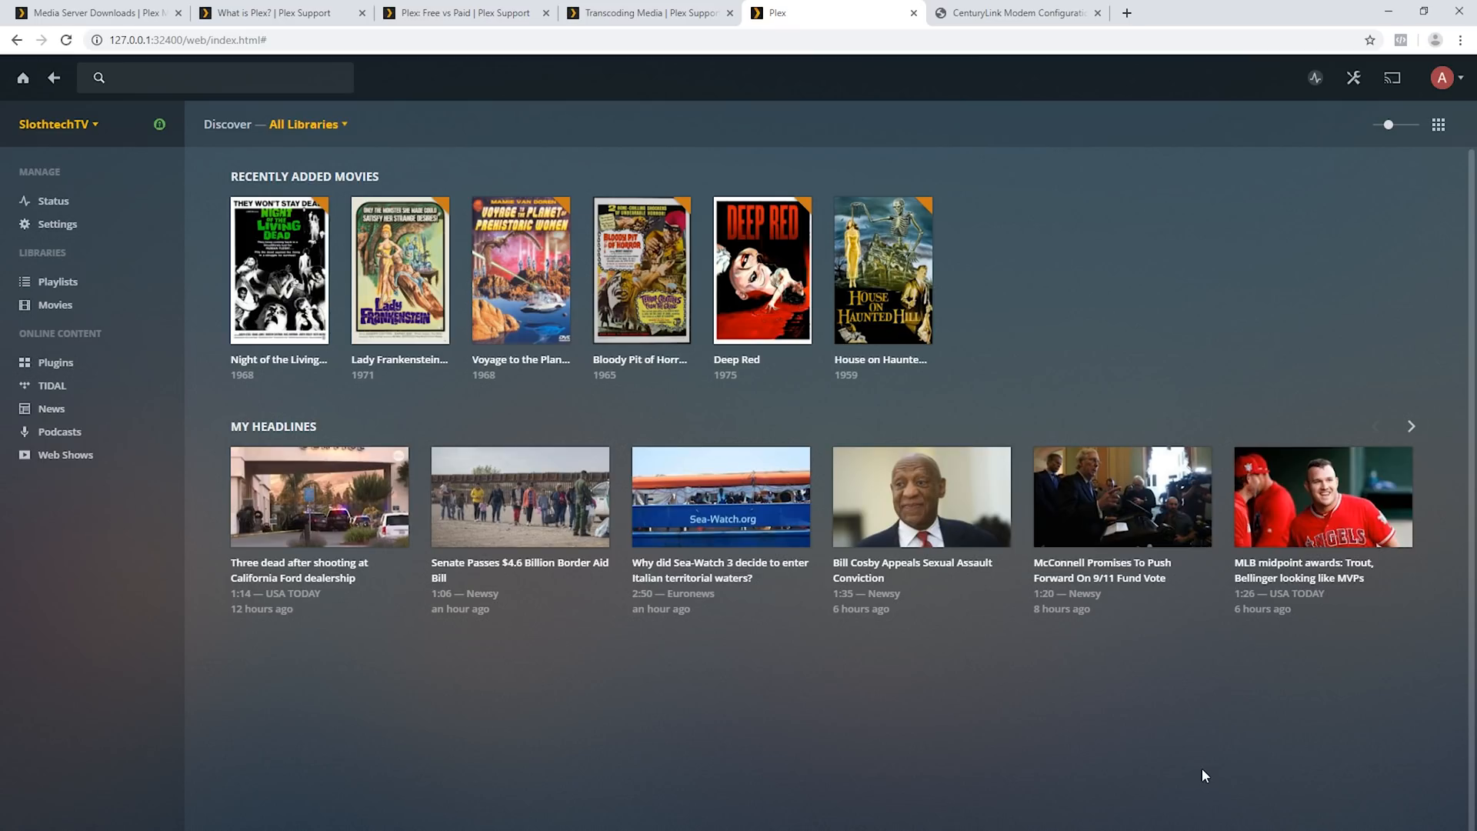
{"action": "mouse_move", "coordinate": [818, 788]}
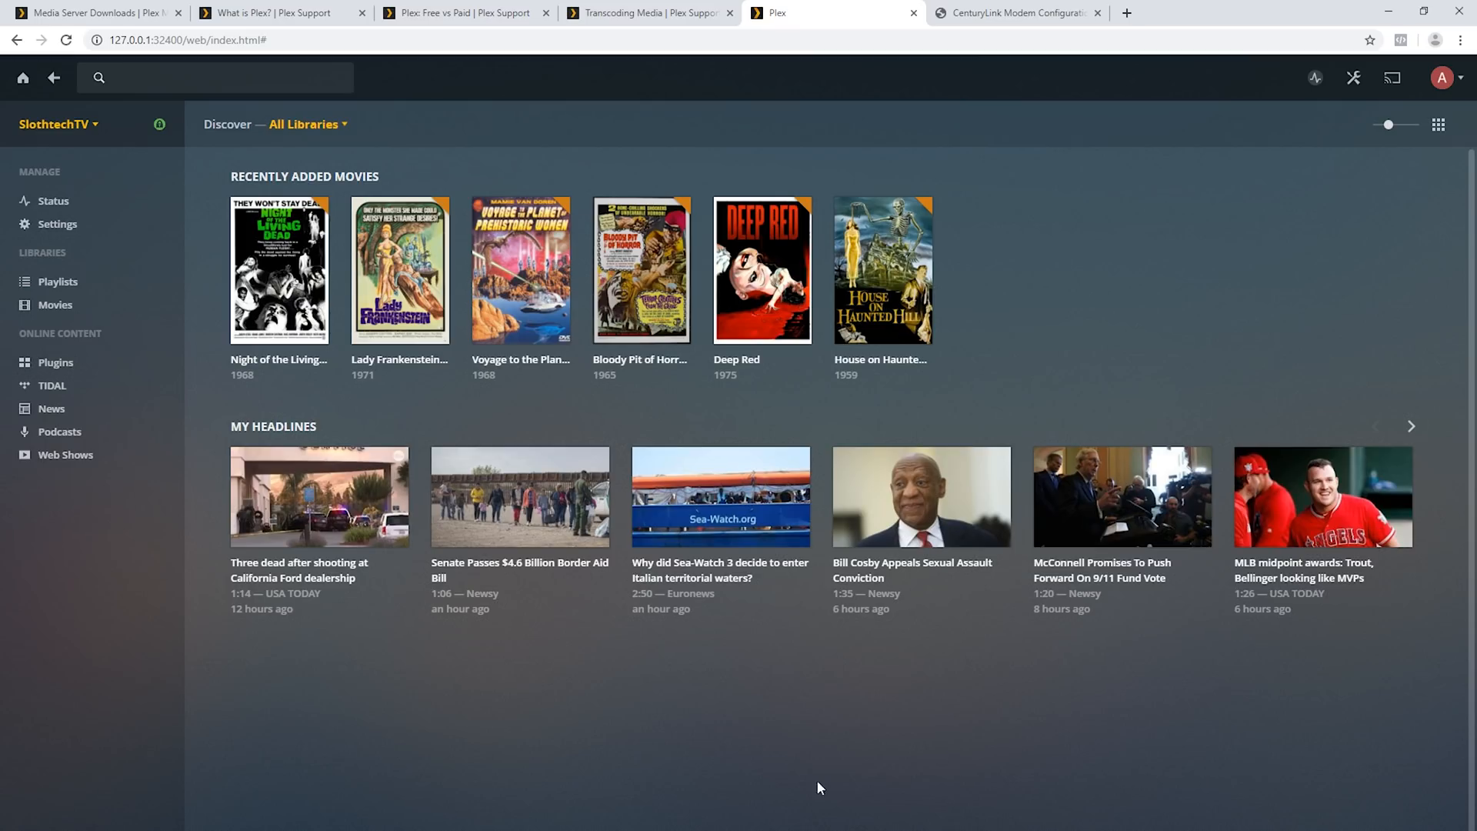